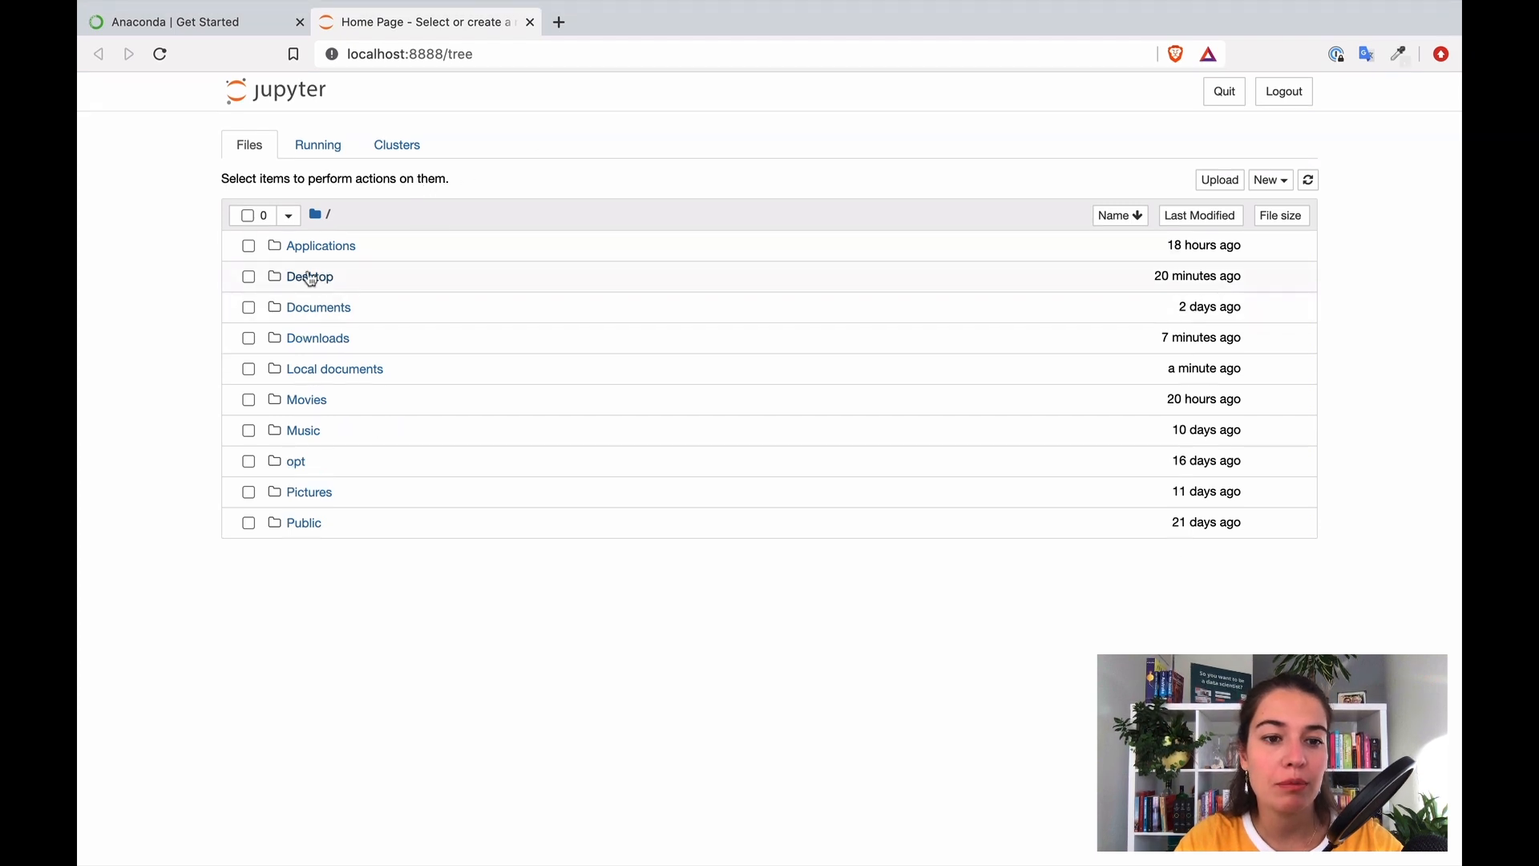
mouse_move(321, 279)
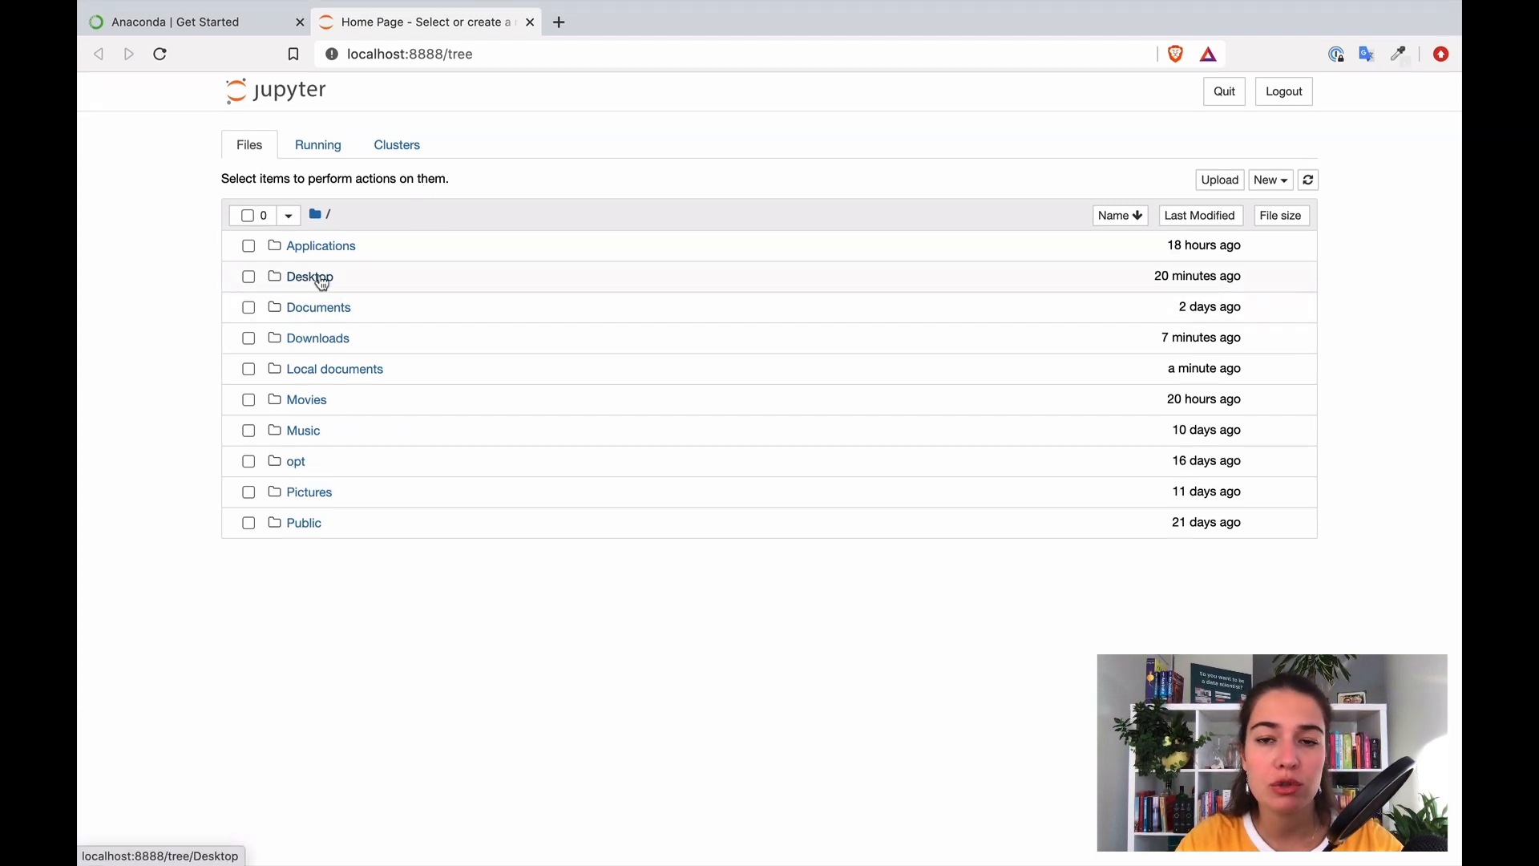
Step: Create a new Python 3 notebook inside the Desktop folder from the New menu
left_click(308, 276)
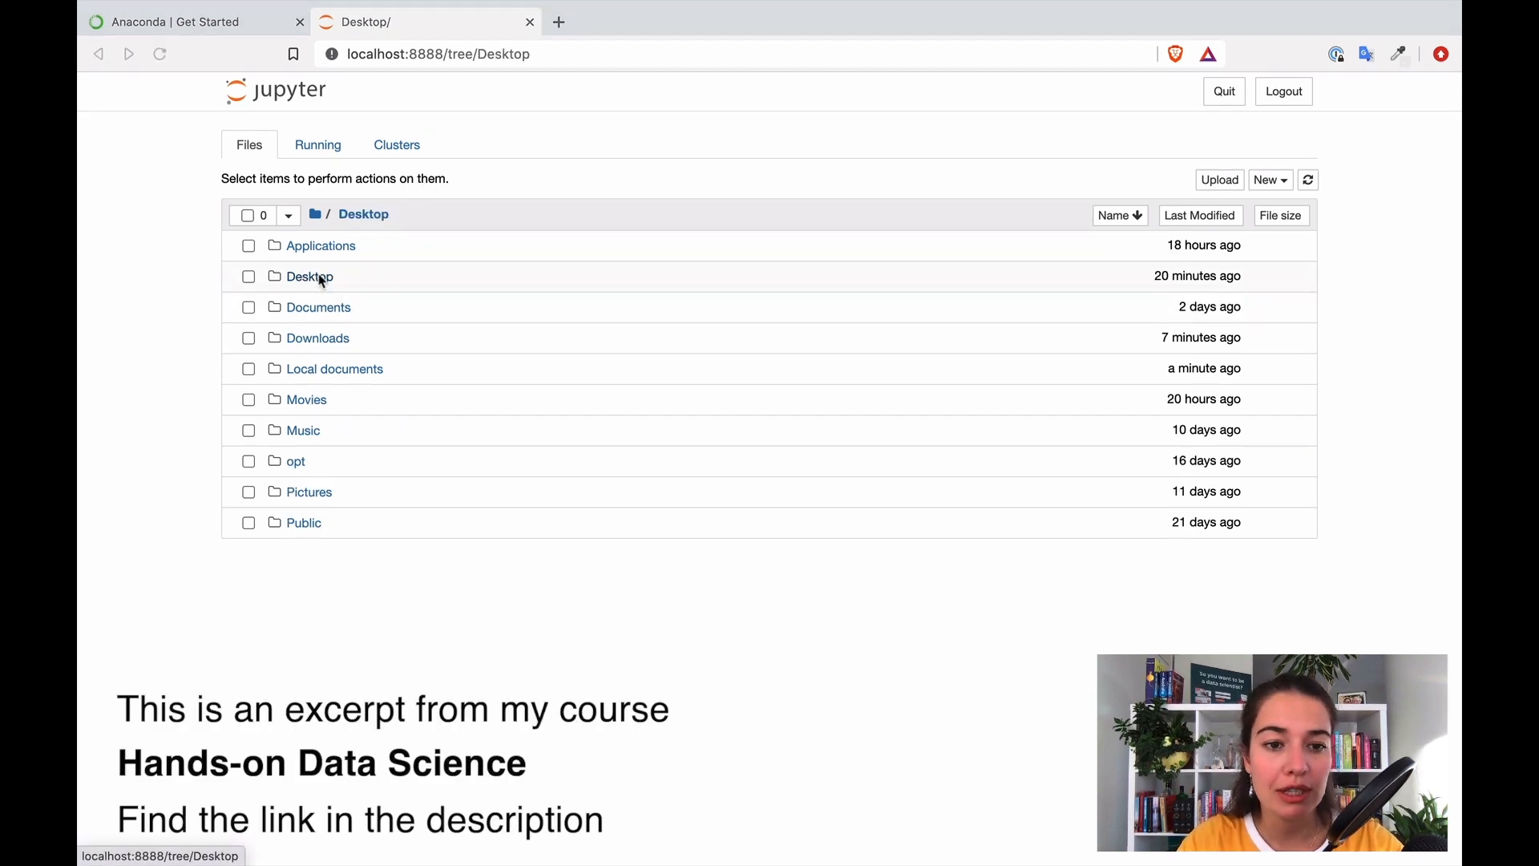
left_click(308, 276)
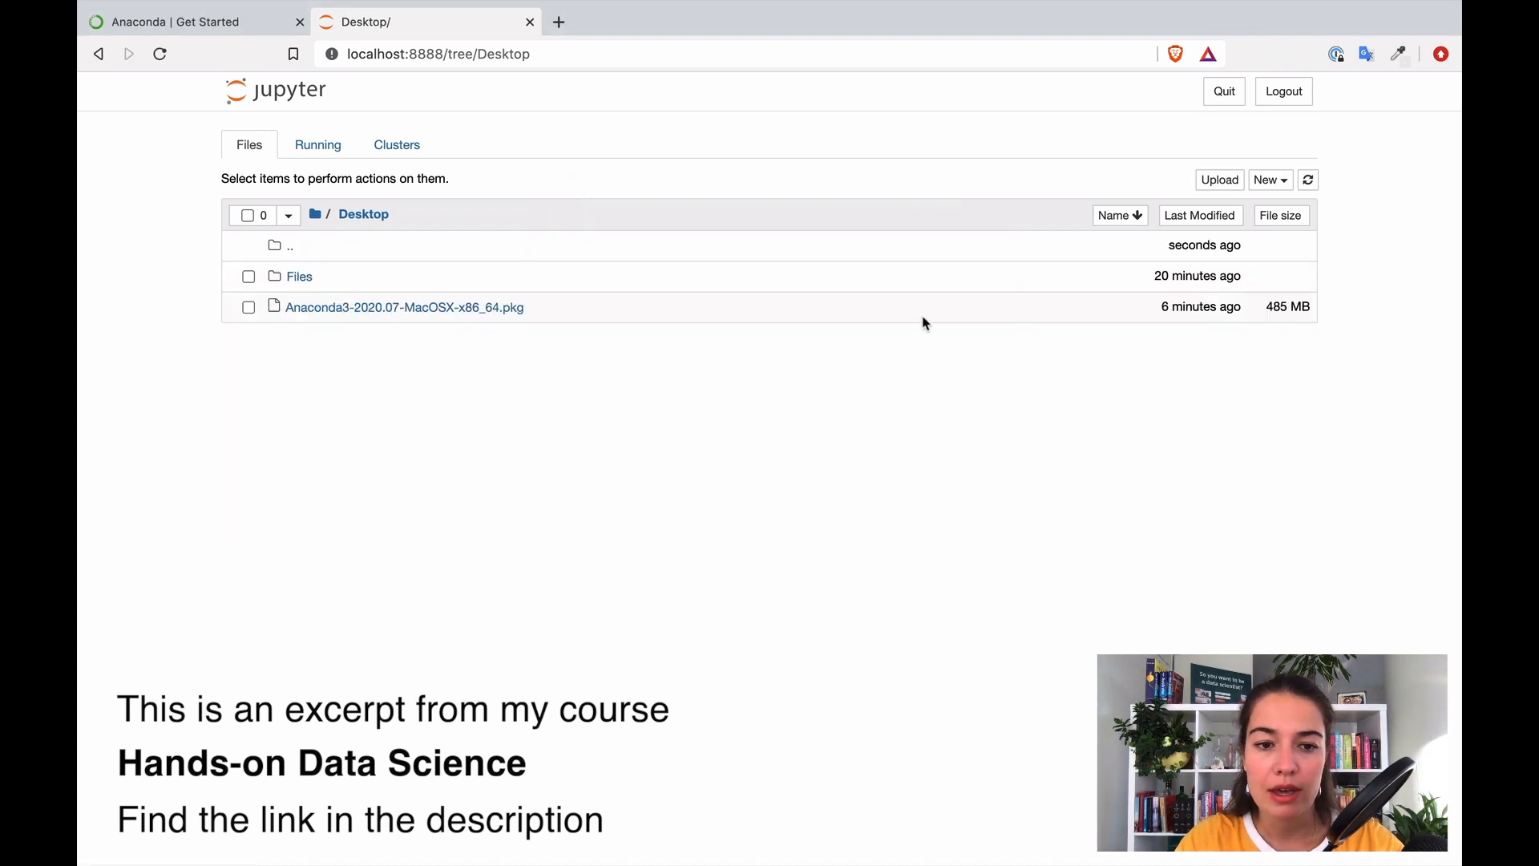
mouse_move(715, 286)
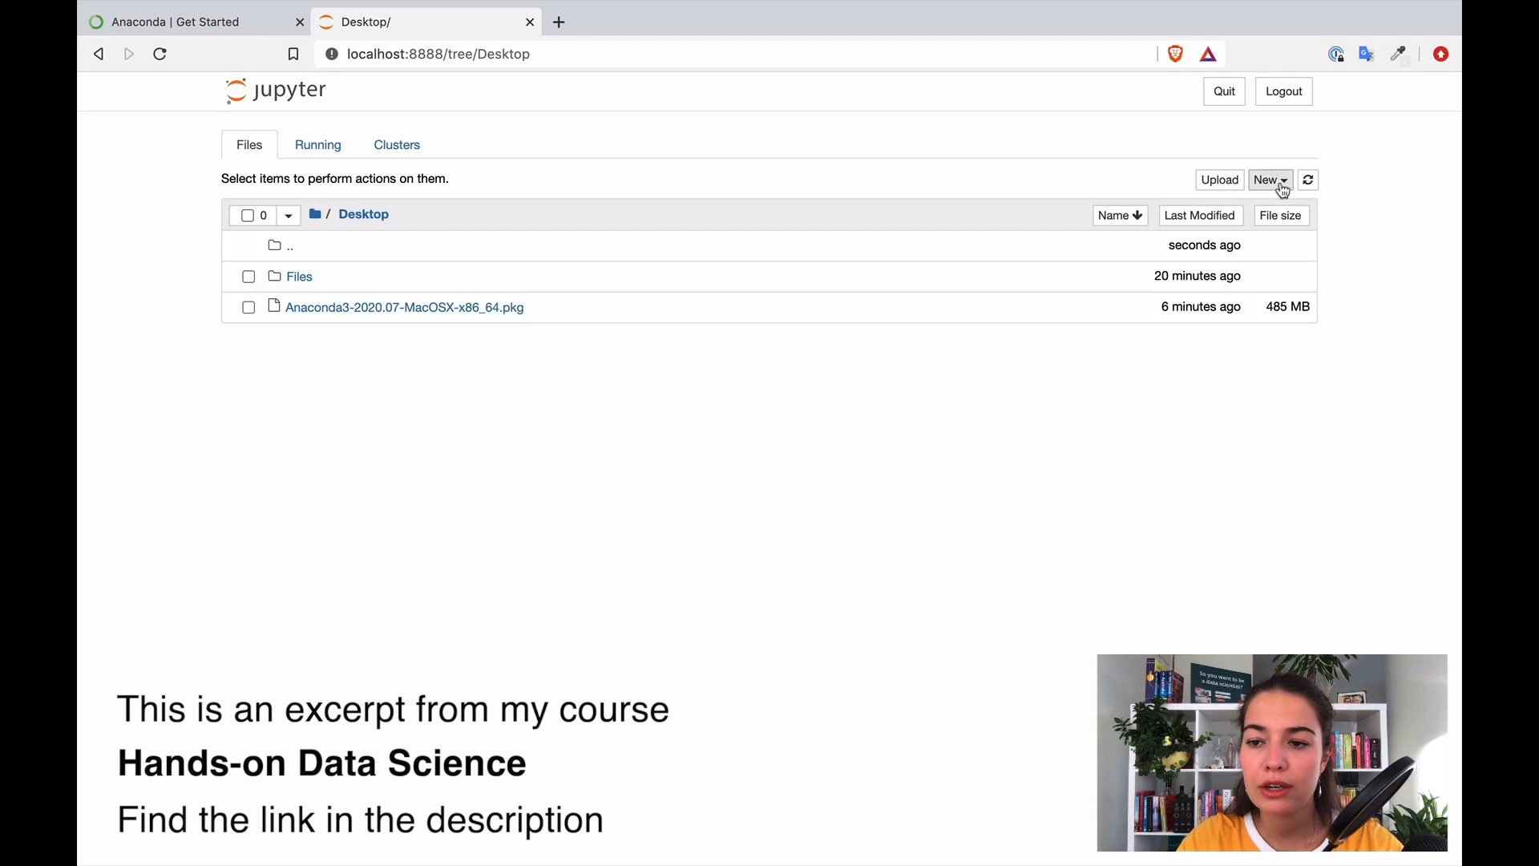
left_click(1269, 179)
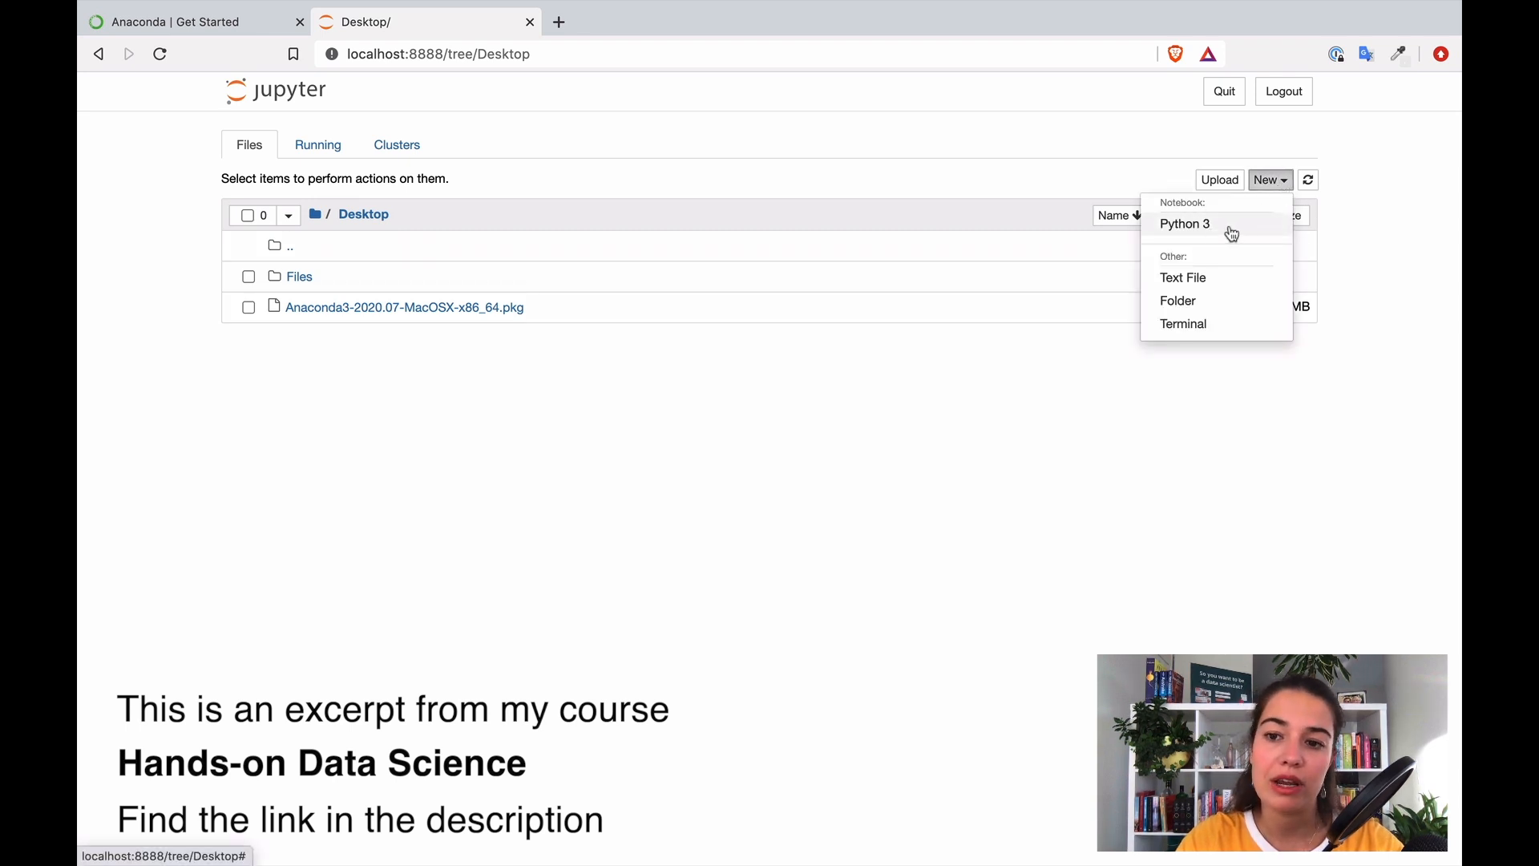
left_click(1185, 223)
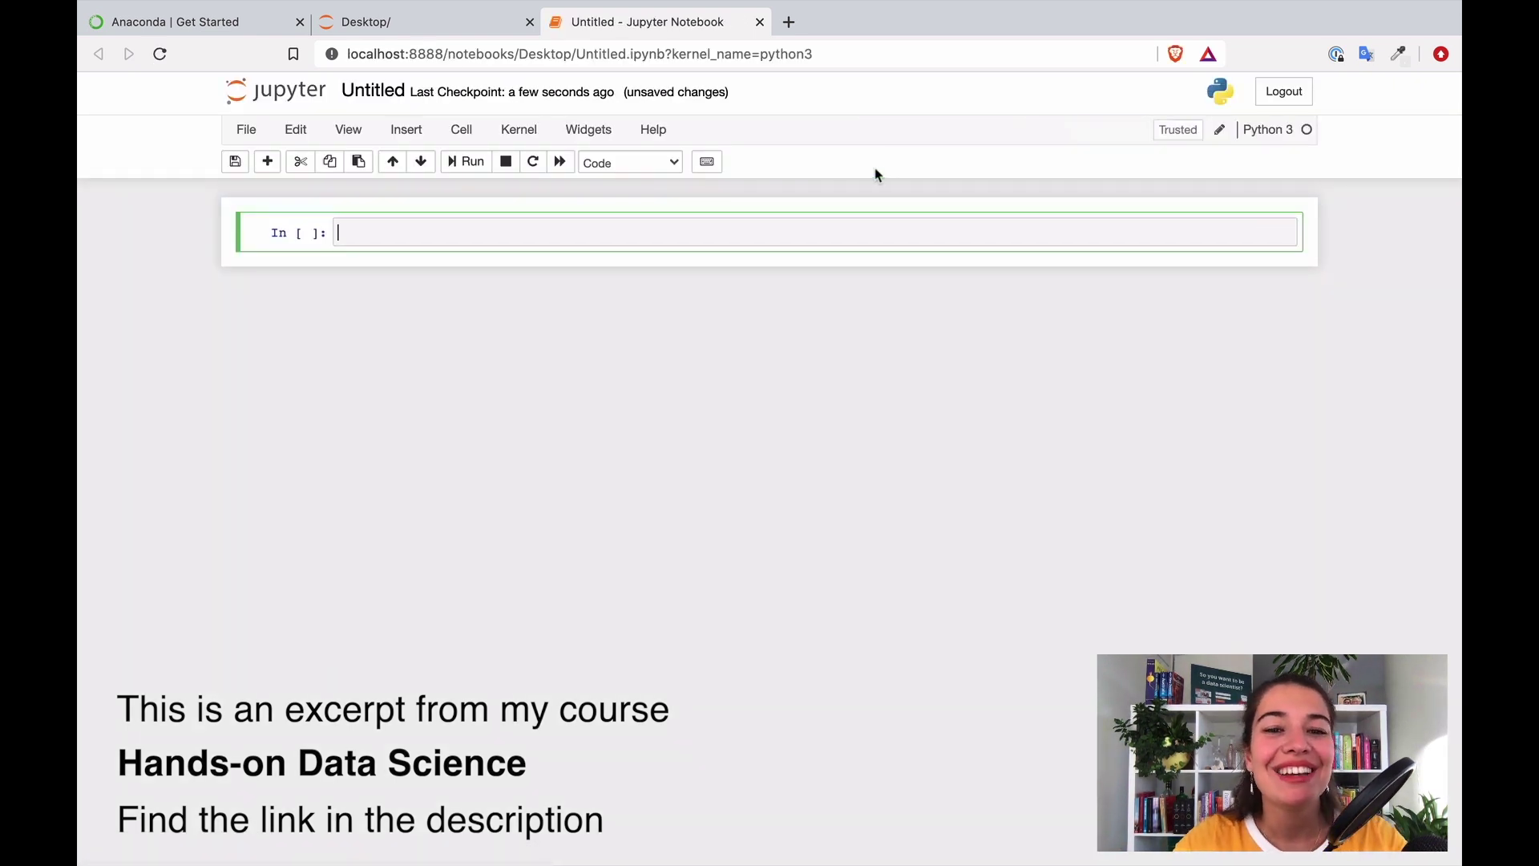
Step: Rename the untitled notebook to 'My first Jupyter notebook' and confirm
left_click(372, 89)
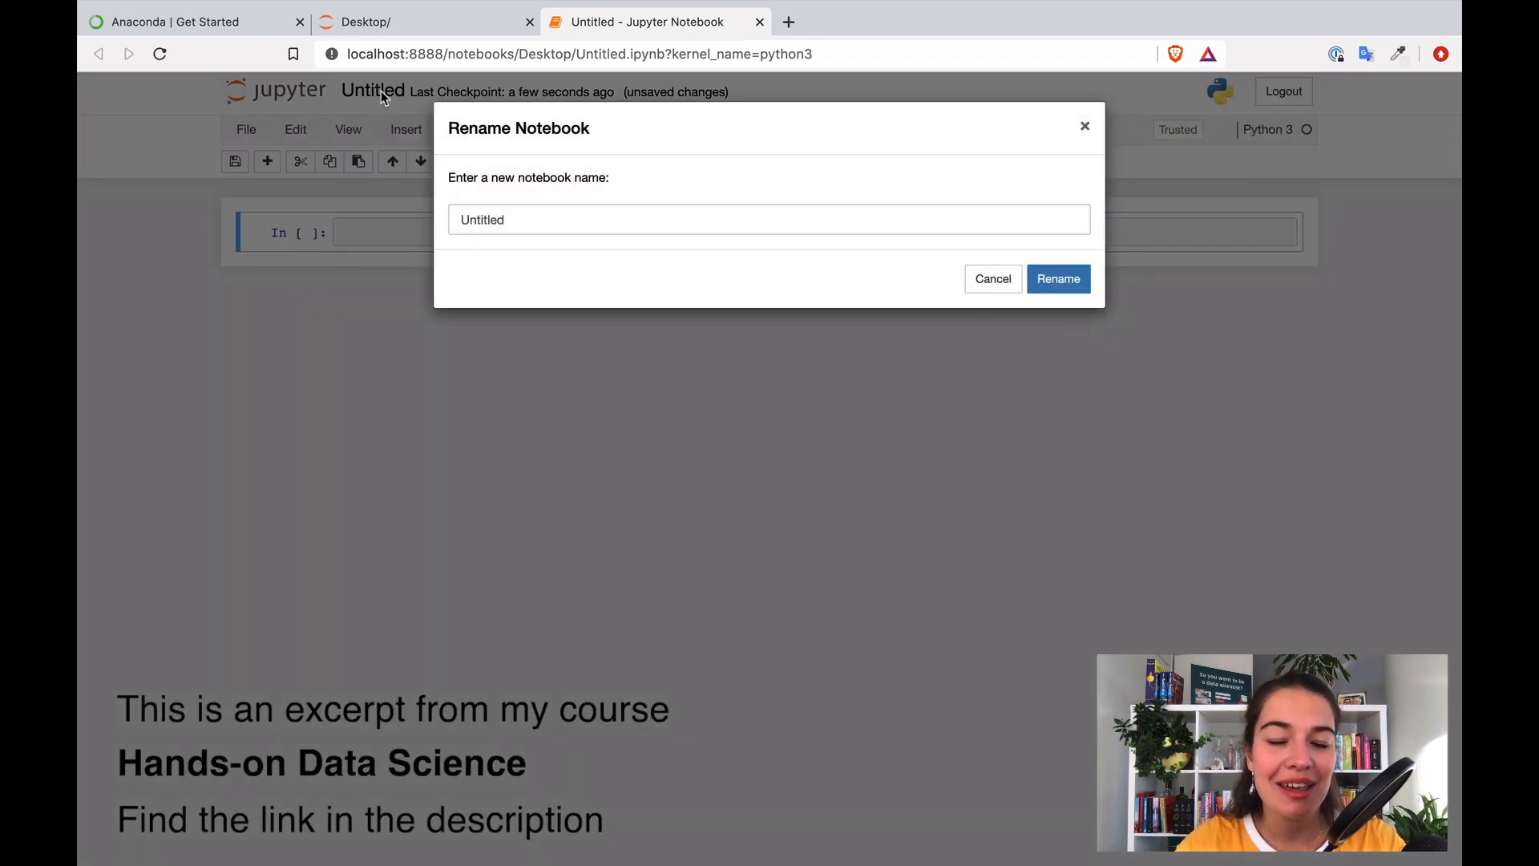
type("M")
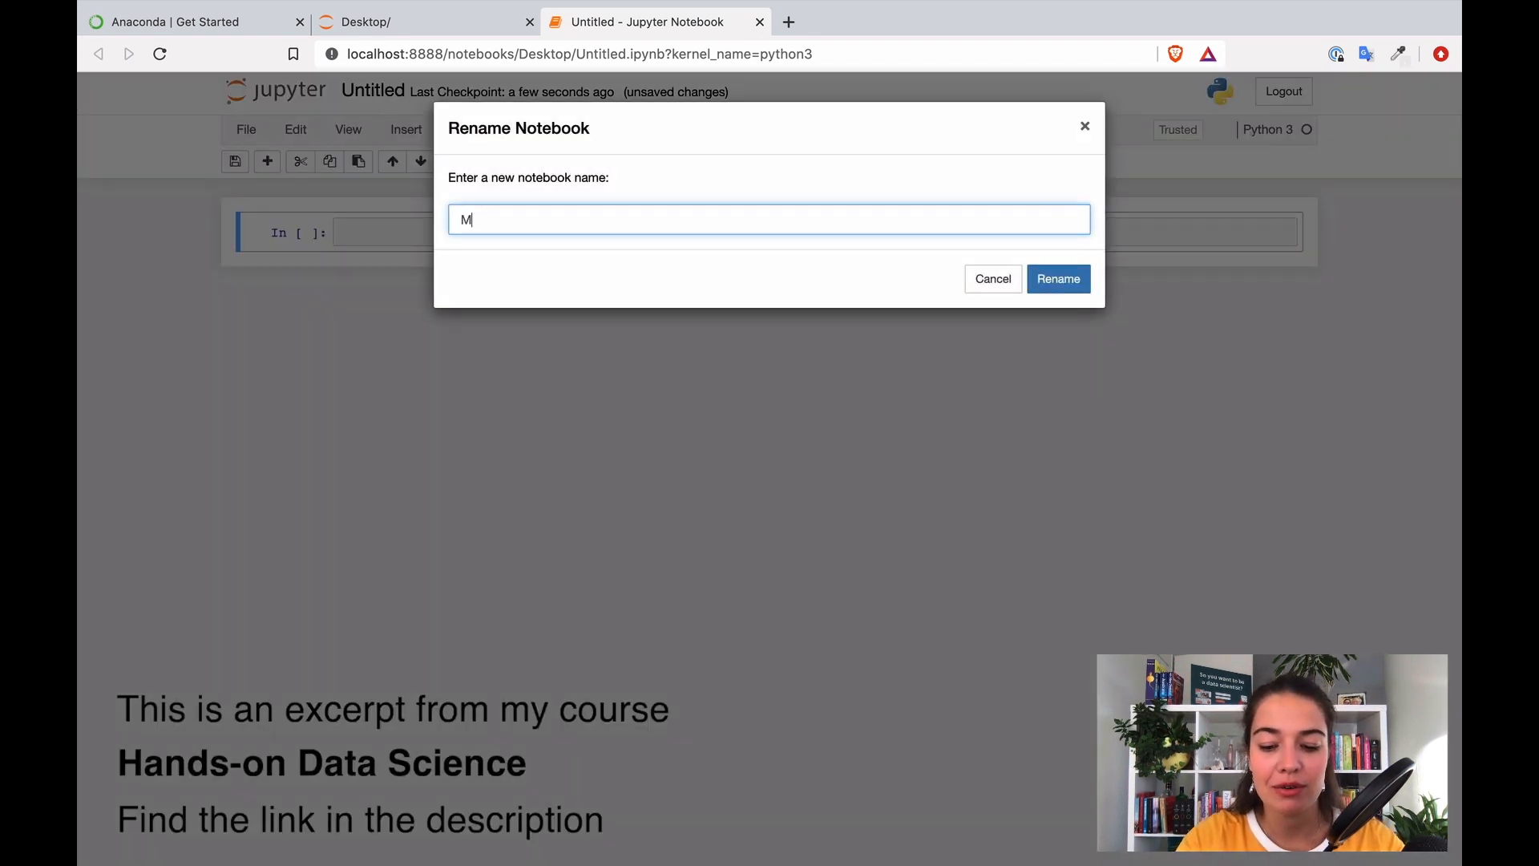
type("y first")
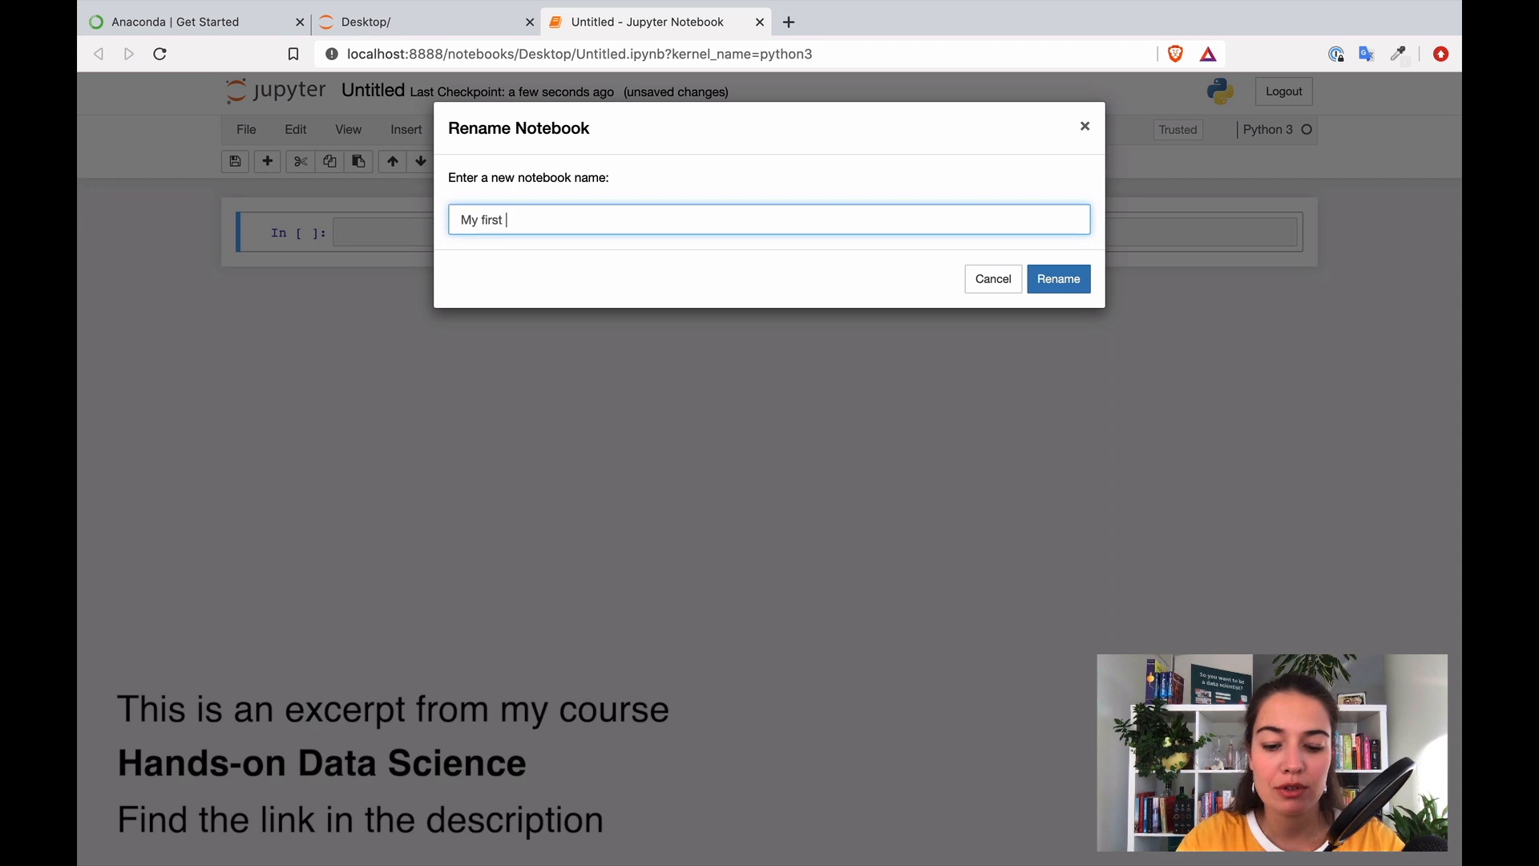
type("jupyter n")
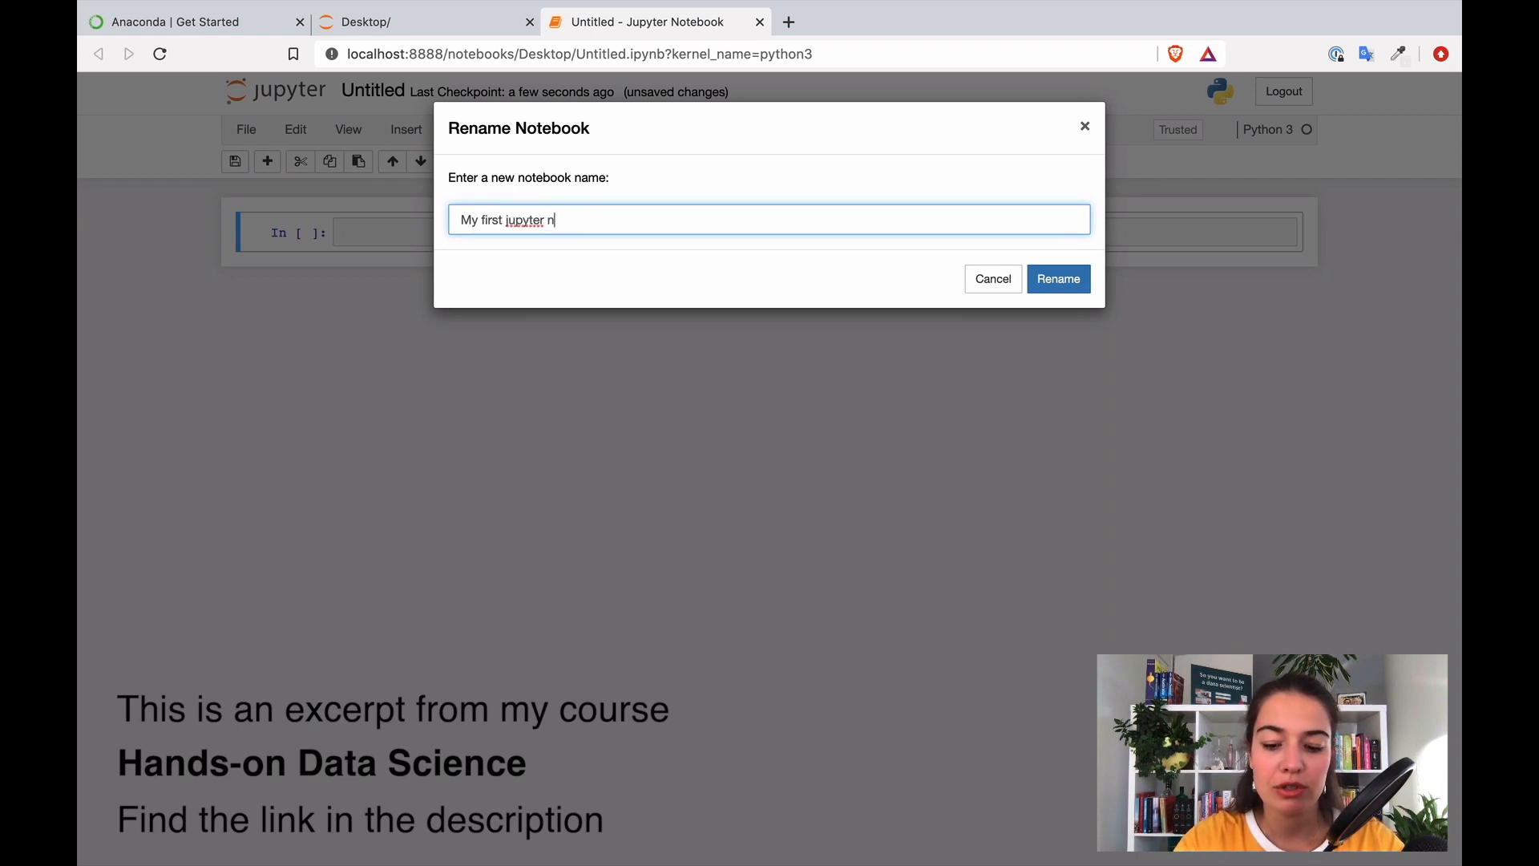
type("otebook")
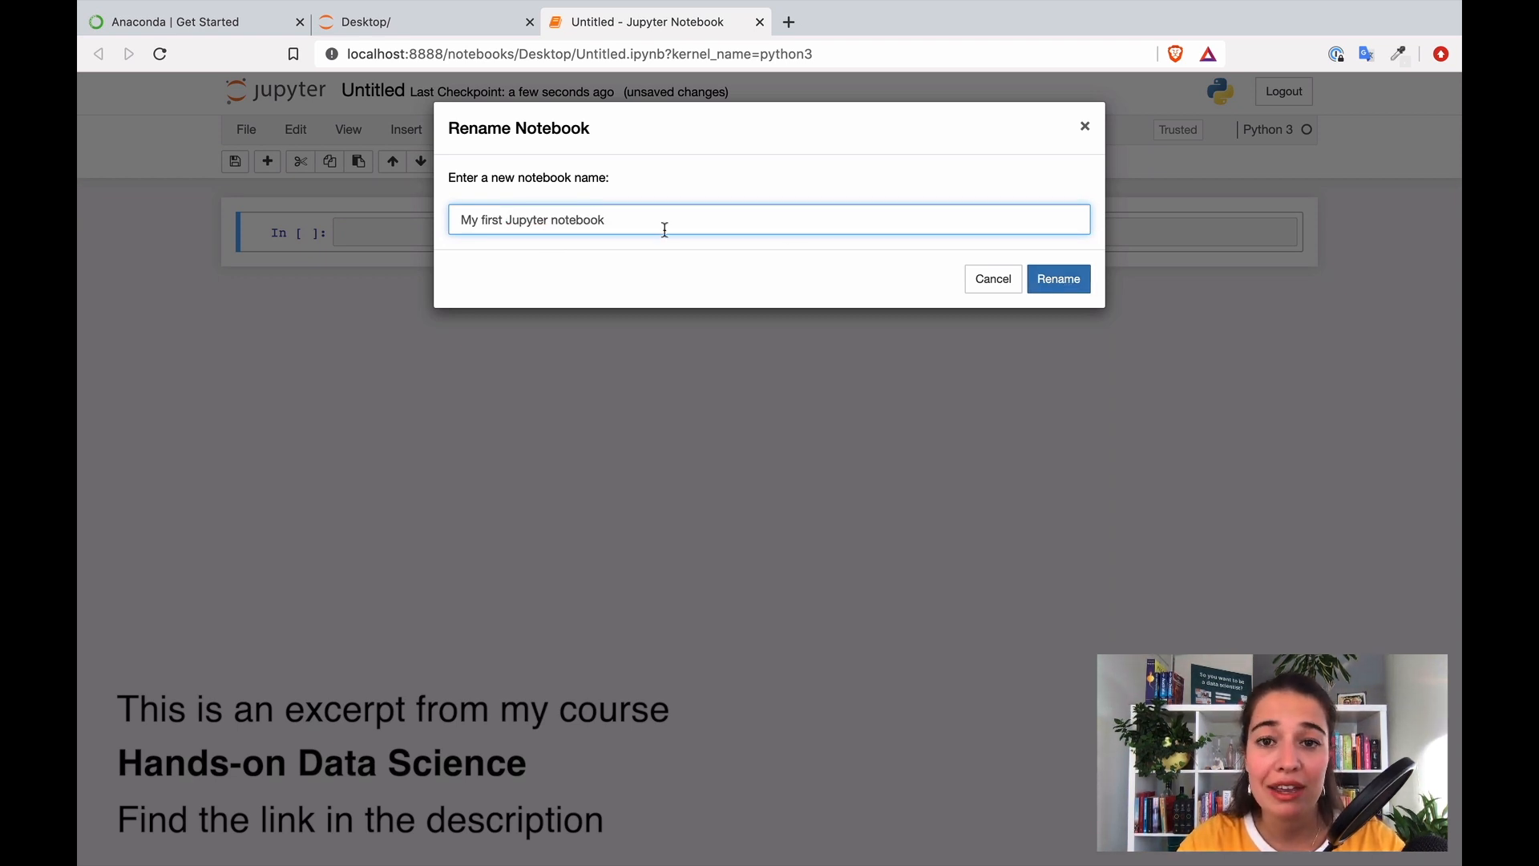
left_click(1058, 279)
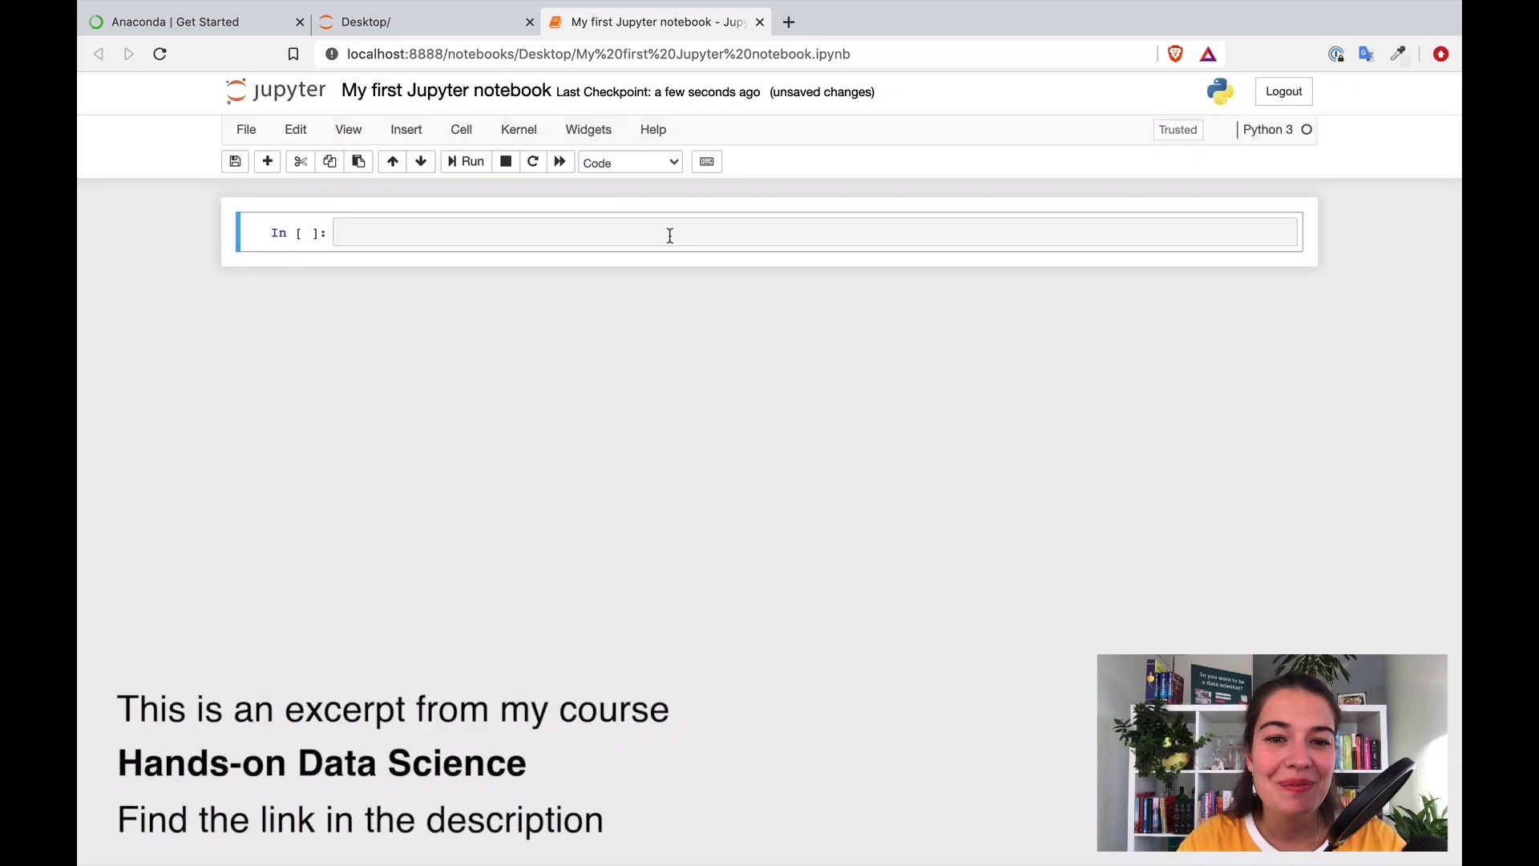
Step: Assign a = 3 in the first cell, display a as 3 in the next, and rerun a = 3
left_click(670, 235)
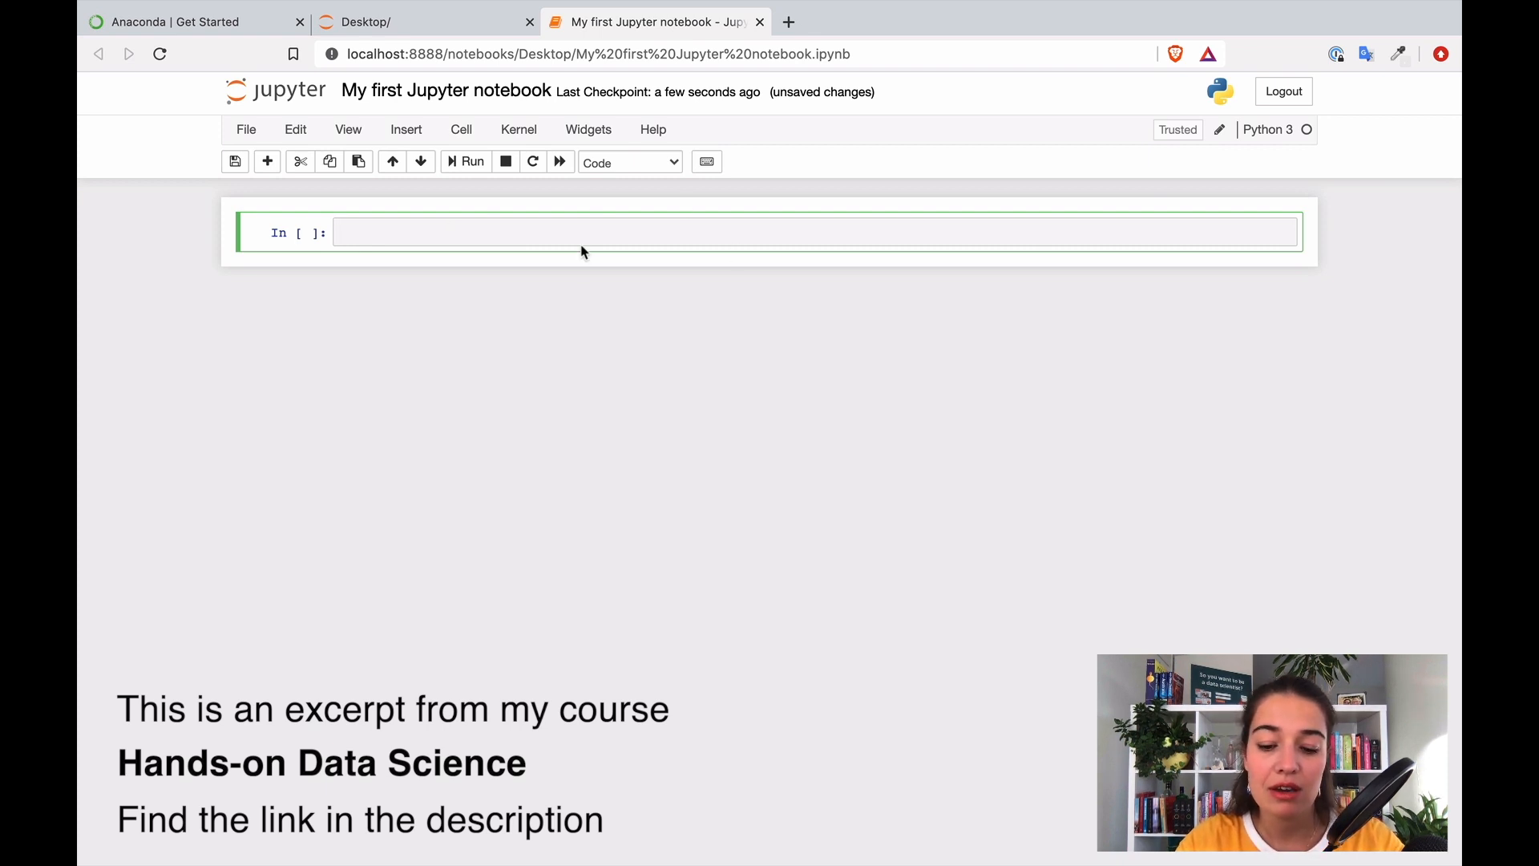
type("a = 3")
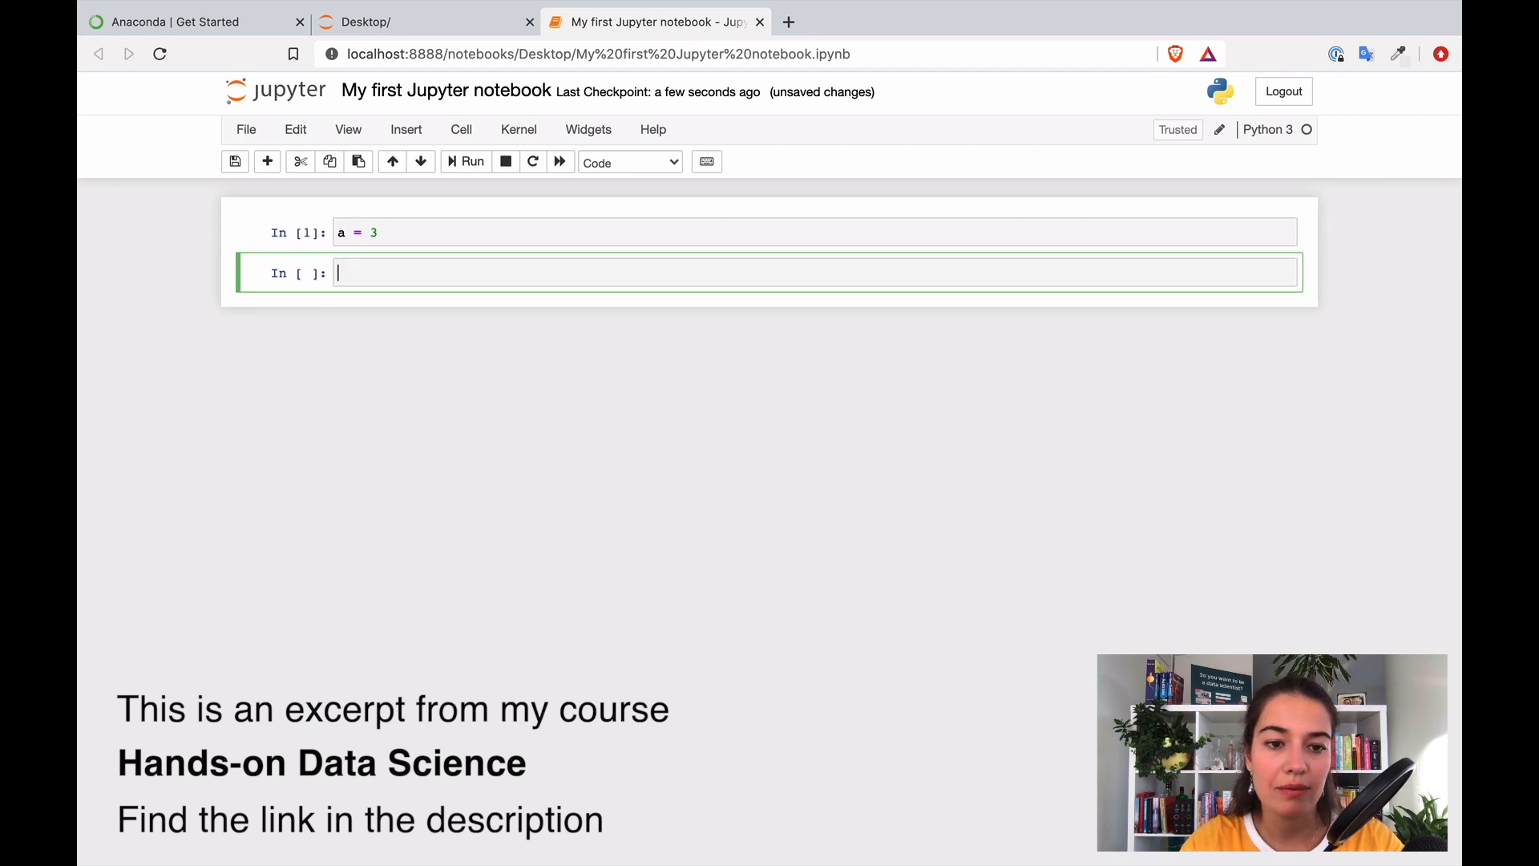
type("a")
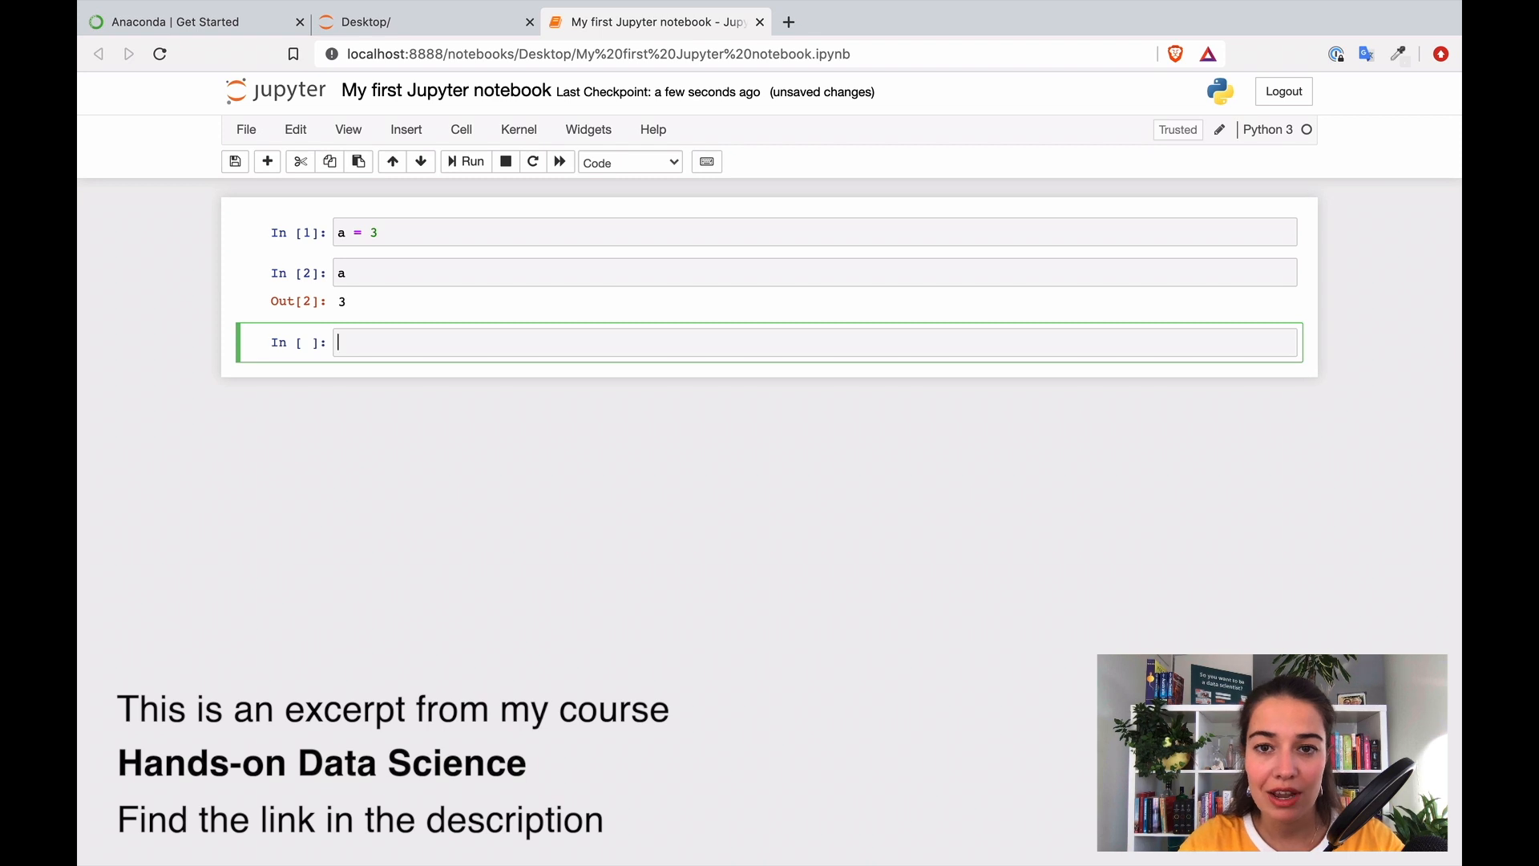
mouse_move(382, 309)
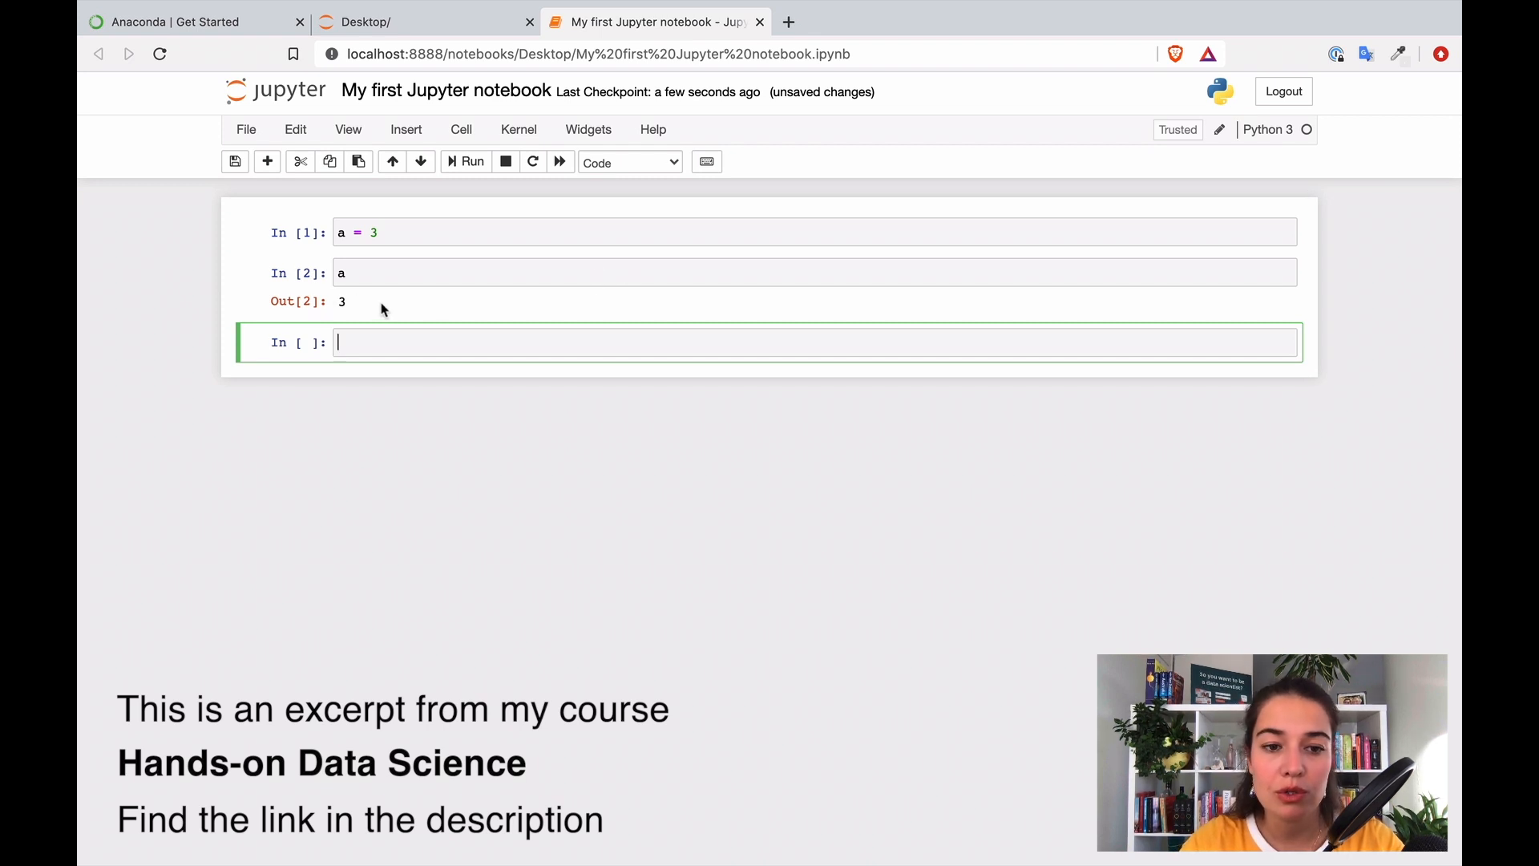
mouse_move(582, 311)
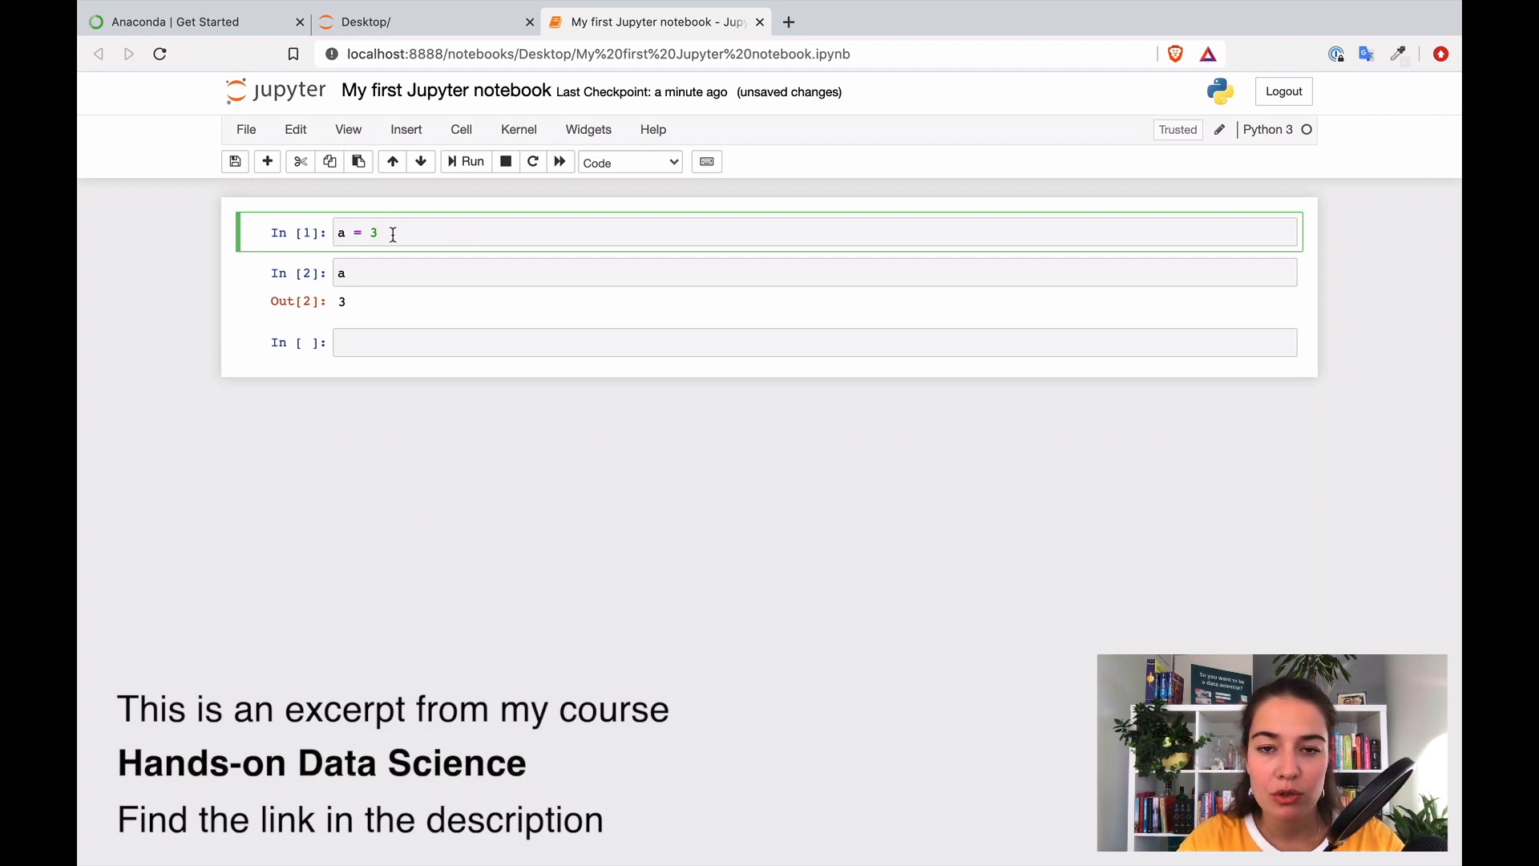
left_click(465, 162)
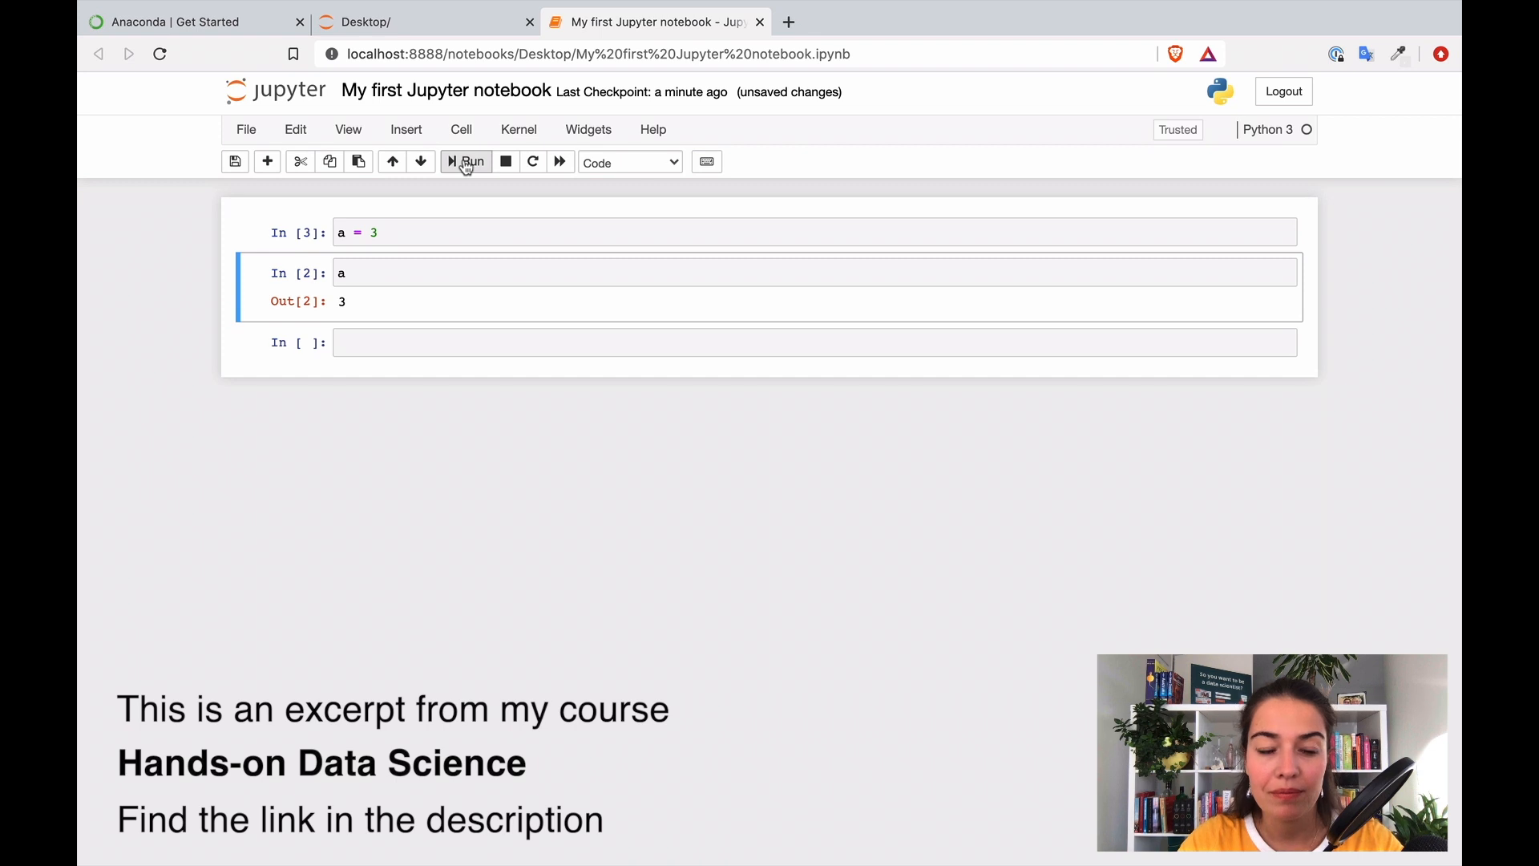
left_click(485, 233)
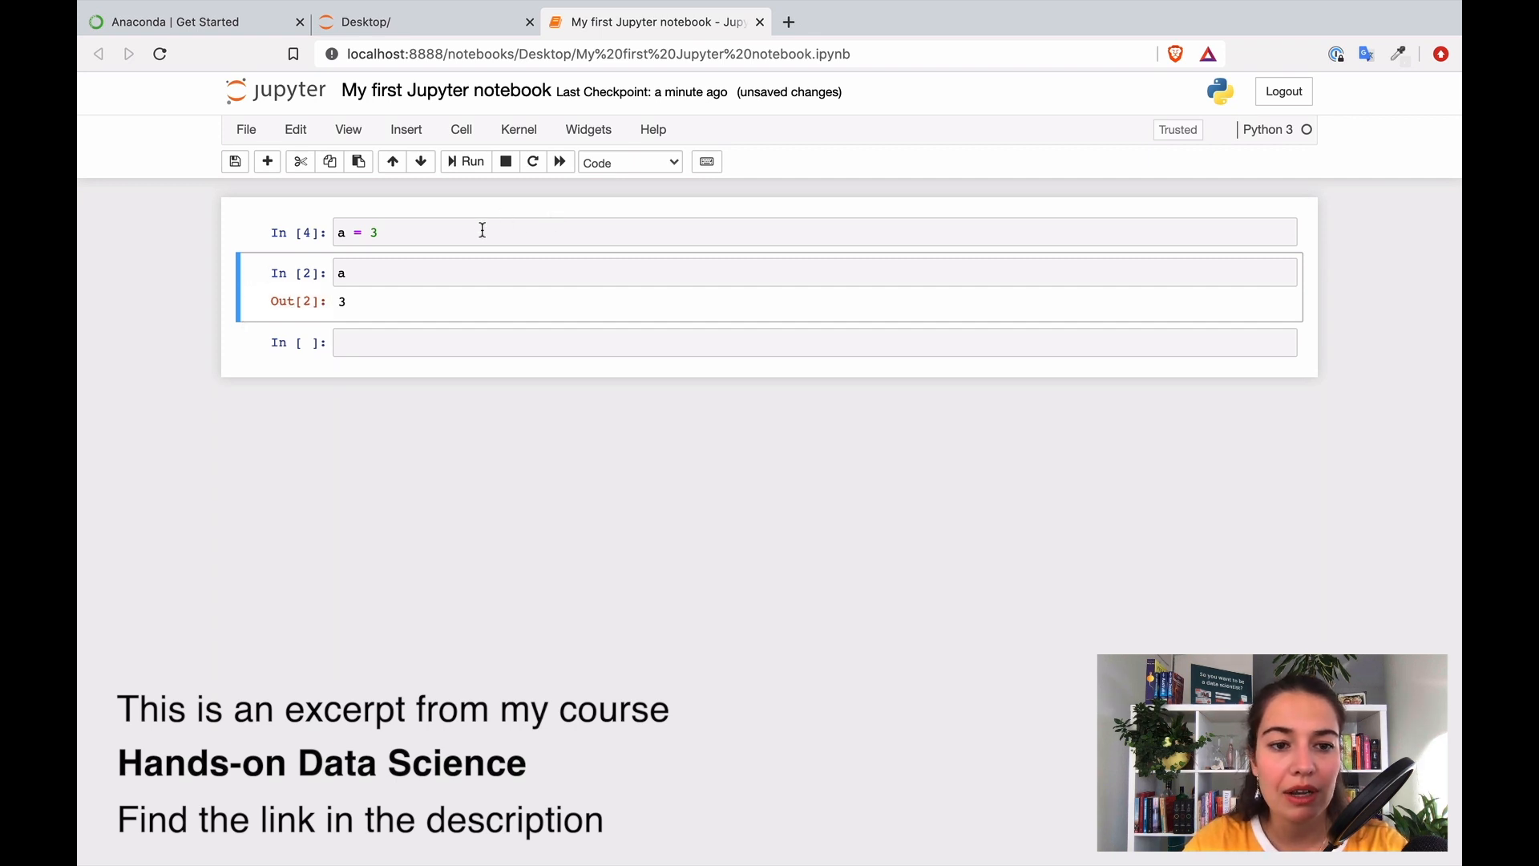
Step: Rerun the a = 3 and a cells, removing stray characters typed into the a cell
left_click(481, 233)
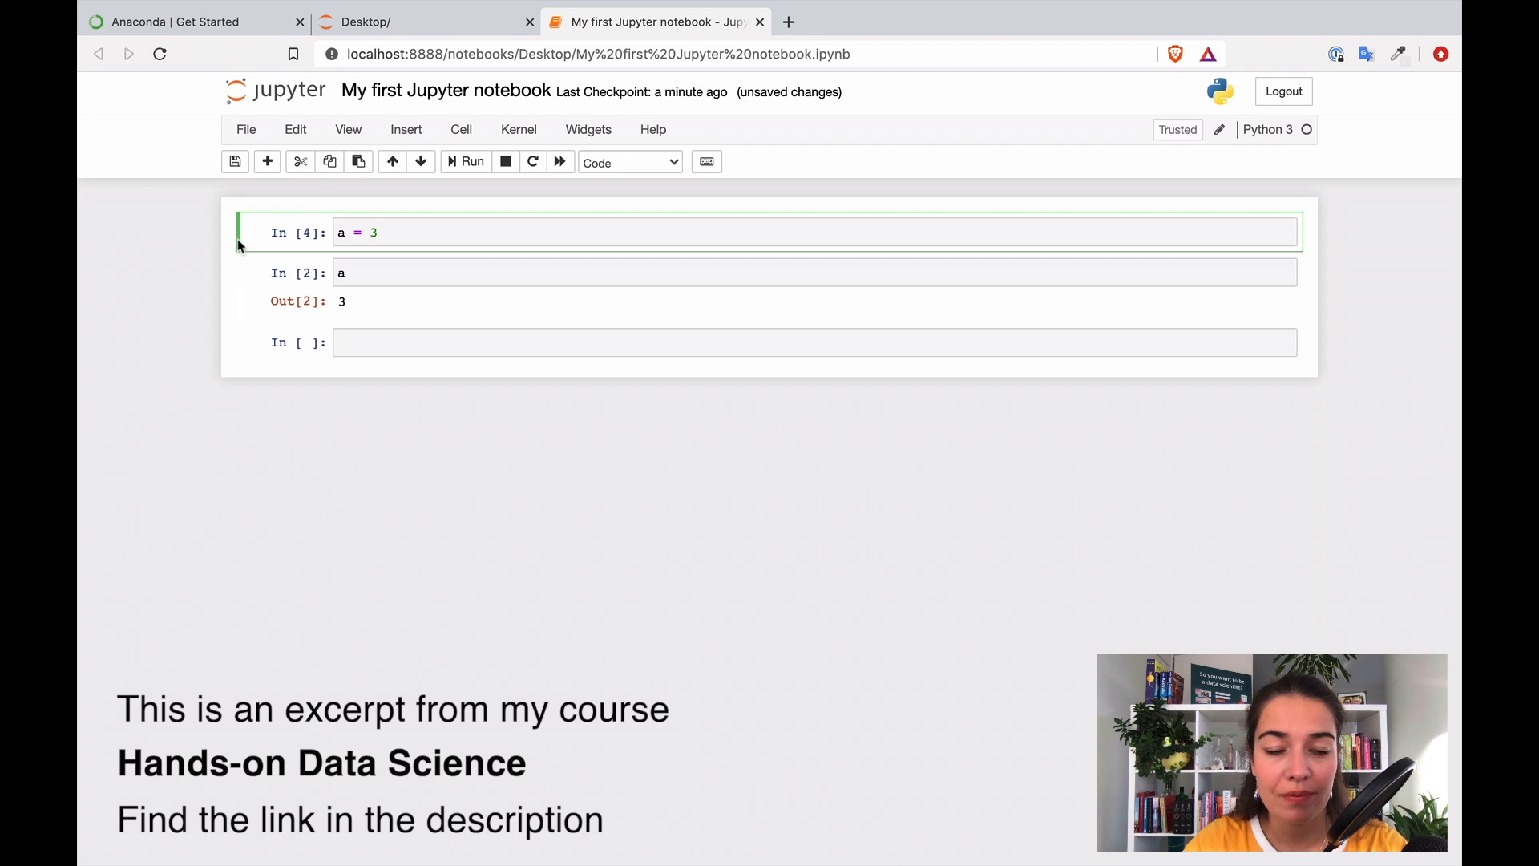
left_click(539, 342)
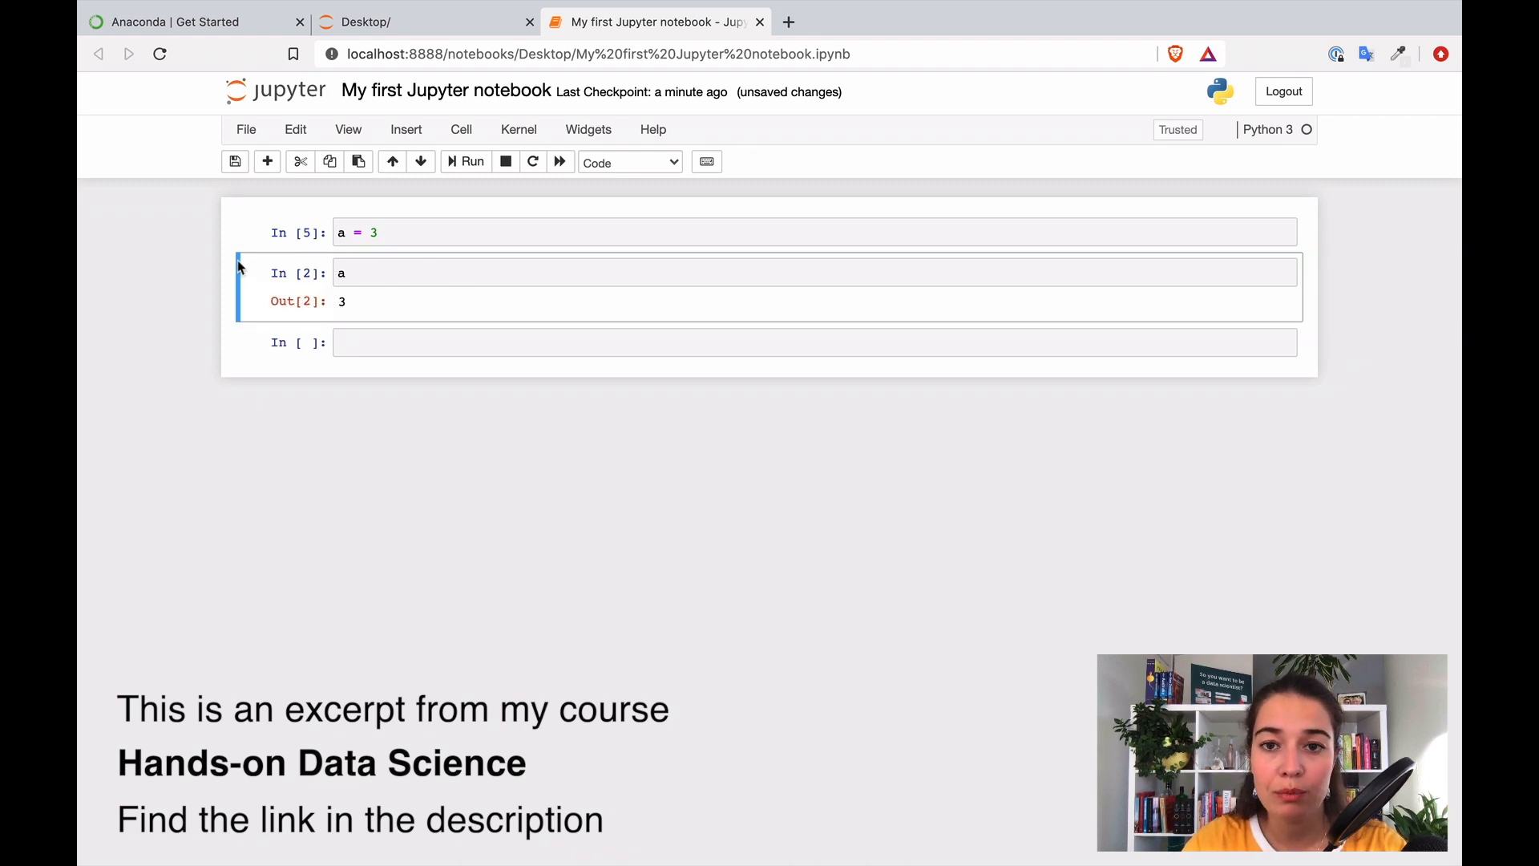
left_click(420, 271)
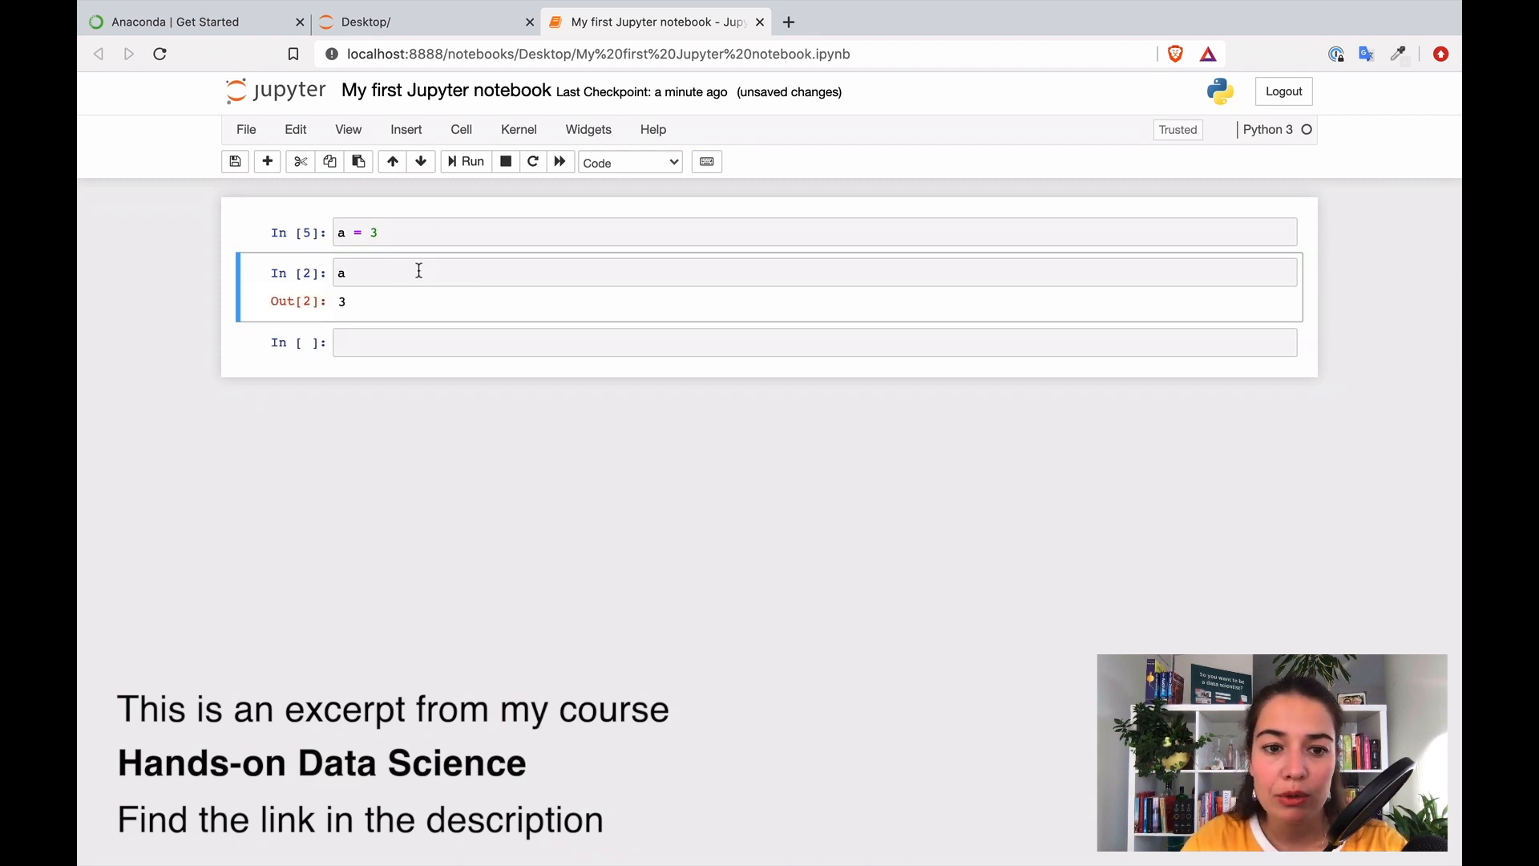
left_click(385, 275)
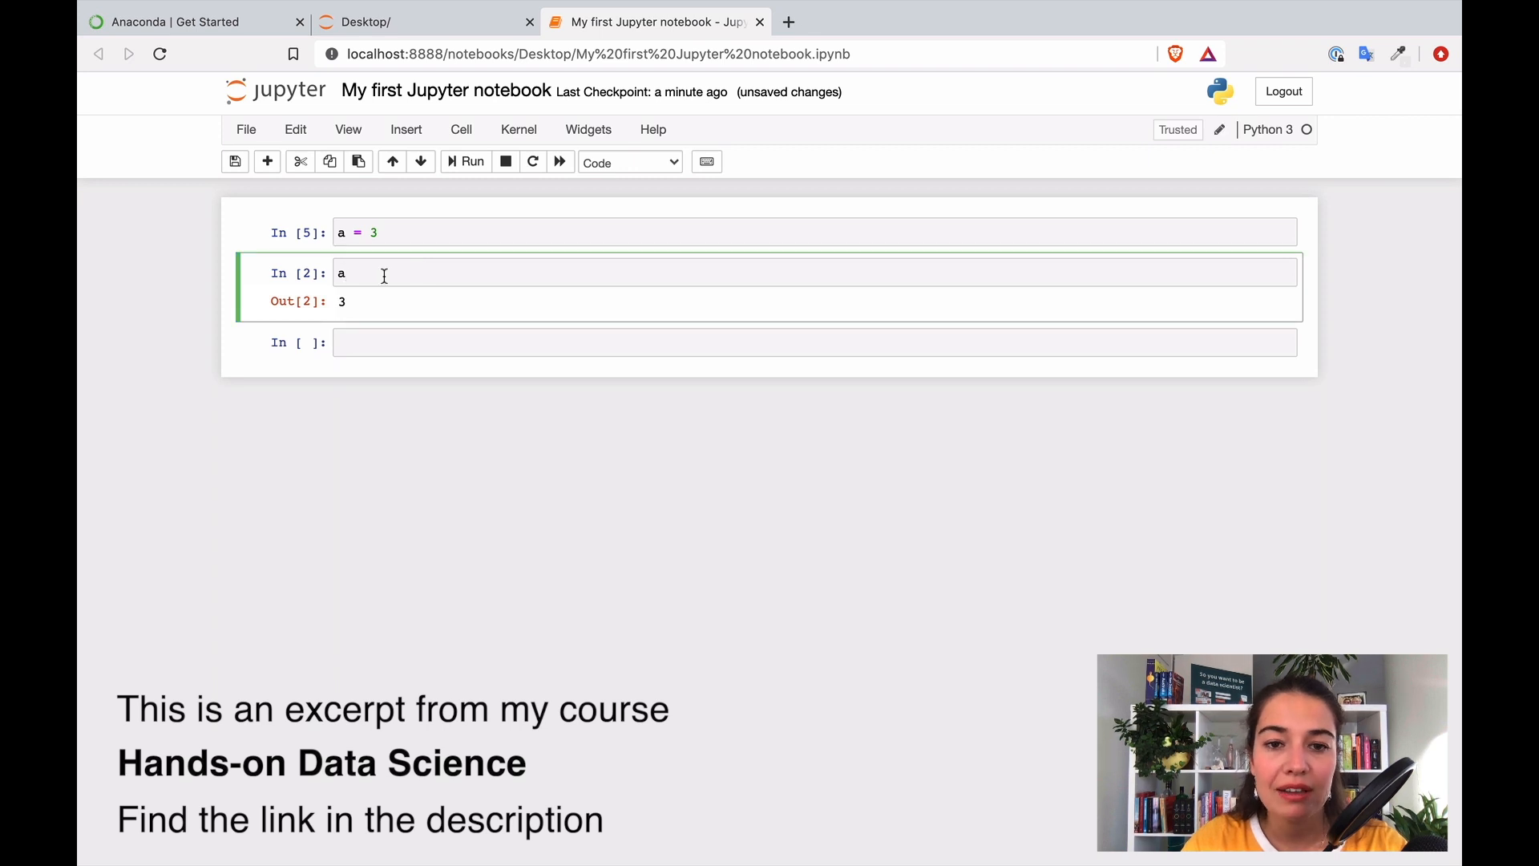
type("jcdvkjdbfjkb")
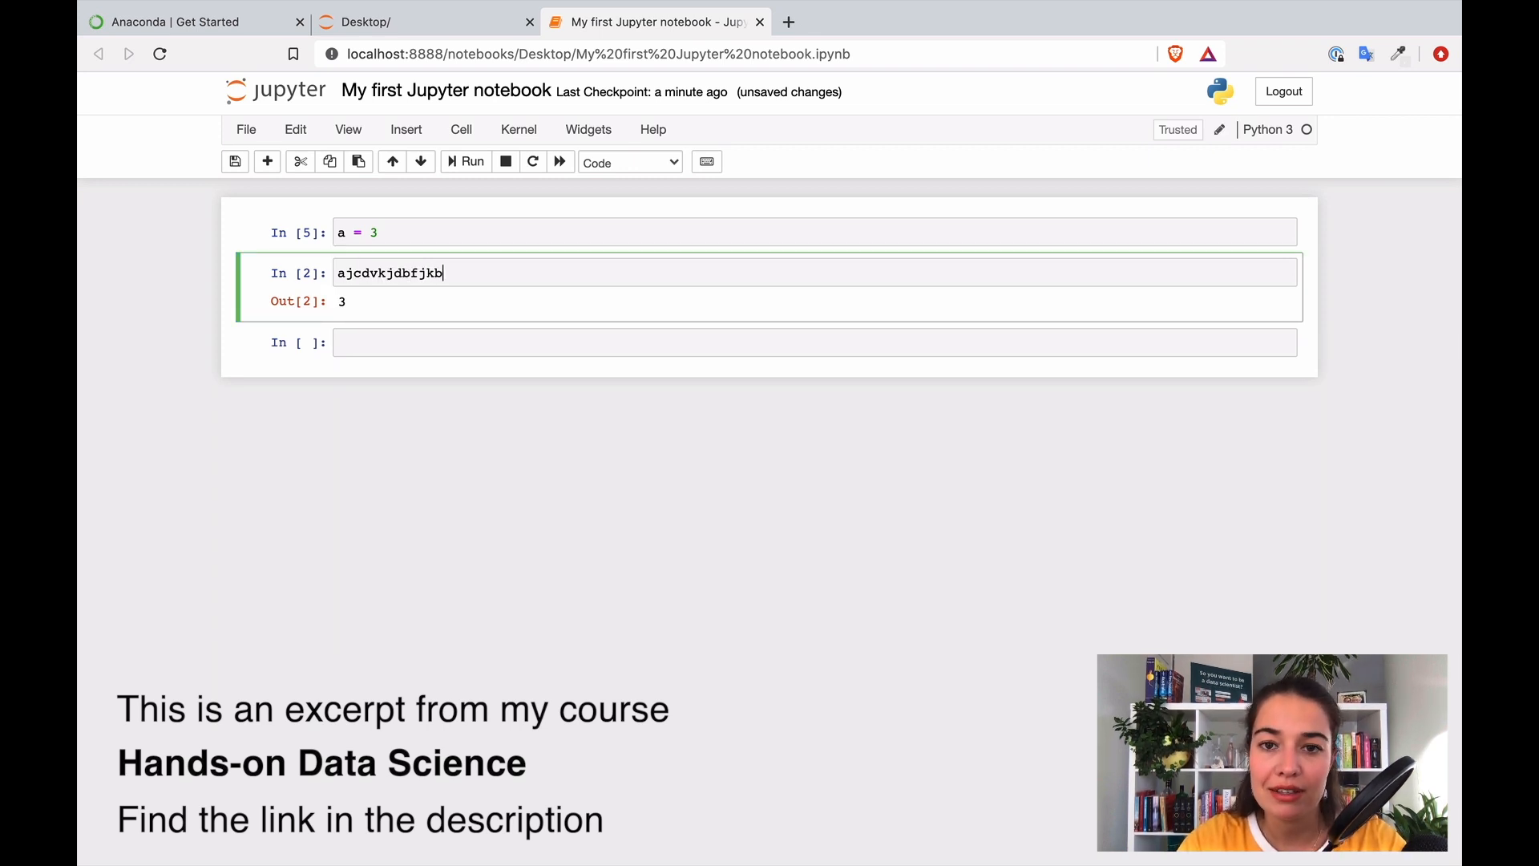
key("Backspace")
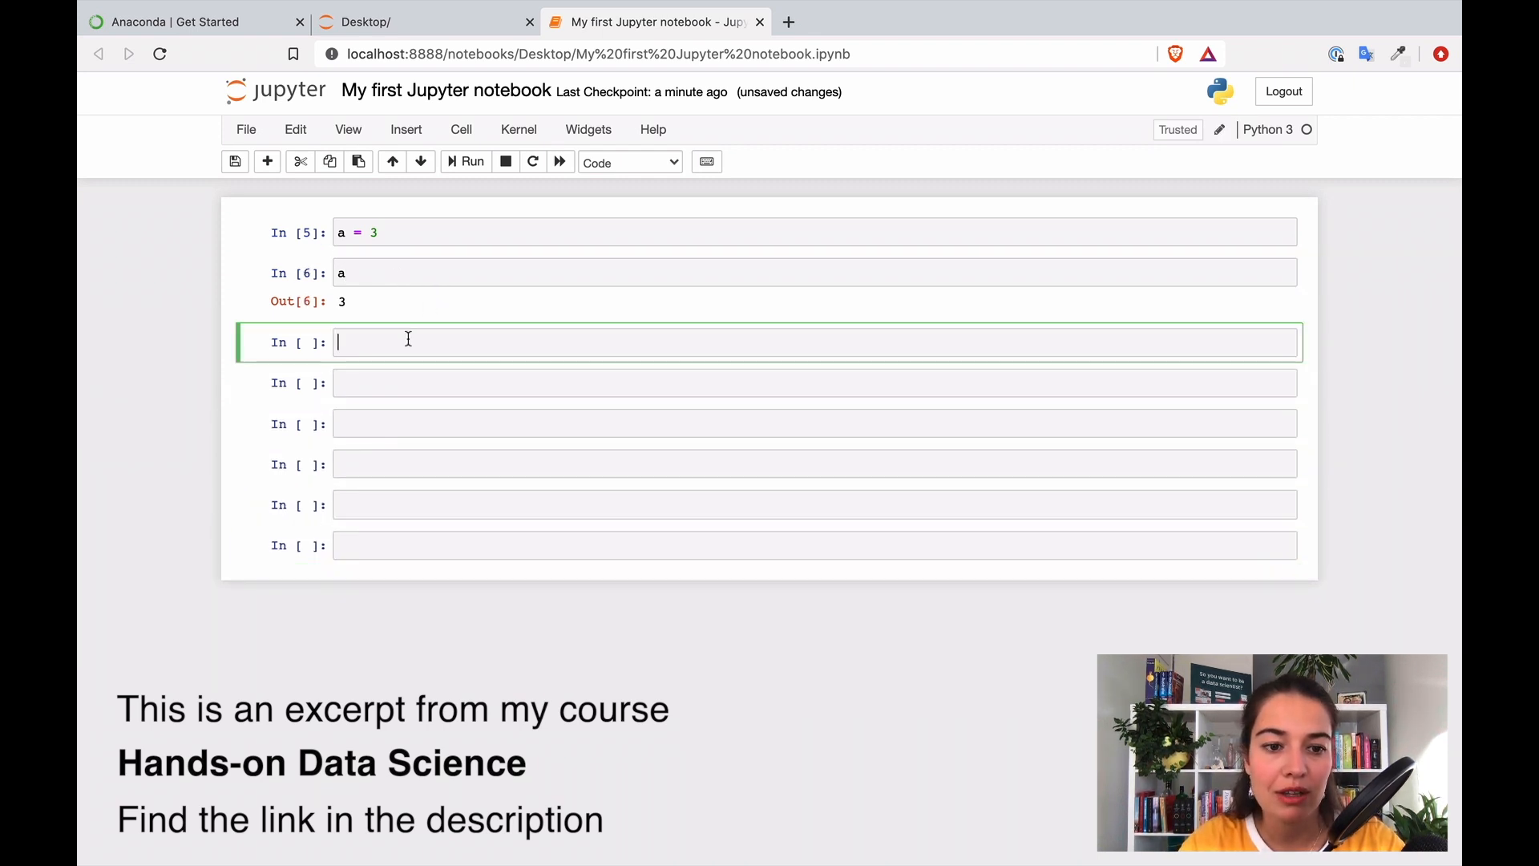
Step: Cut surplus empty cells then add blank code cells back, leaving five below a's output
left_click(298, 160)
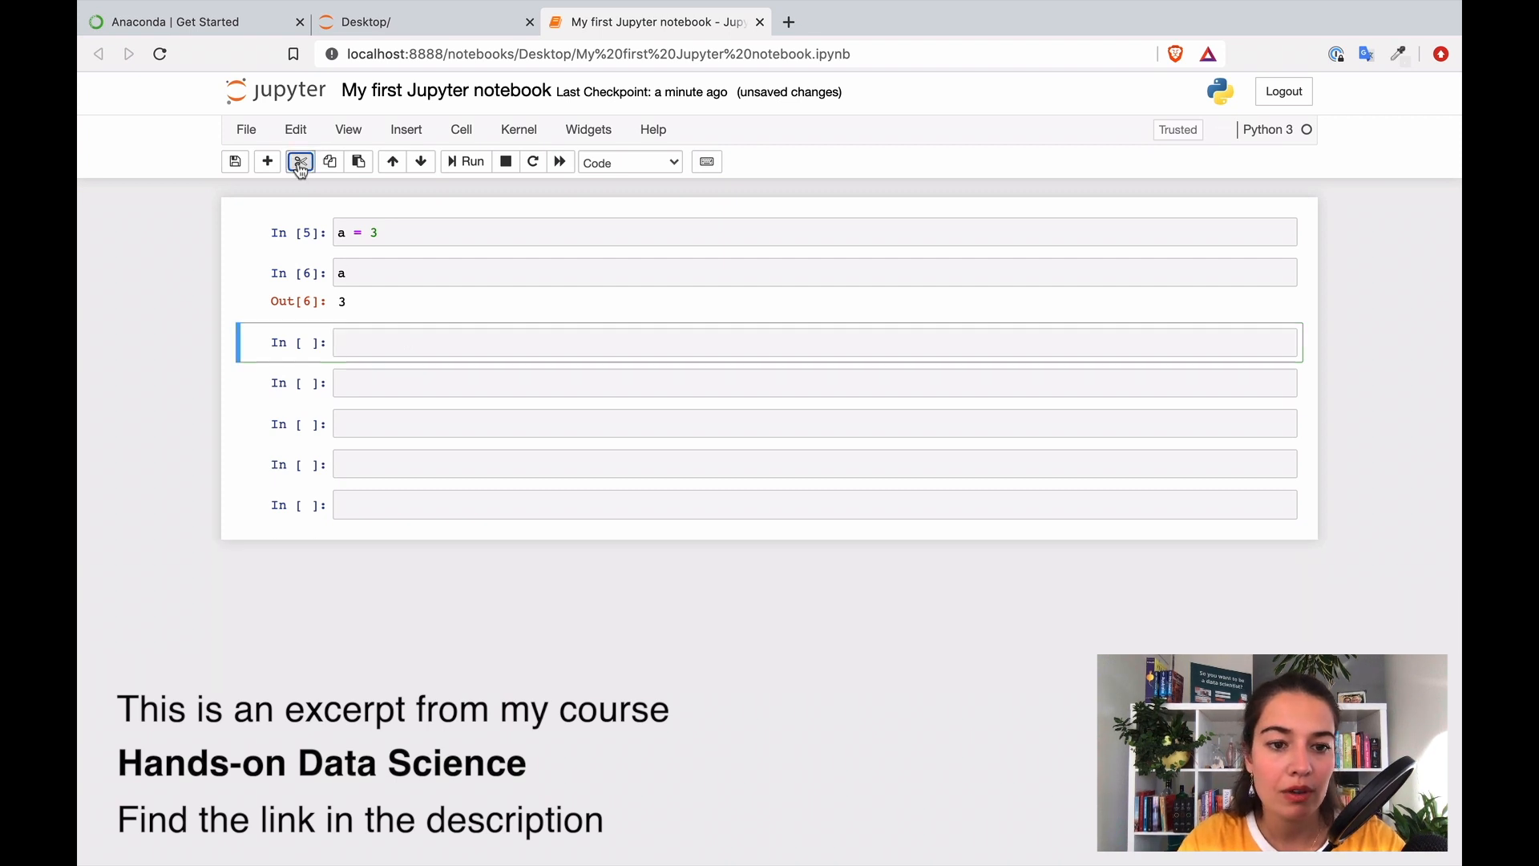
left_click(300, 160)
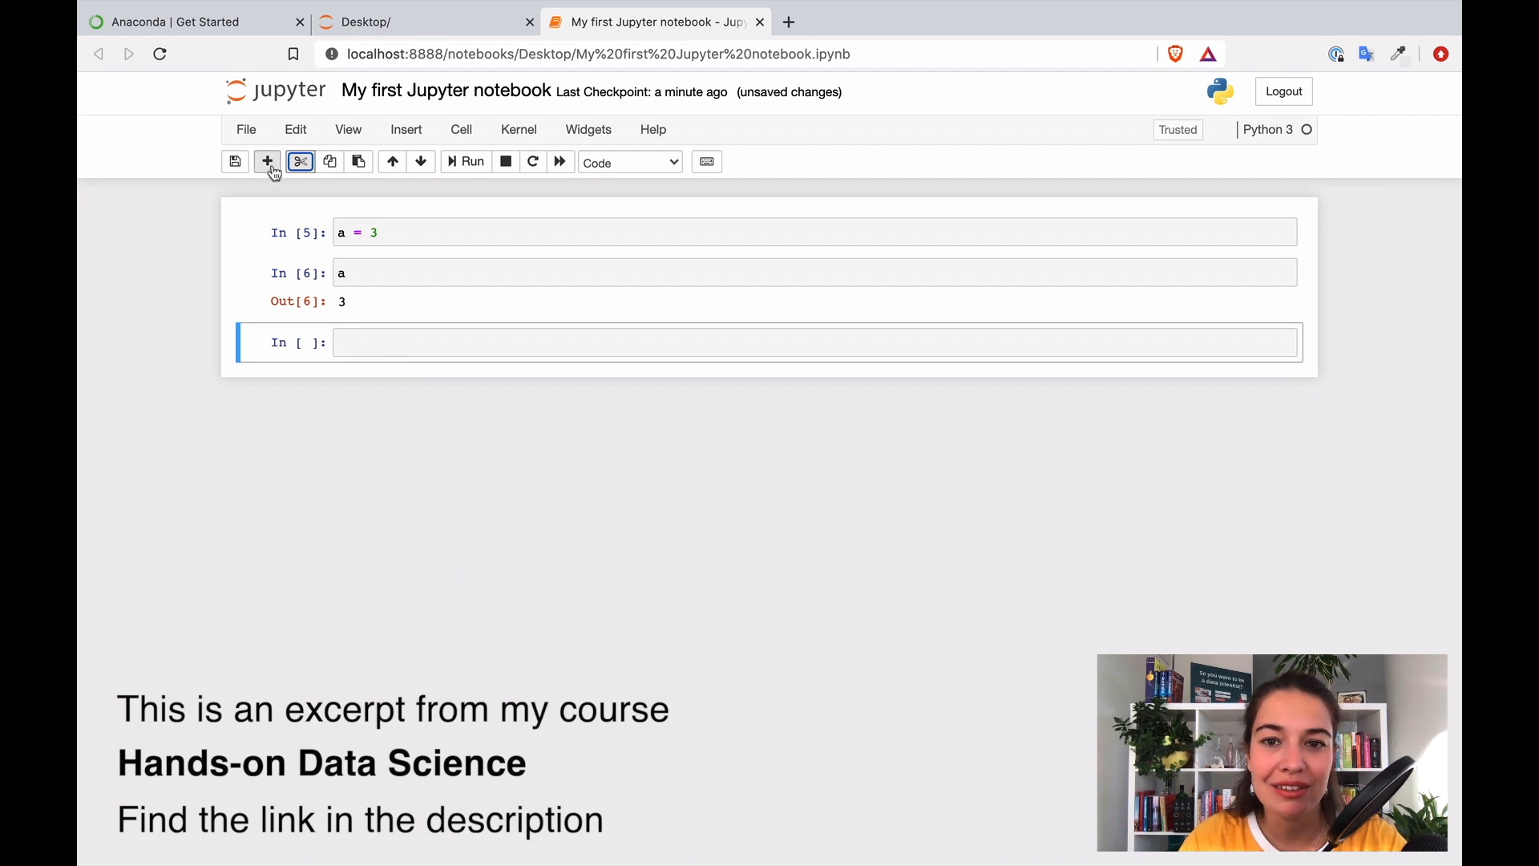
left_click(266, 160)
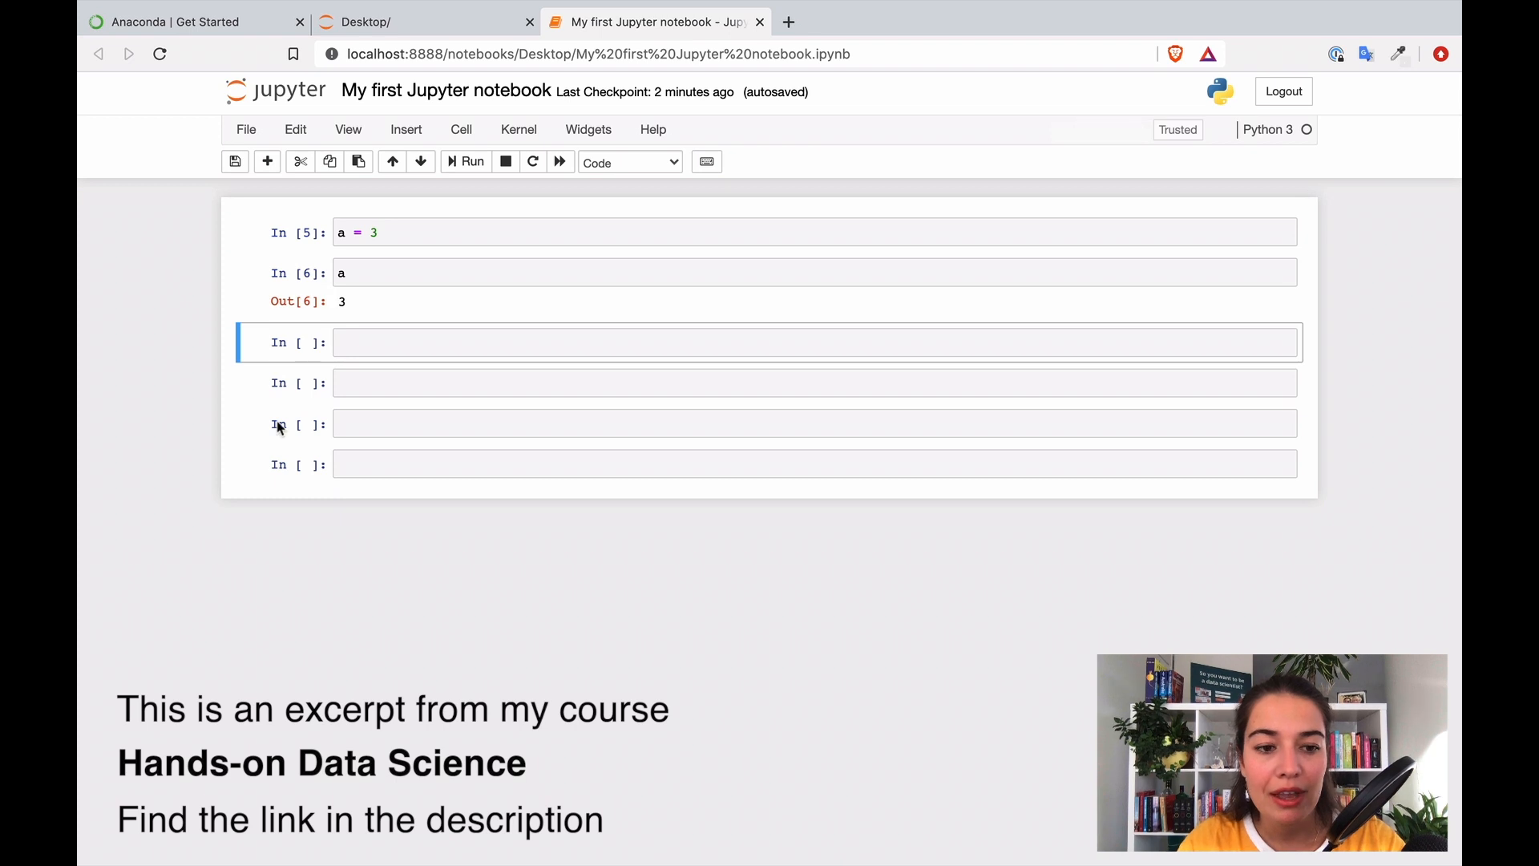
left_click(266, 160)
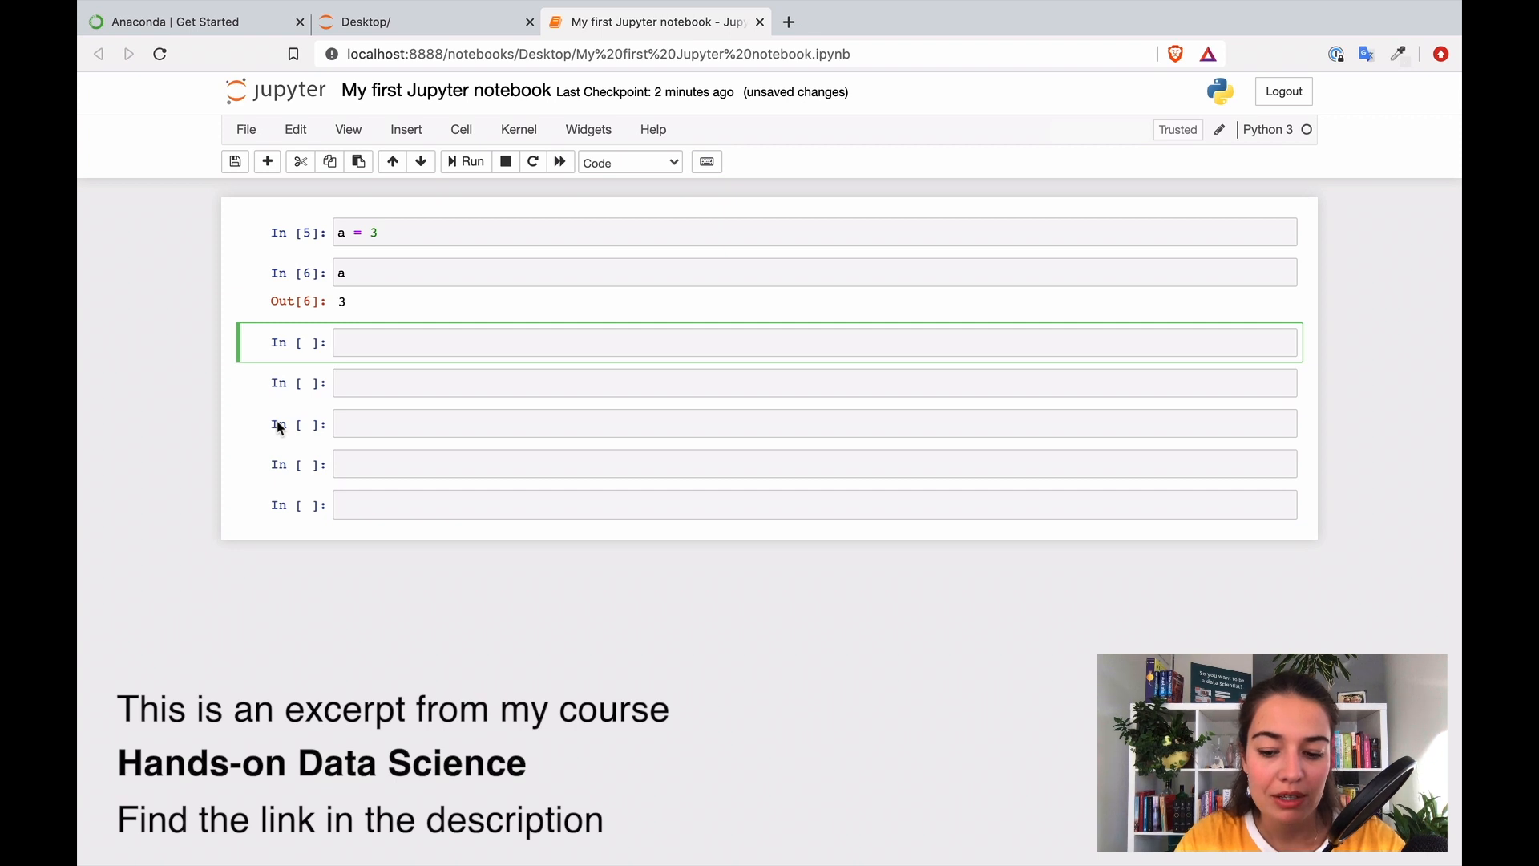
Step: Run a print("Hello") cell, then cut it and the extra blank cells around it
type("print()")
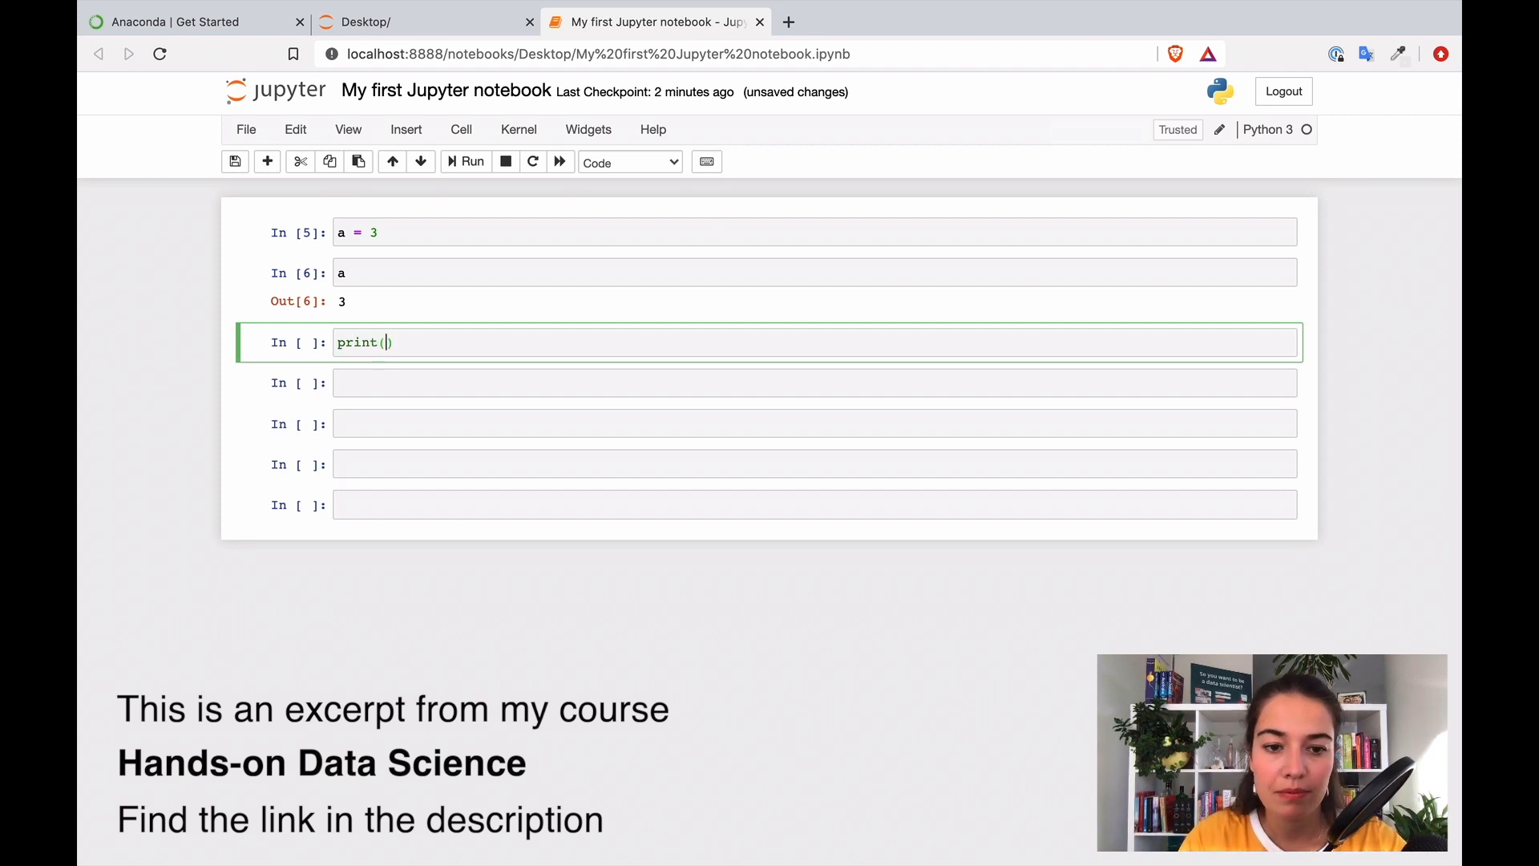
type("\"Hello\"")
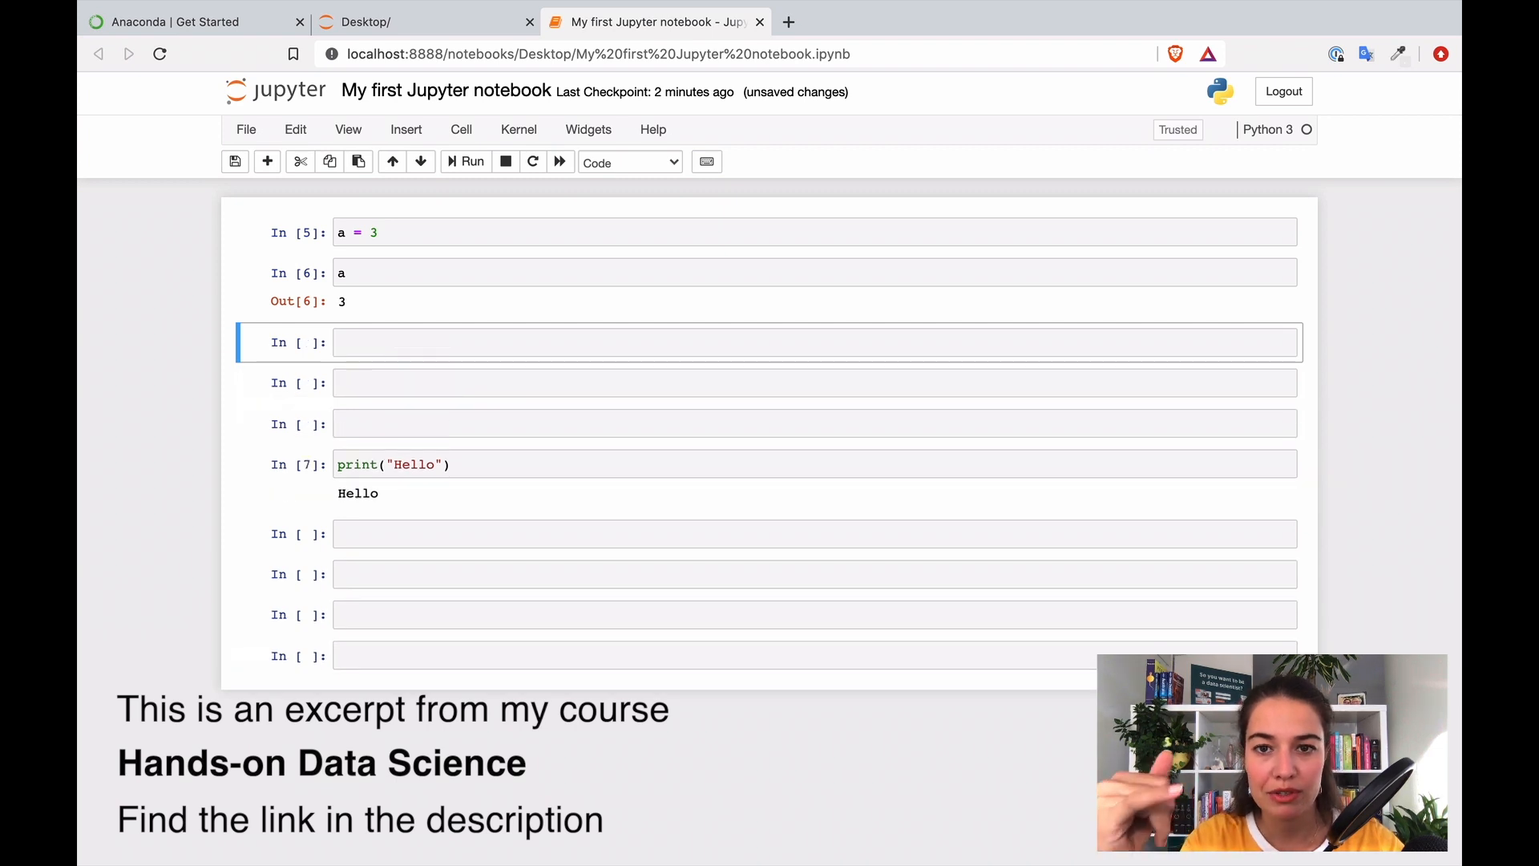
mouse_move(481, 517)
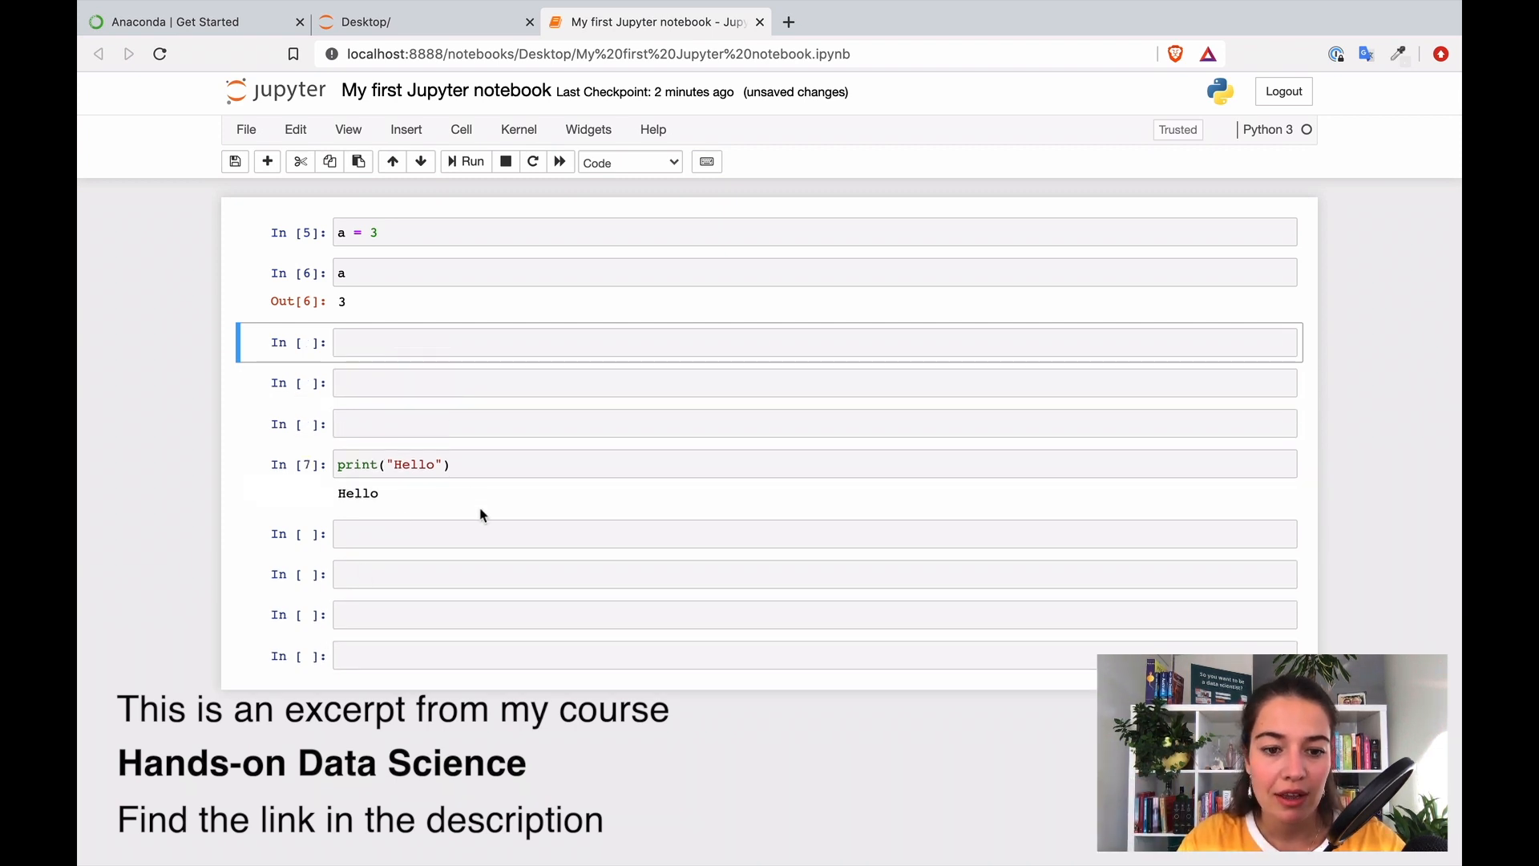
left_click(298, 160)
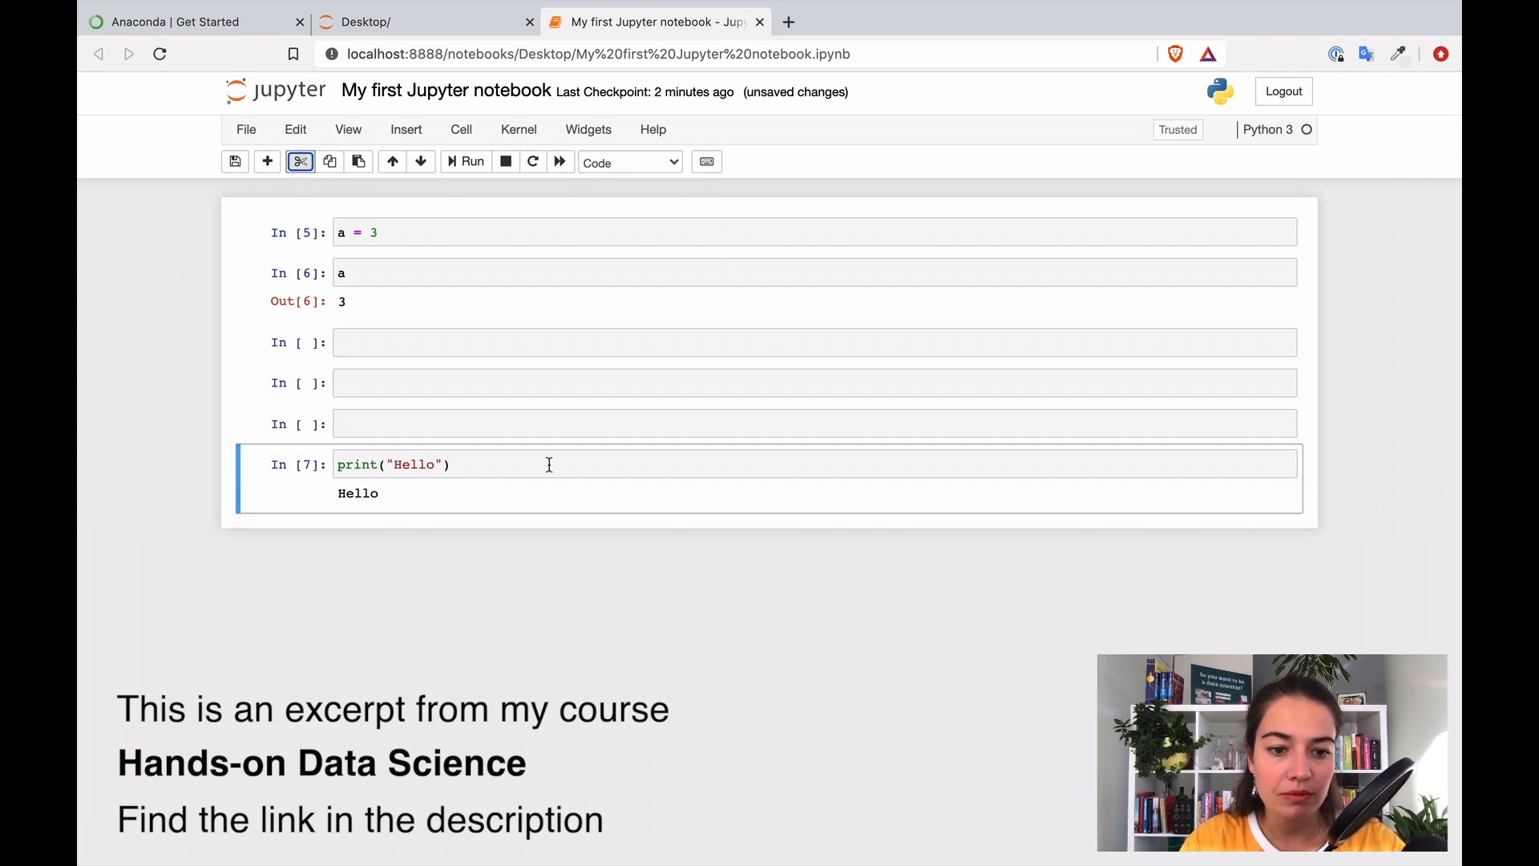
mouse_move(659, 534)
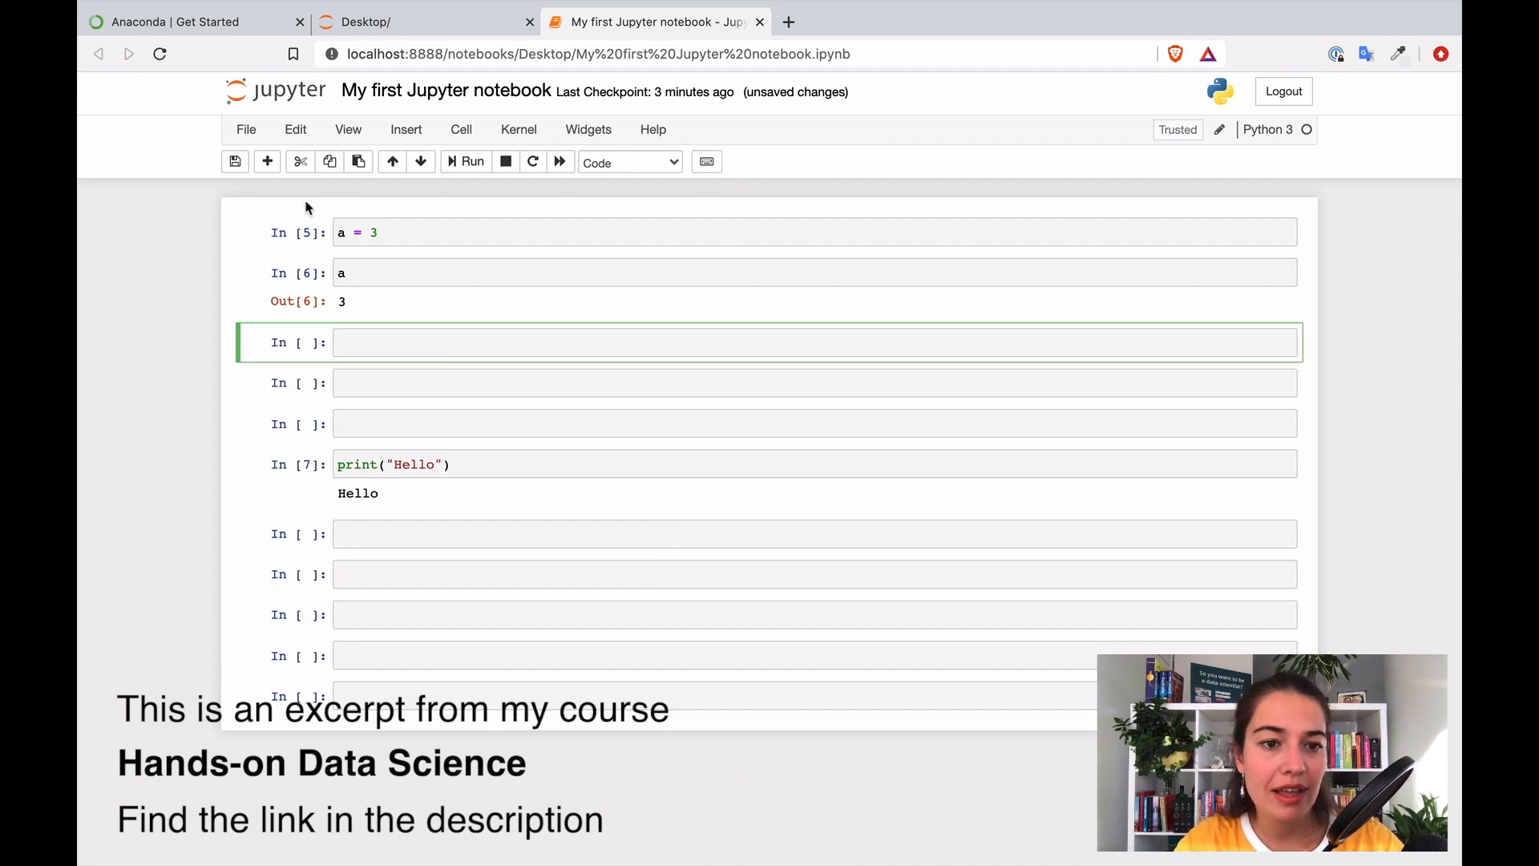
mouse_move(298, 162)
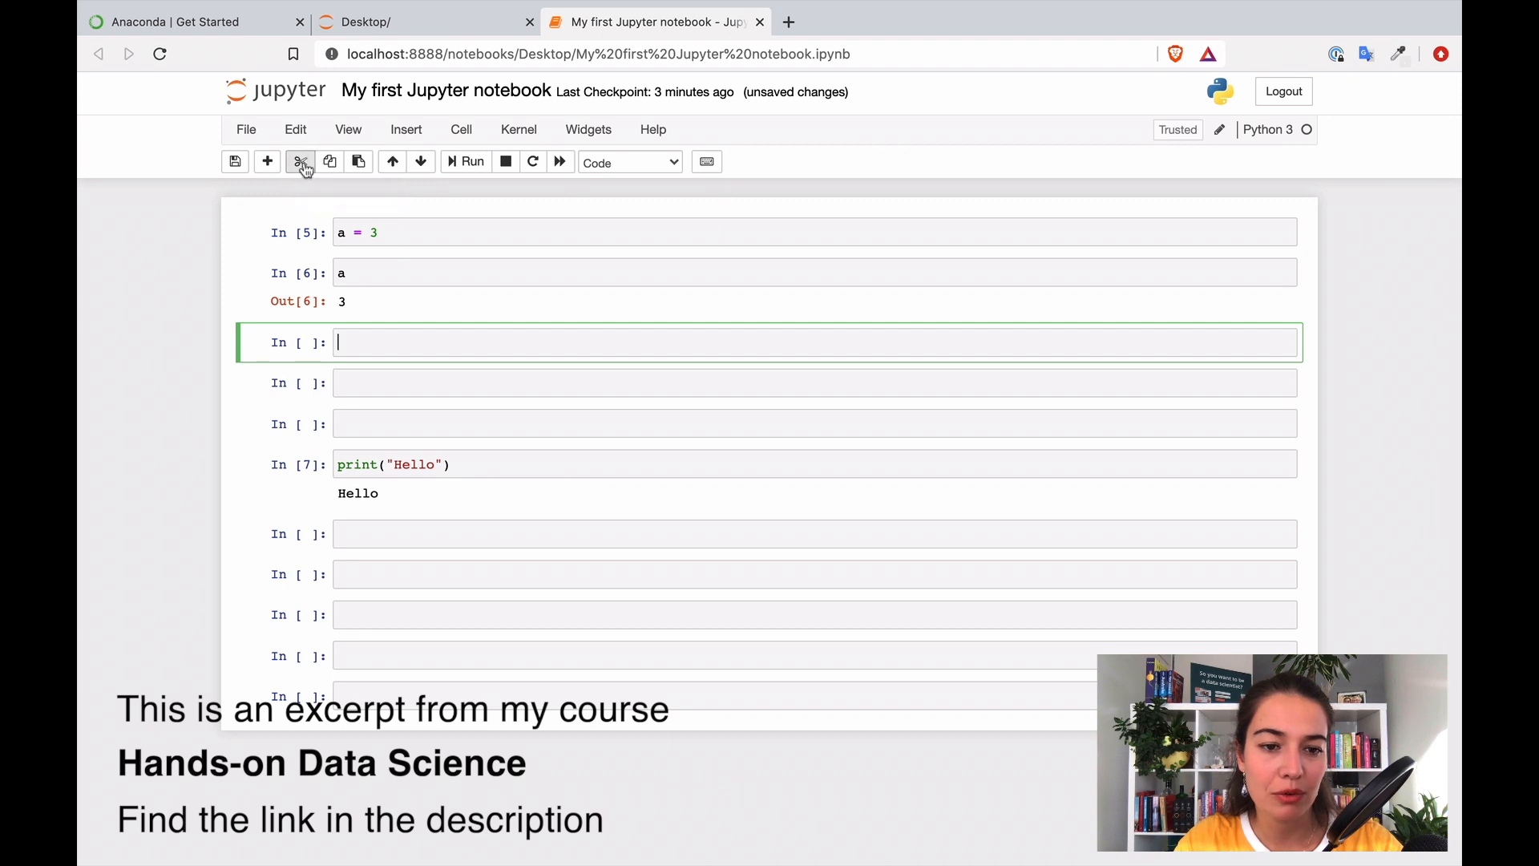
left_click(299, 160)
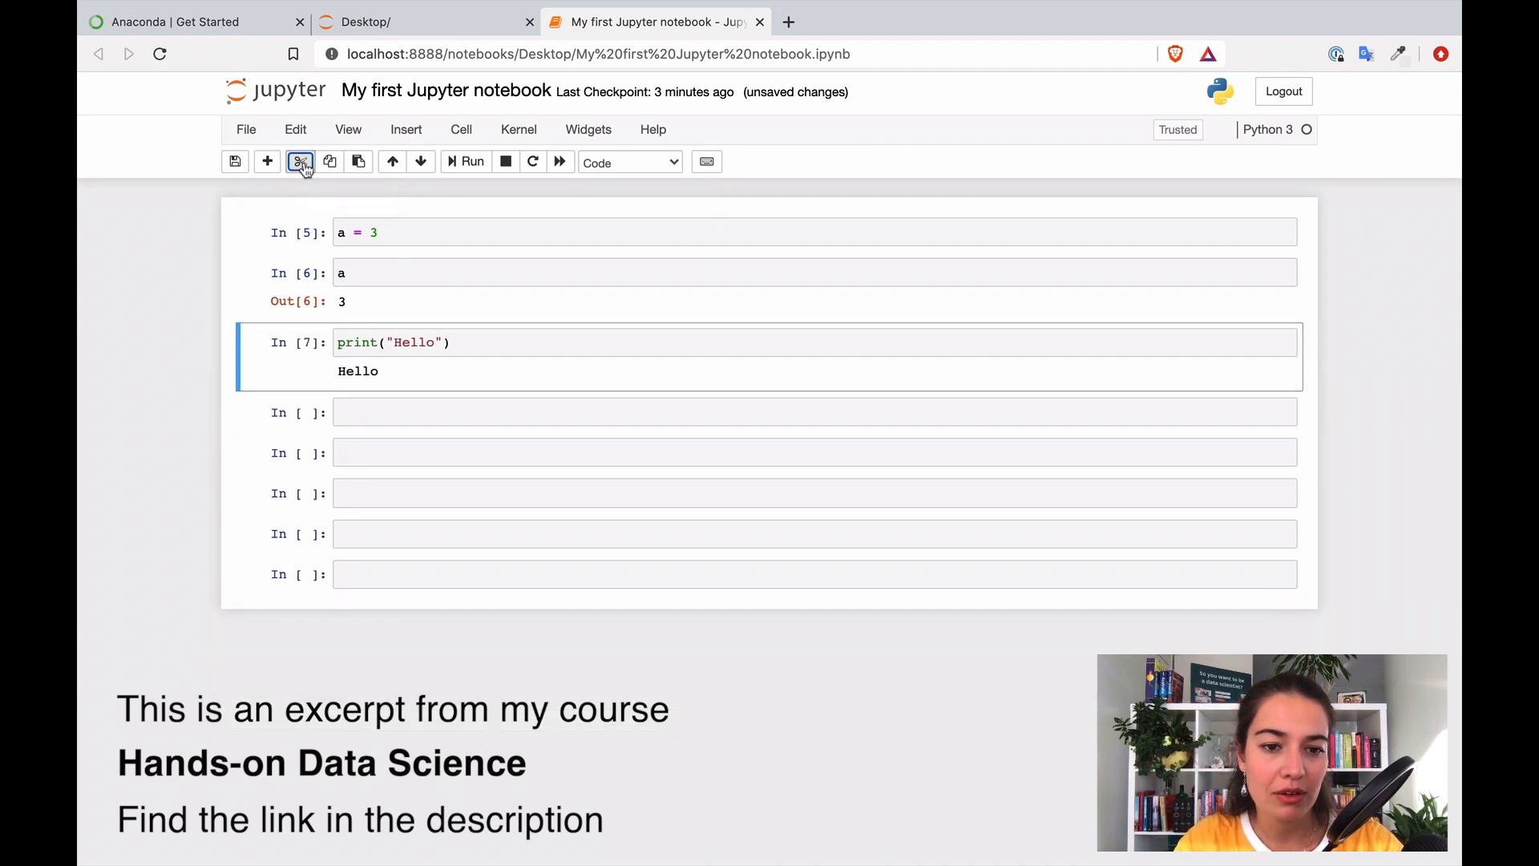
left_click(299, 160)
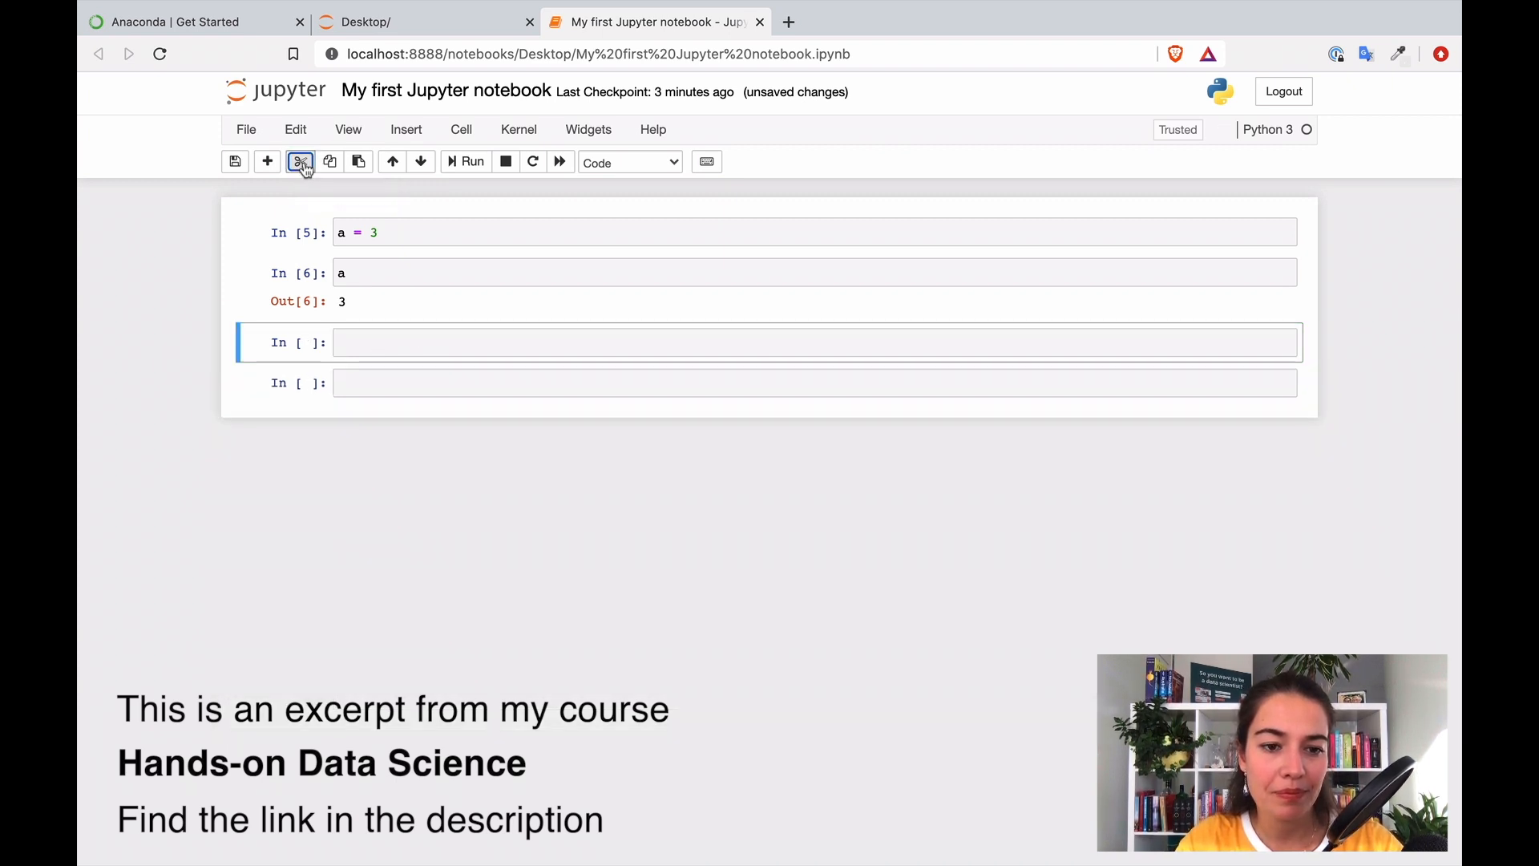
Step: Write and run print("Hi, I'm really enjoying this course!"), then cut that greeting cell
left_click(300, 160)
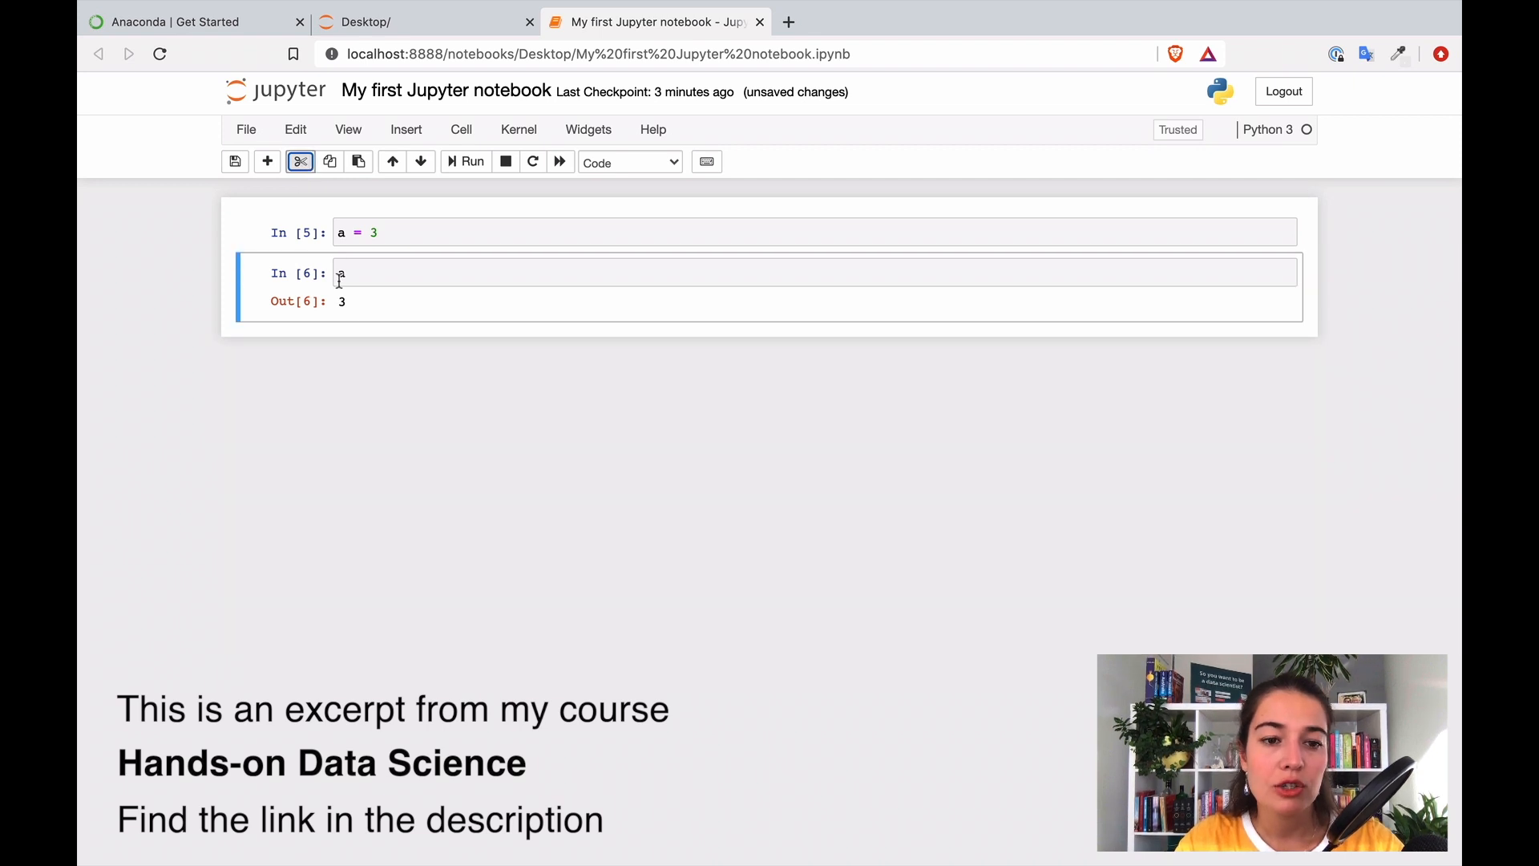
type("pri")
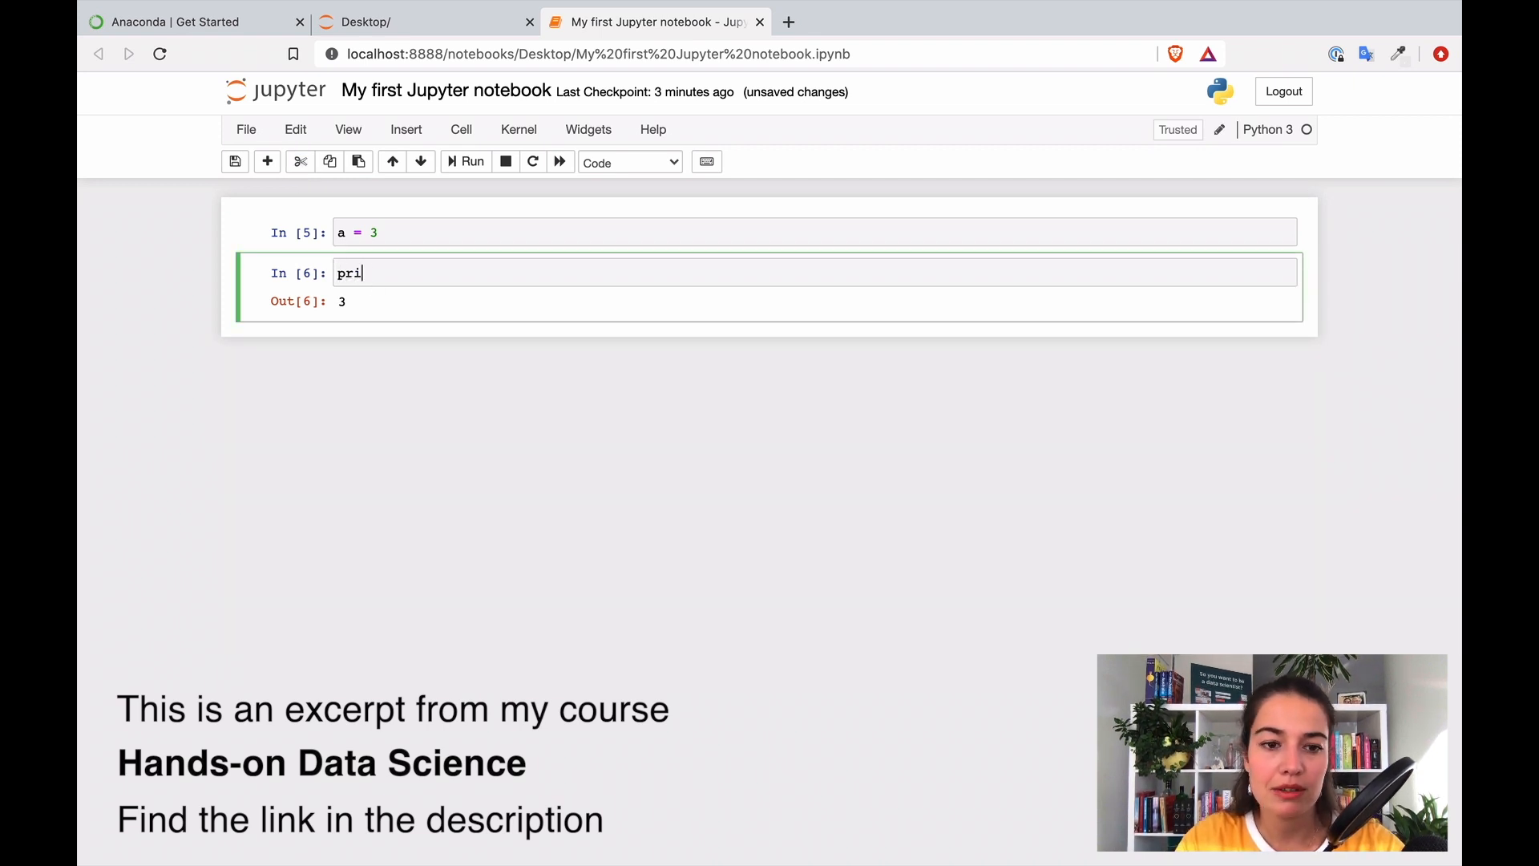
type("nt(")
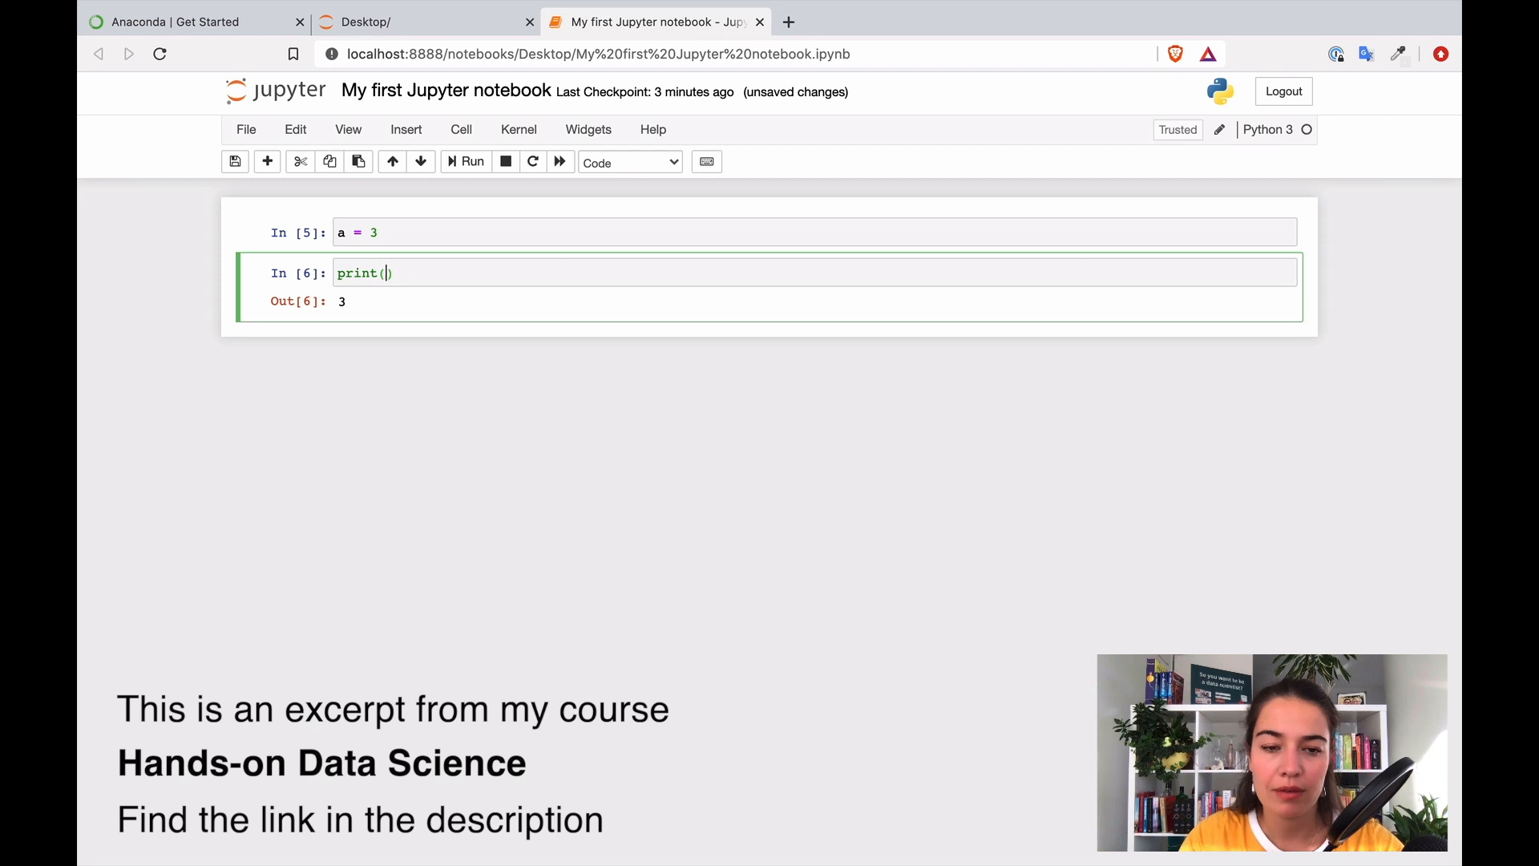
type("\"Hi, I\"")
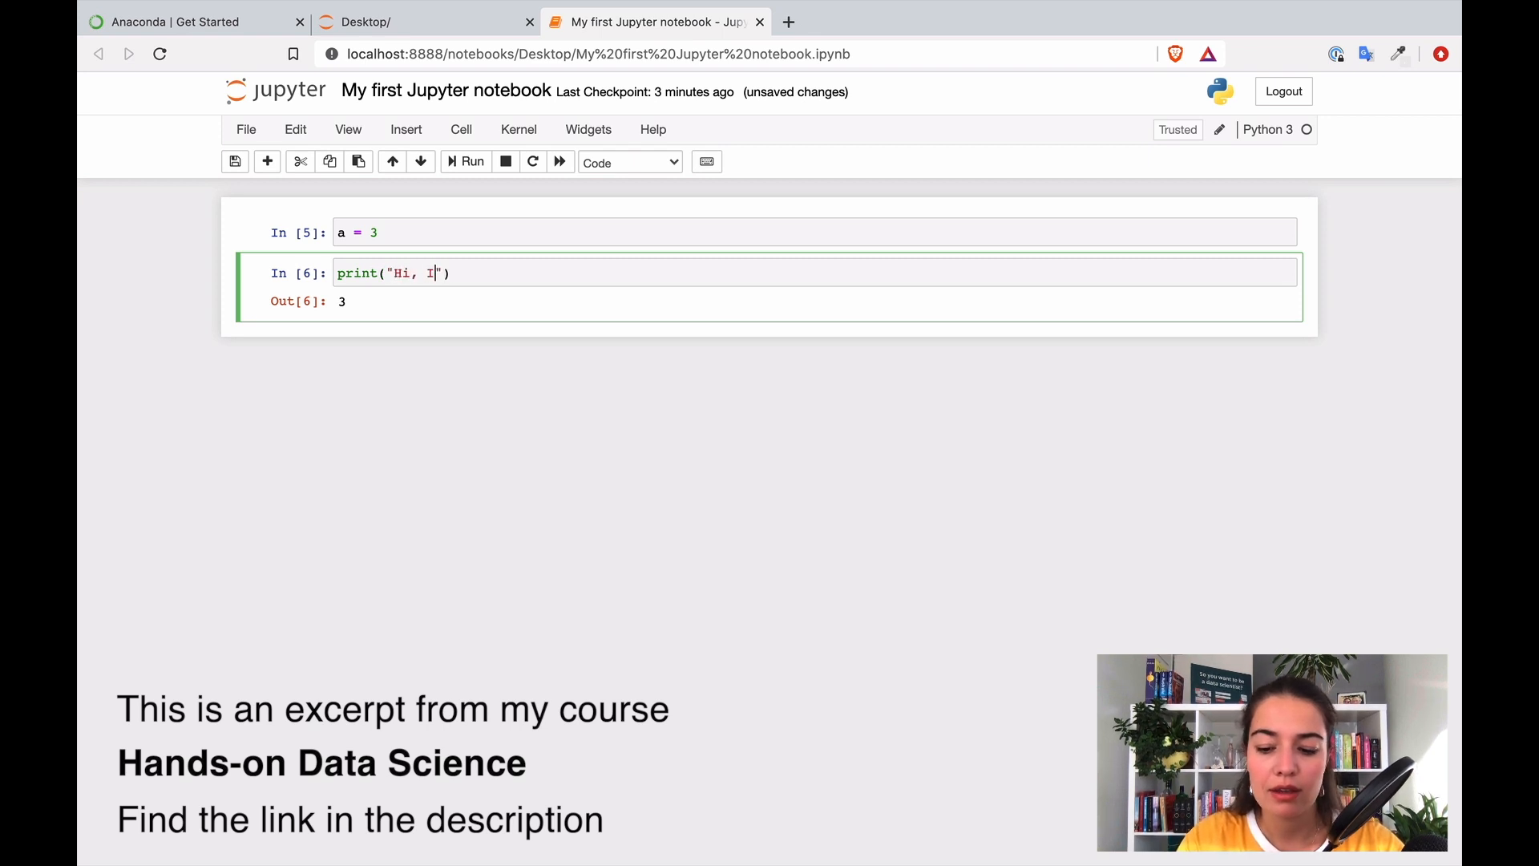
type("'m really en")
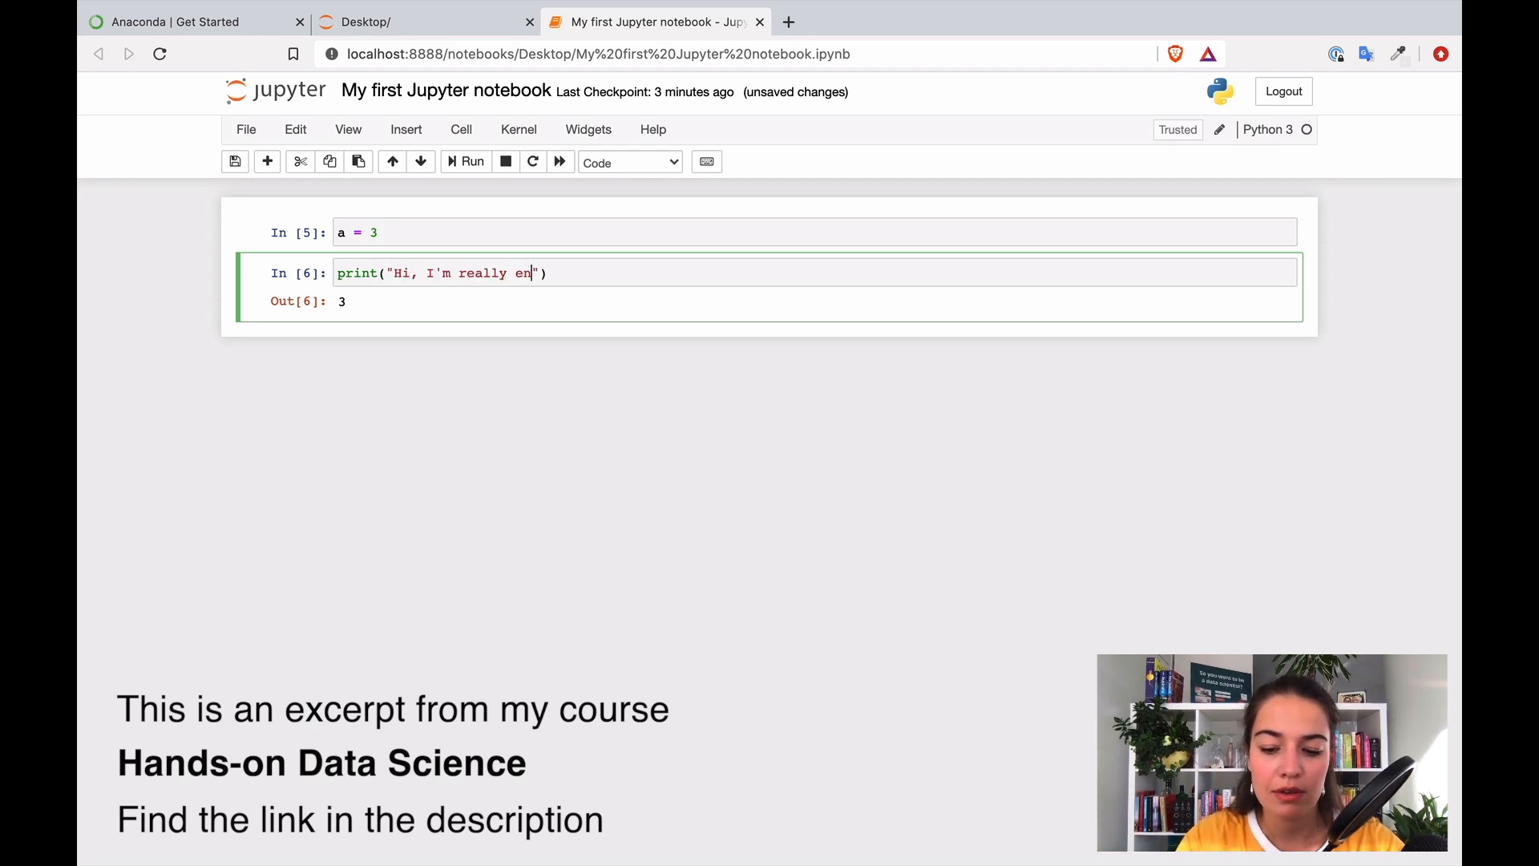
type("joying this")
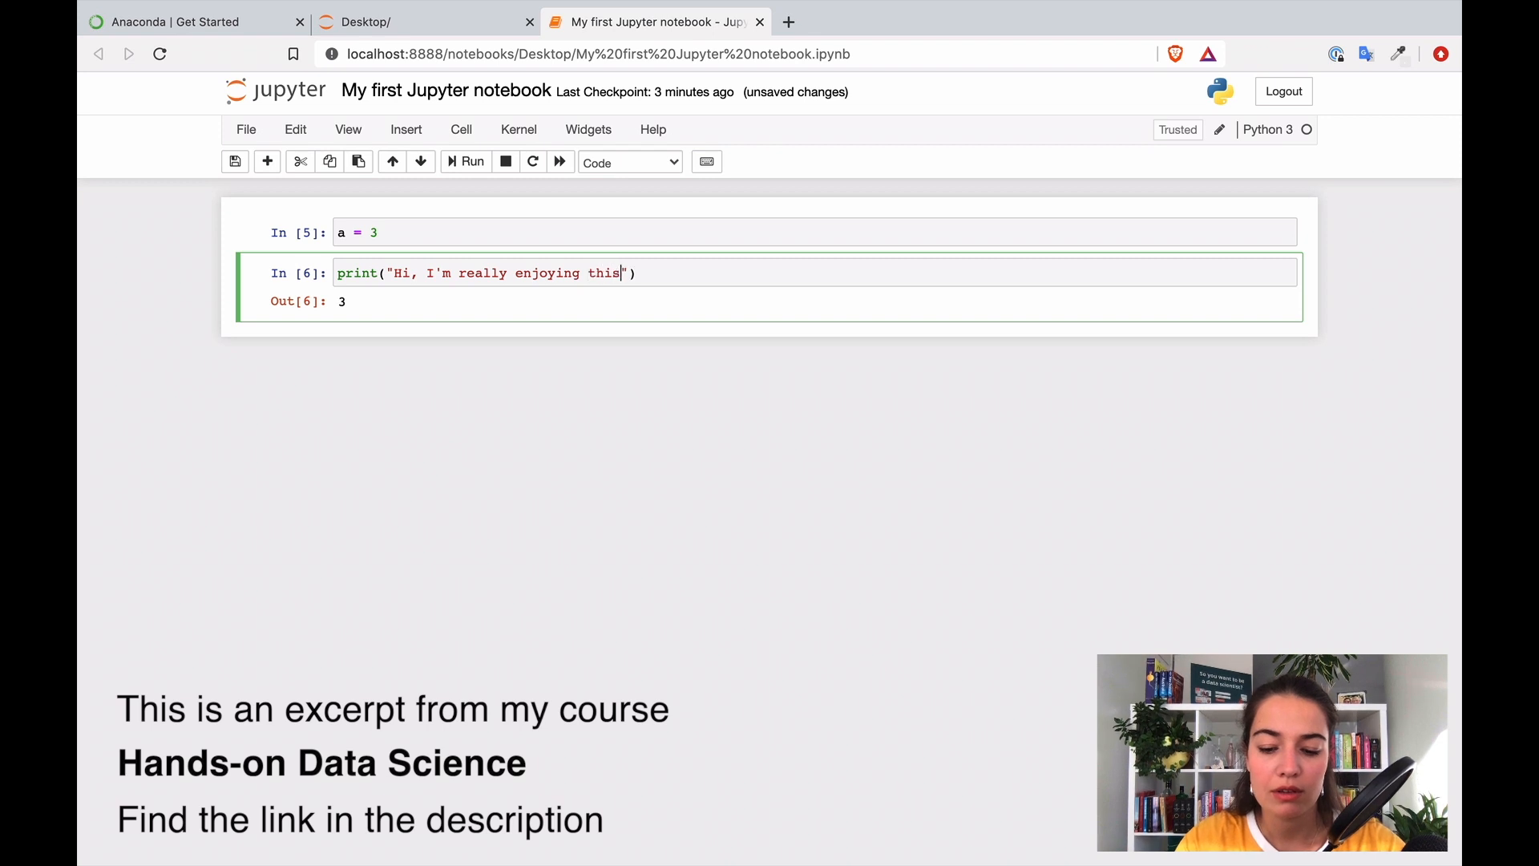
type("course!")
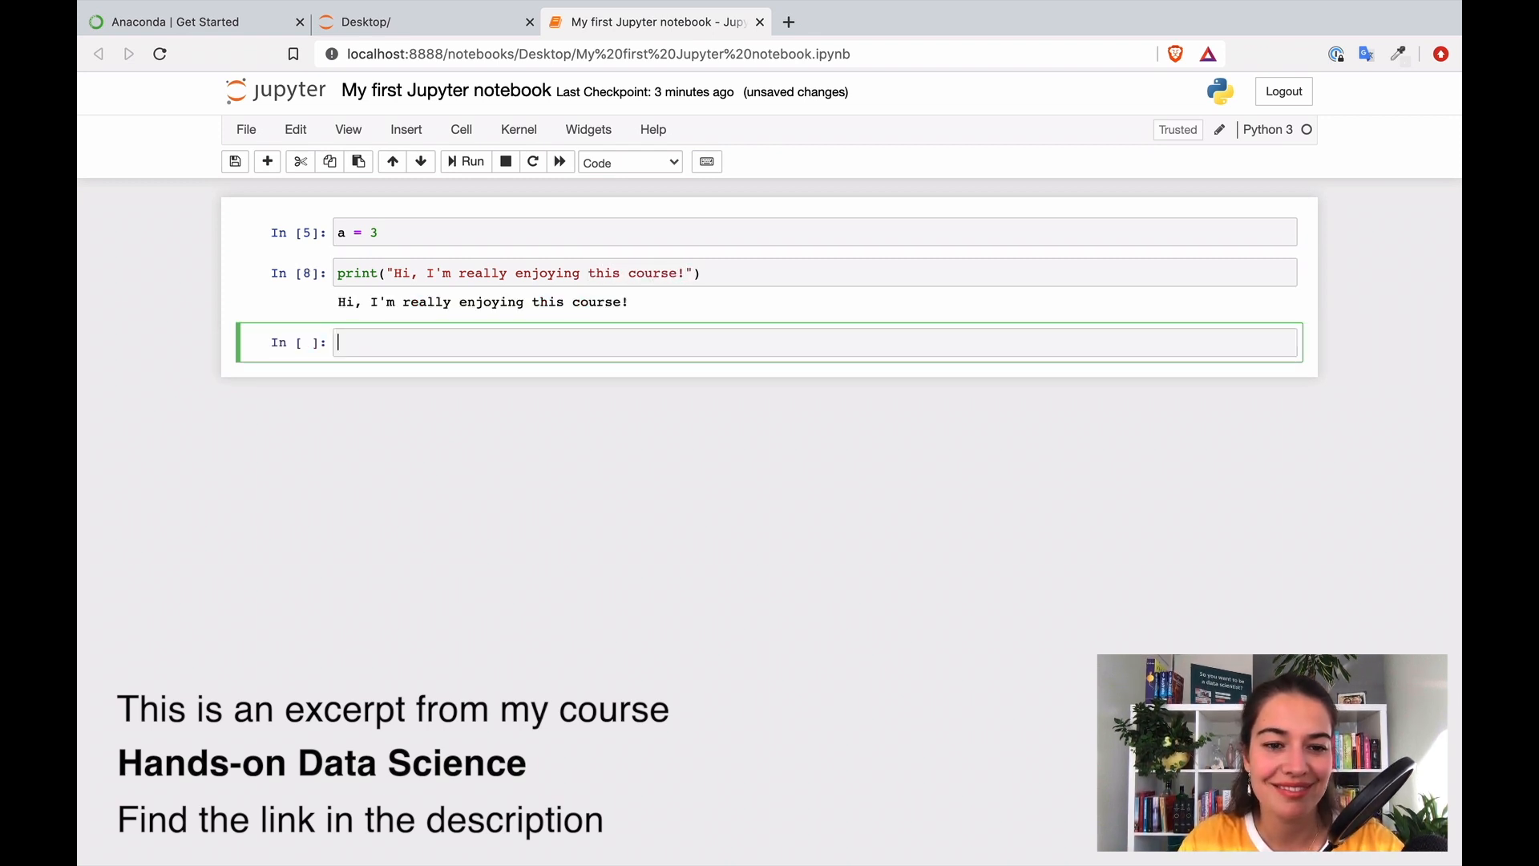
left_click(423, 273)
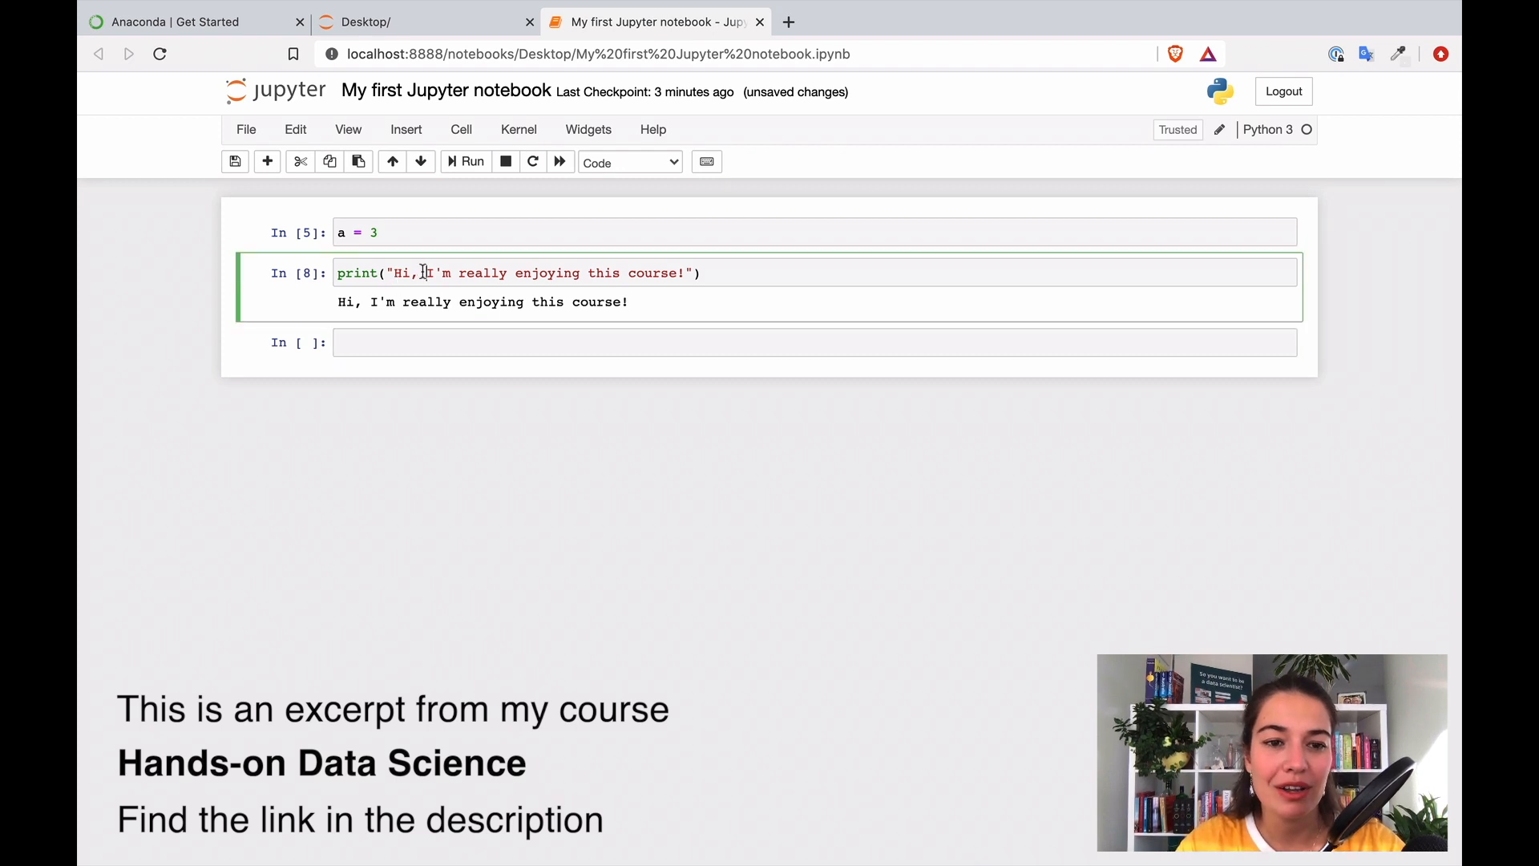
left_click(299, 160)
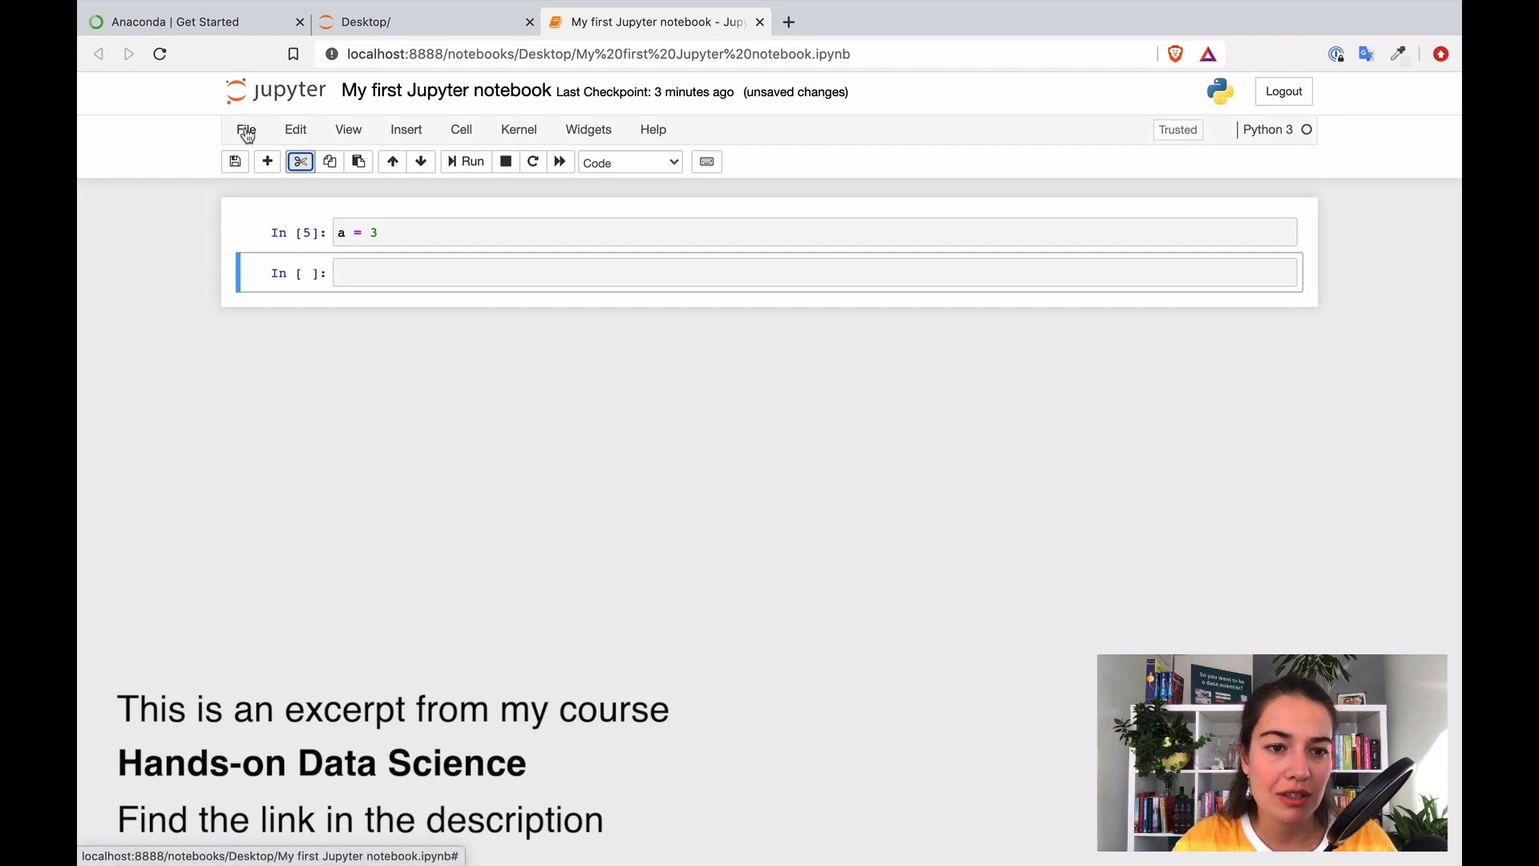
Step: Paste the greeting cell back, copy all three cells and paste the copies below
left_click(295, 128)
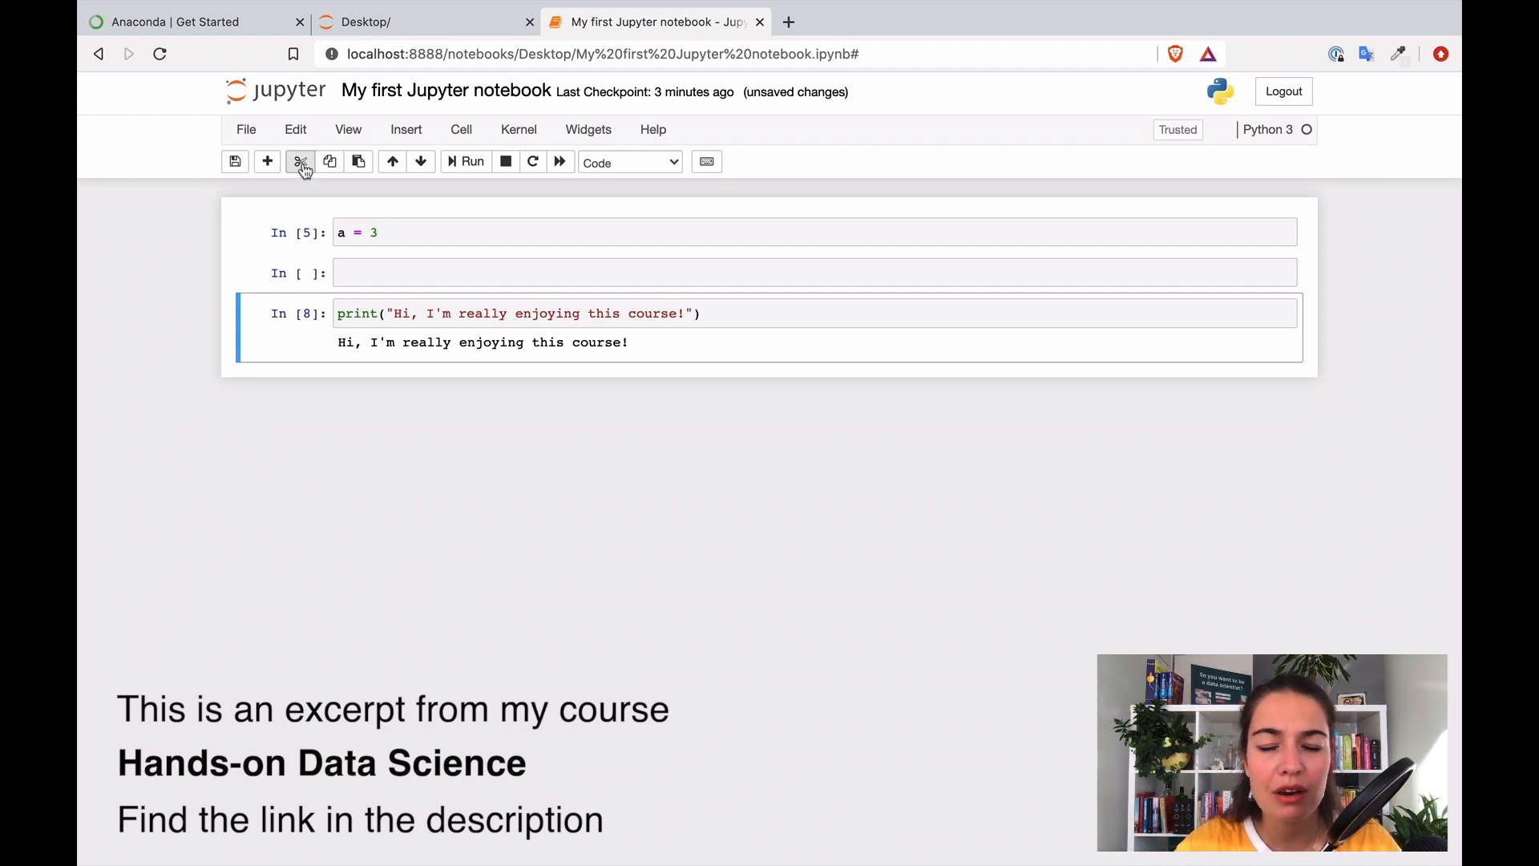
mouse_move(302, 163)
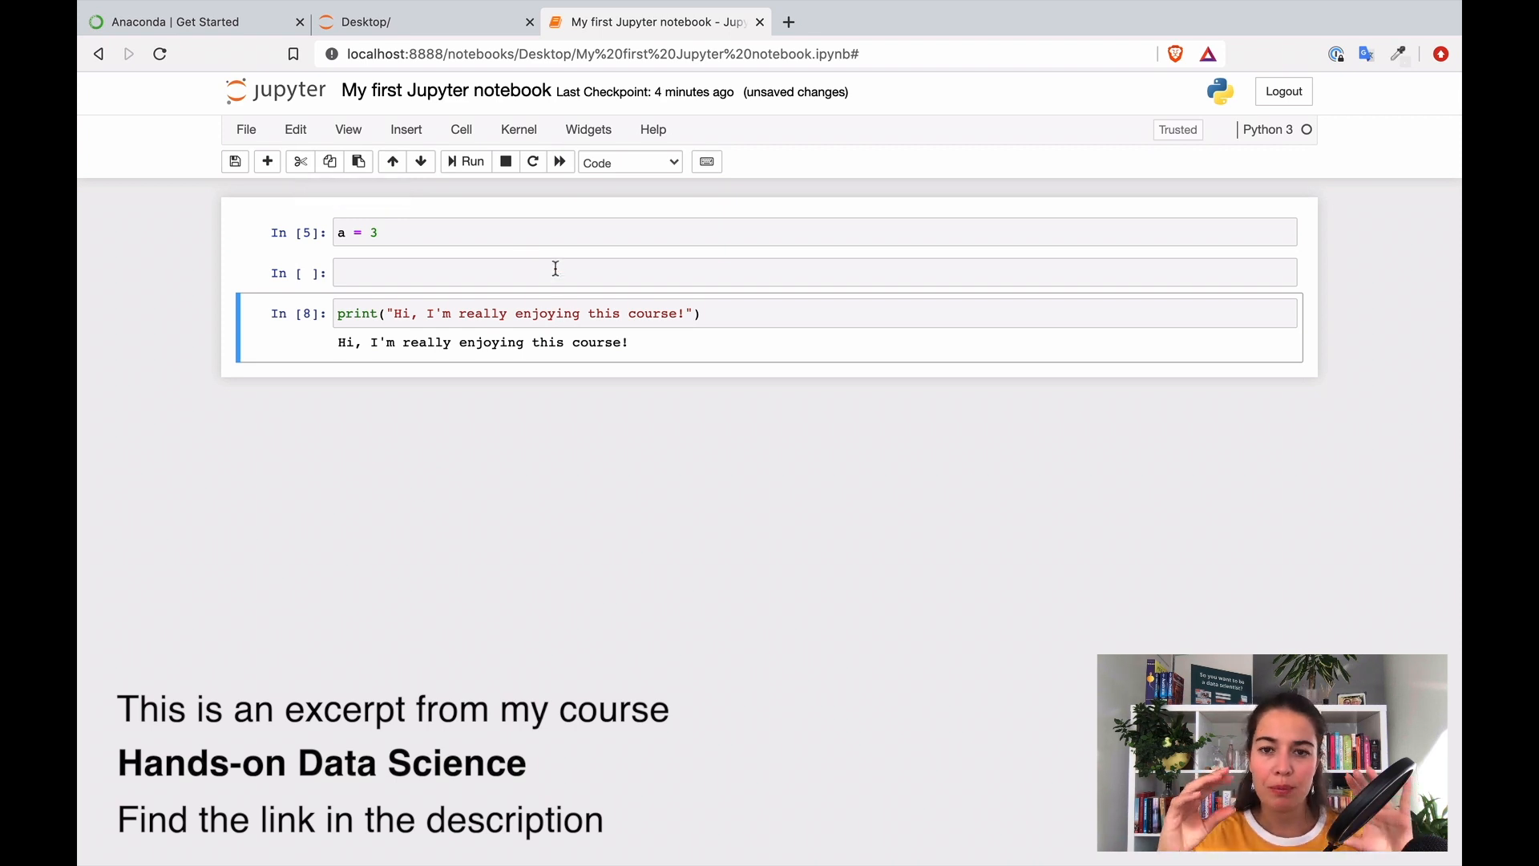
left_click(537, 232)
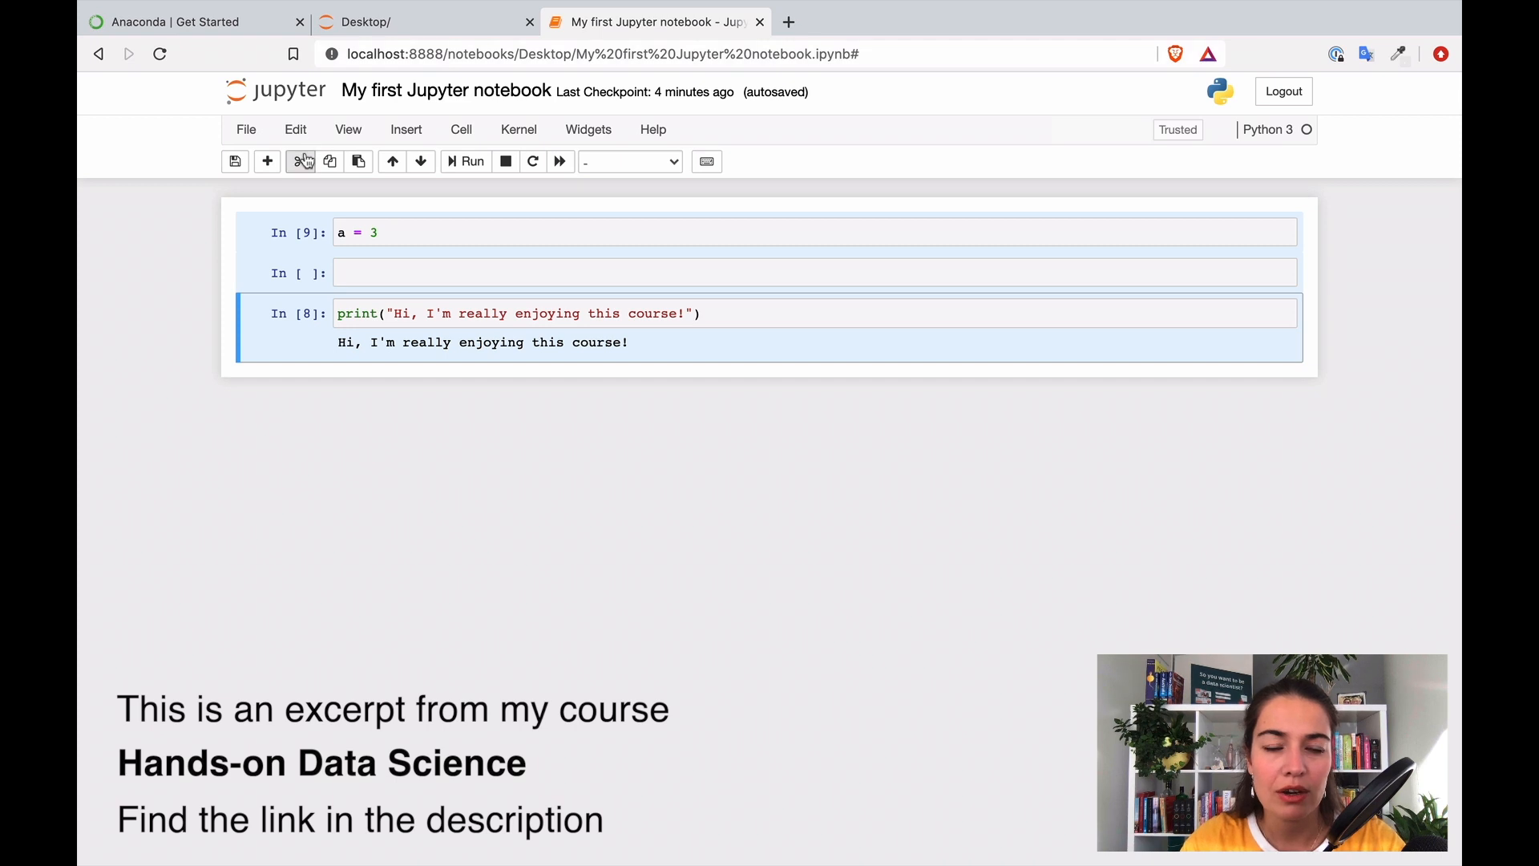
left_click(295, 129)
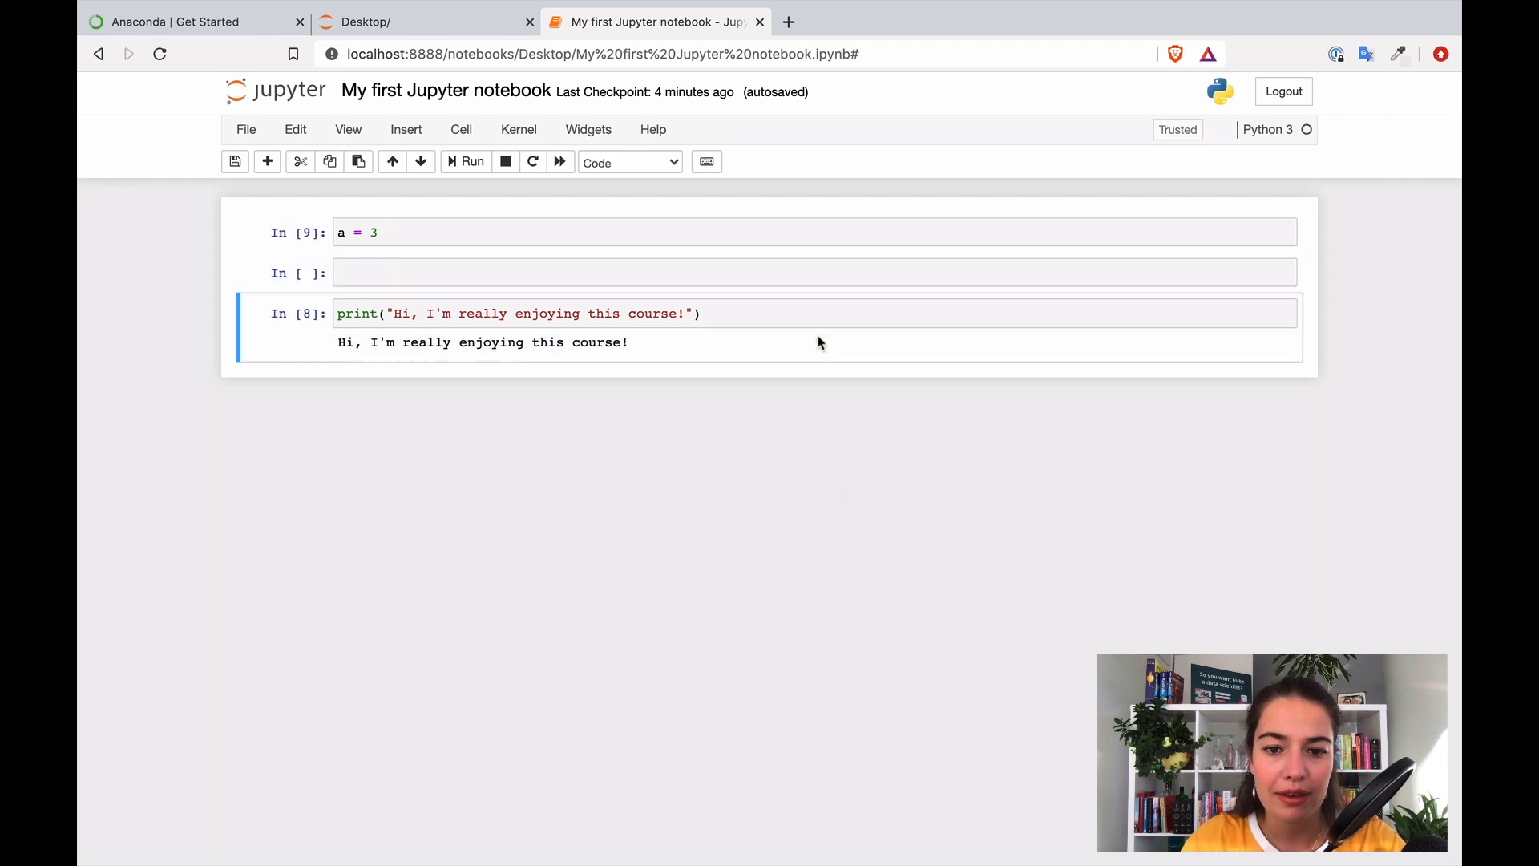
left_click(295, 128)
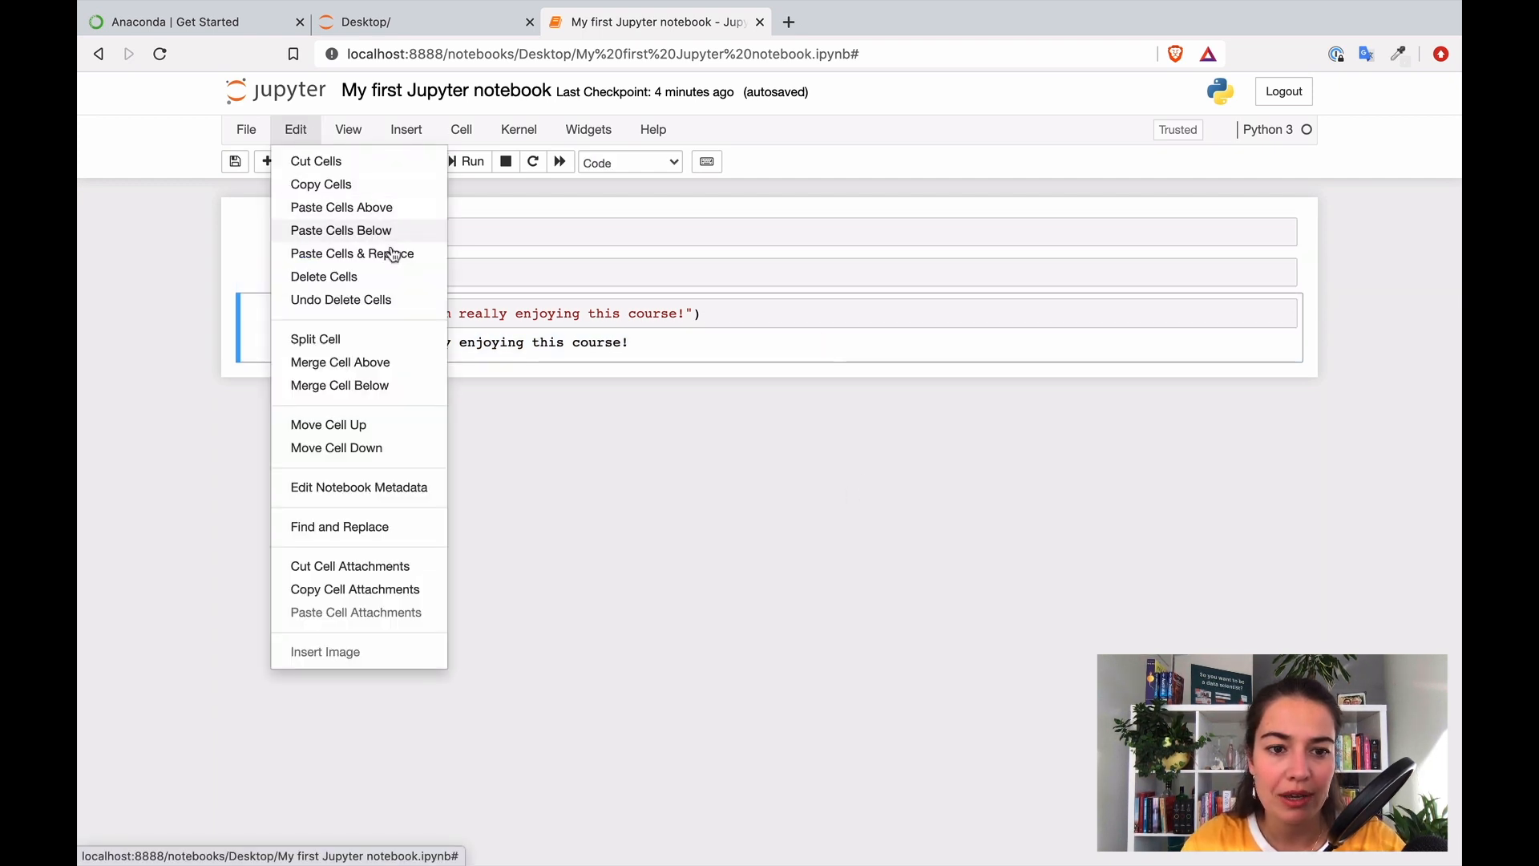
left_click(340, 231)
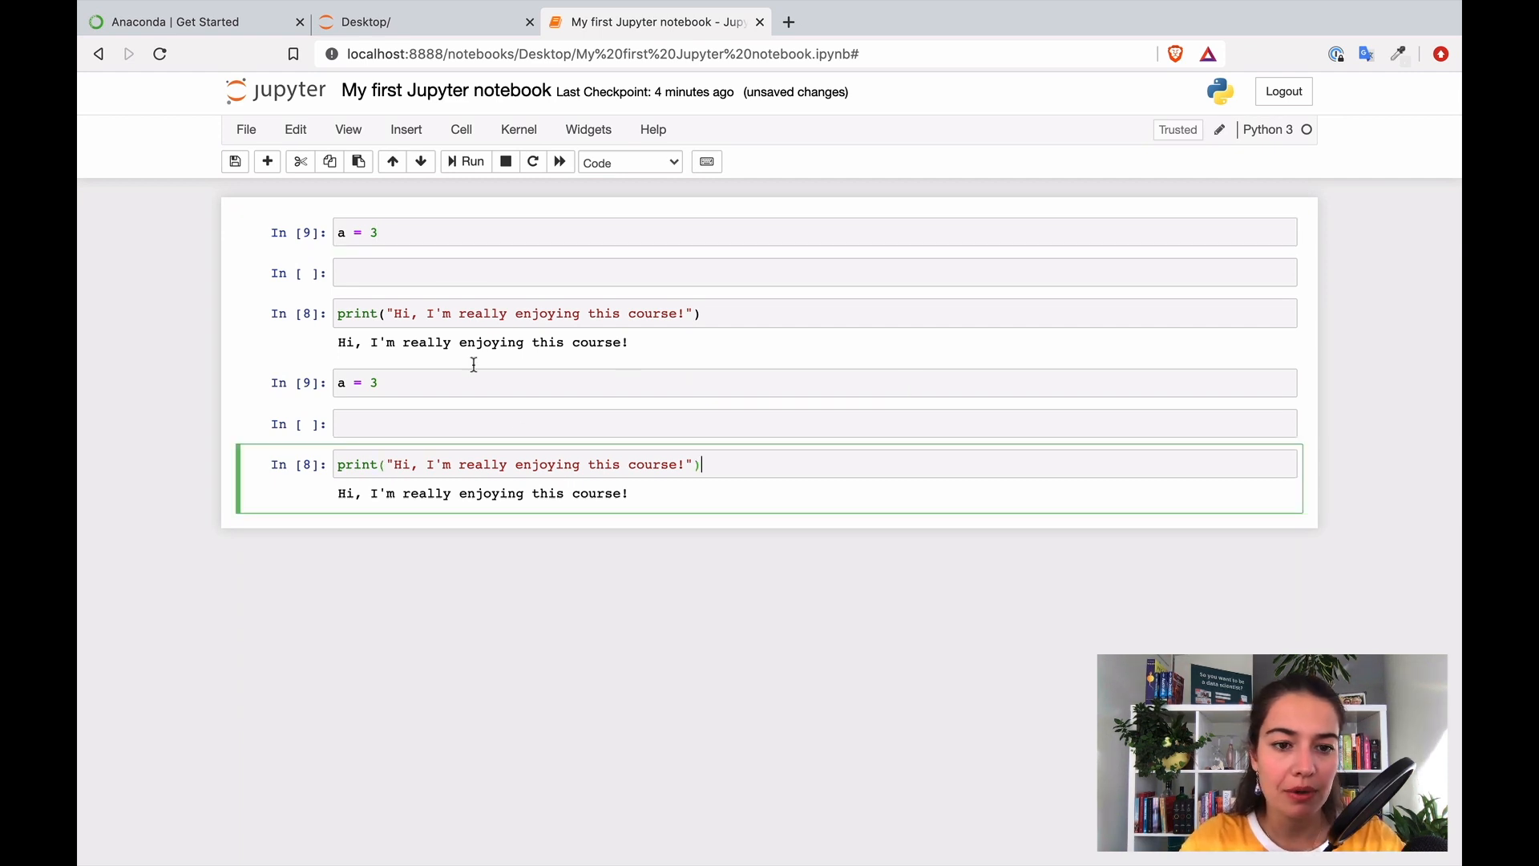
Step: Cut the duplicate a = 3, empty and greeting cells, keeping the original three
left_click(298, 160)
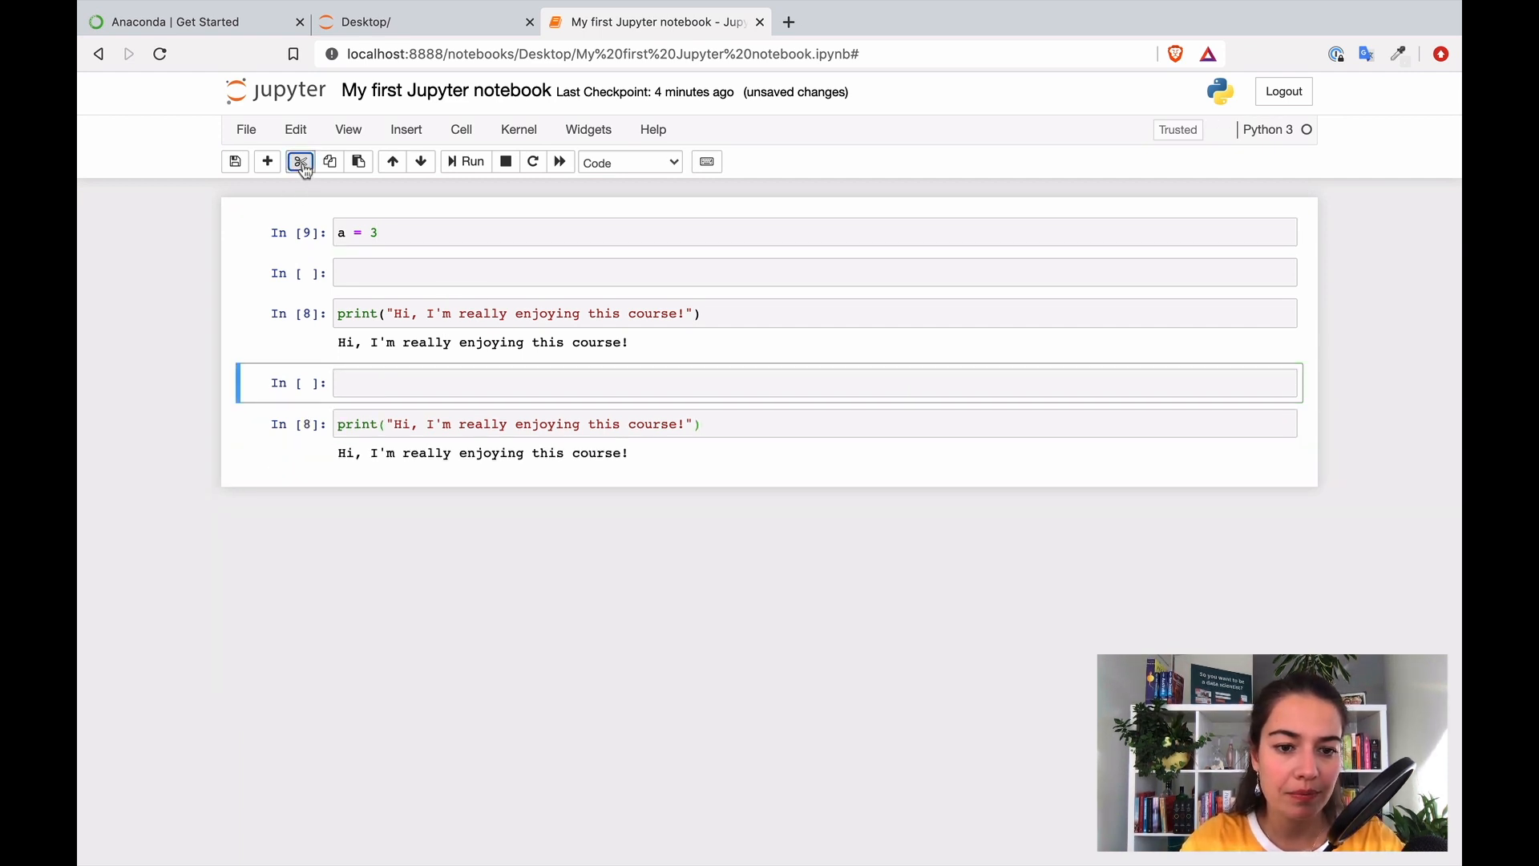
left_click(300, 161)
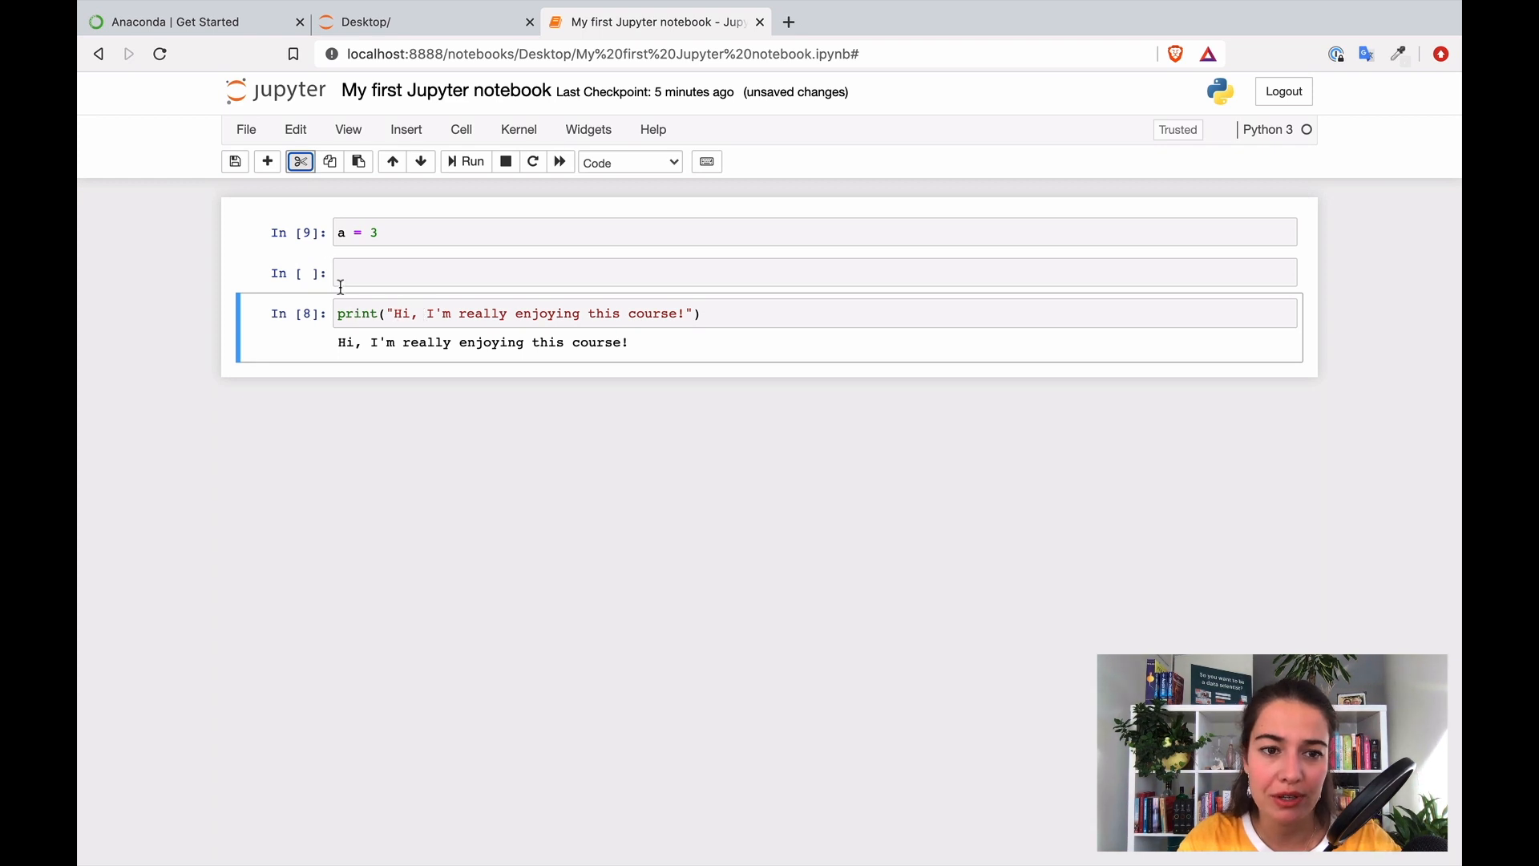
left_click(295, 128)
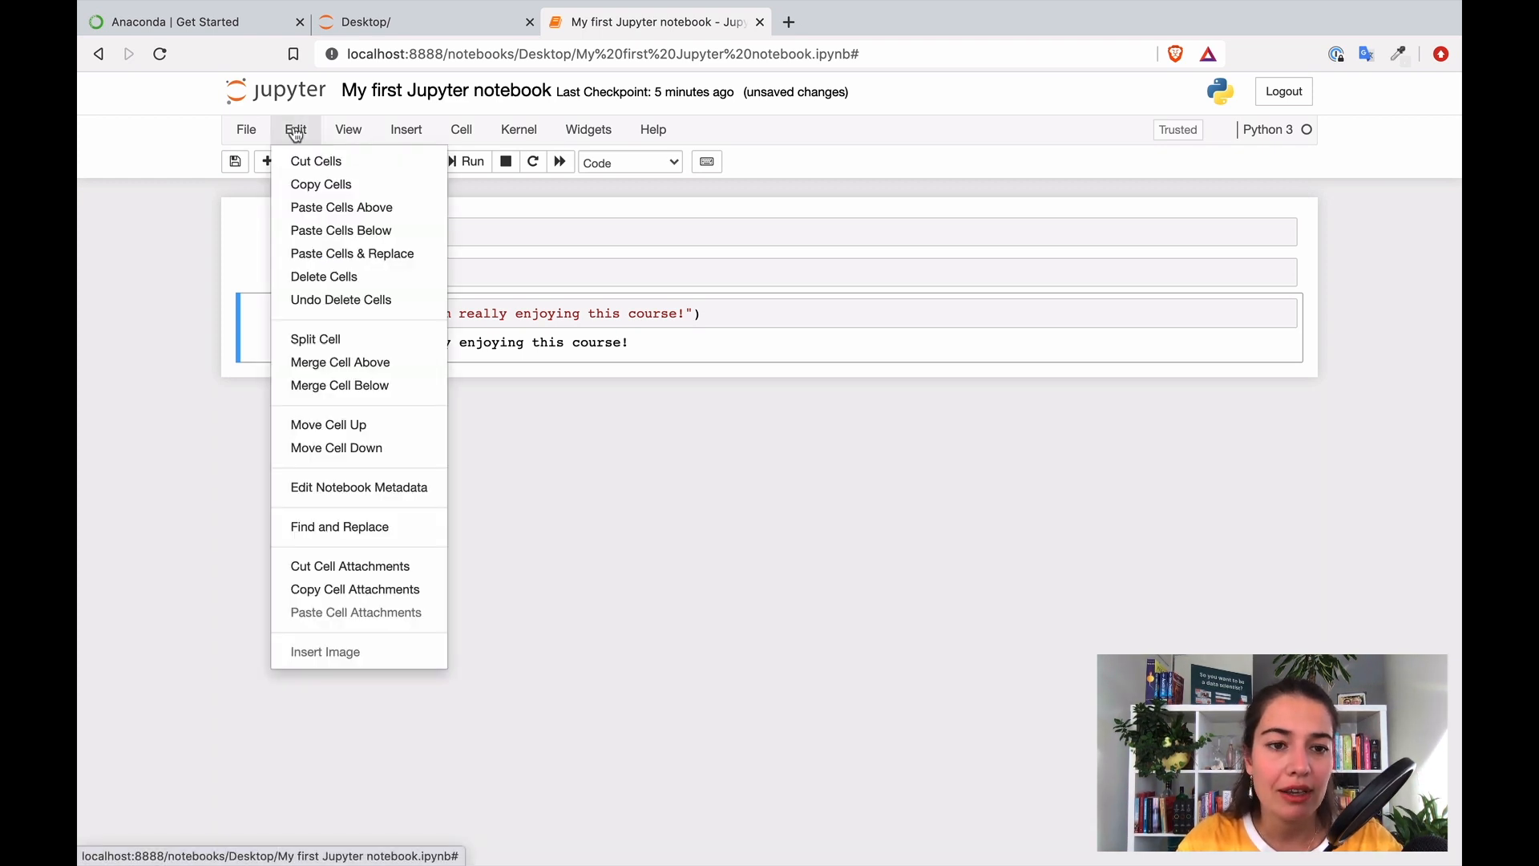
mouse_move(372, 305)
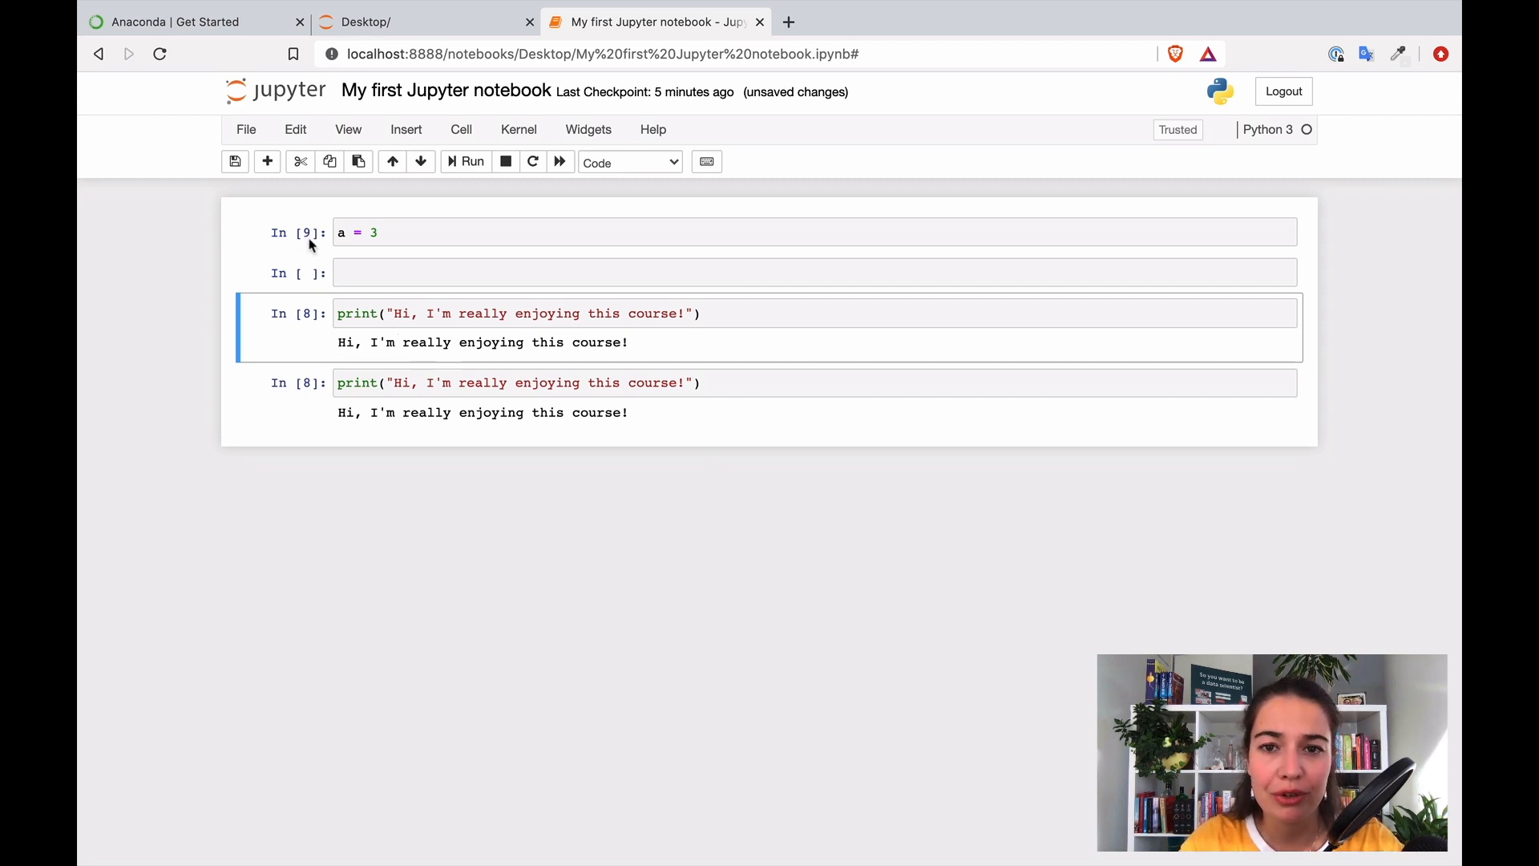
Step: Rerun the a = 3 cell and the first greeting print cell
left_click(427, 230)
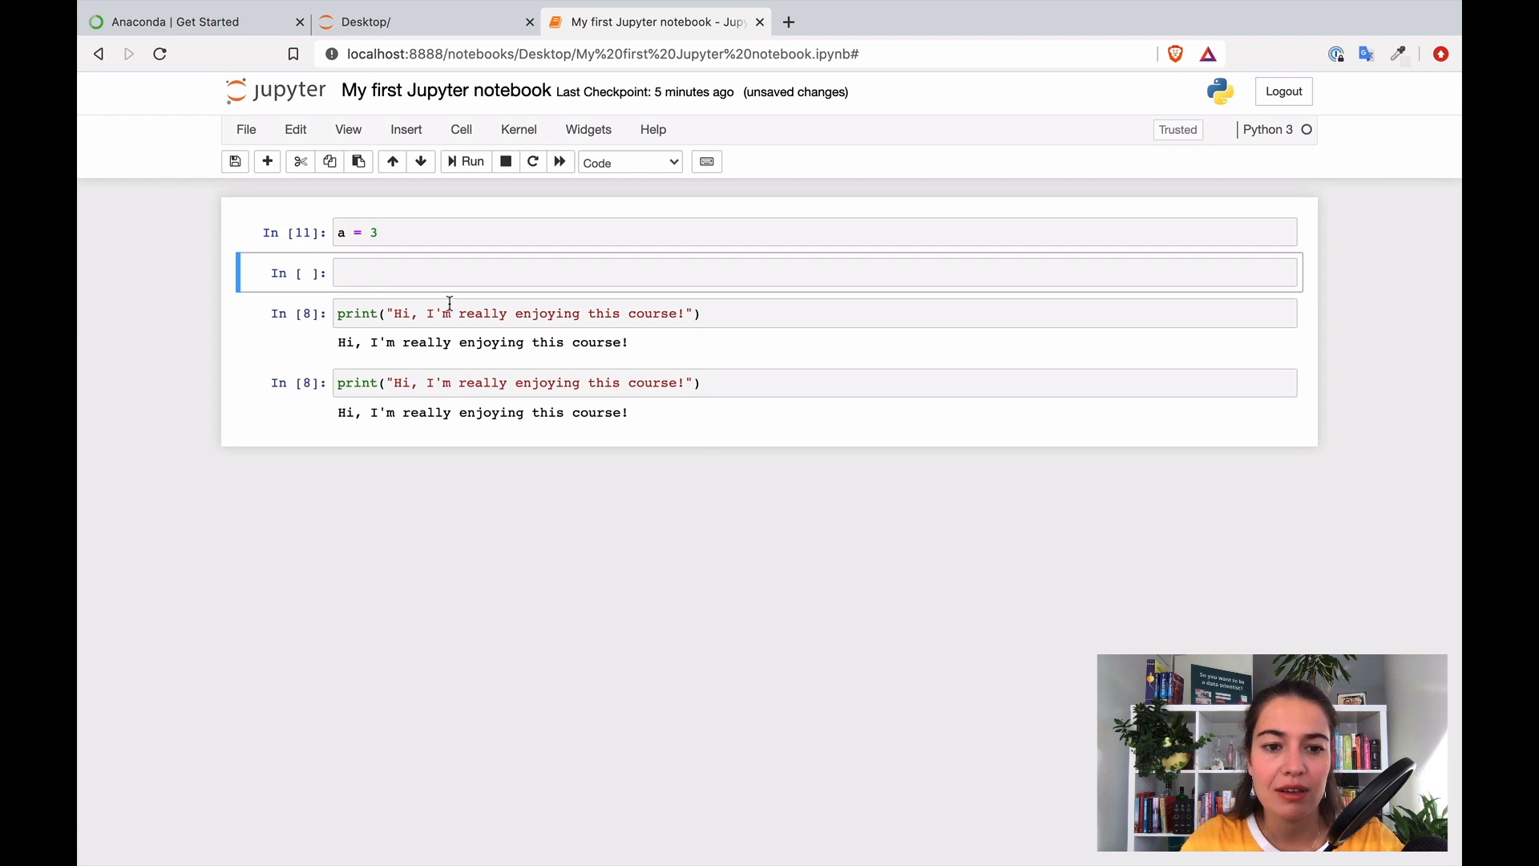
left_click(522, 315)
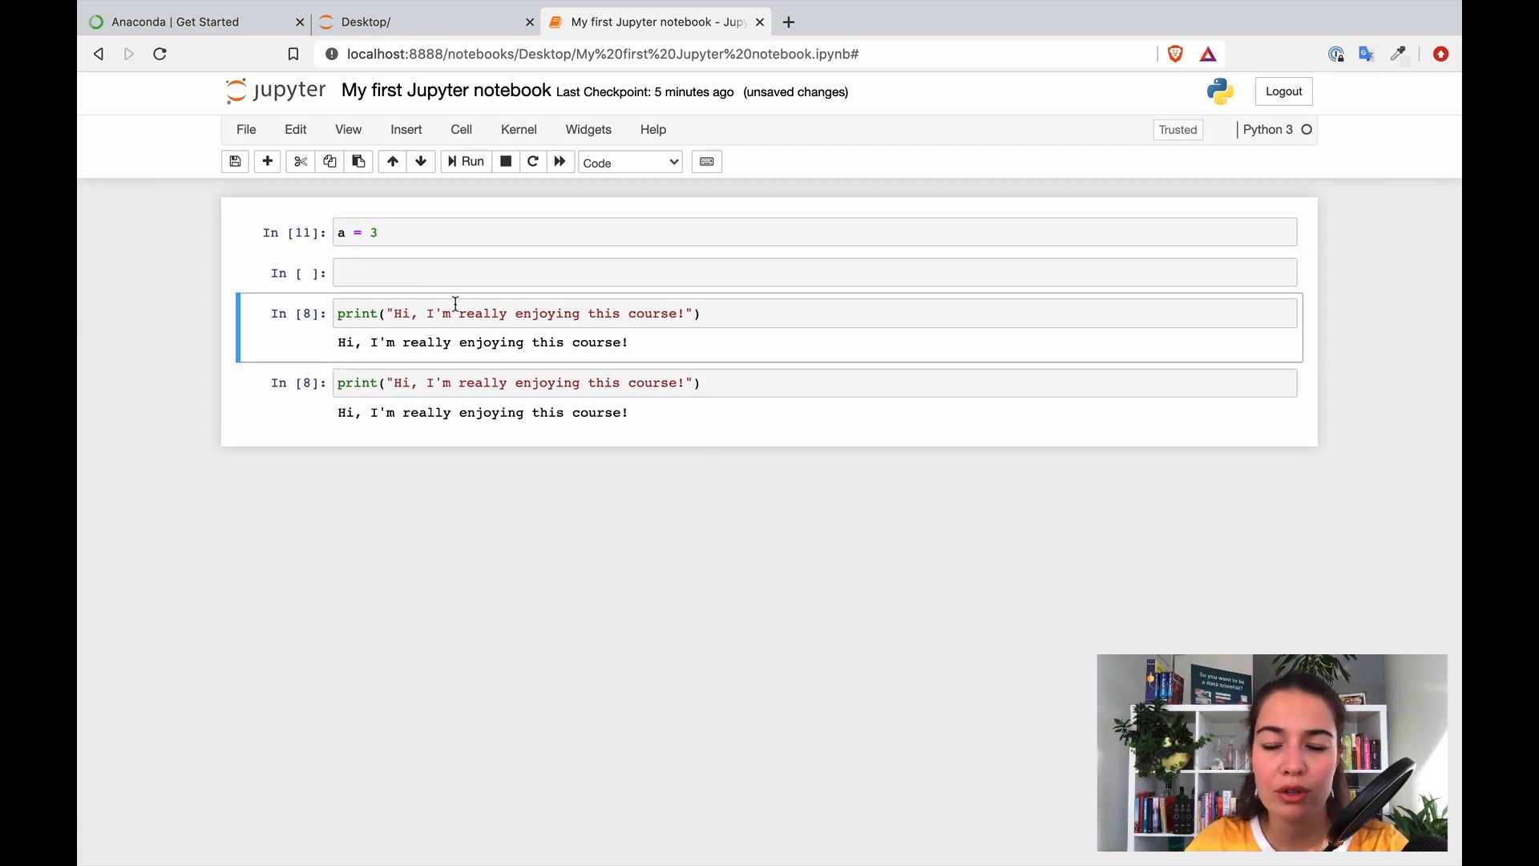
left_click(465, 160)
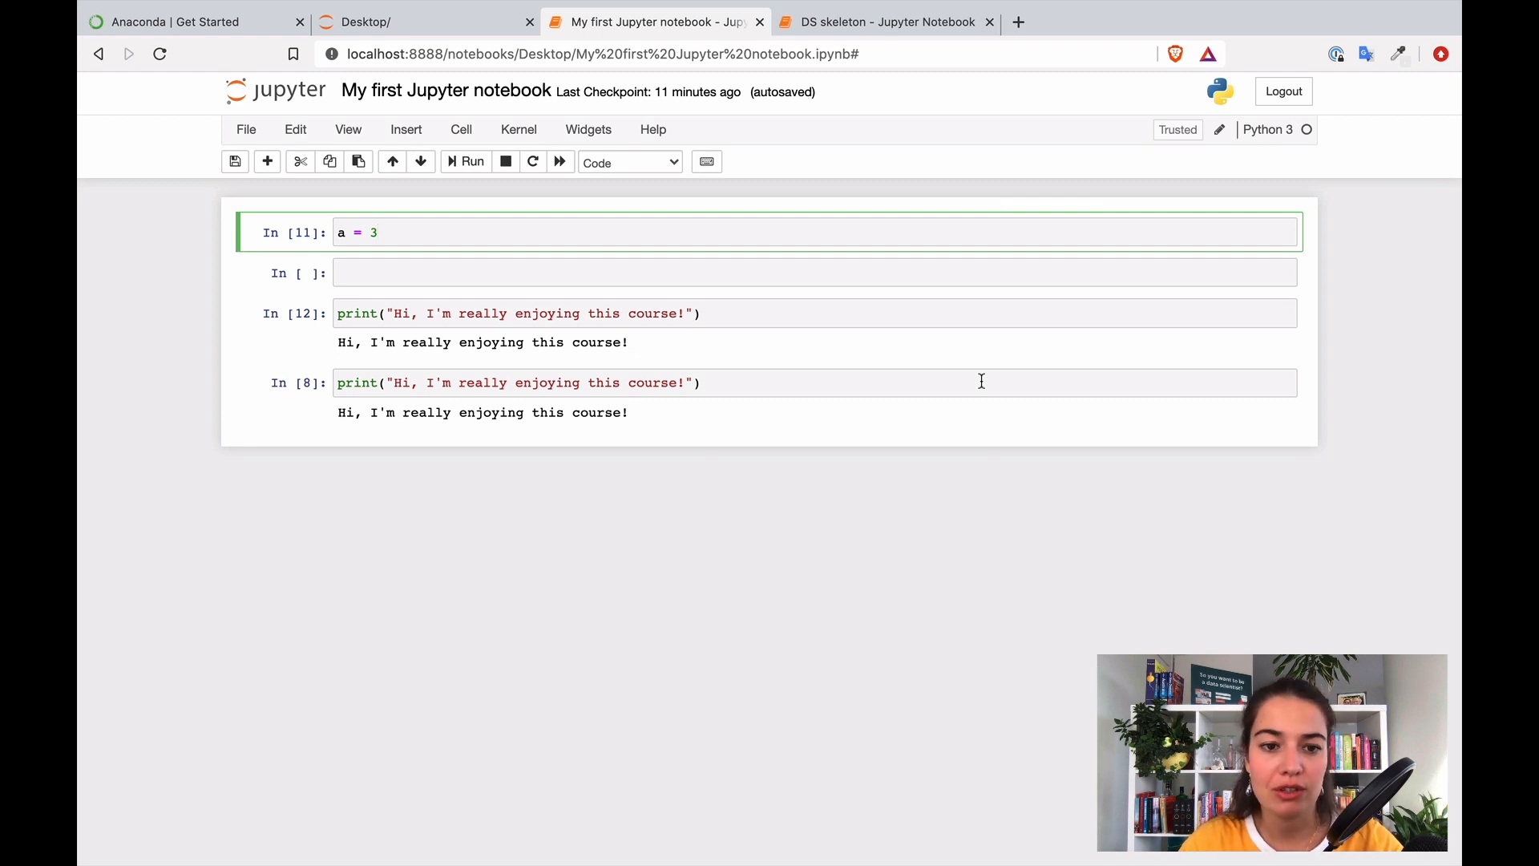
mouse_move(201, 348)
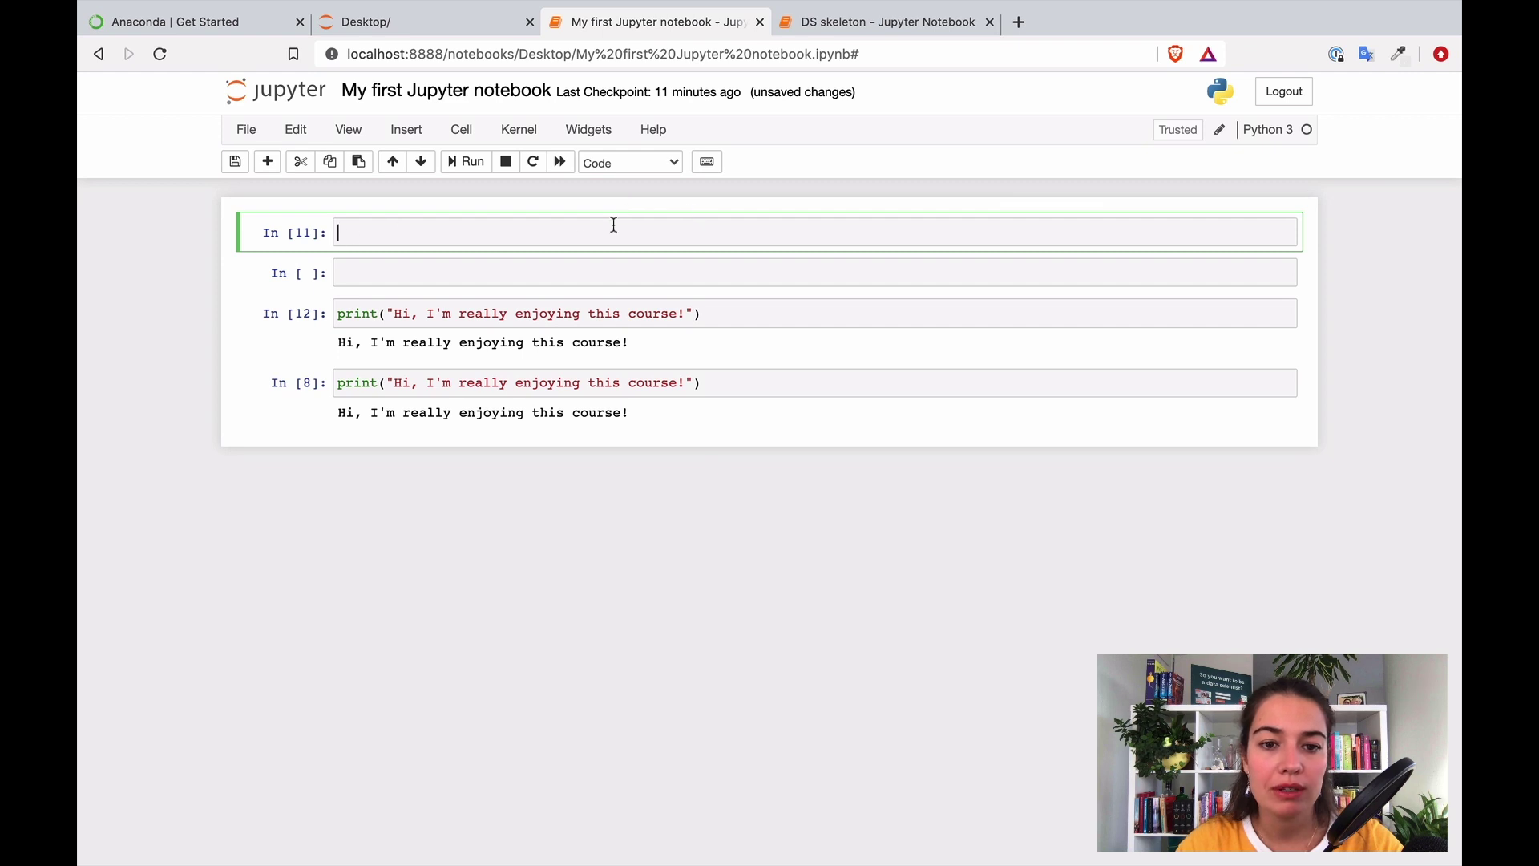
Step: Make the top cell a Markdown heading 'This project is awesome'
left_click(667, 162)
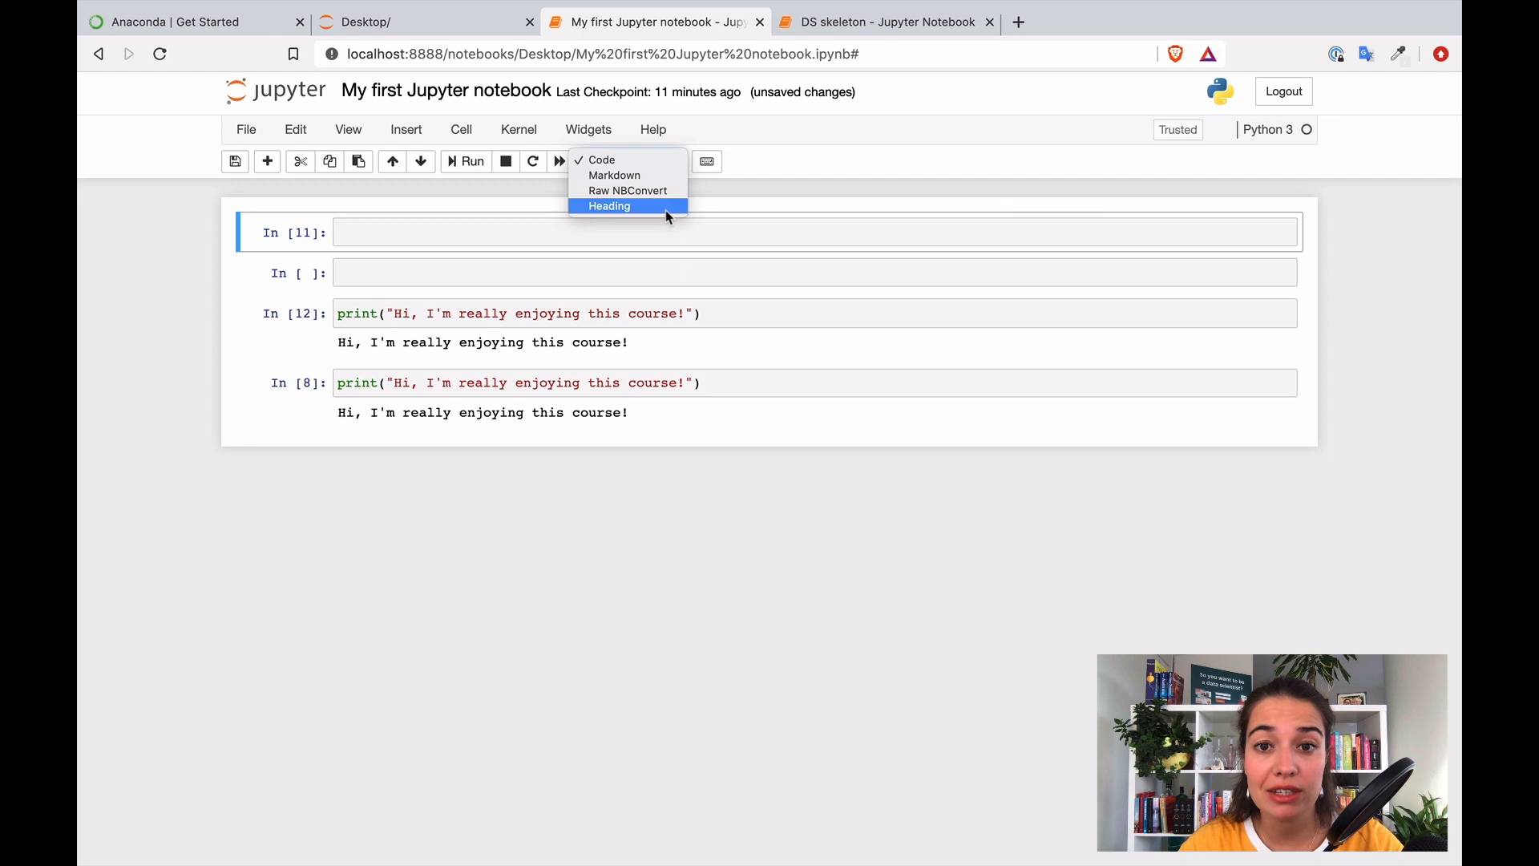
mouse_move(661, 168)
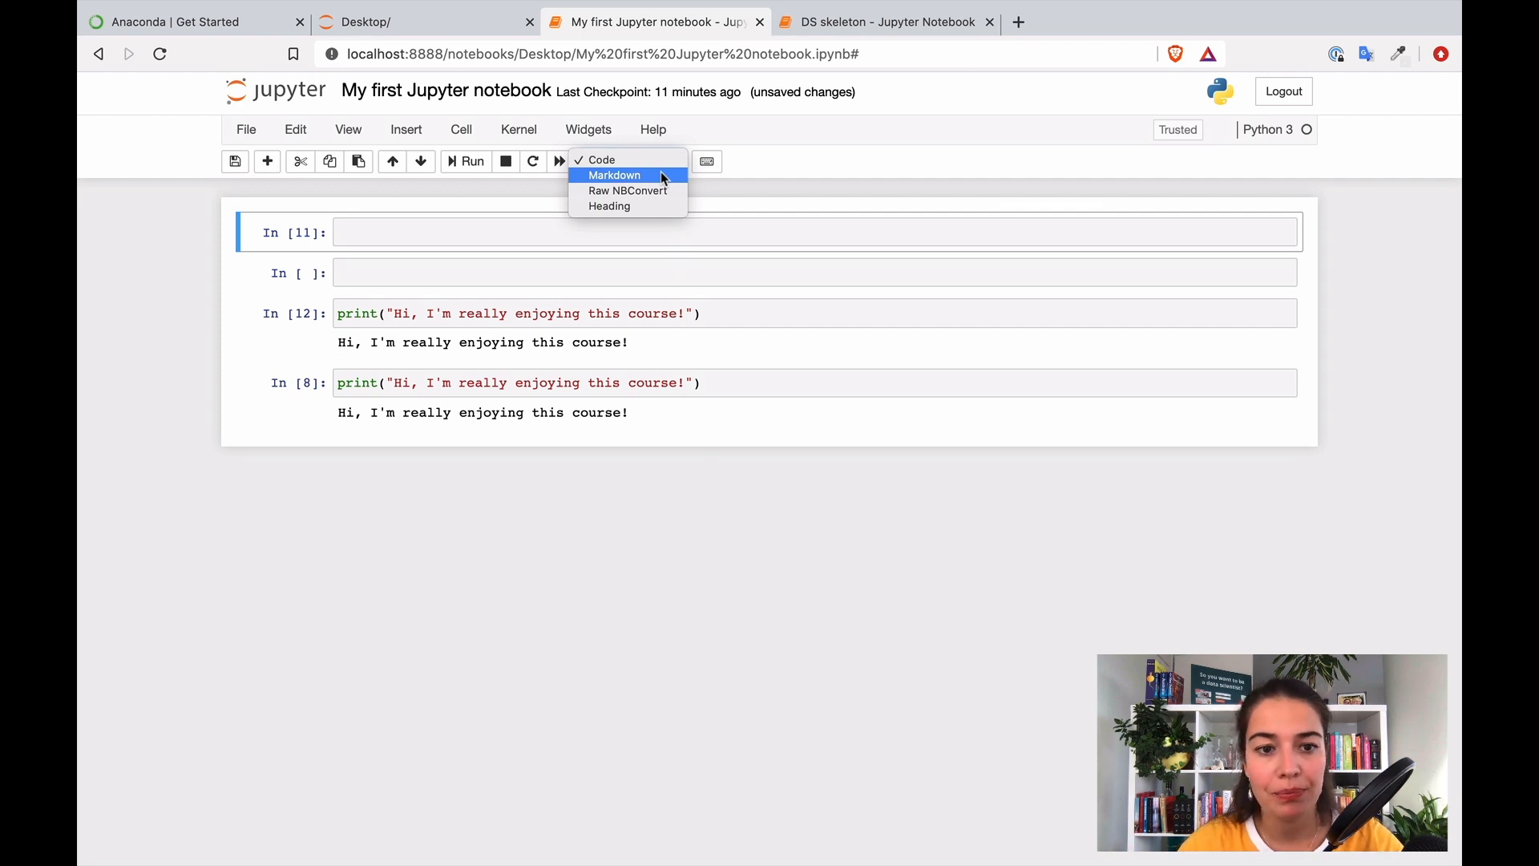
left_click(614, 174)
type("#")
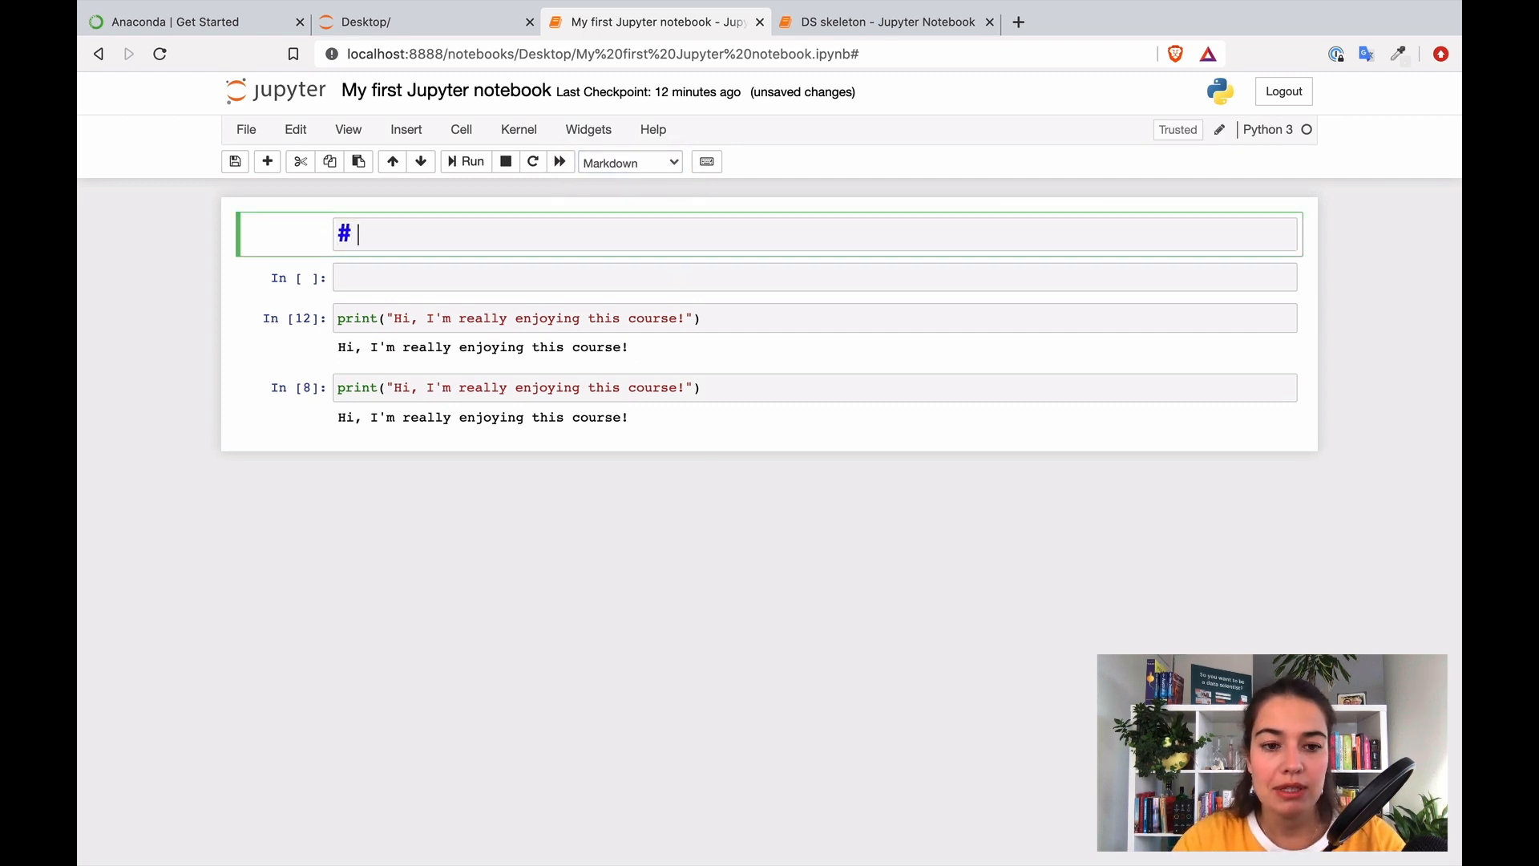
type("This pro")
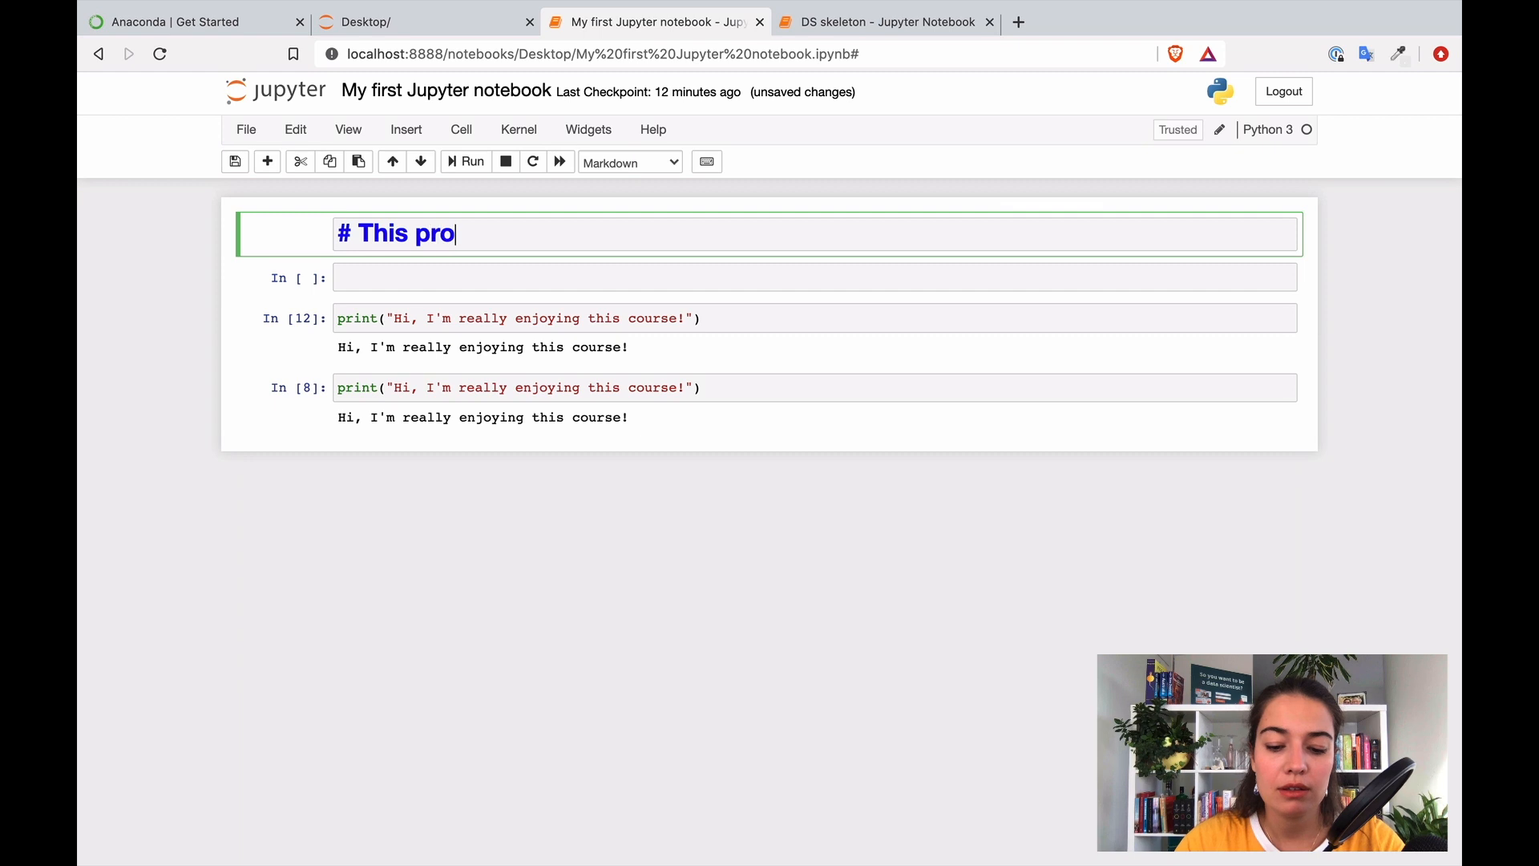
type("ject is awe")
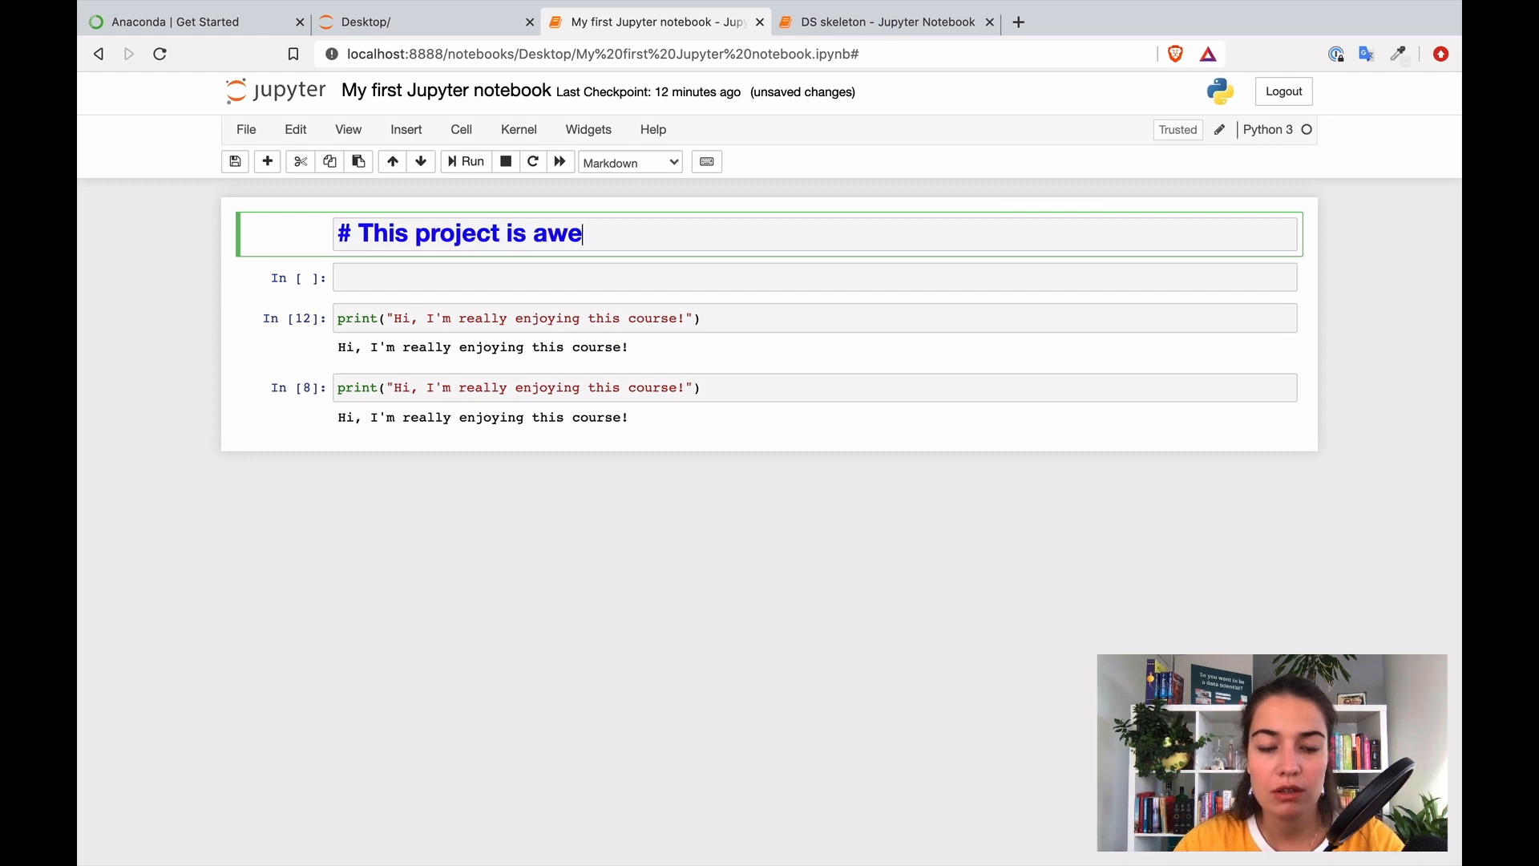
type("some")
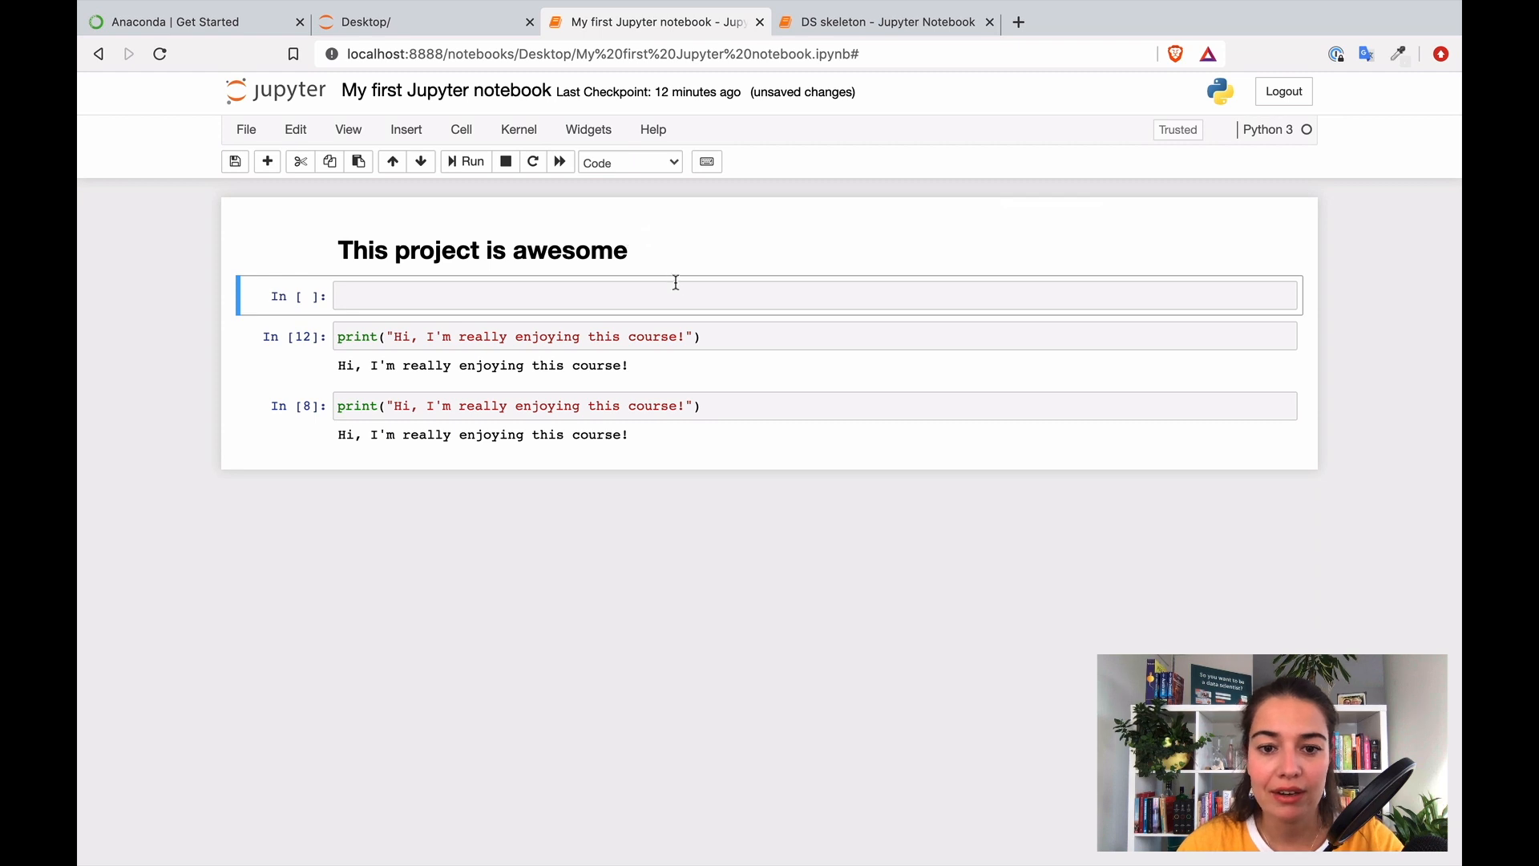
Step: Write the '## I'm learning sooo much' subheading and make its cell Markdown
type("##")
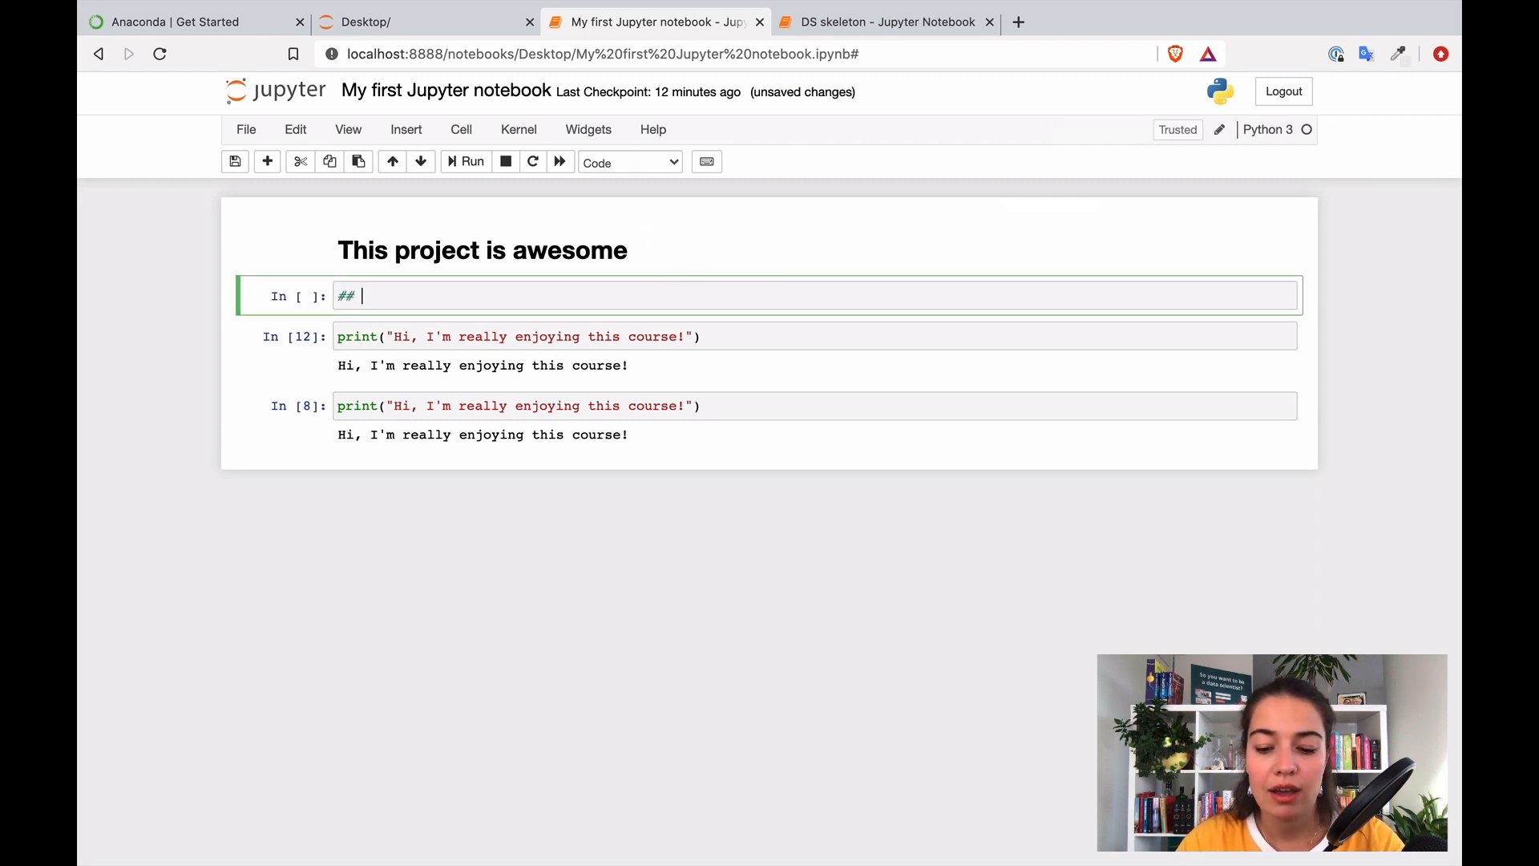
type("I'm learning s")
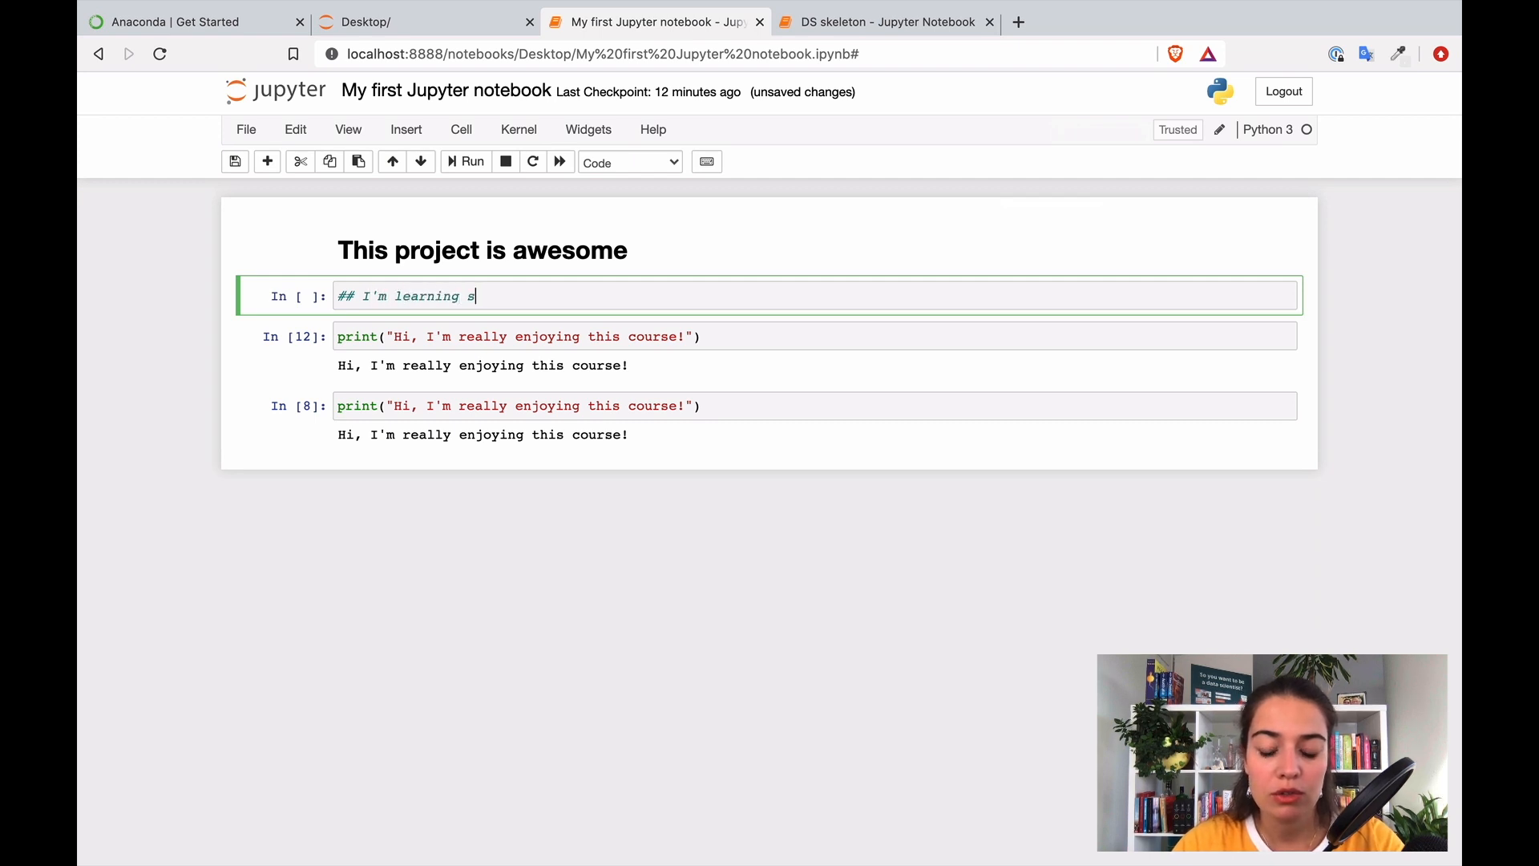
type("ooo much")
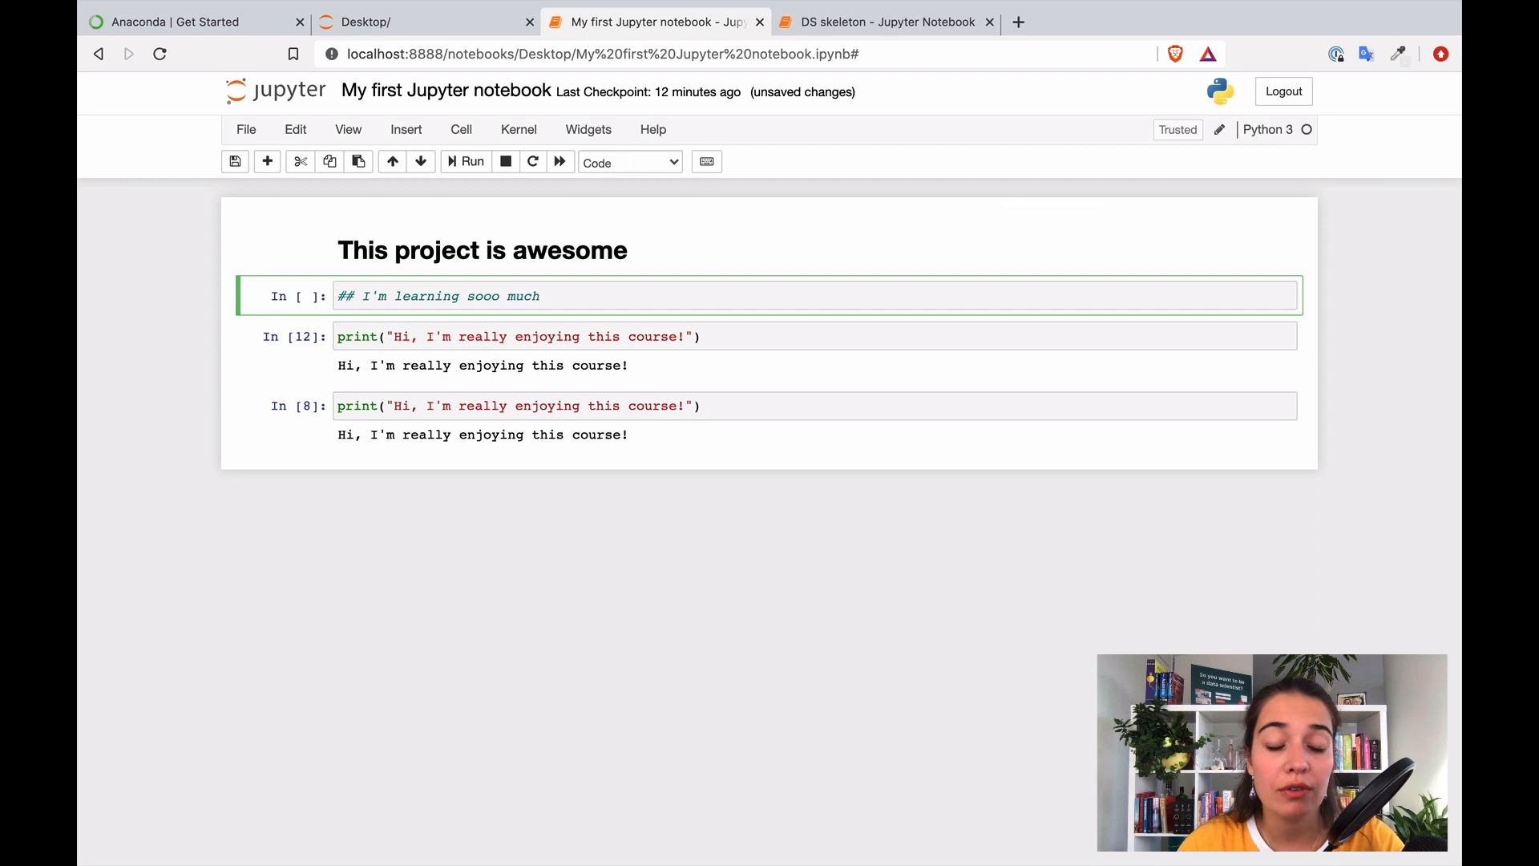
left_click(465, 160)
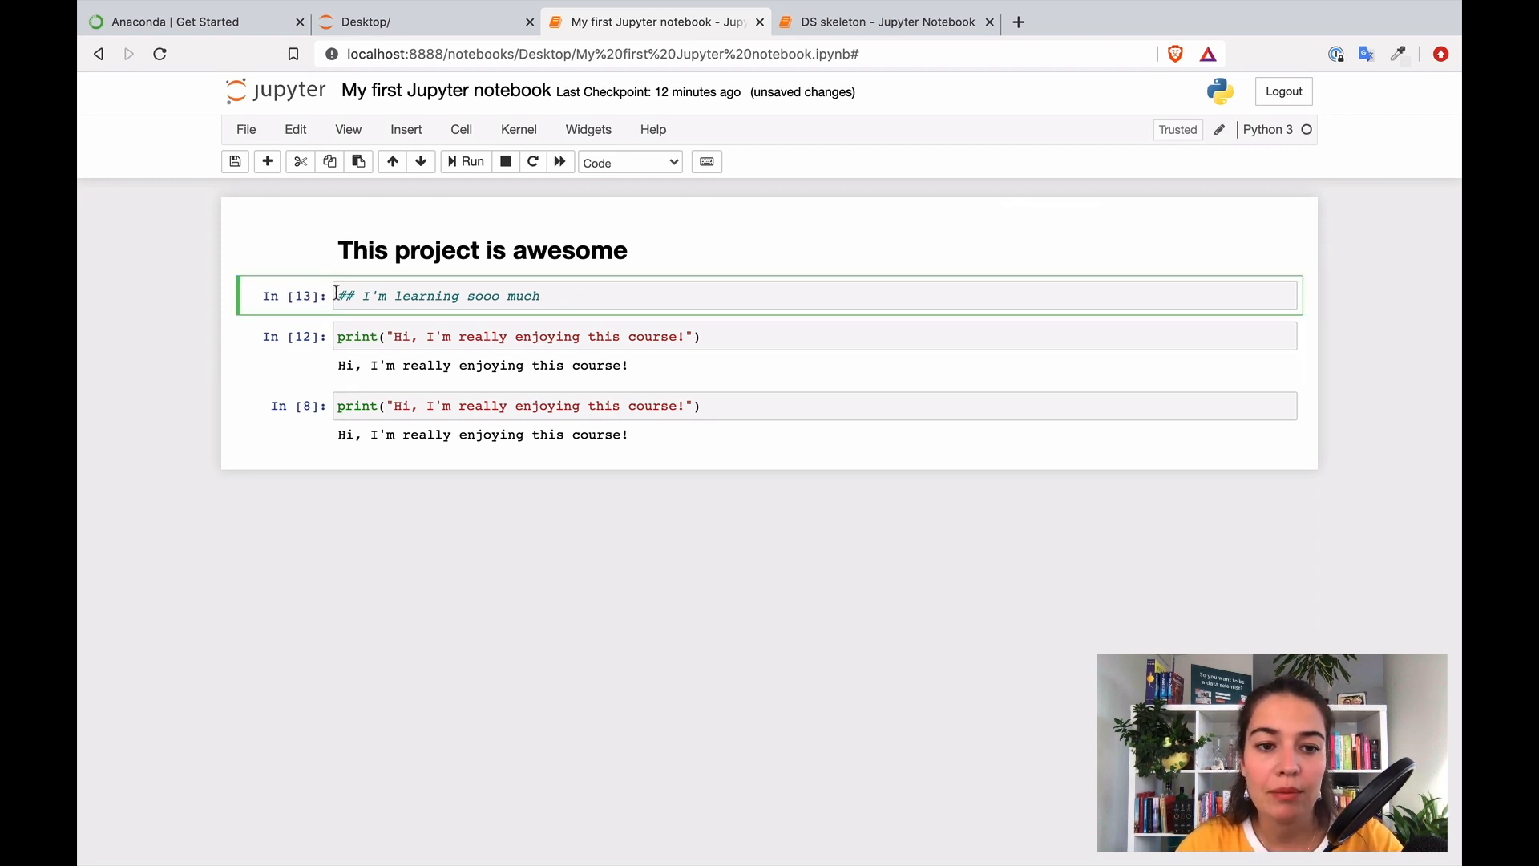
left_click_drag(337, 295, 540, 295)
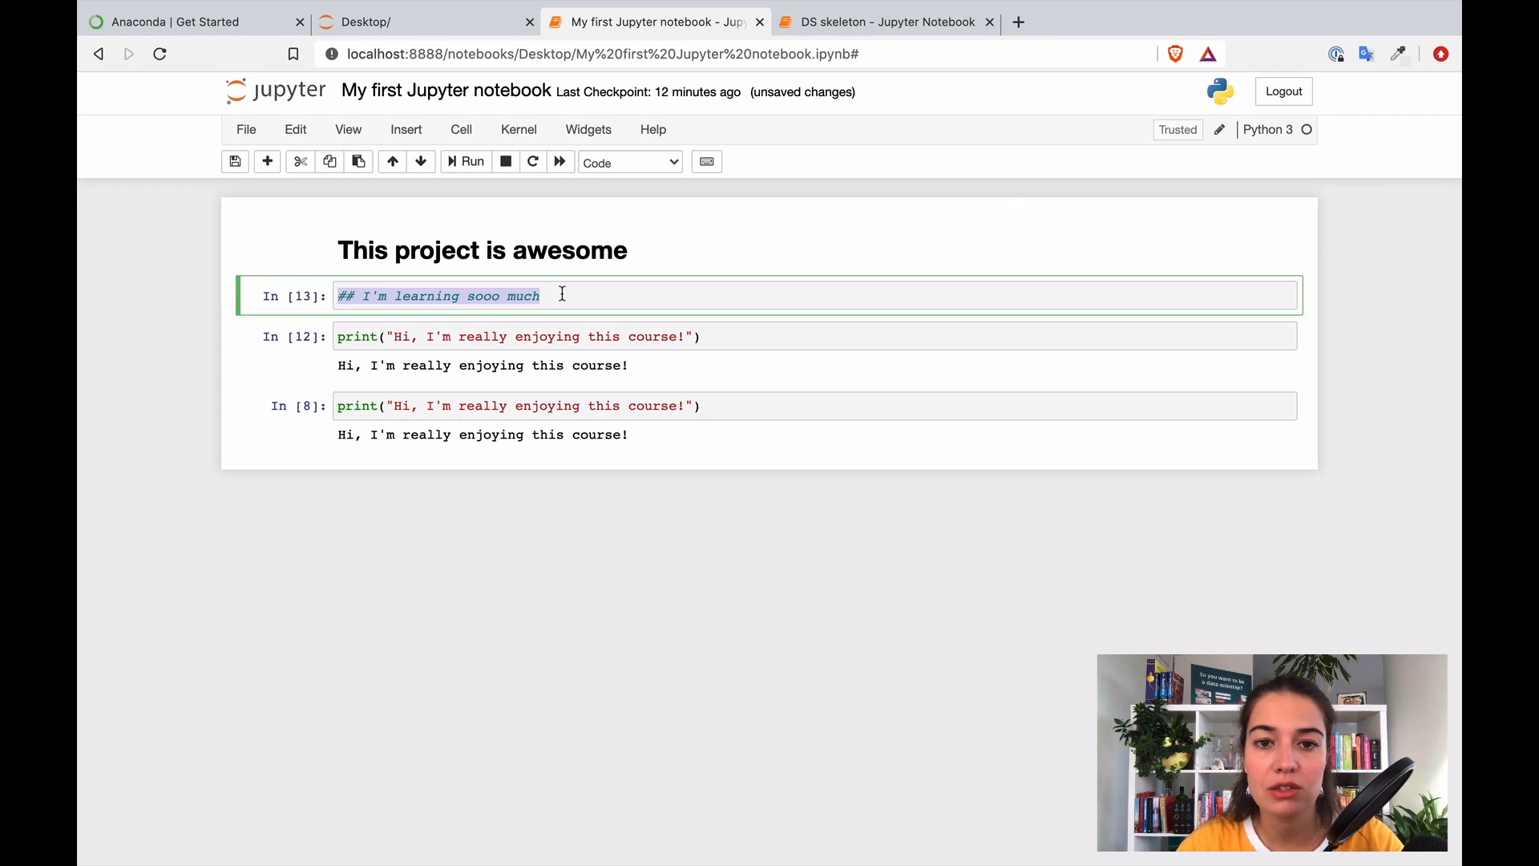
left_click(628, 162)
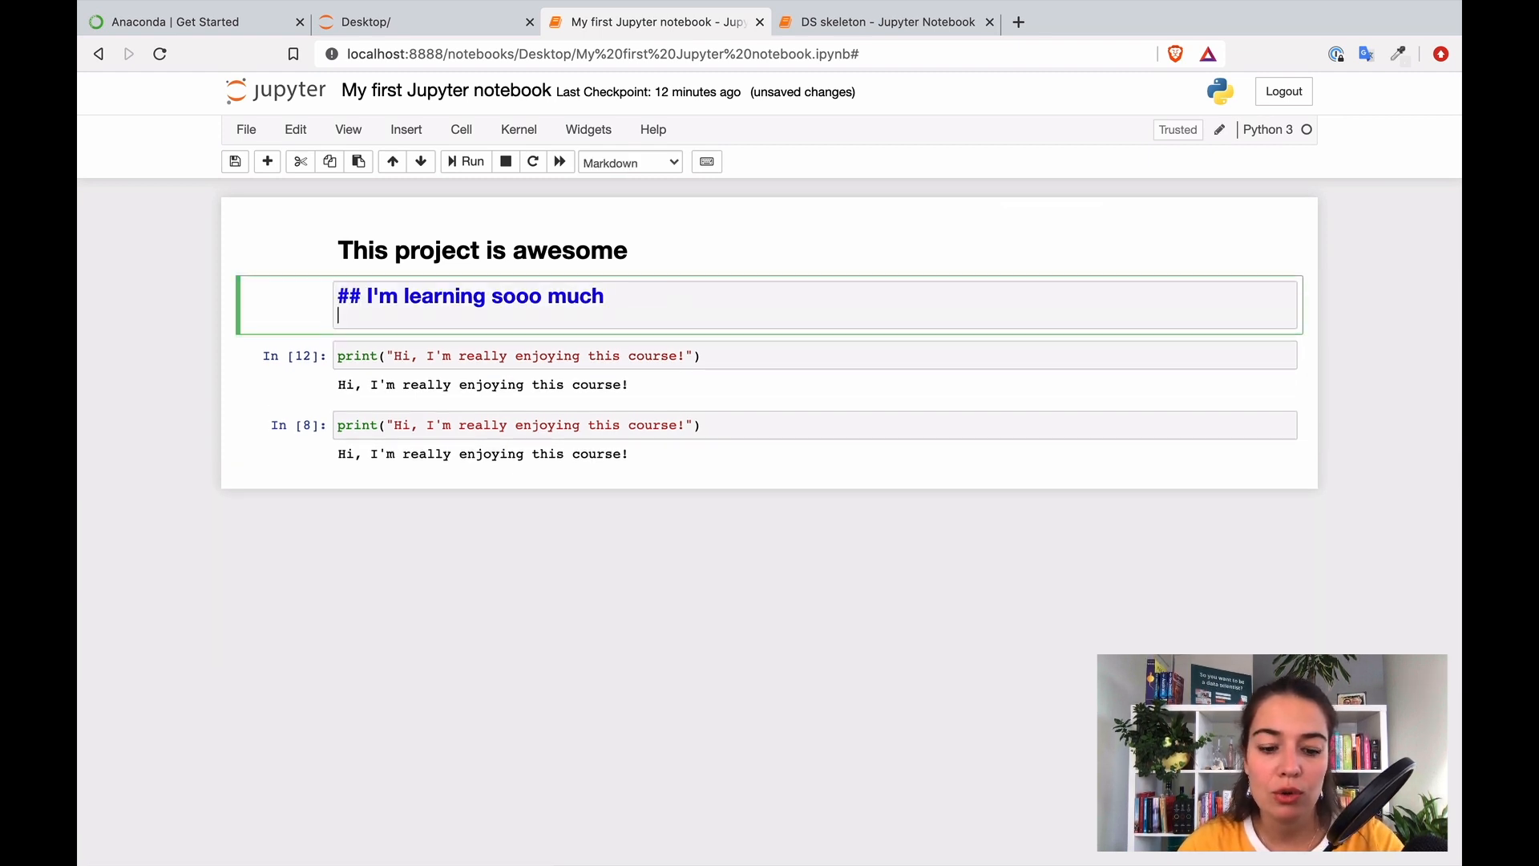
Step: Add two short text lines and the bullet items '* this', '* that', then render the cell
type("######")
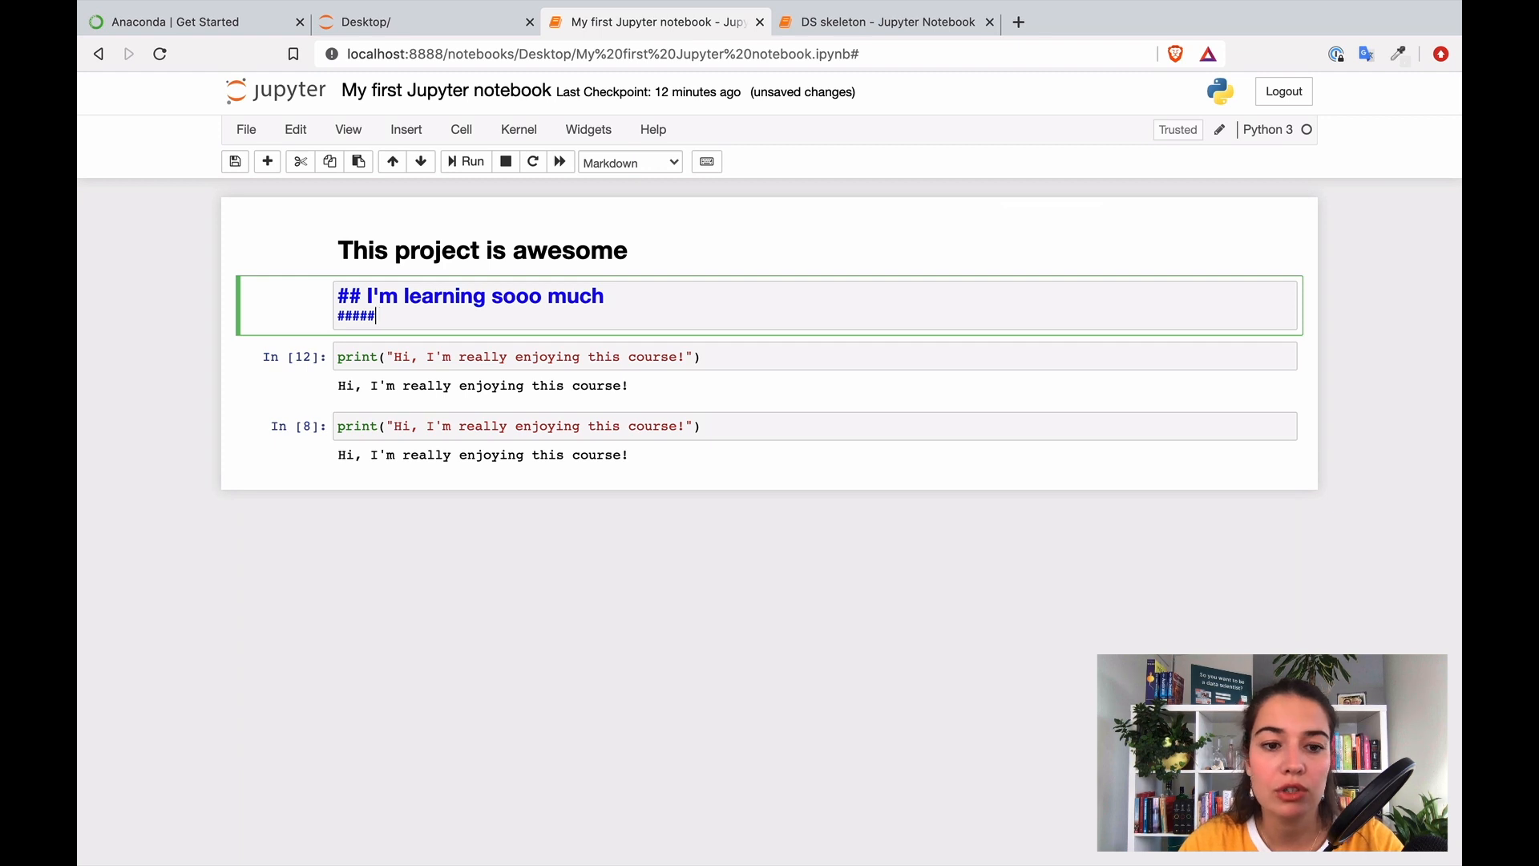
key("Backspace")
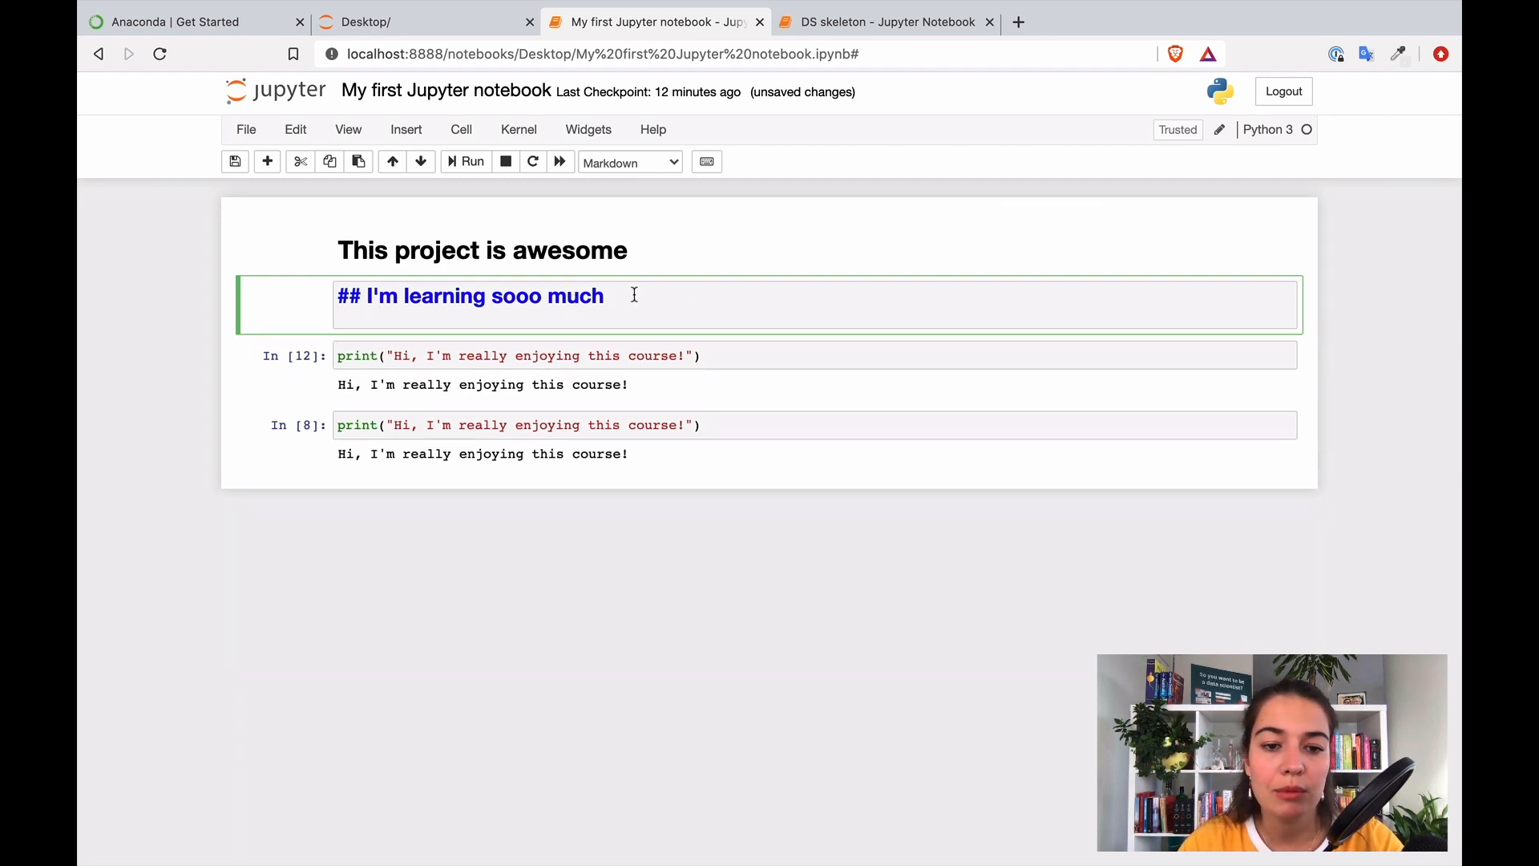
type("Bc")
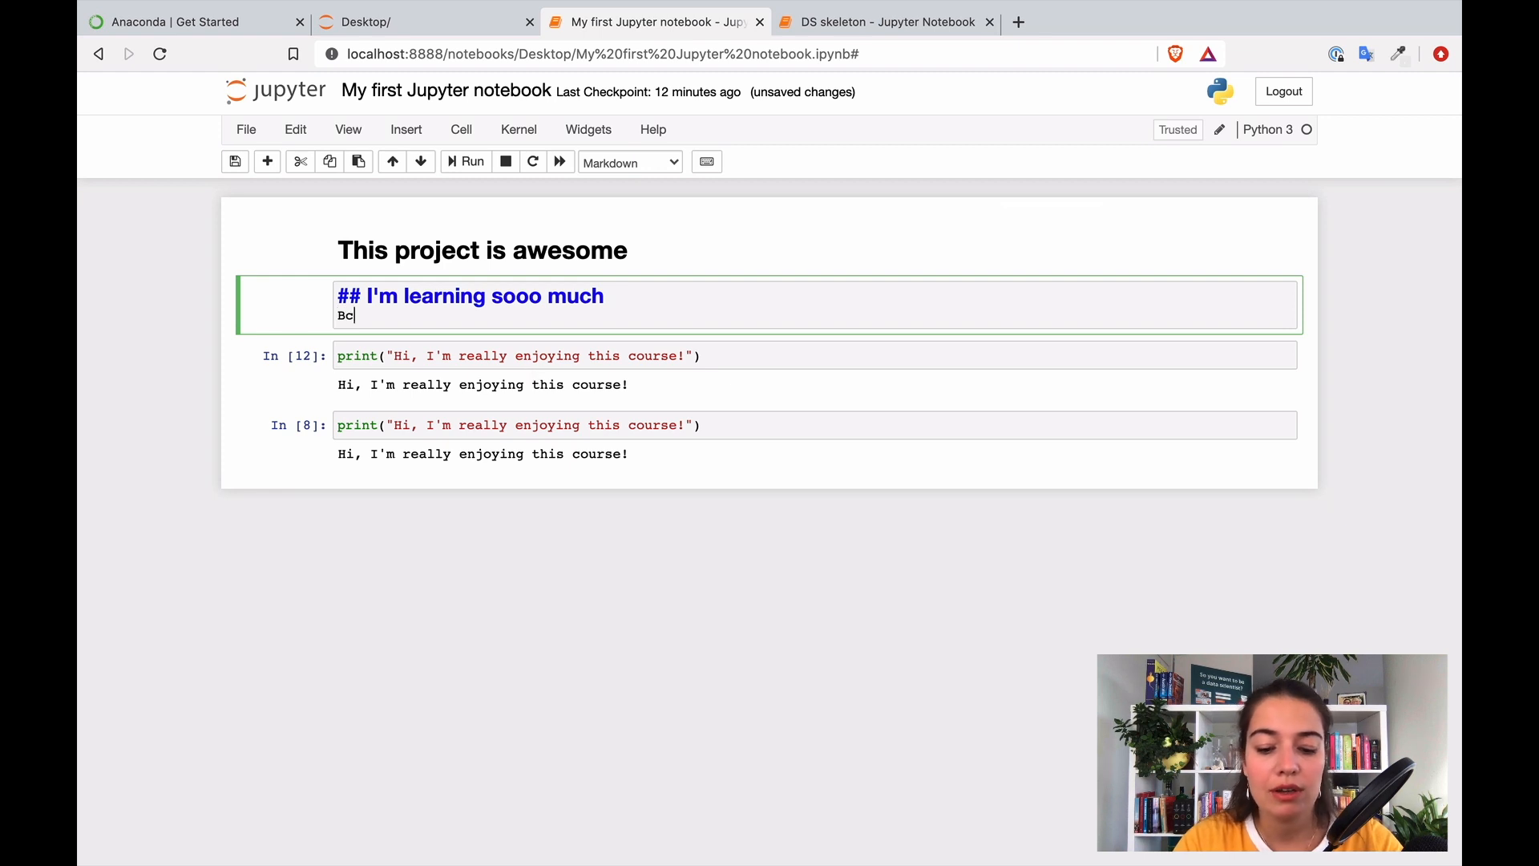
type("ecause this and")
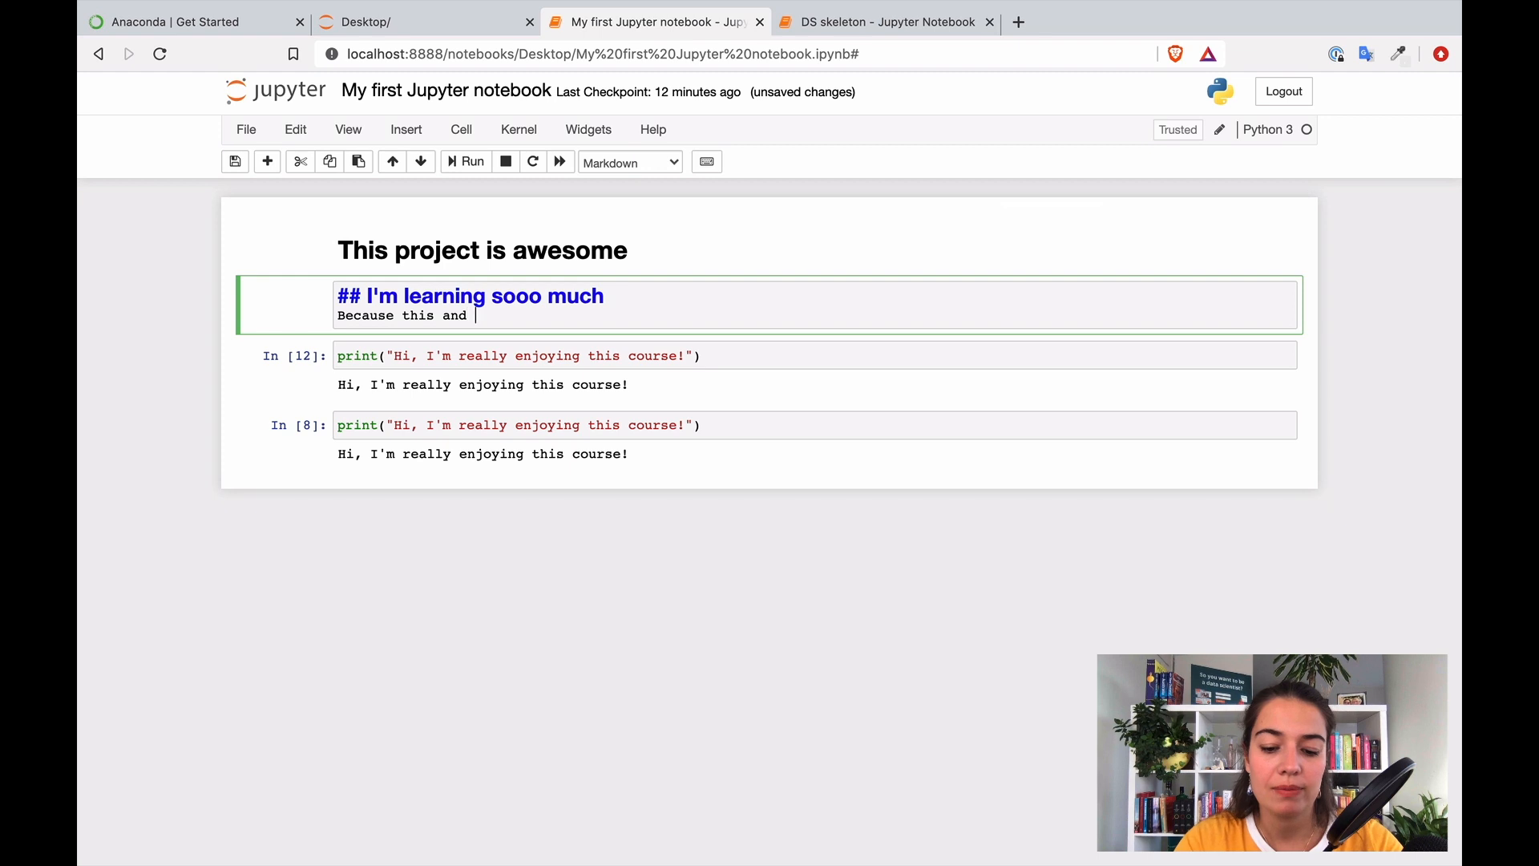
type("that")
type("Let me")
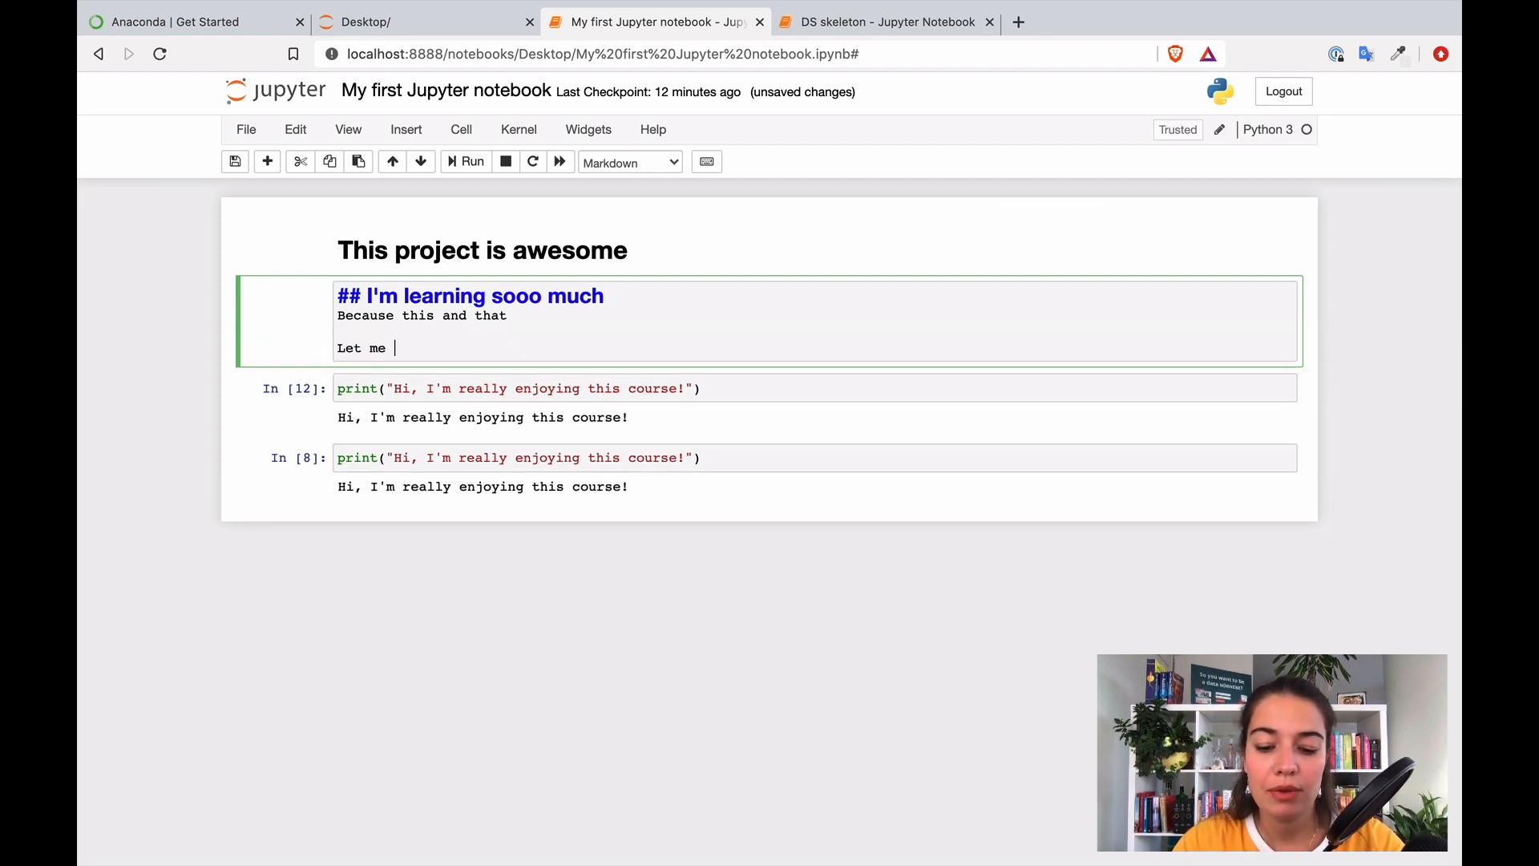
type("put it in a list:")
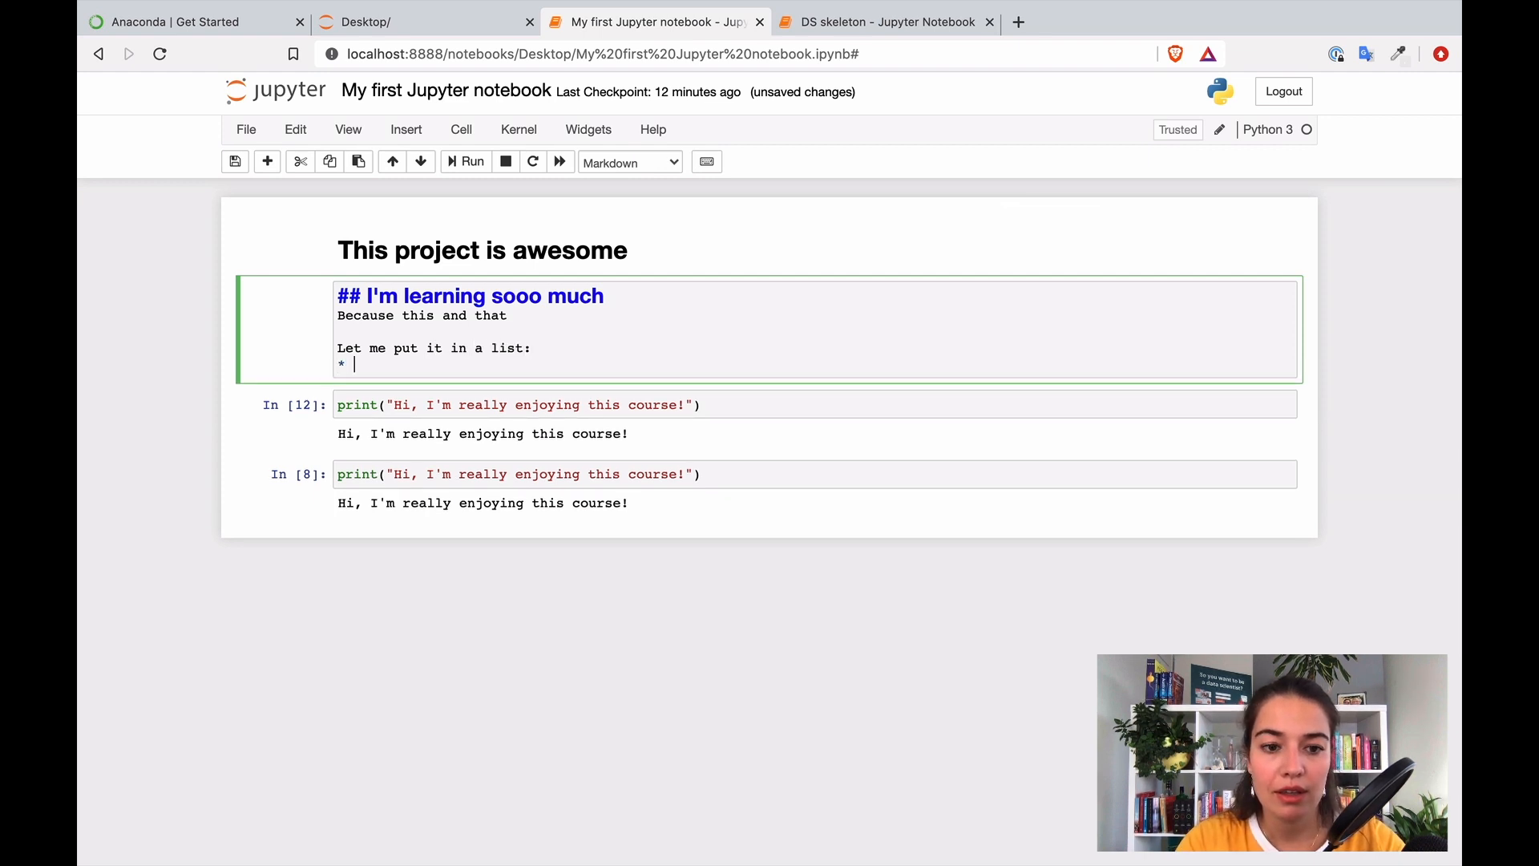
type("this")
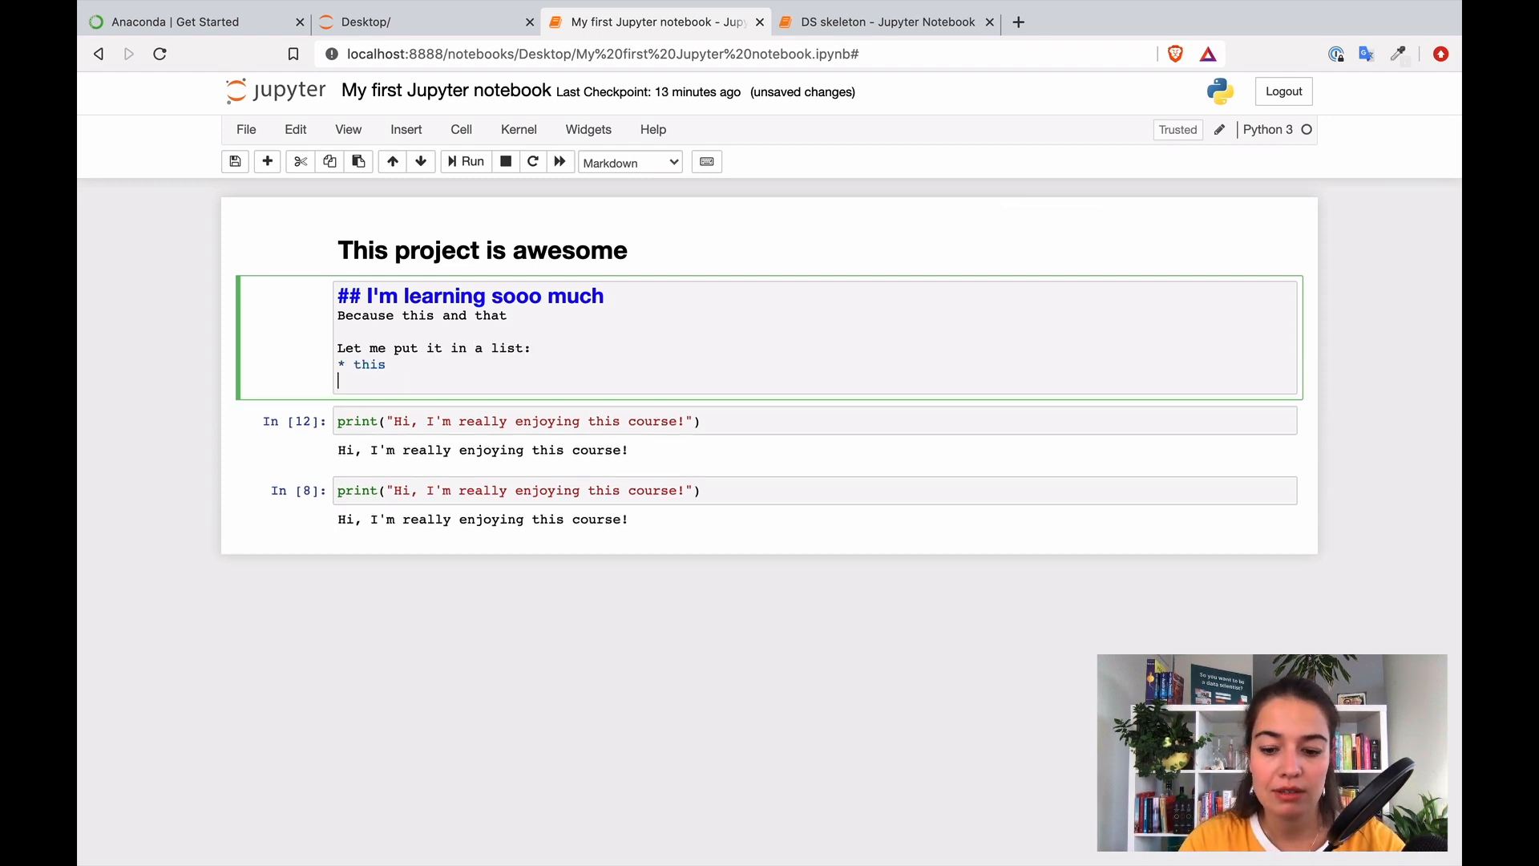
type("*that")
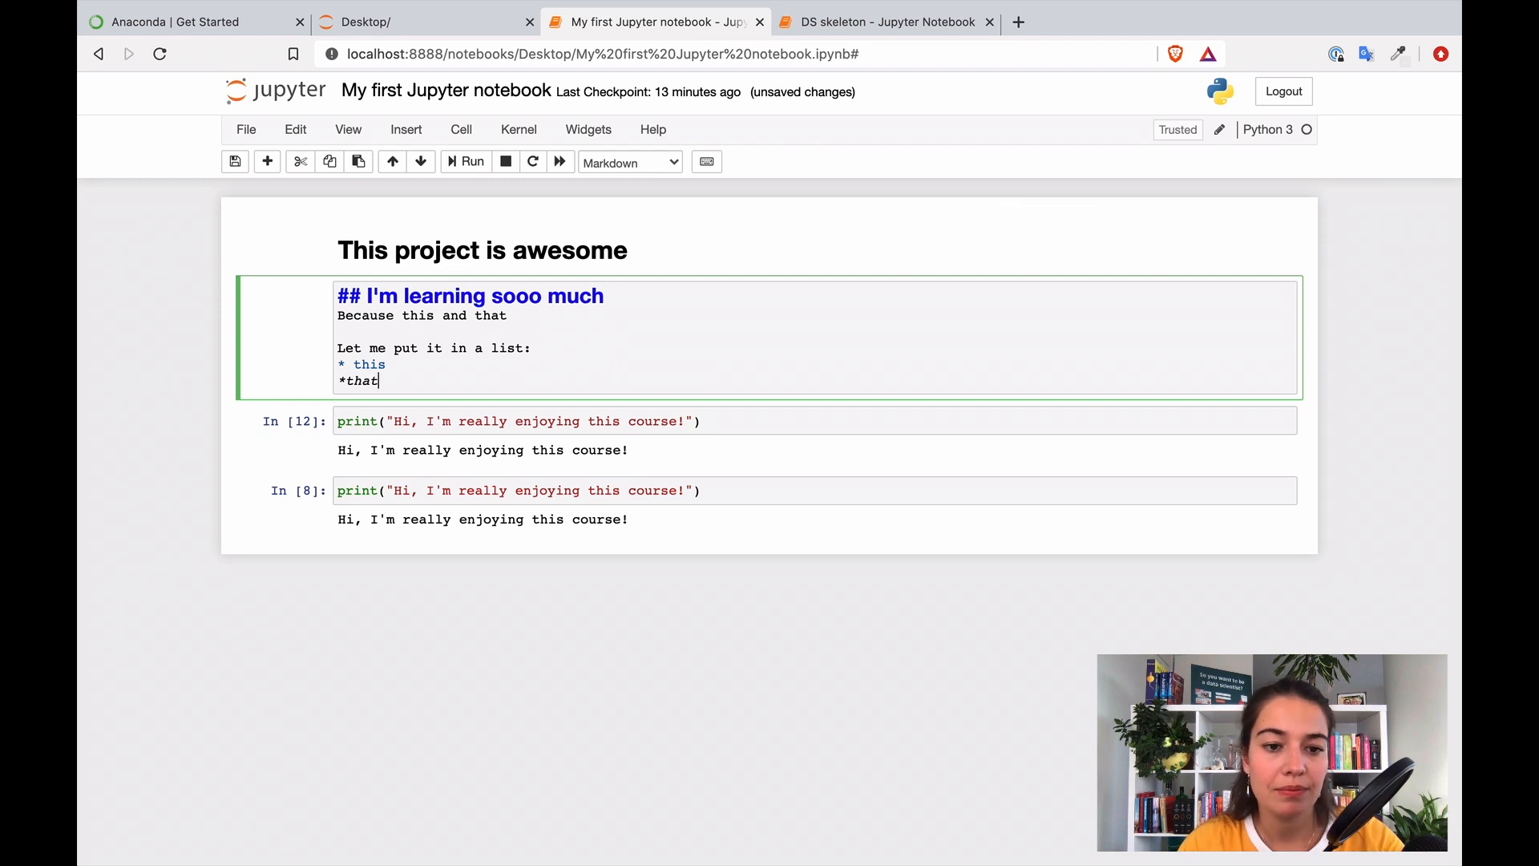
left_click(465, 162)
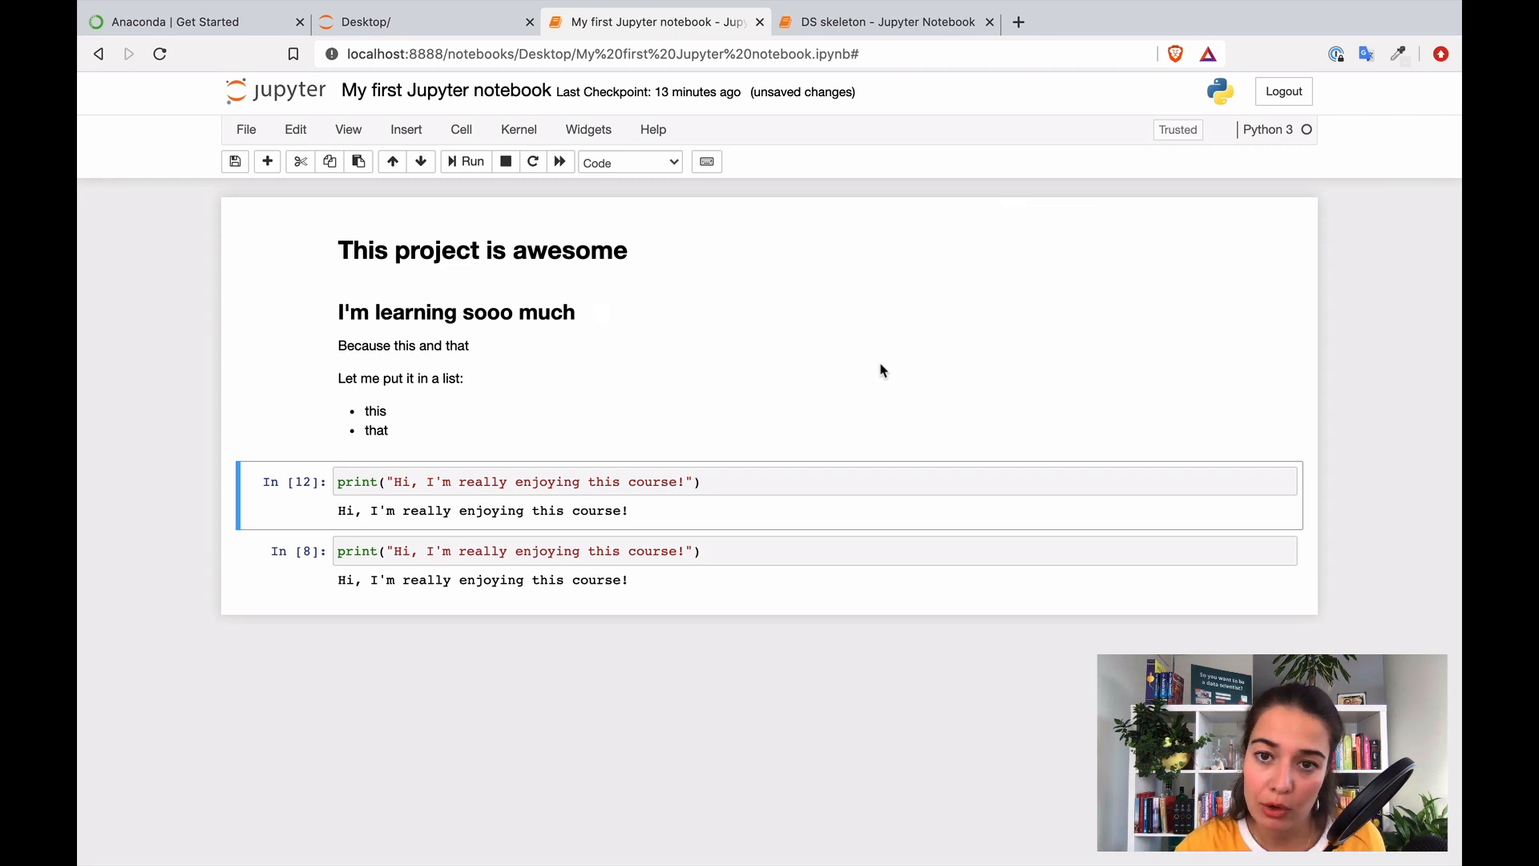
left_click(899, 22)
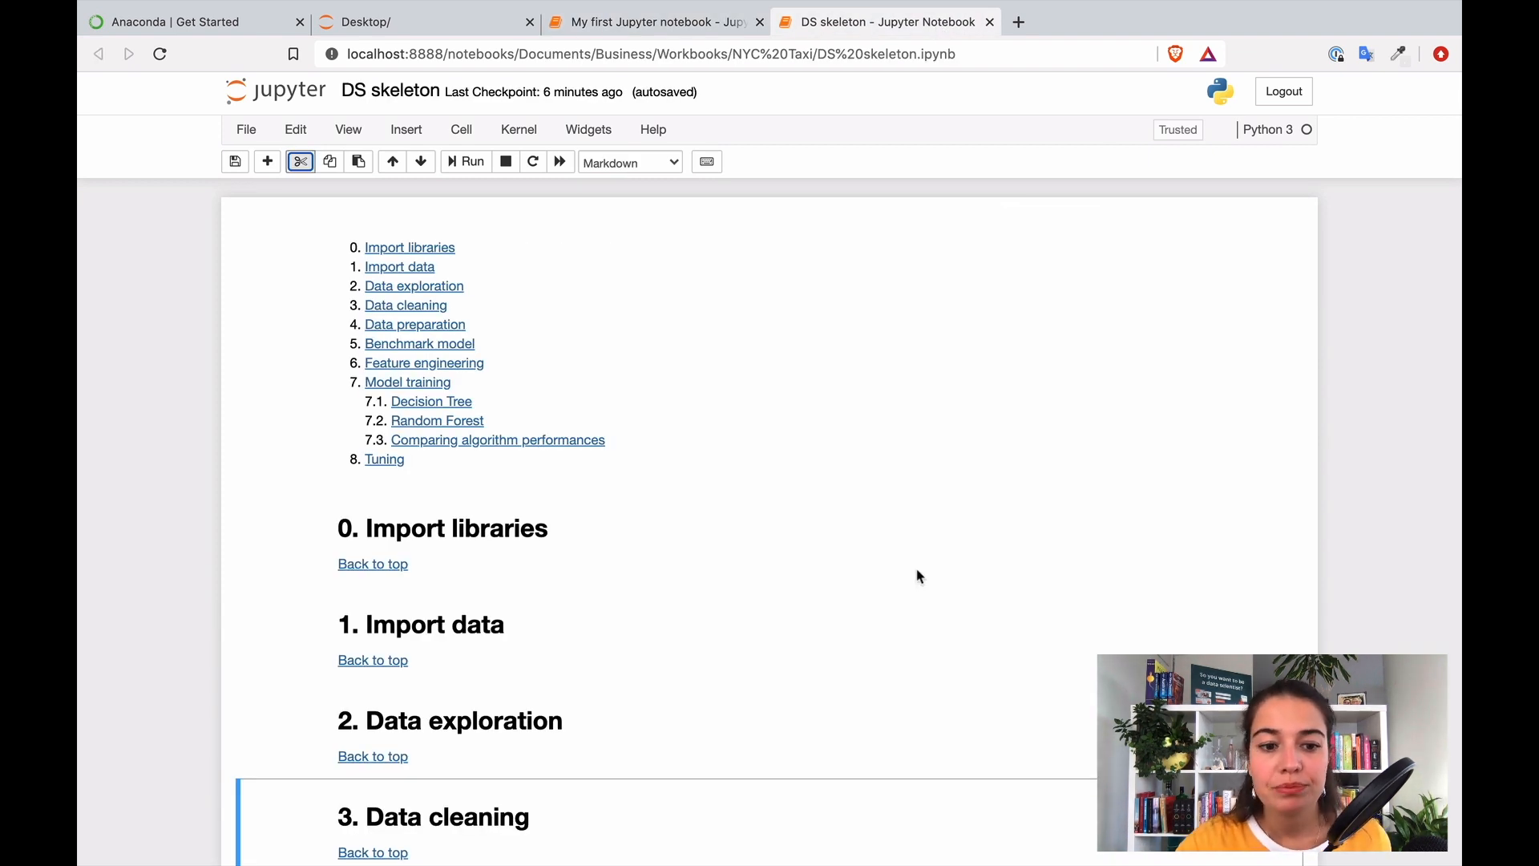
mouse_move(468, 263)
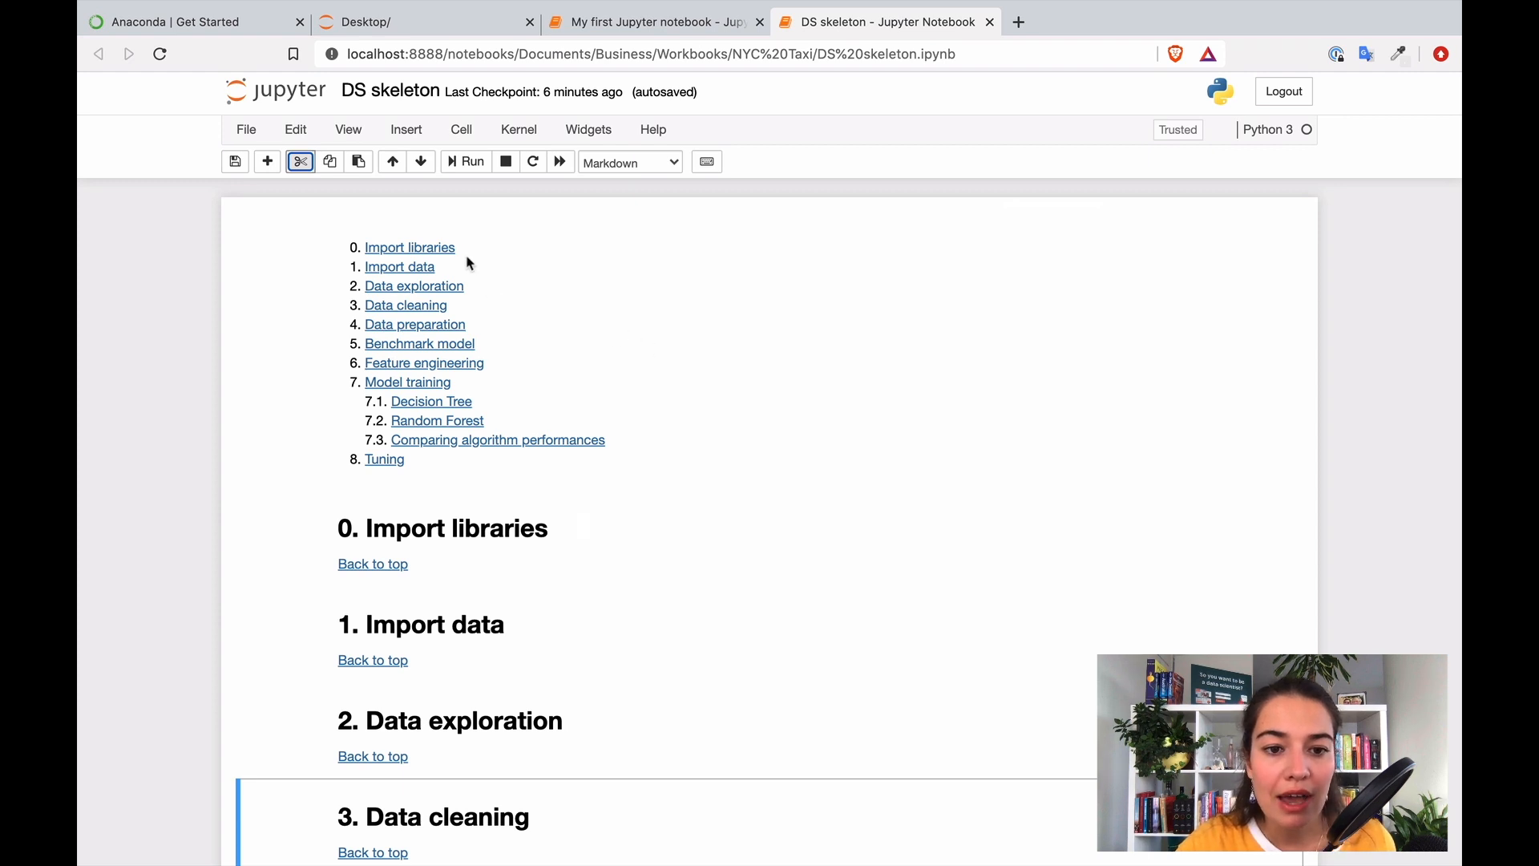
mouse_move(449, 253)
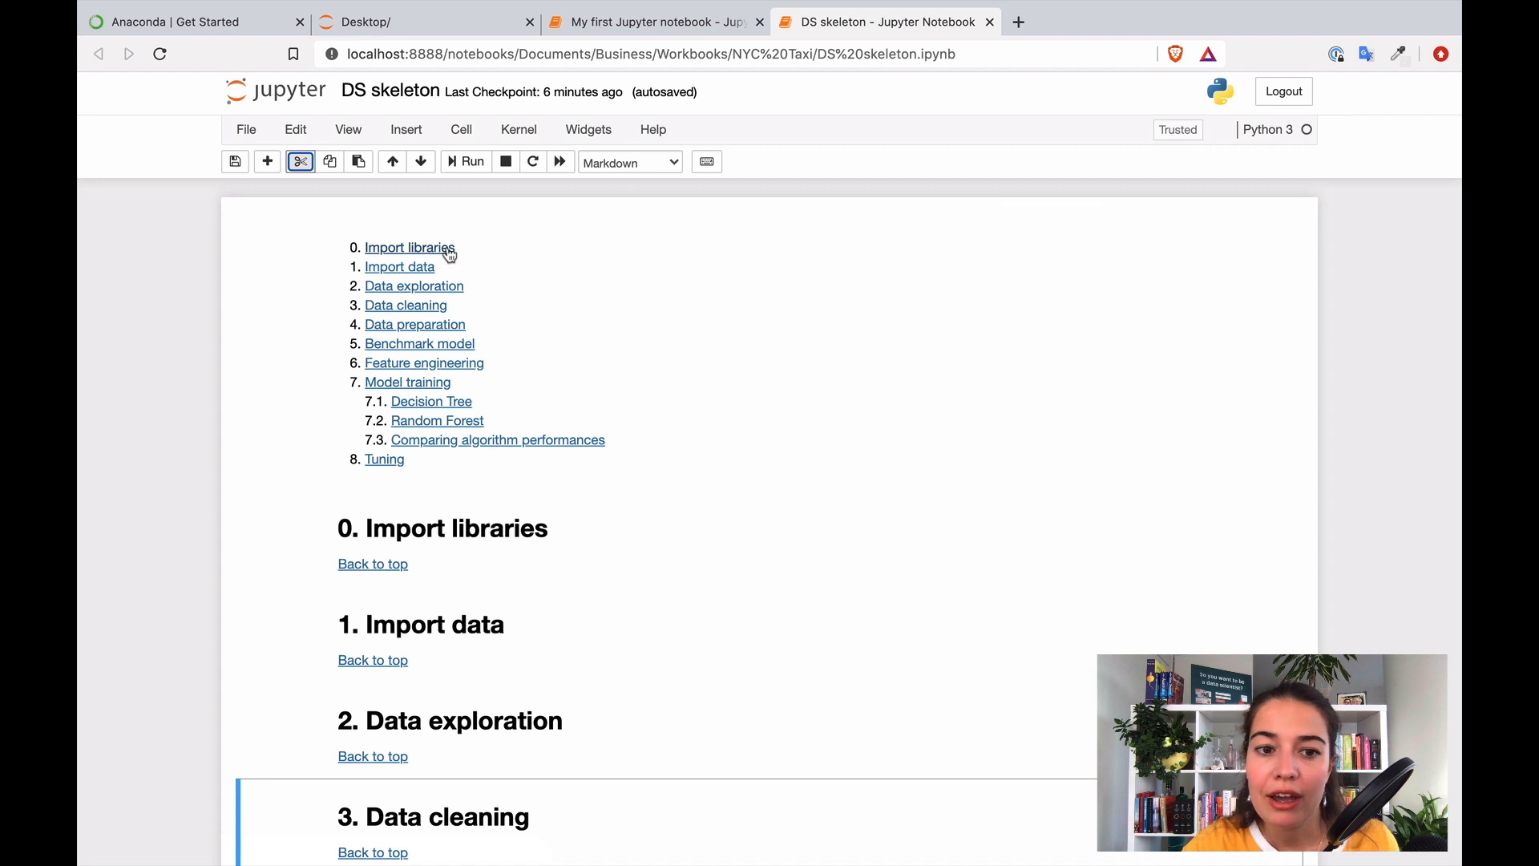
mouse_move(407, 271)
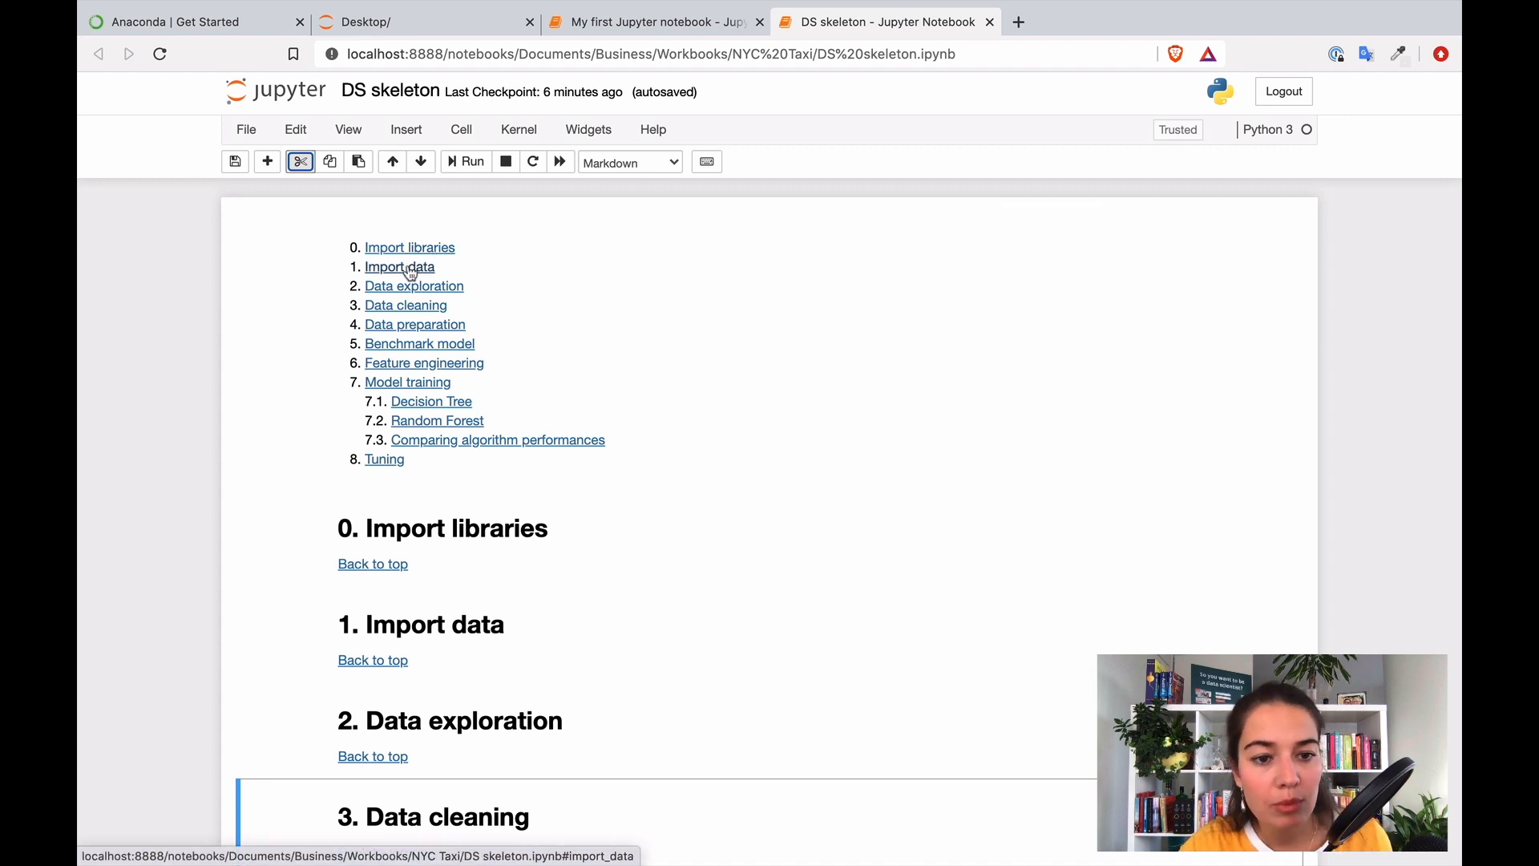
mouse_move(423, 305)
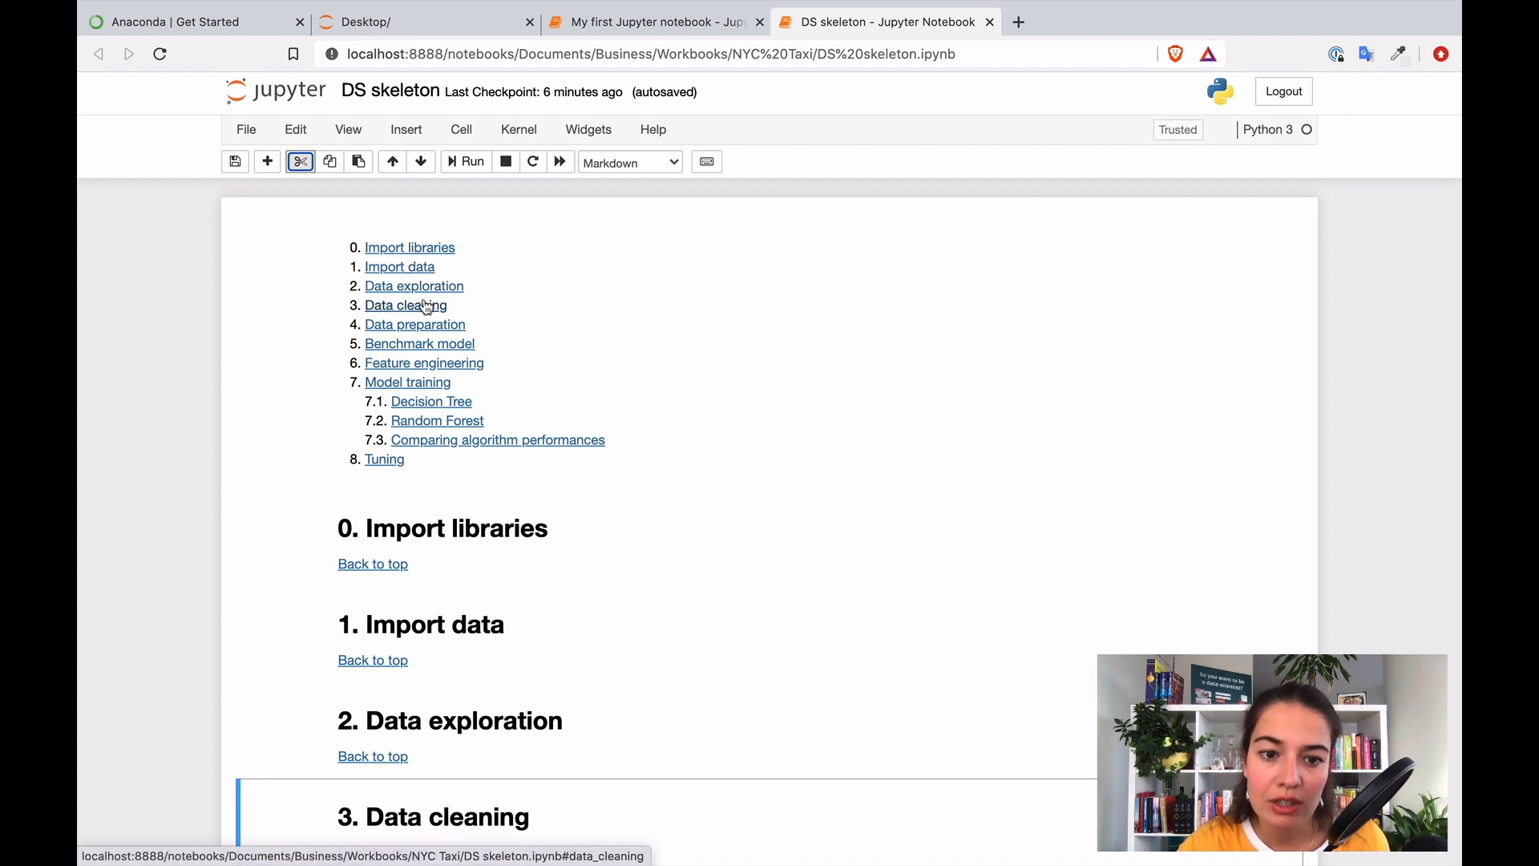
mouse_move(458, 343)
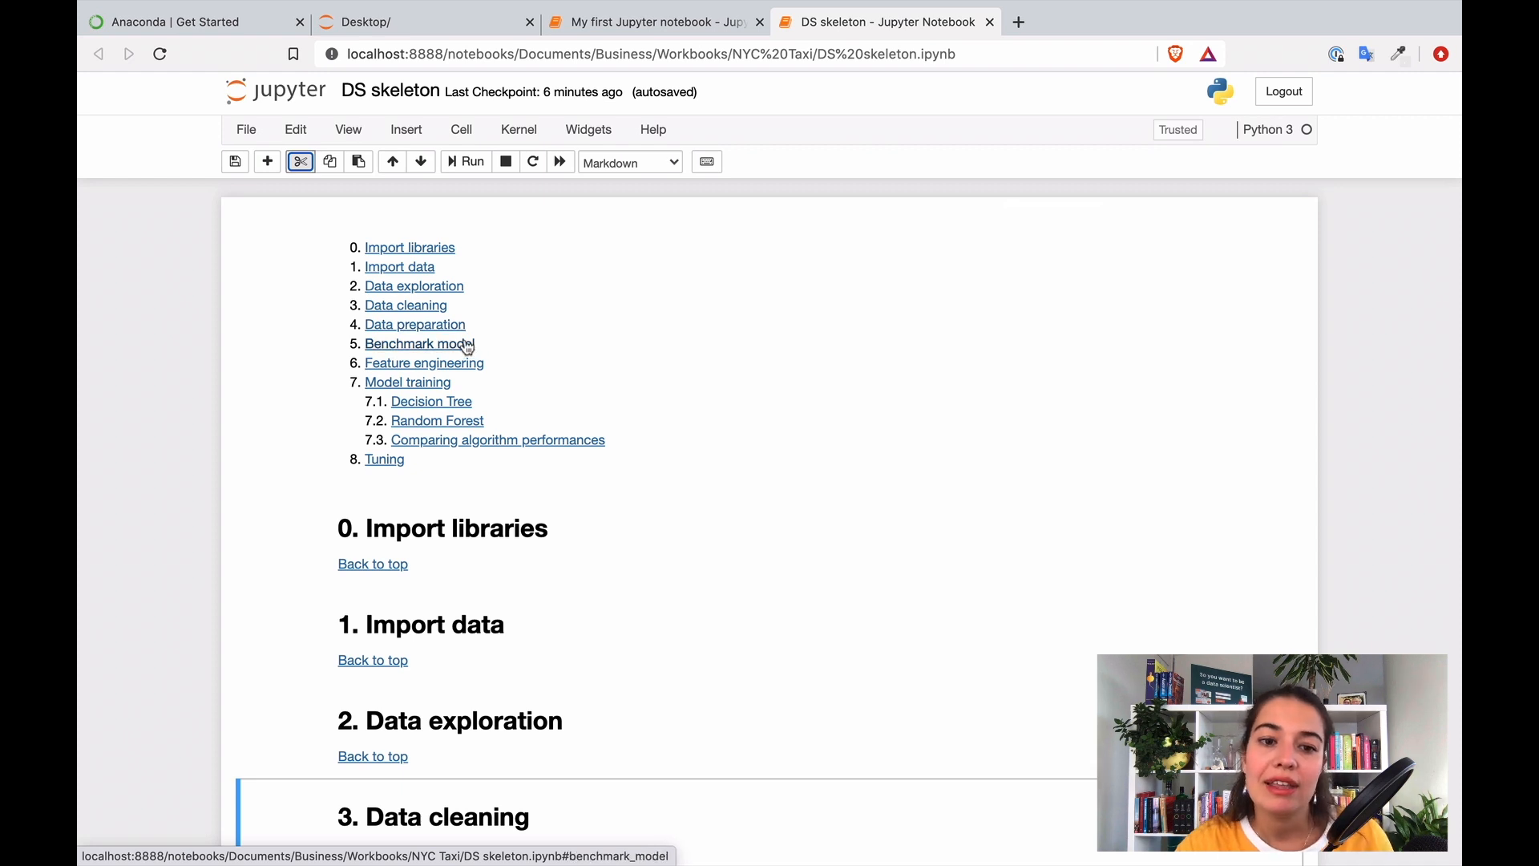
mouse_move(479, 365)
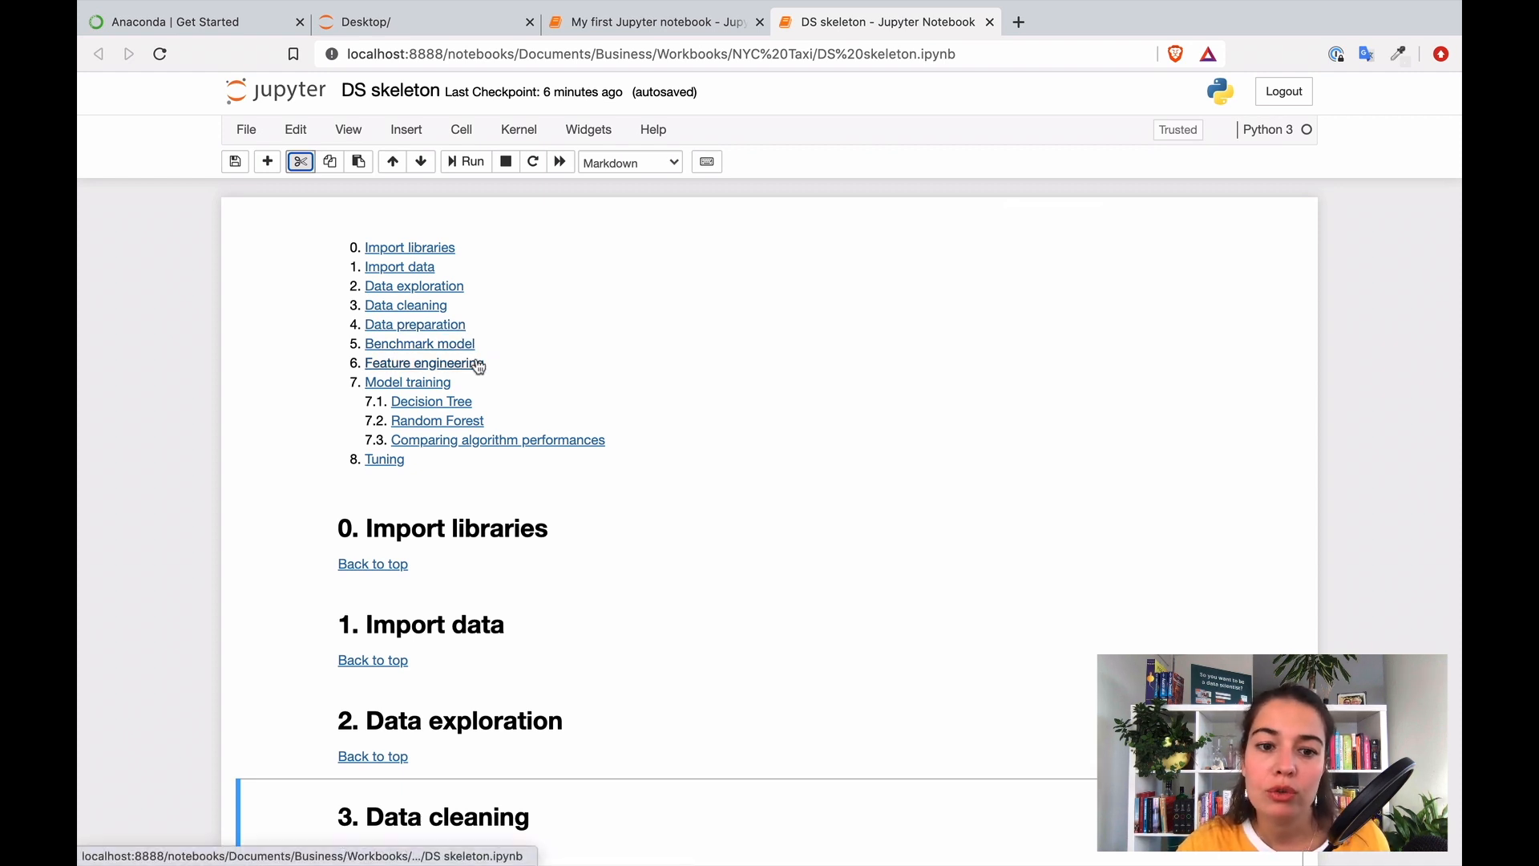
mouse_move(432, 386)
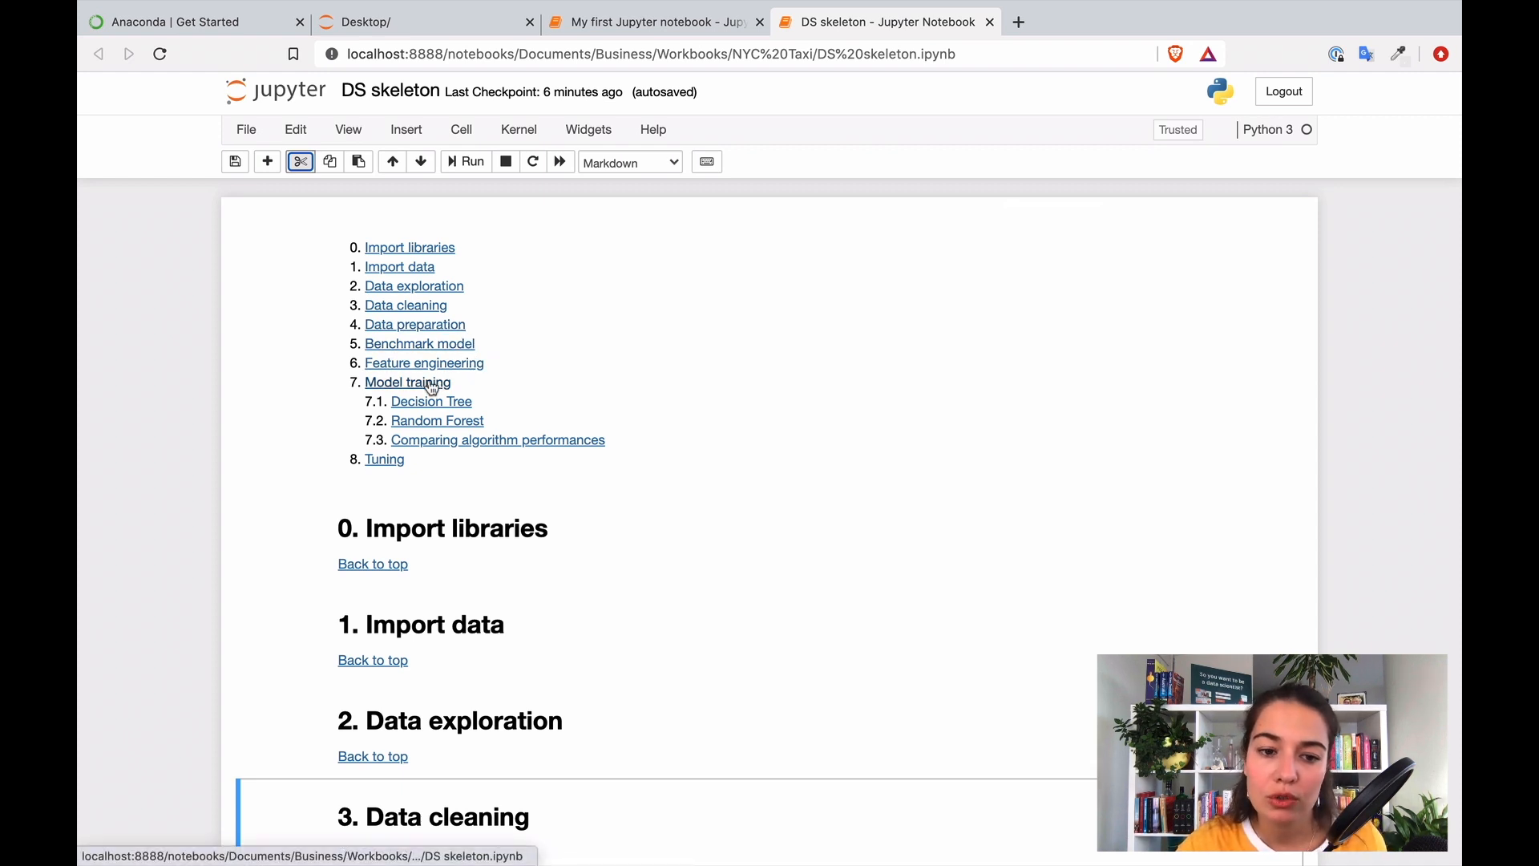
mouse_move(450, 422)
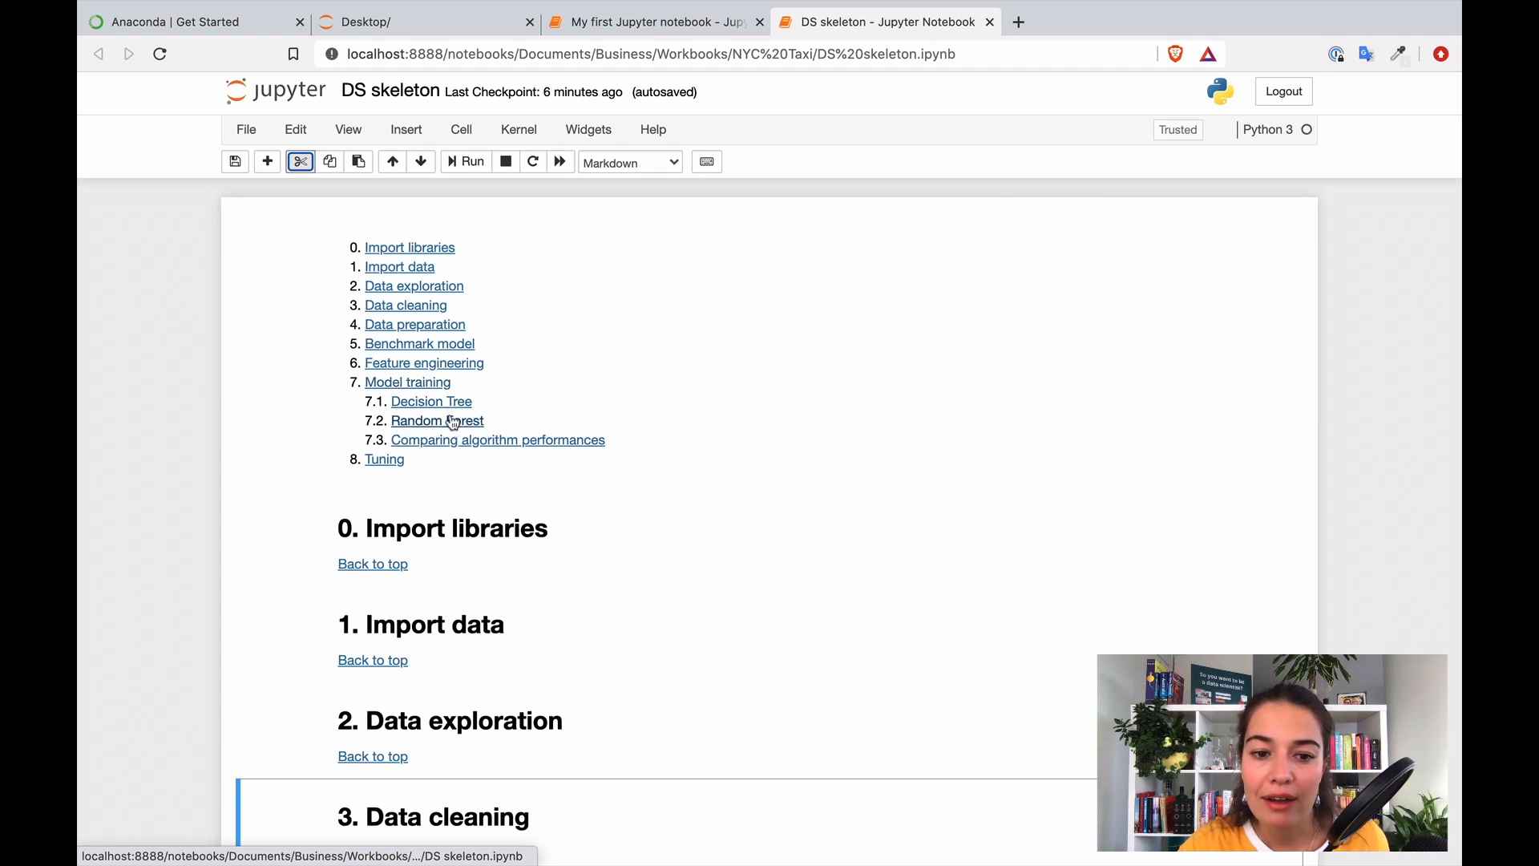
mouse_move(437, 407)
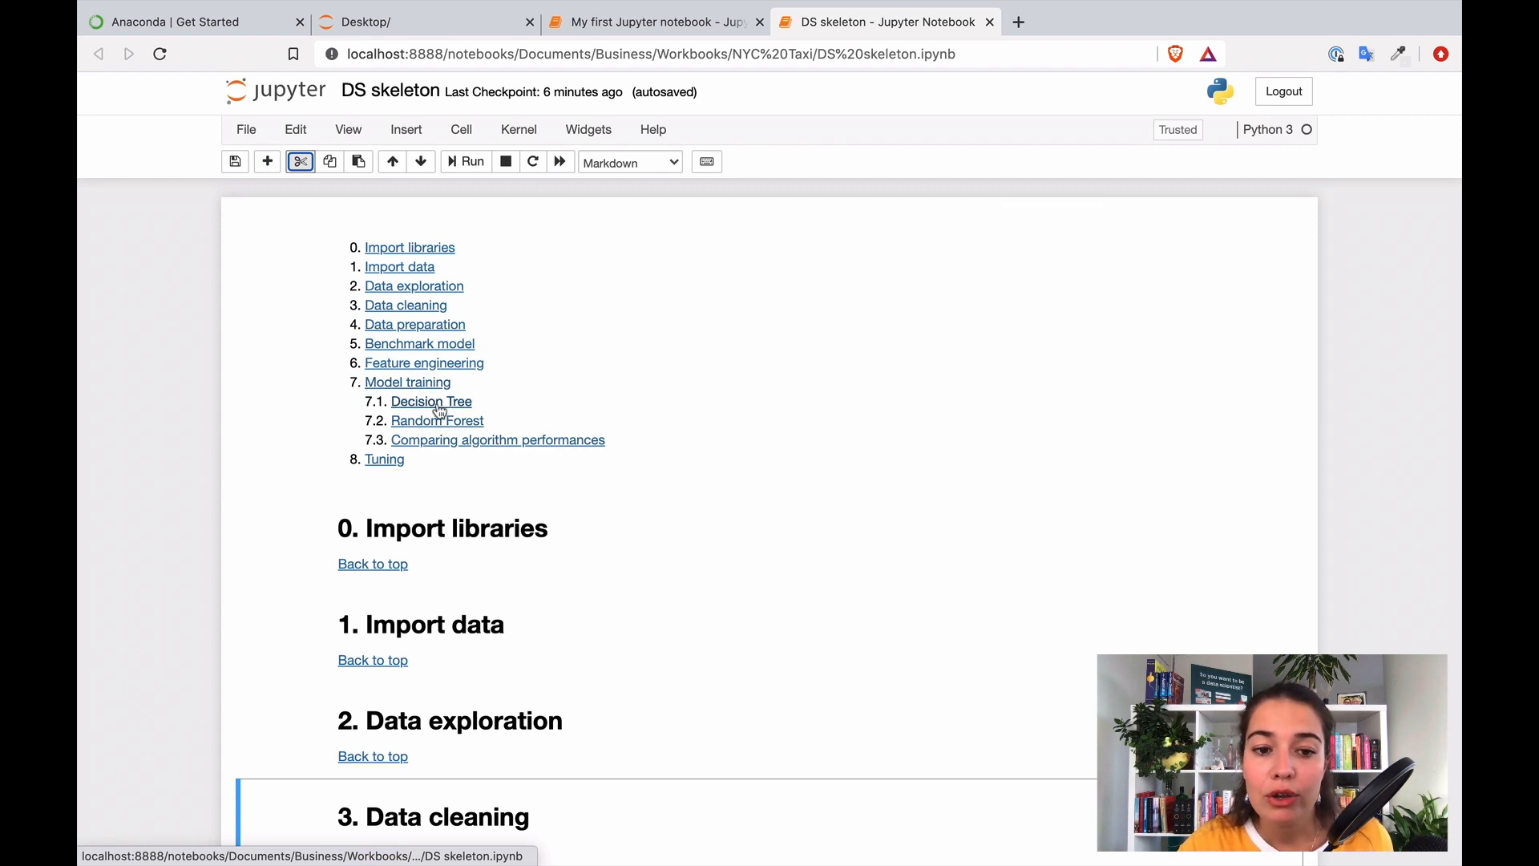
mouse_move(458, 414)
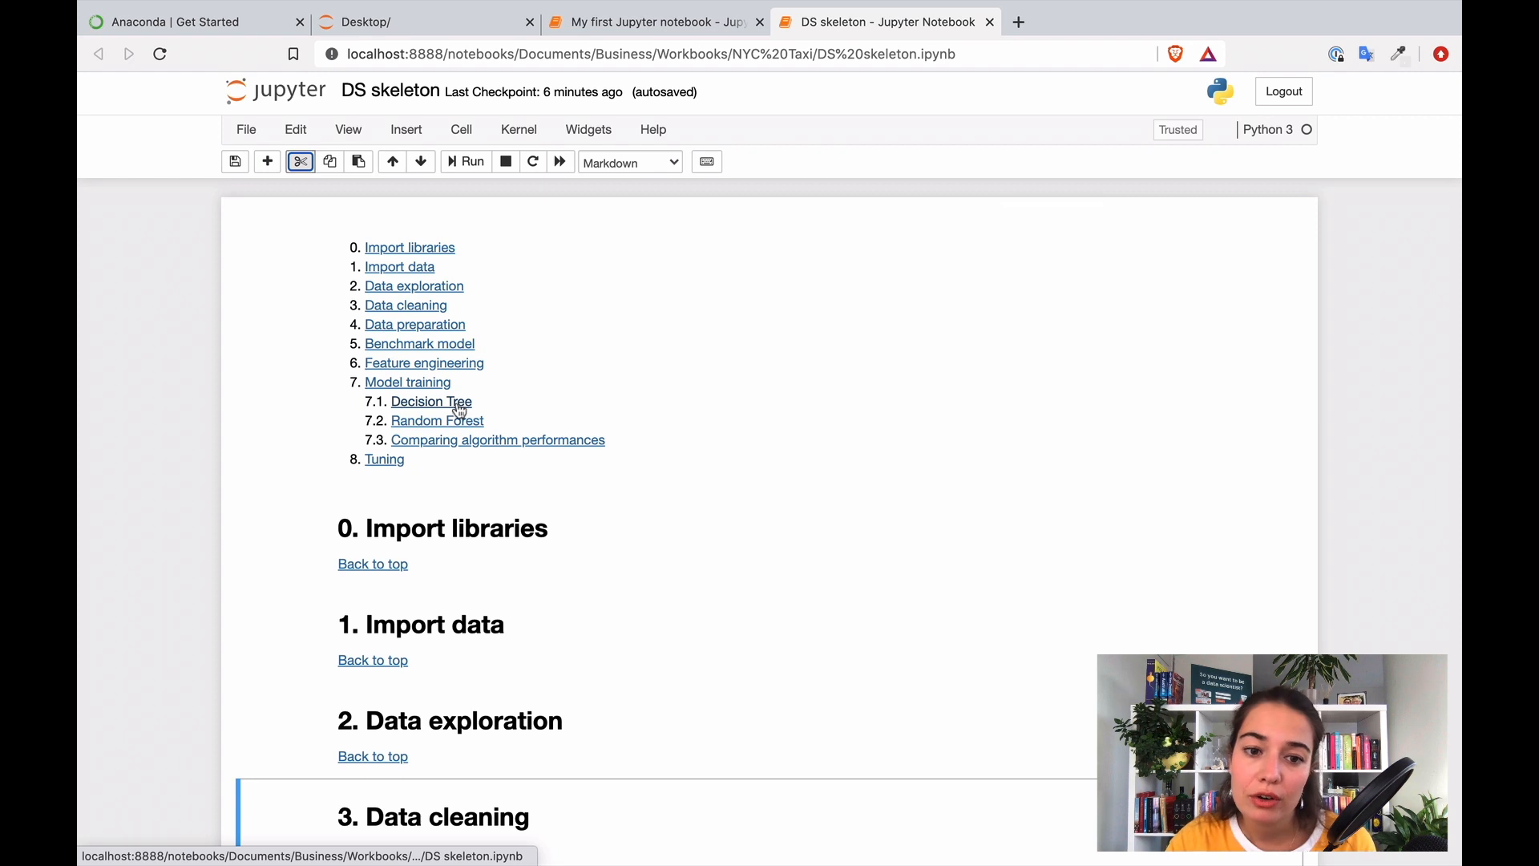
mouse_move(585, 449)
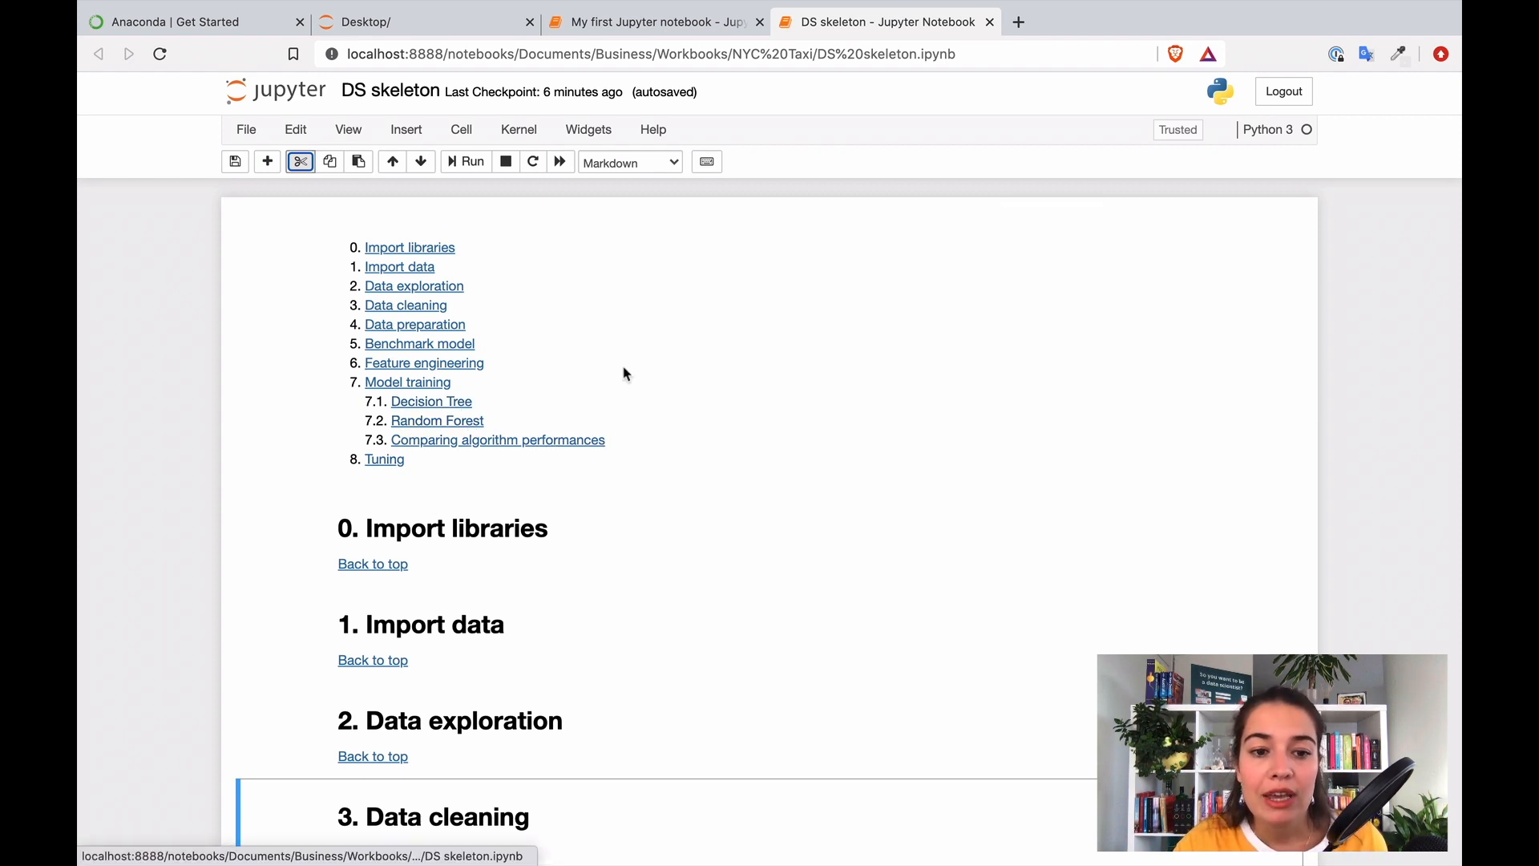
mouse_move(428, 332)
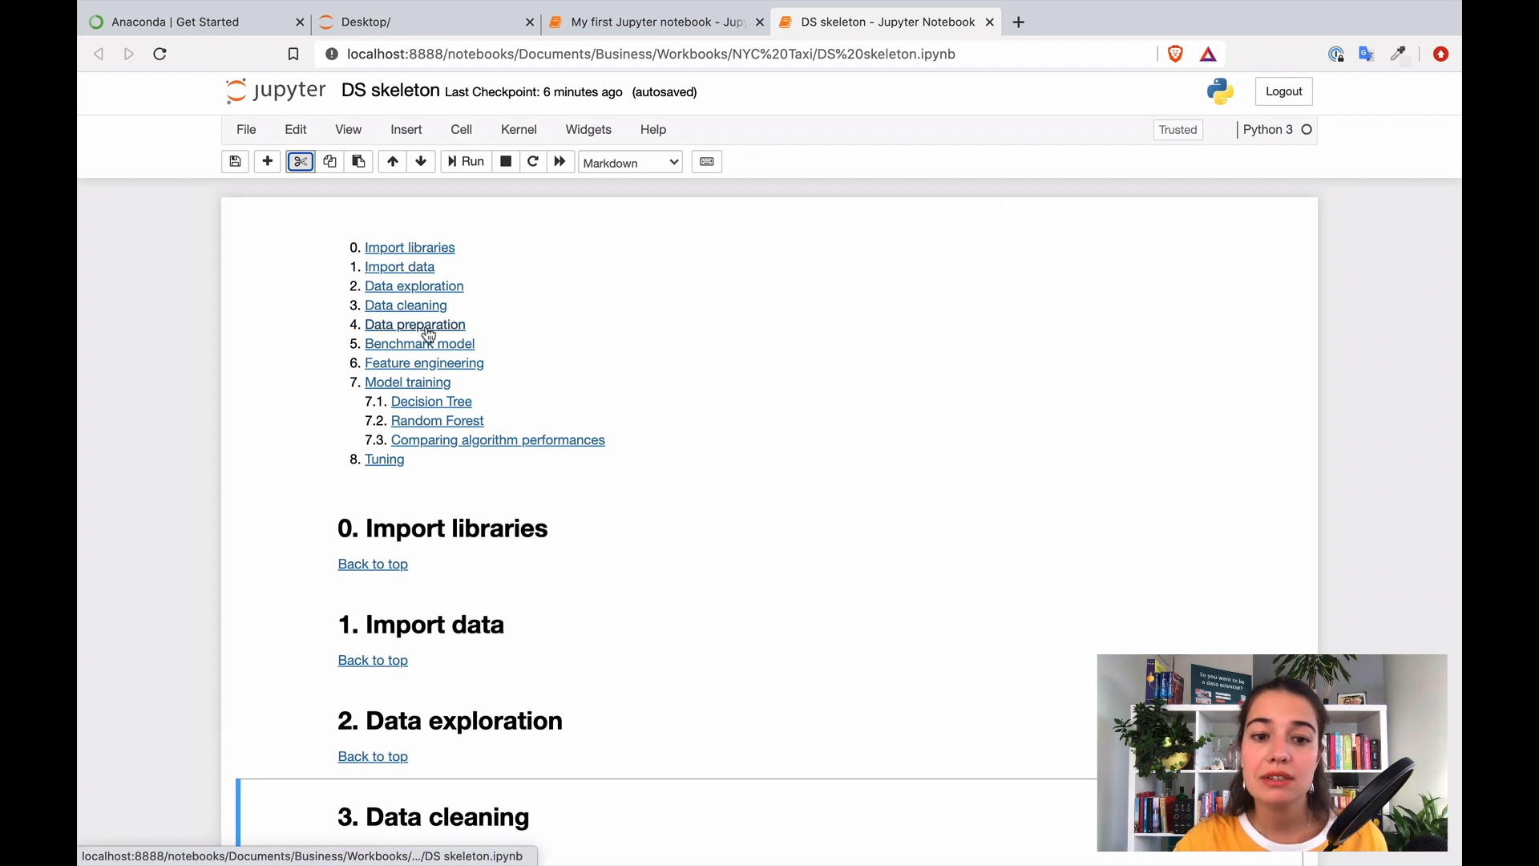
mouse_move(427, 371)
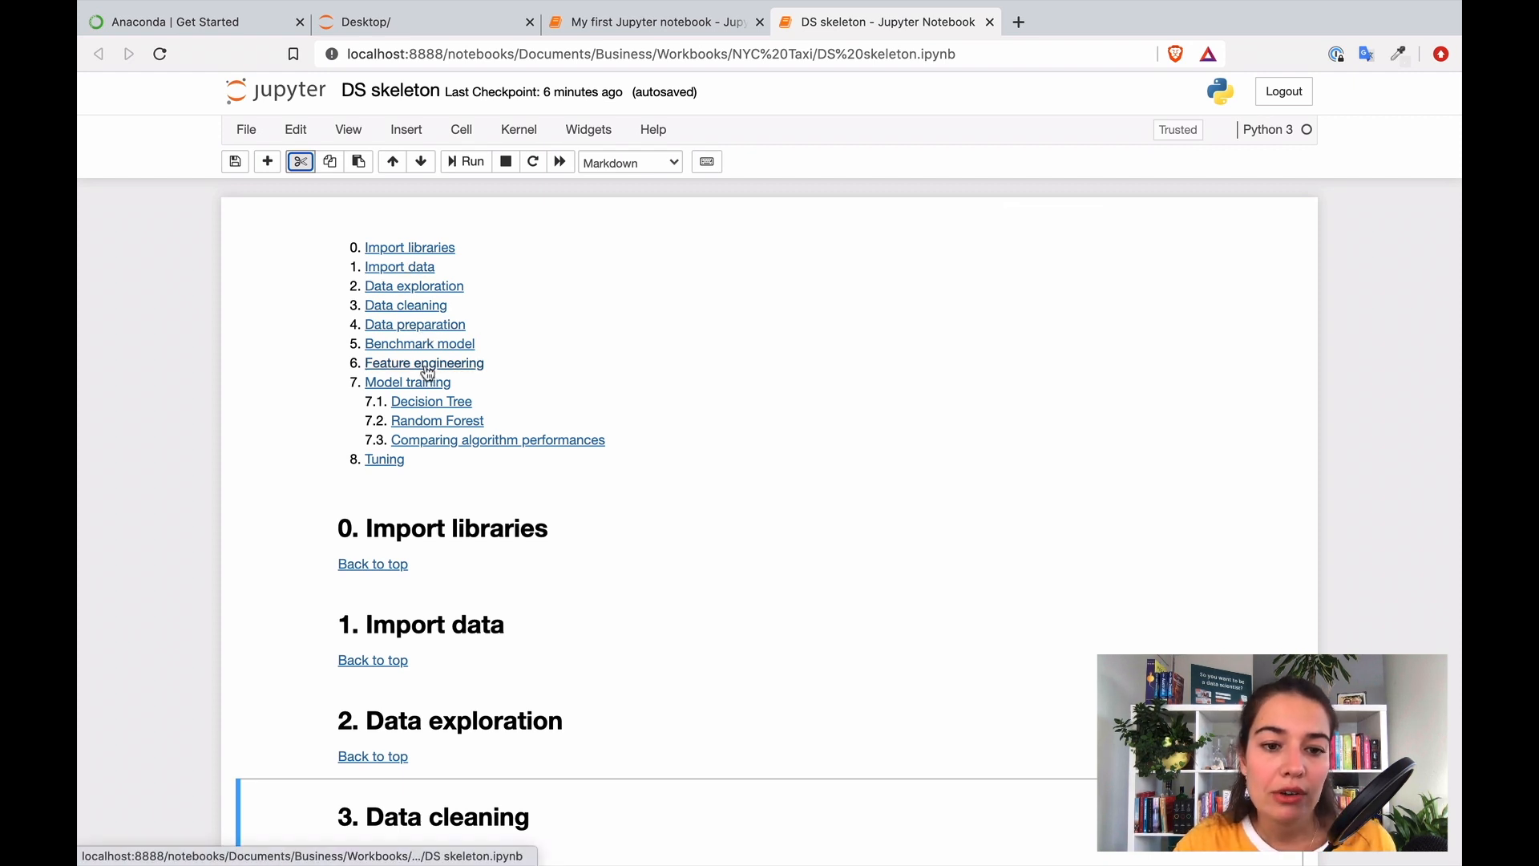
left_click(423, 363)
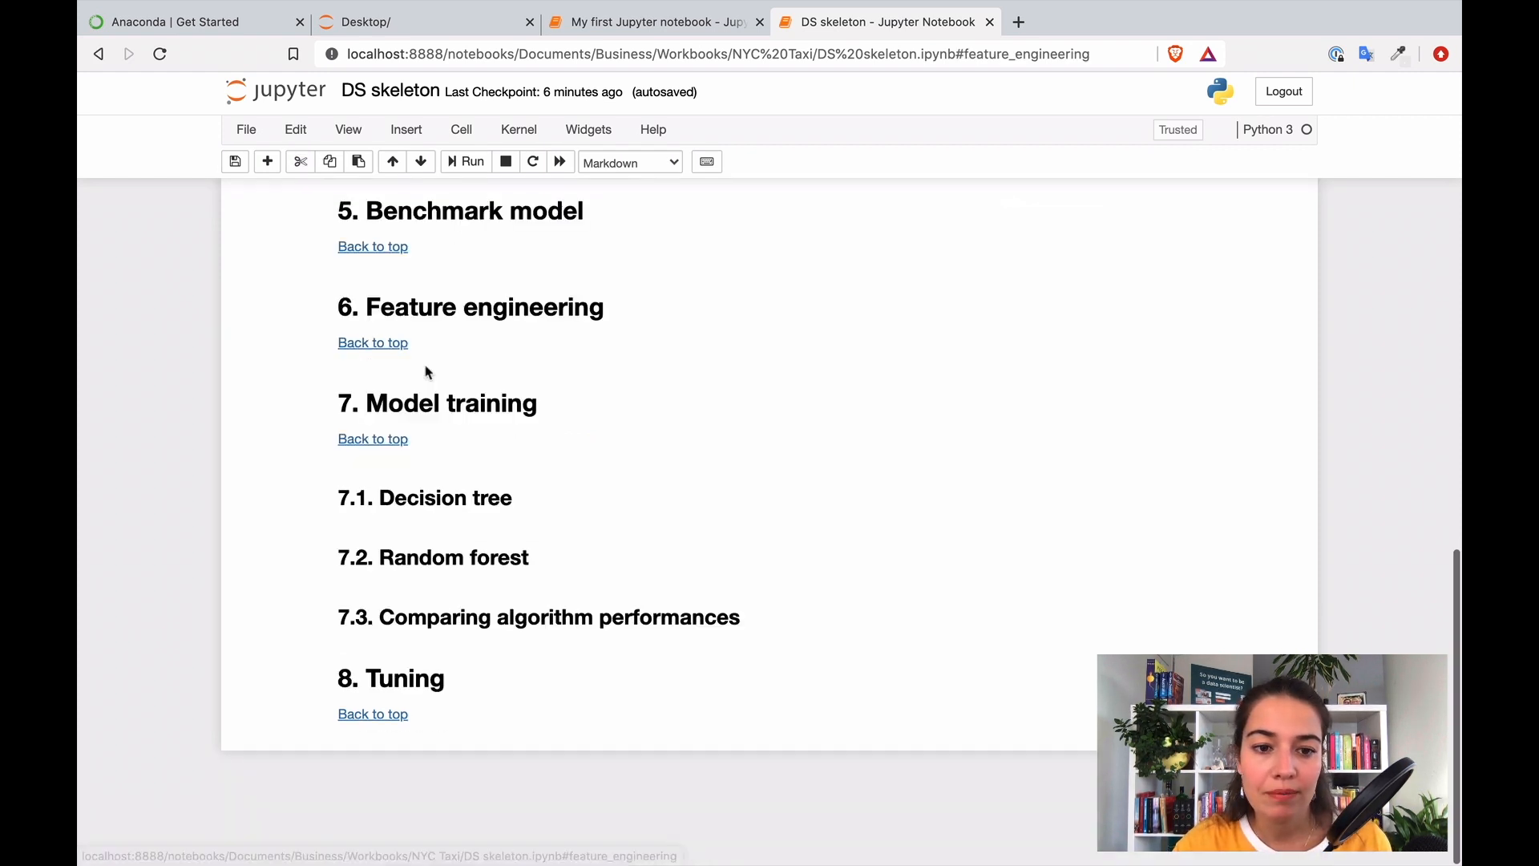
mouse_move(415, 345)
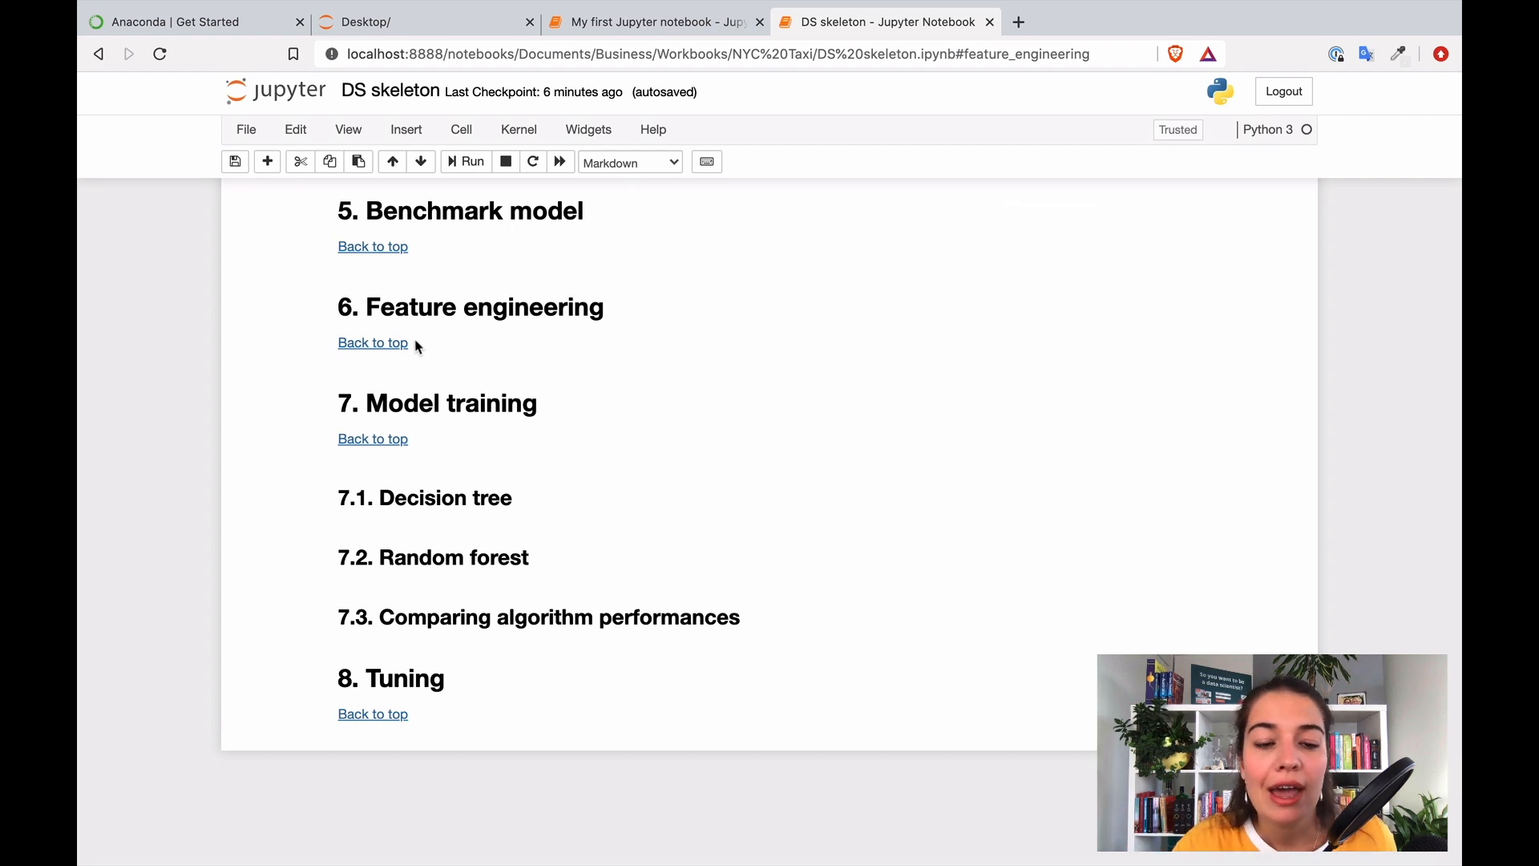
mouse_move(388, 350)
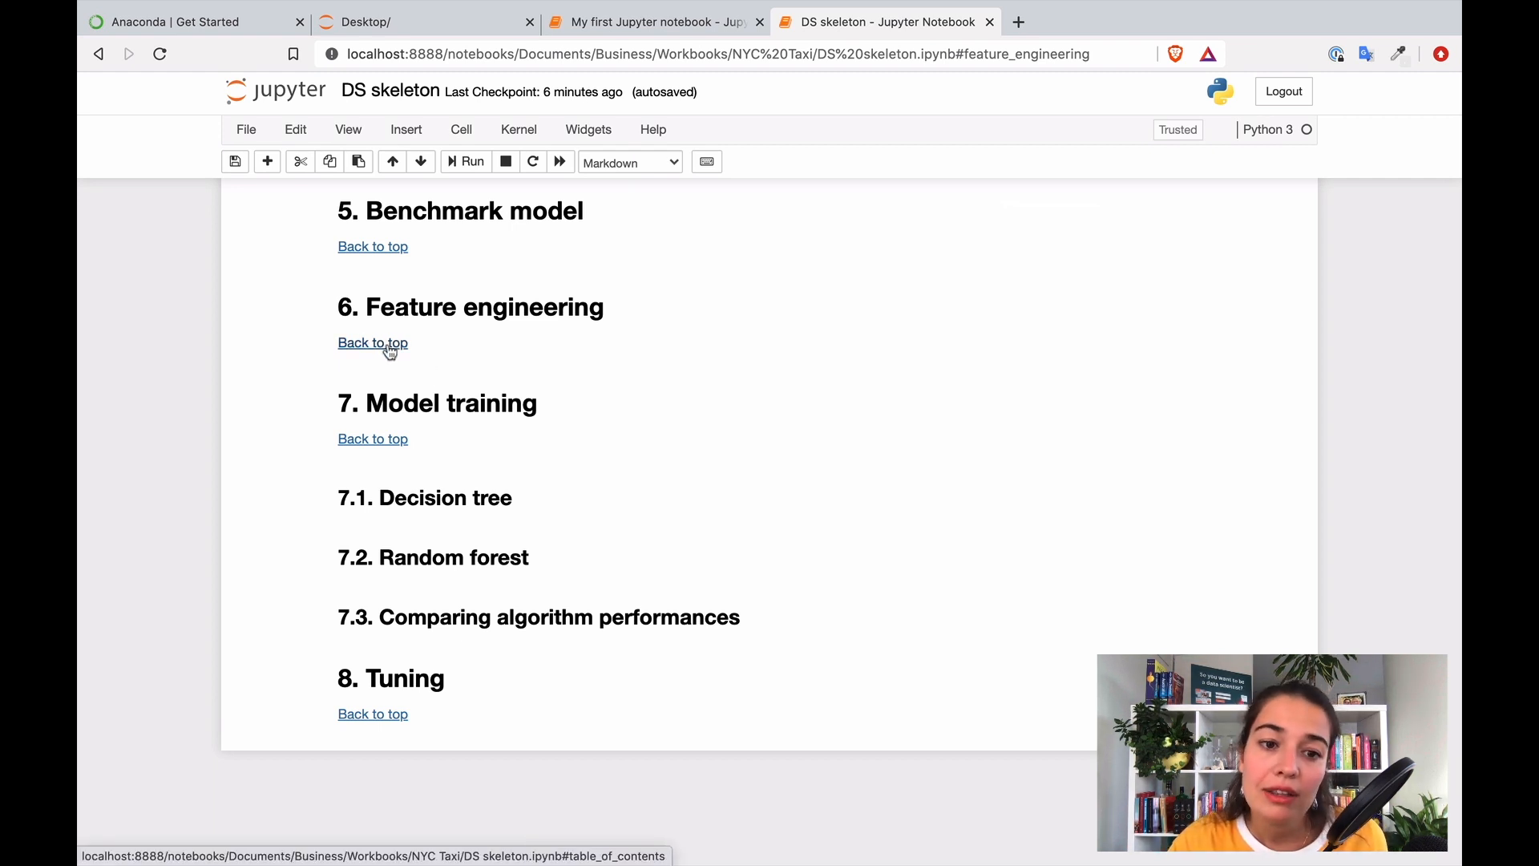
left_click(372, 343)
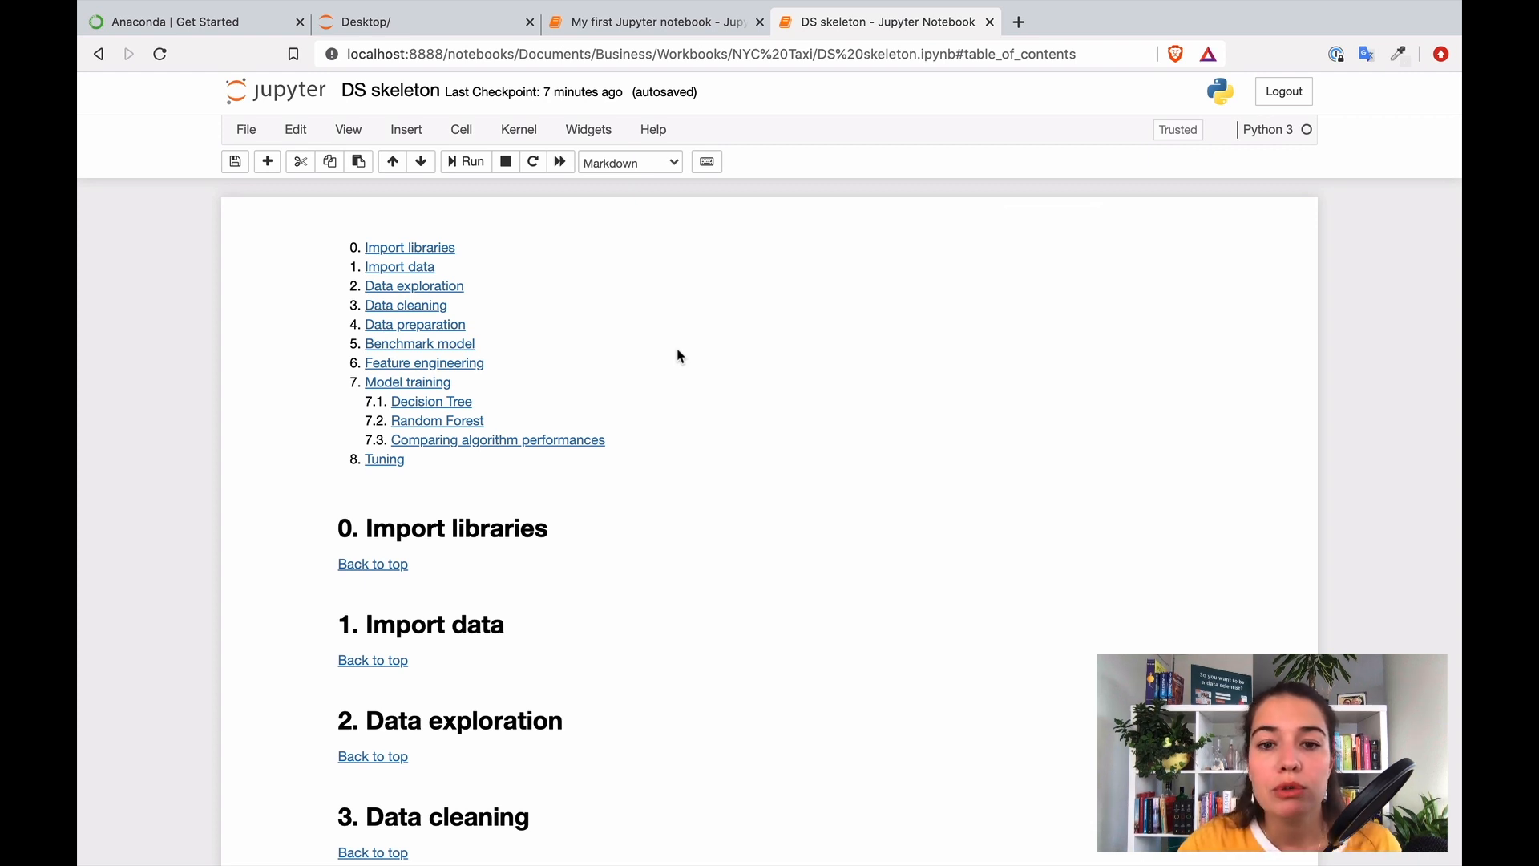
mouse_move(906, 410)
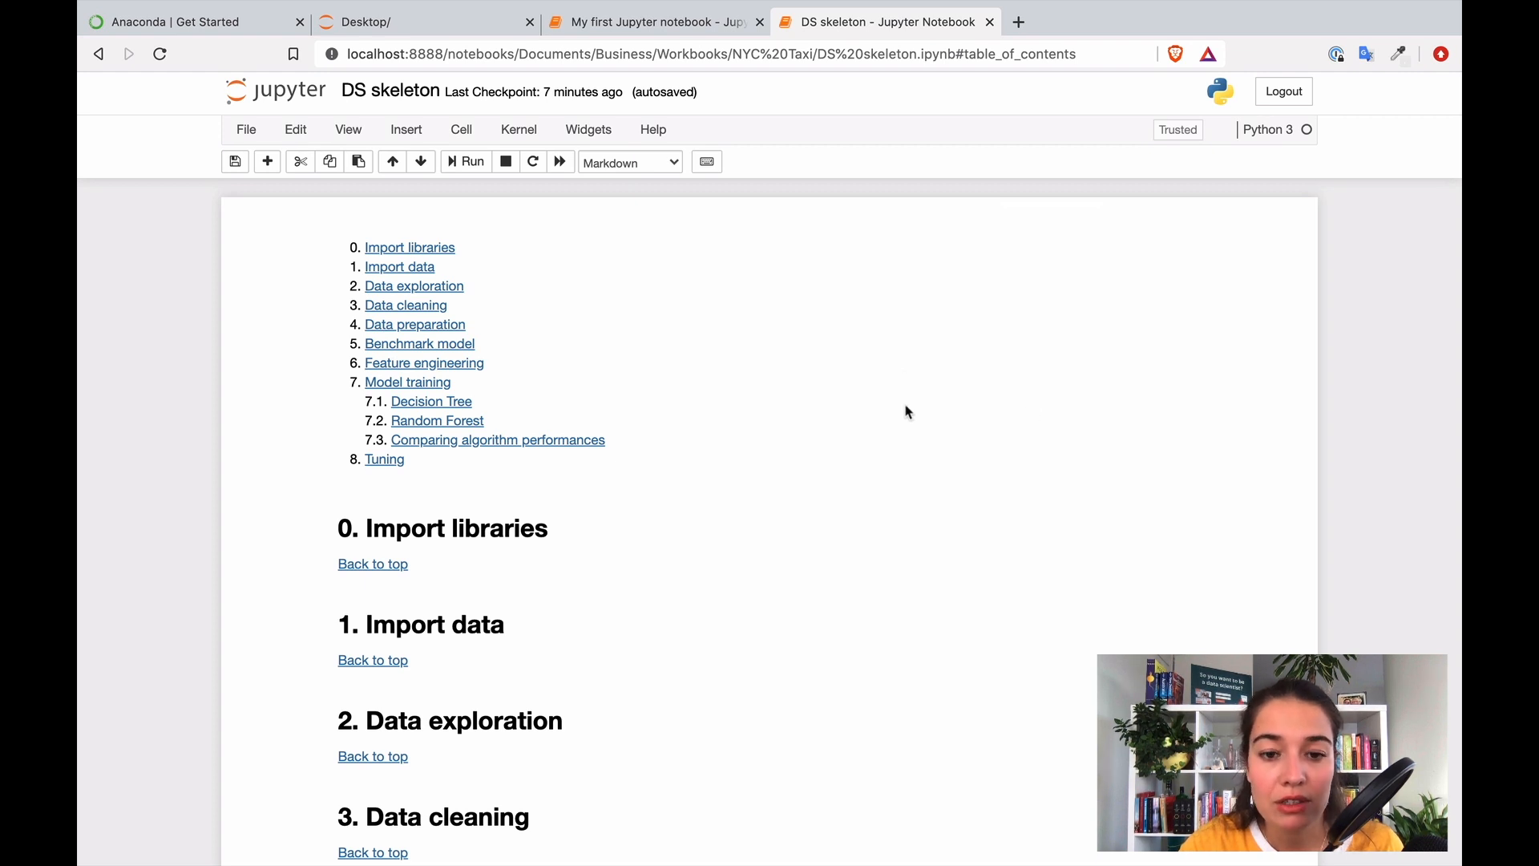
Step: Under '1. Import data' add 'In this section I import all the data that I need.'
scroll("down", 3)
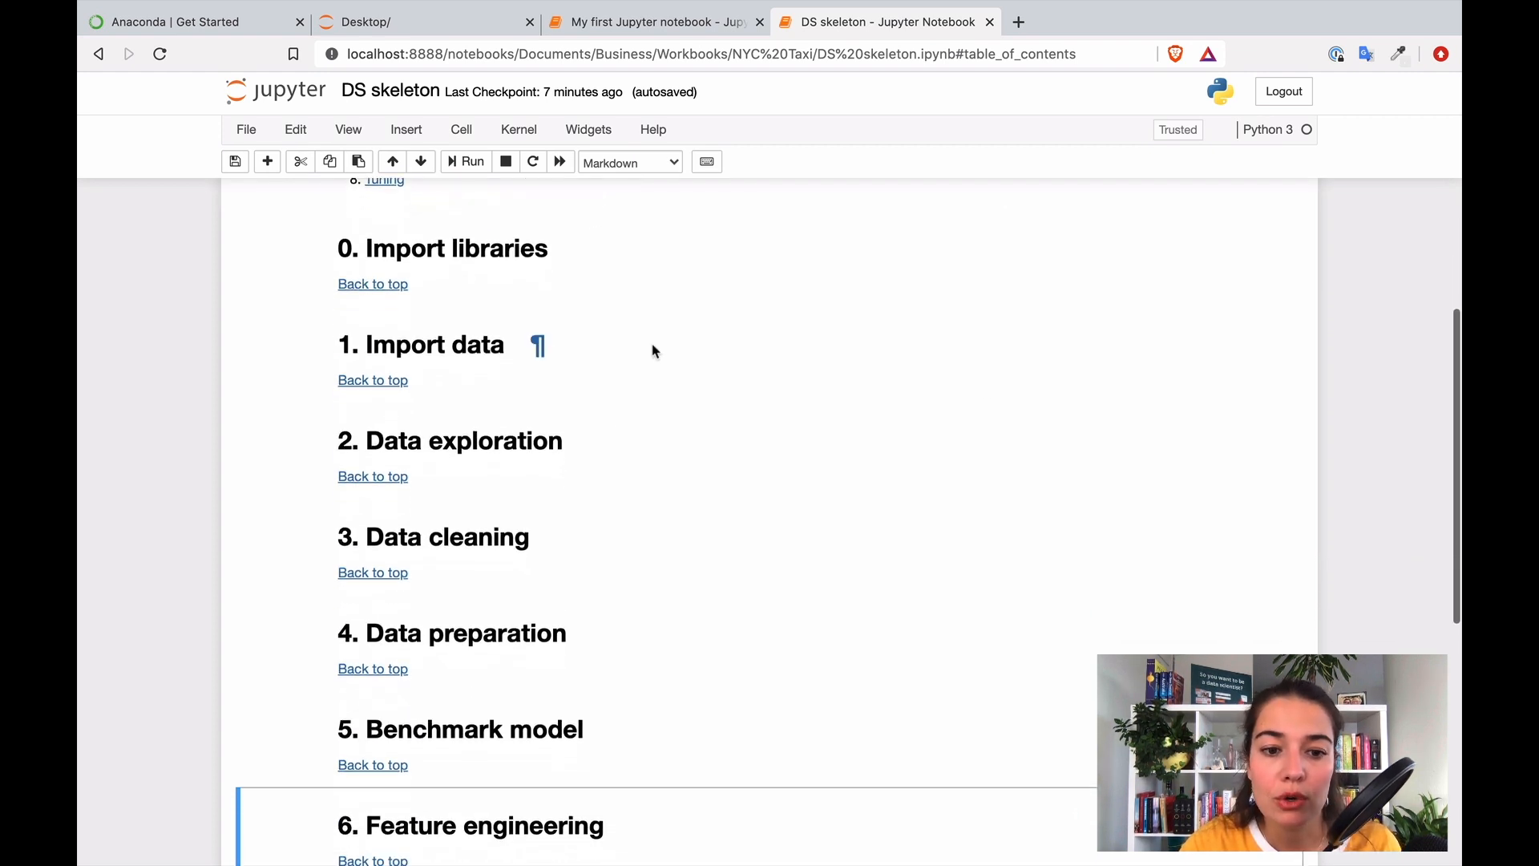
double_click(420, 345)
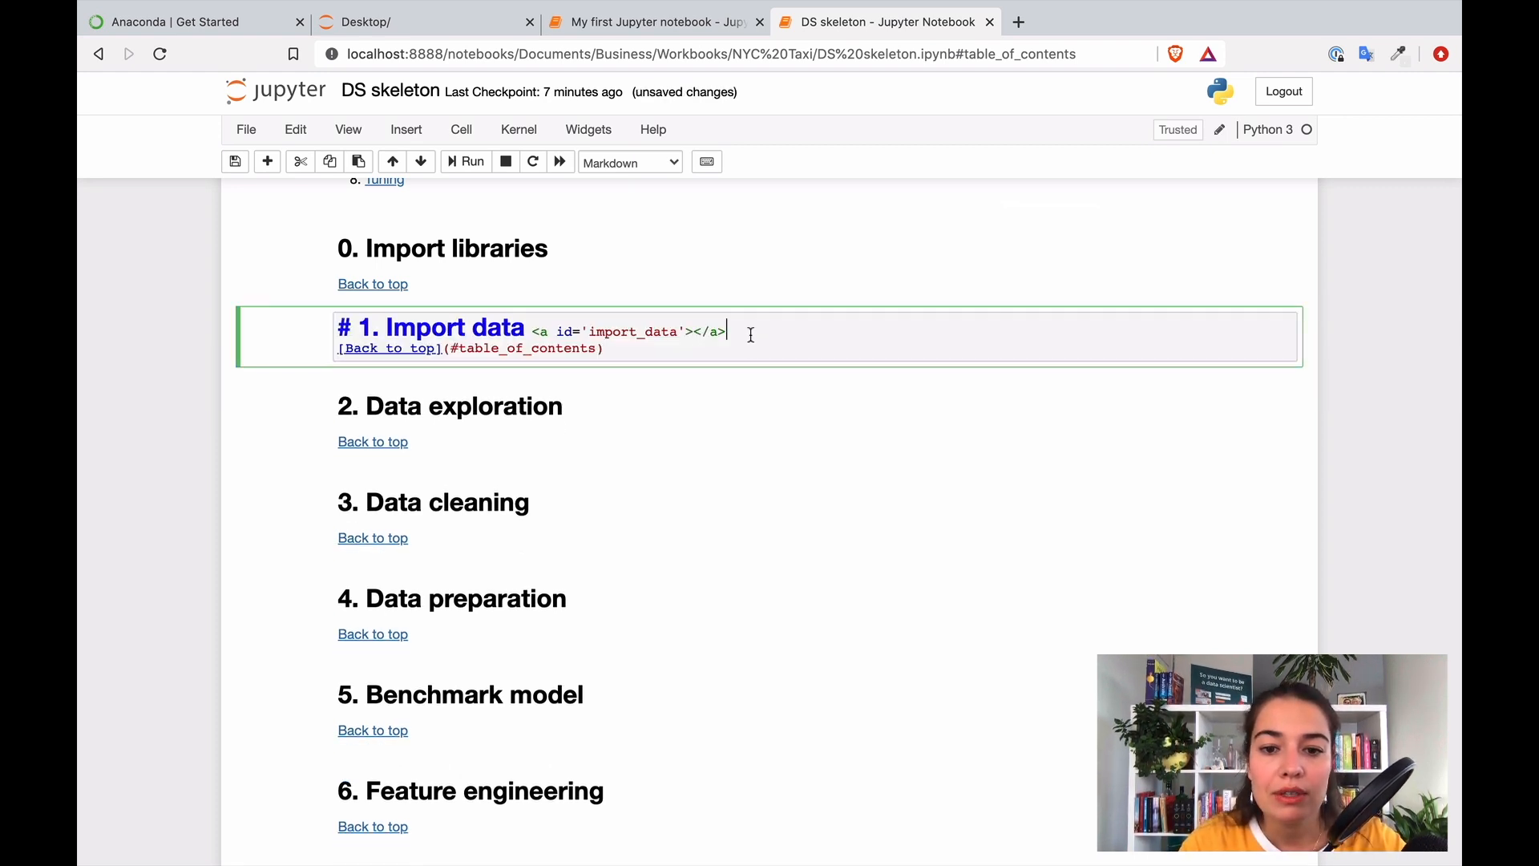
key("Enter")
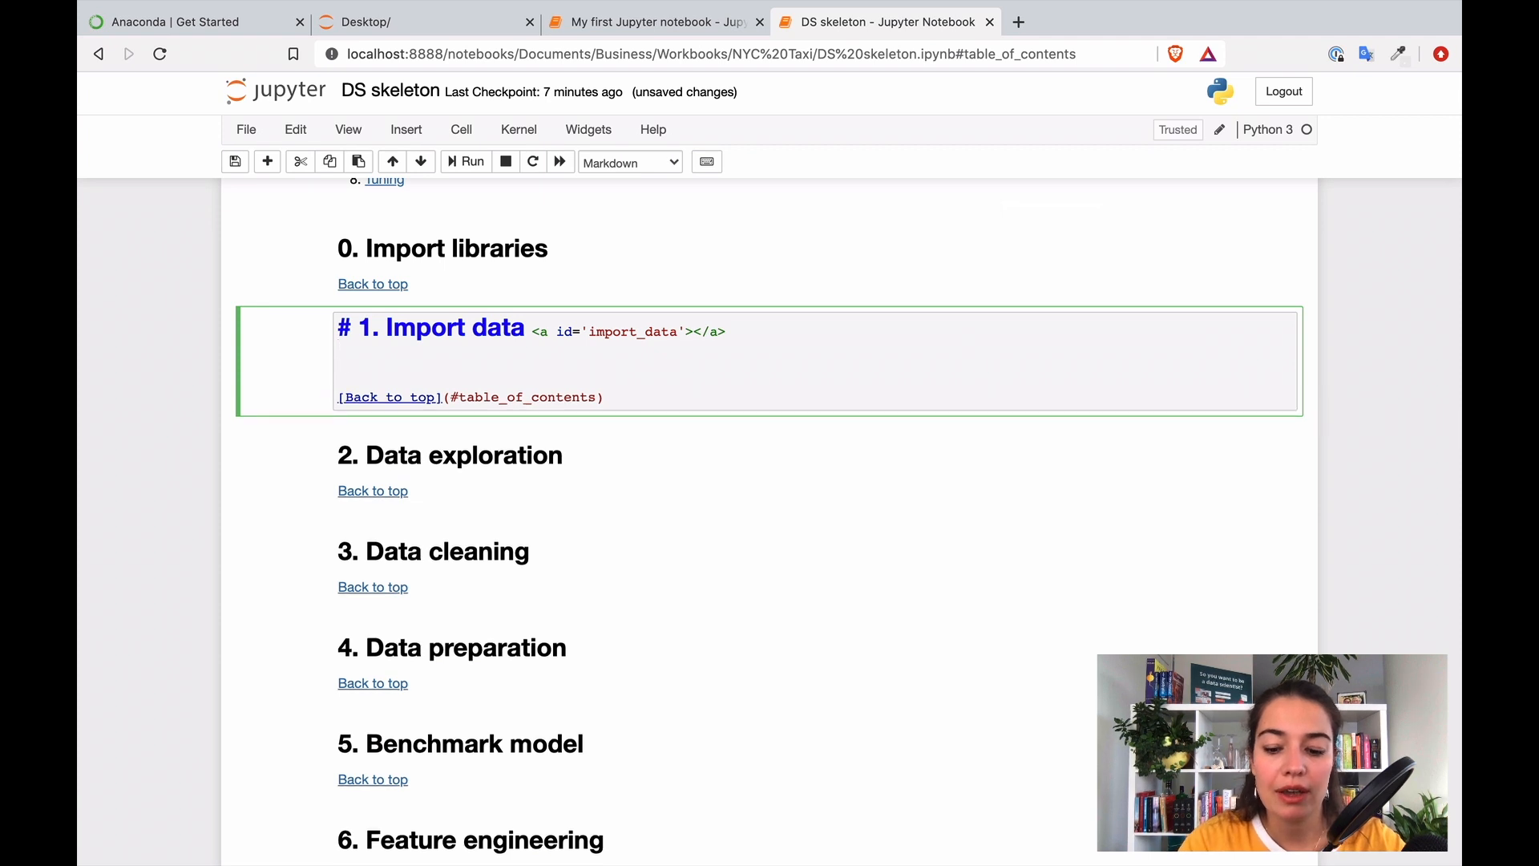
type("In this section I import all")
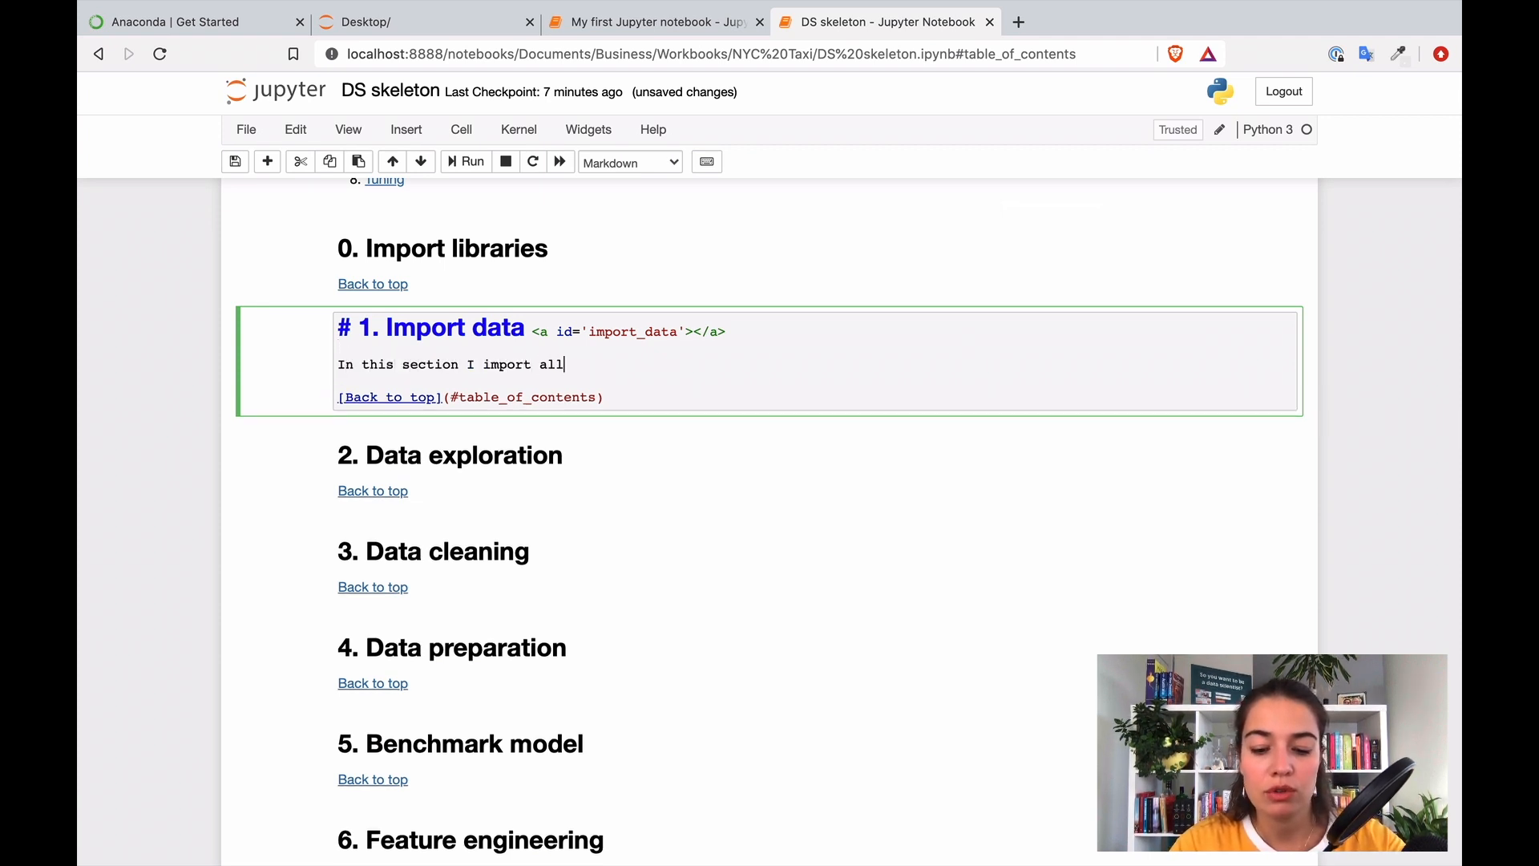
type("the data")
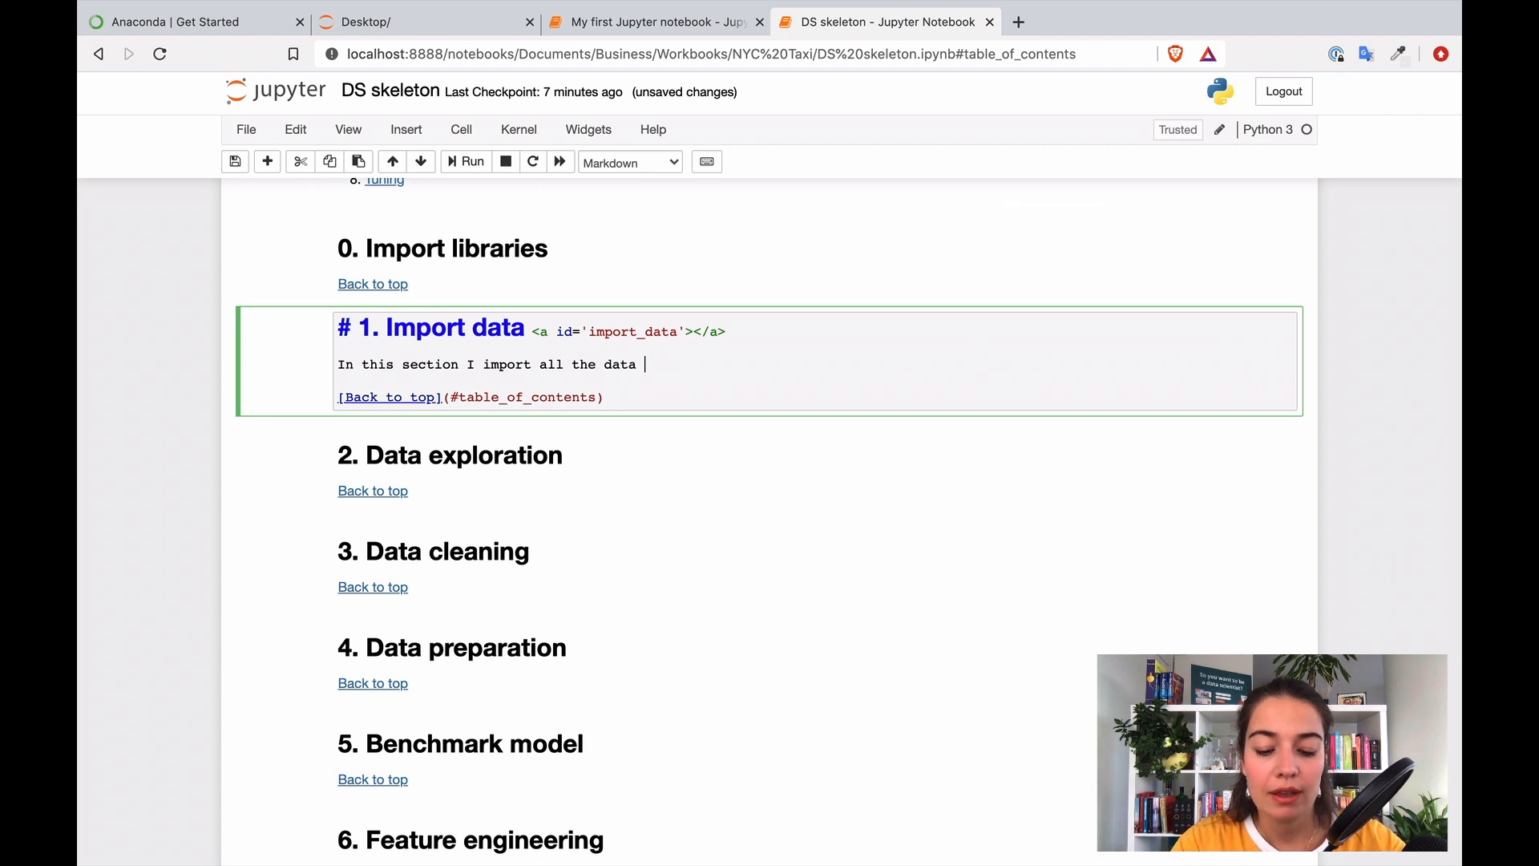
type("that I need.")
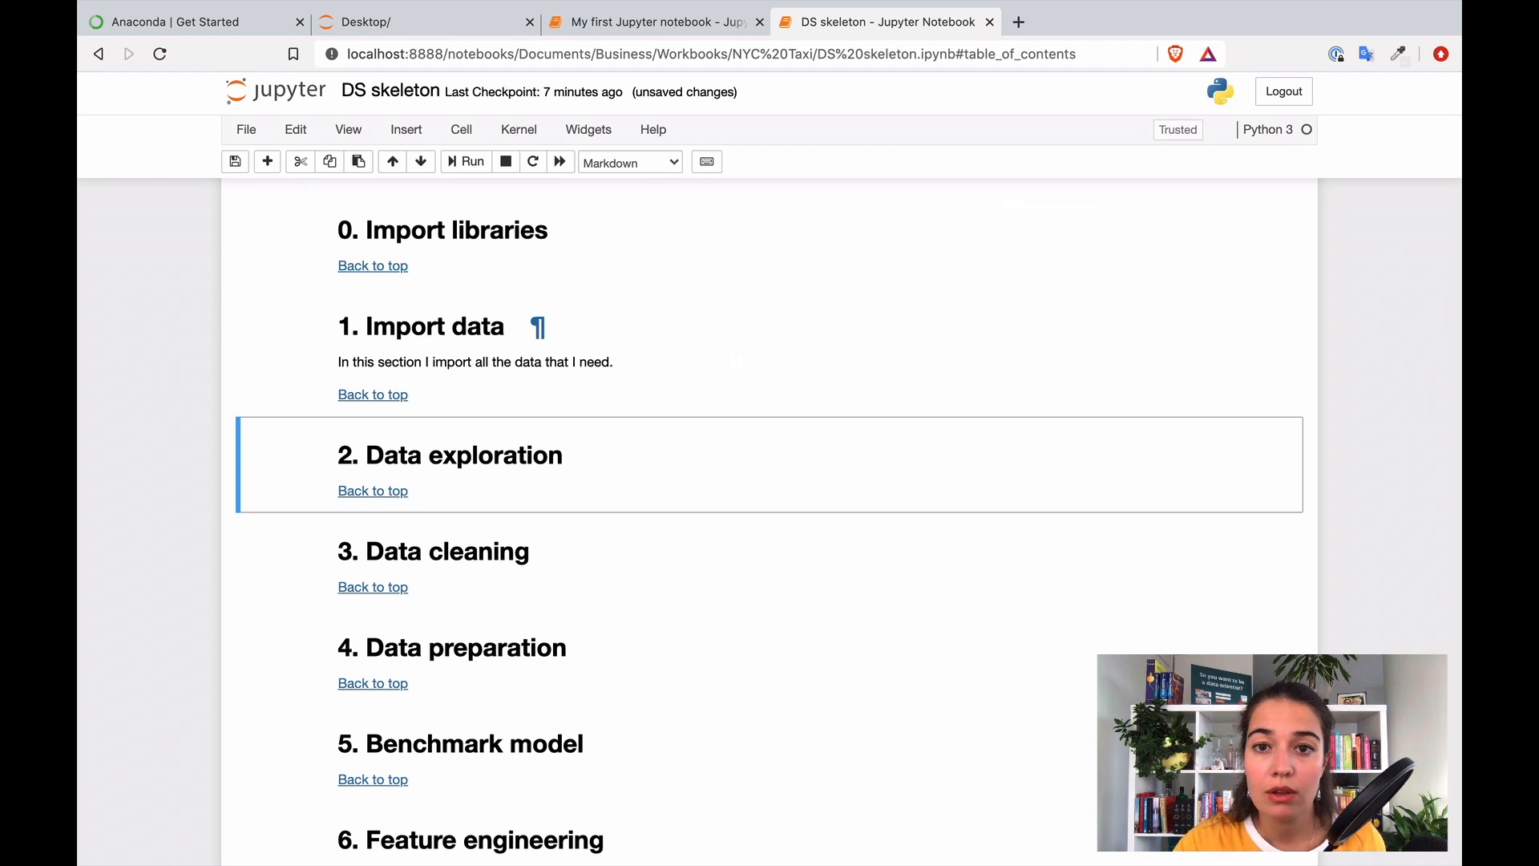
mouse_move(747, 361)
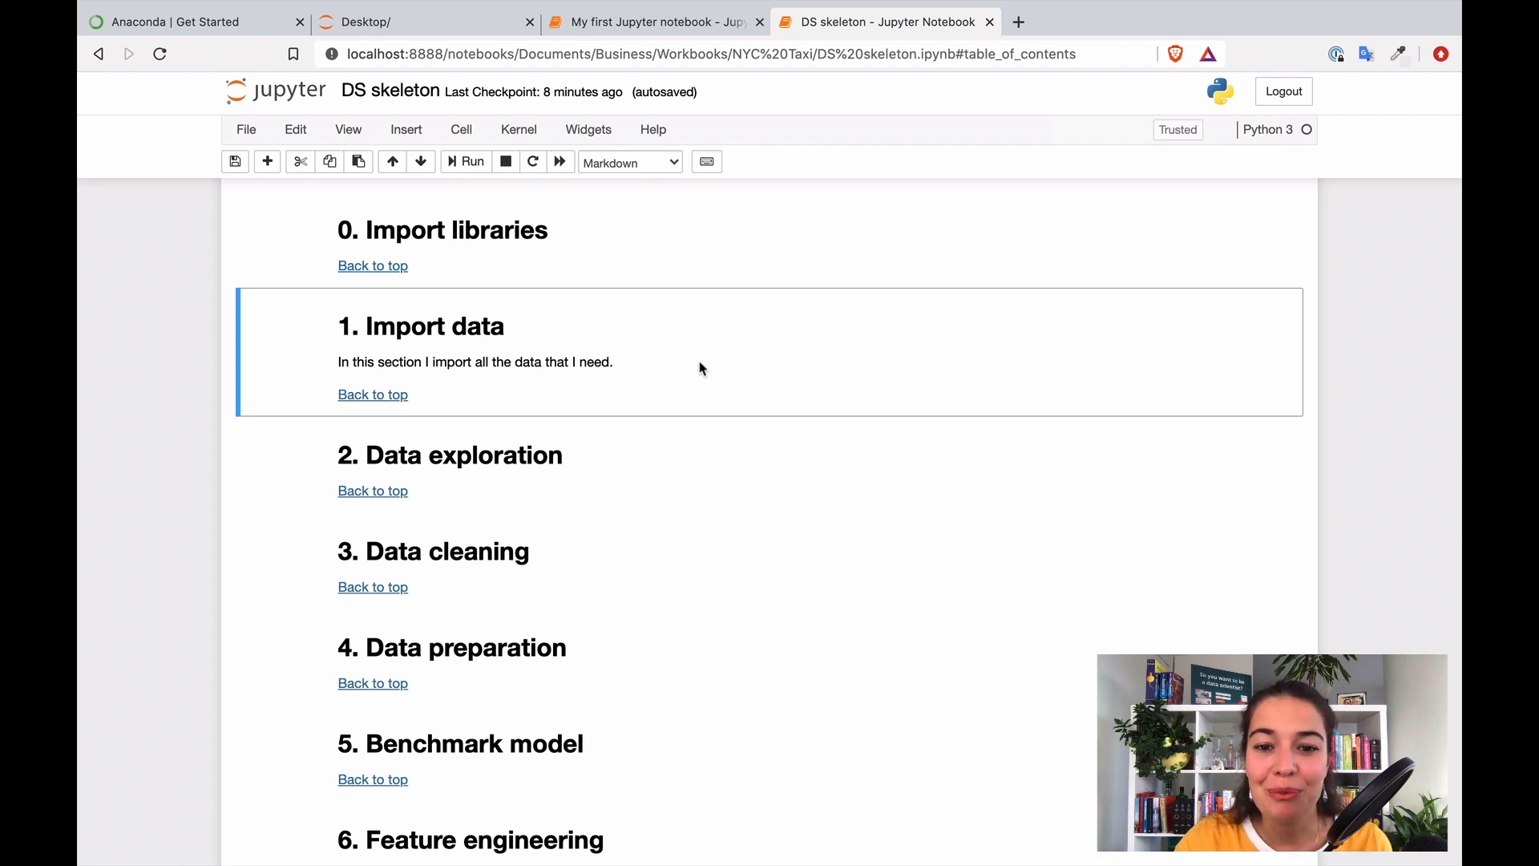
mouse_move(844, 545)
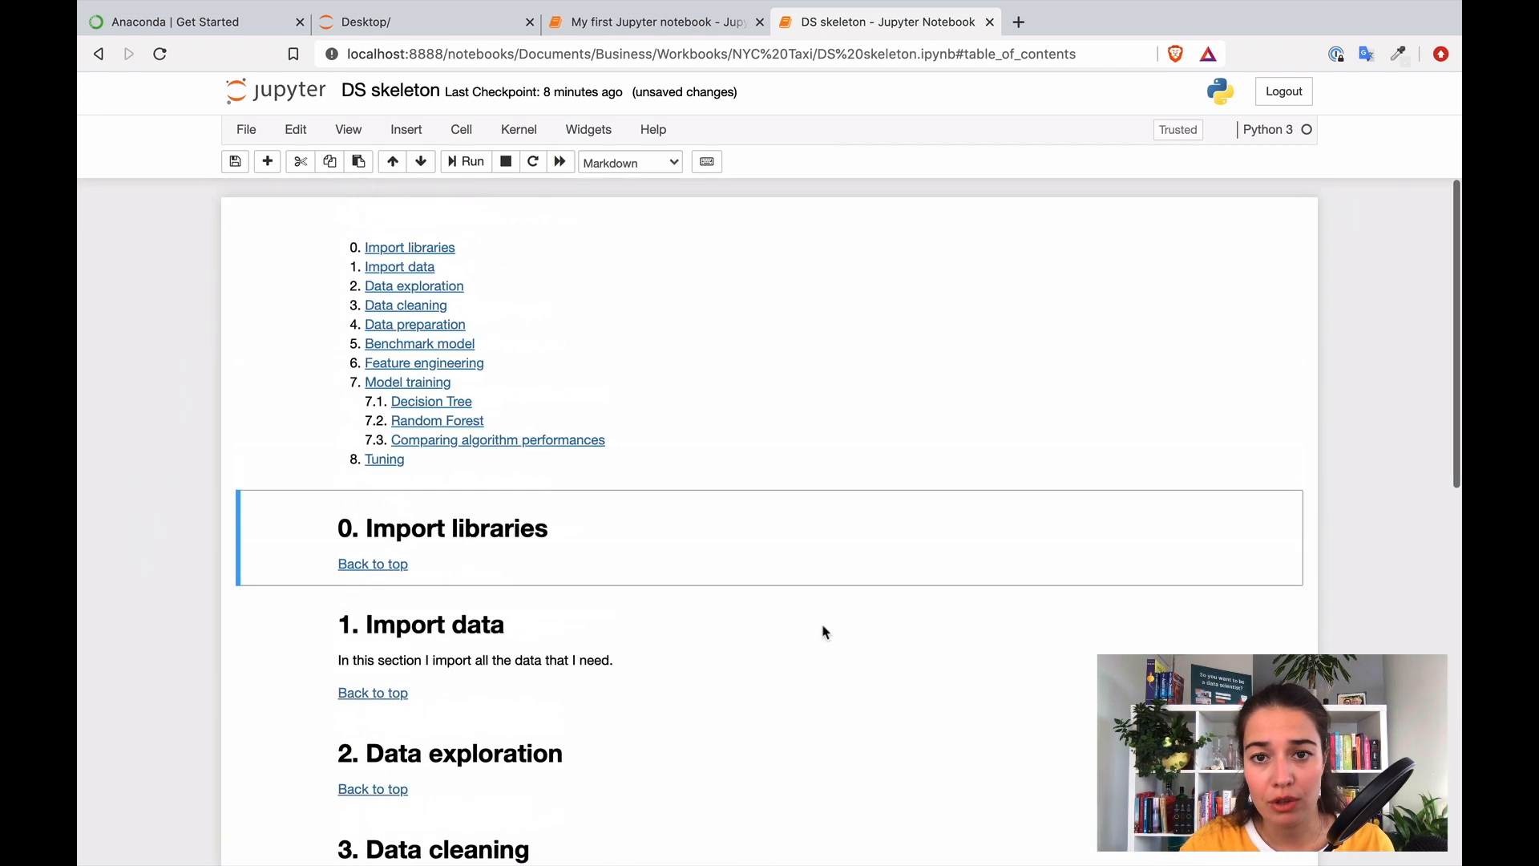
scroll("down", 3)
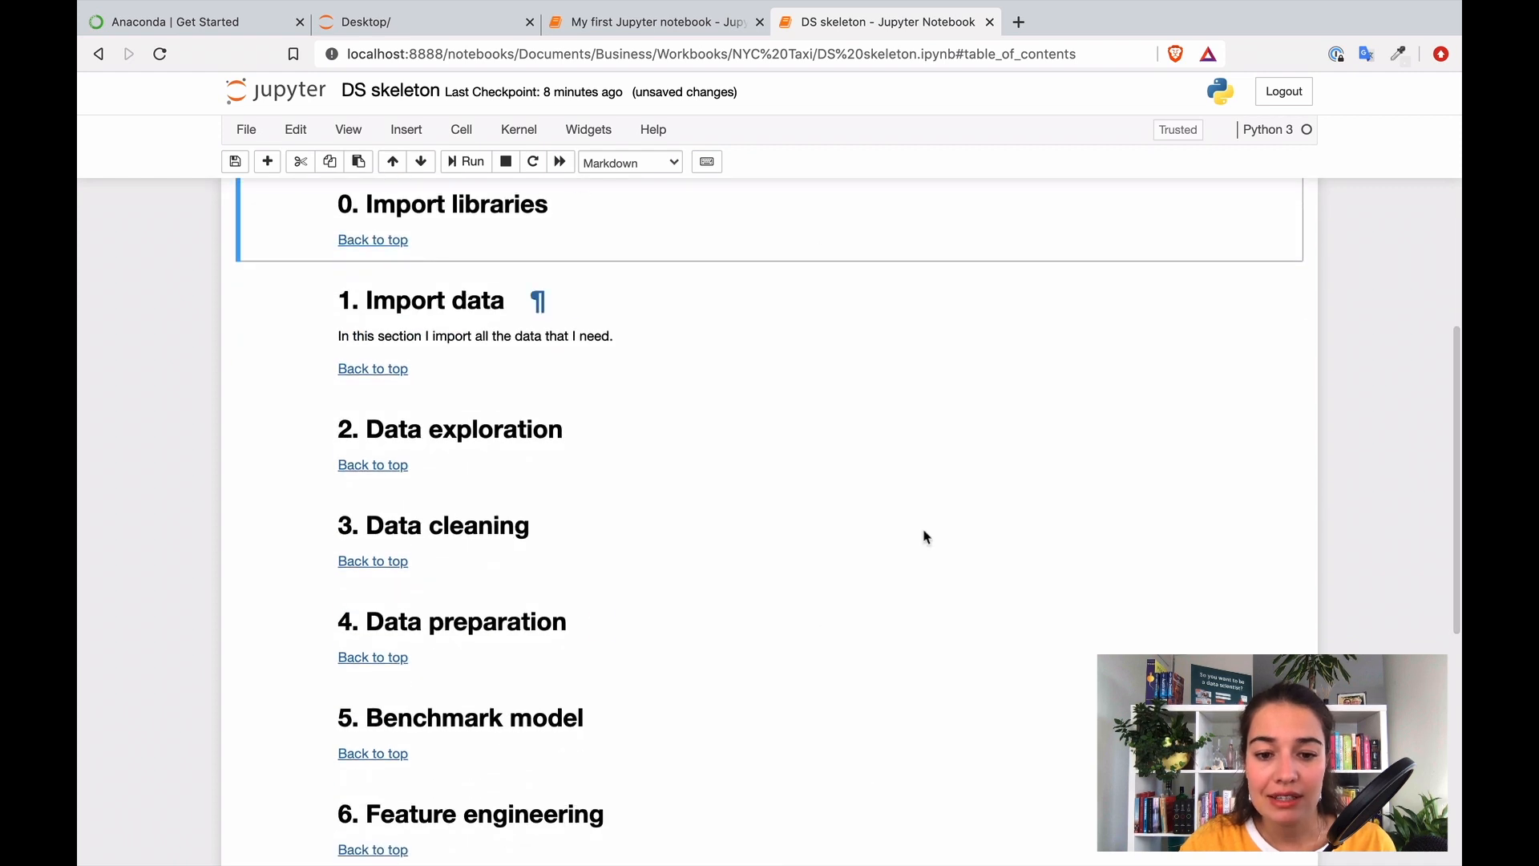
scroll("down", 3)
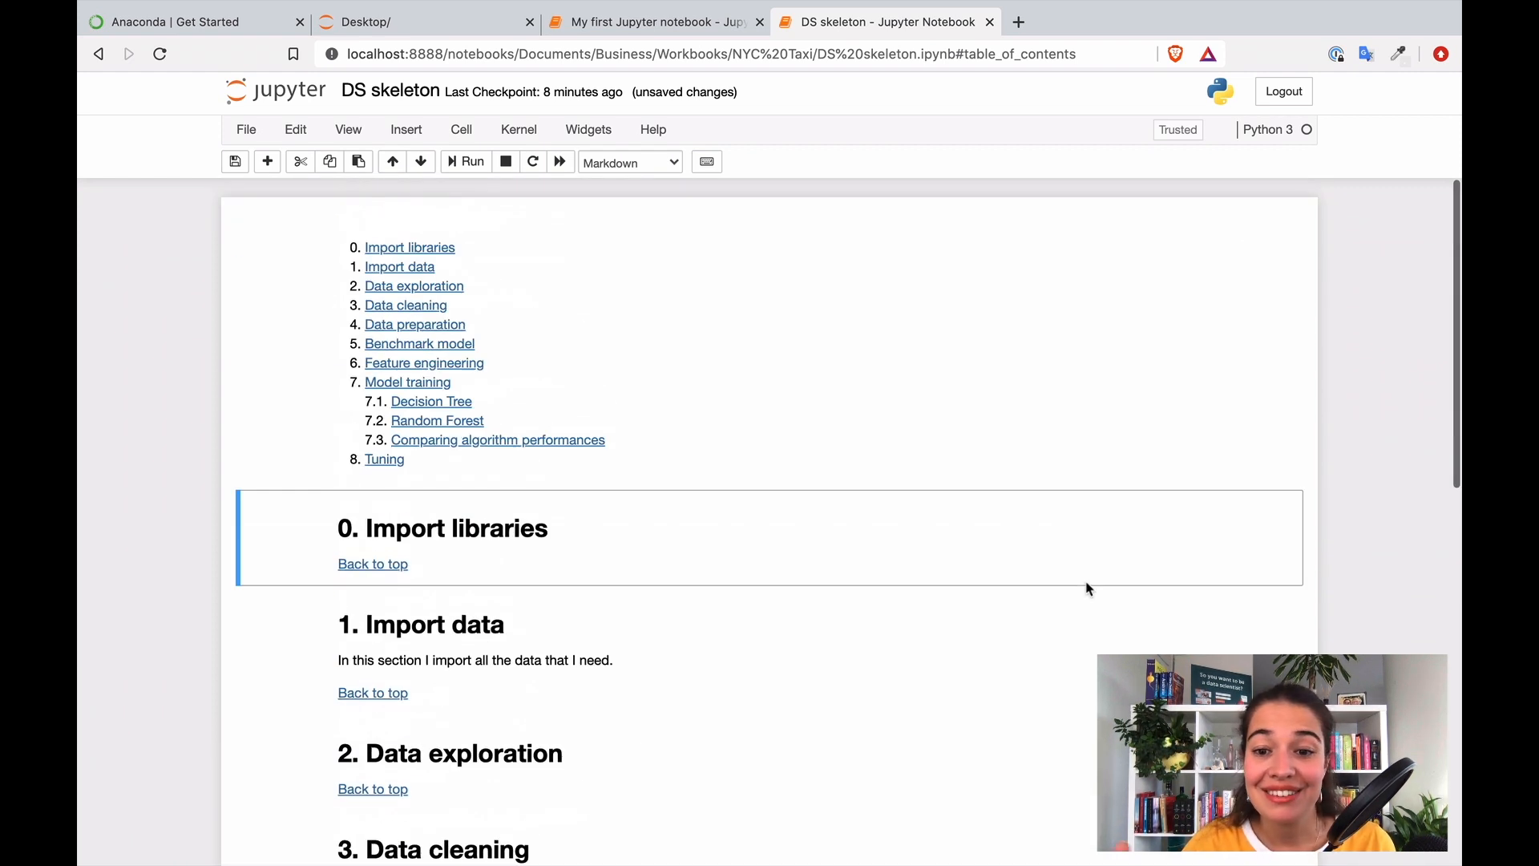
mouse_move(1094, 553)
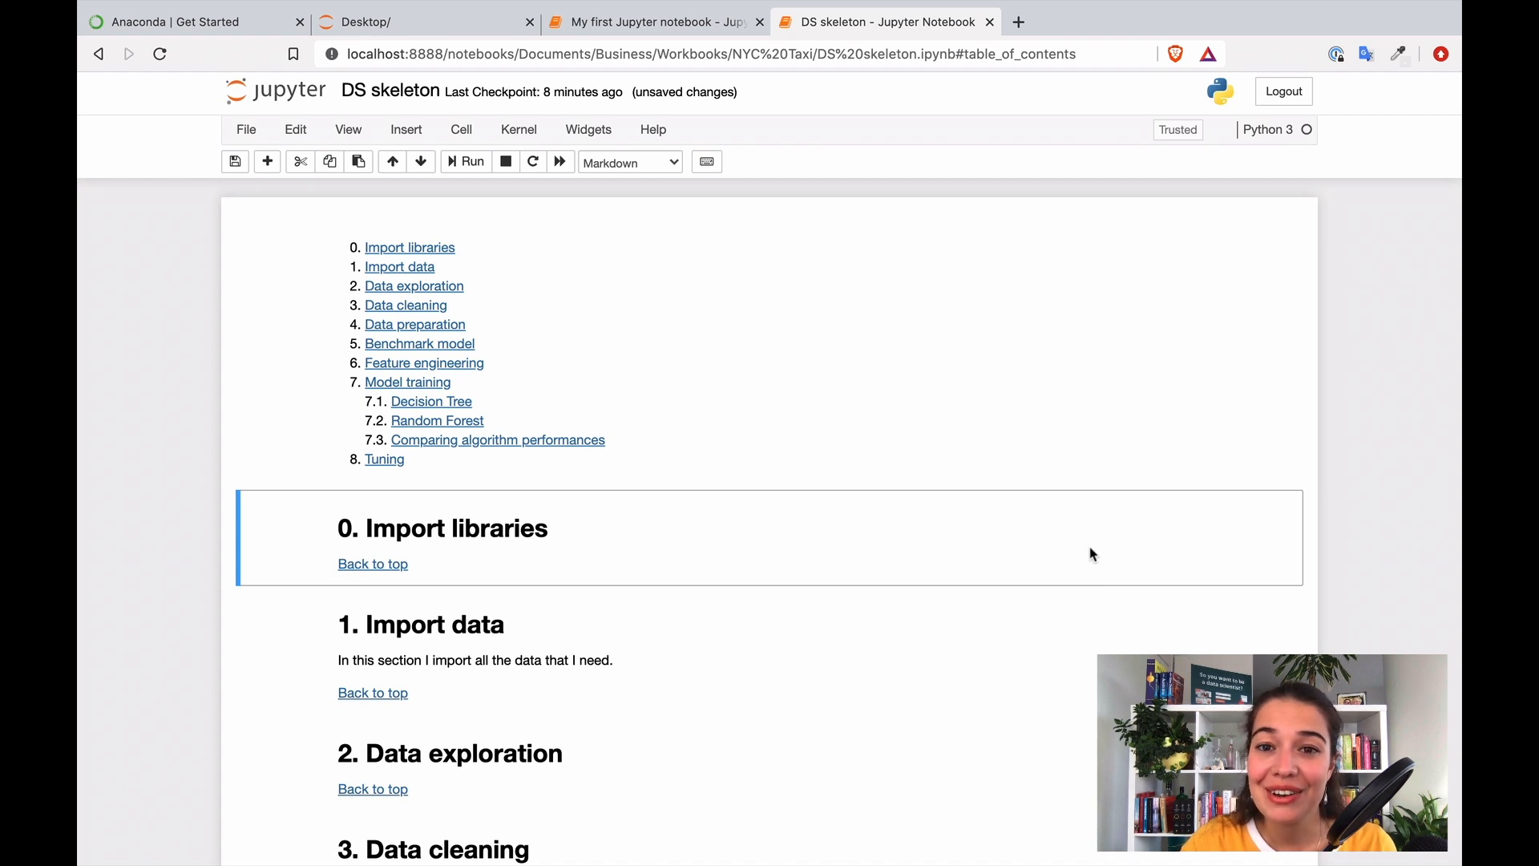